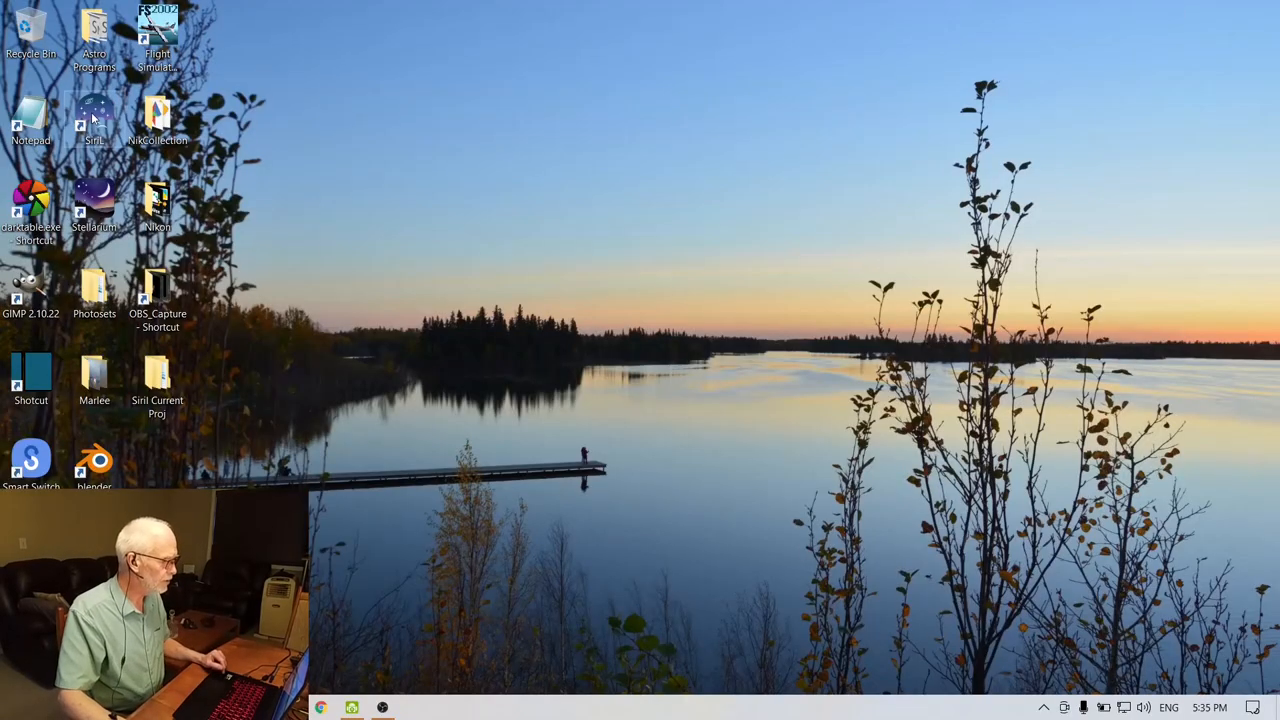
# - Launch Siril full-screen and bring up the working-directory folder chooser
pyautogui.doubleClick(94, 115)
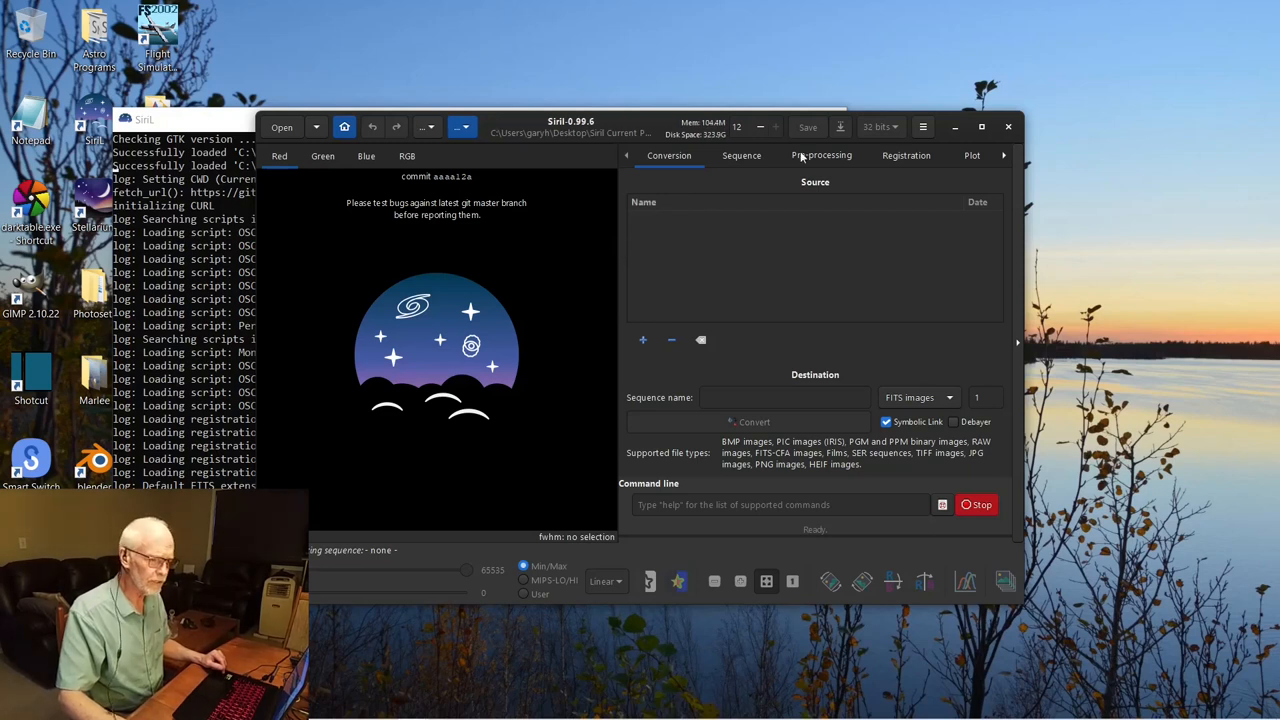
pyautogui.click(981, 127)
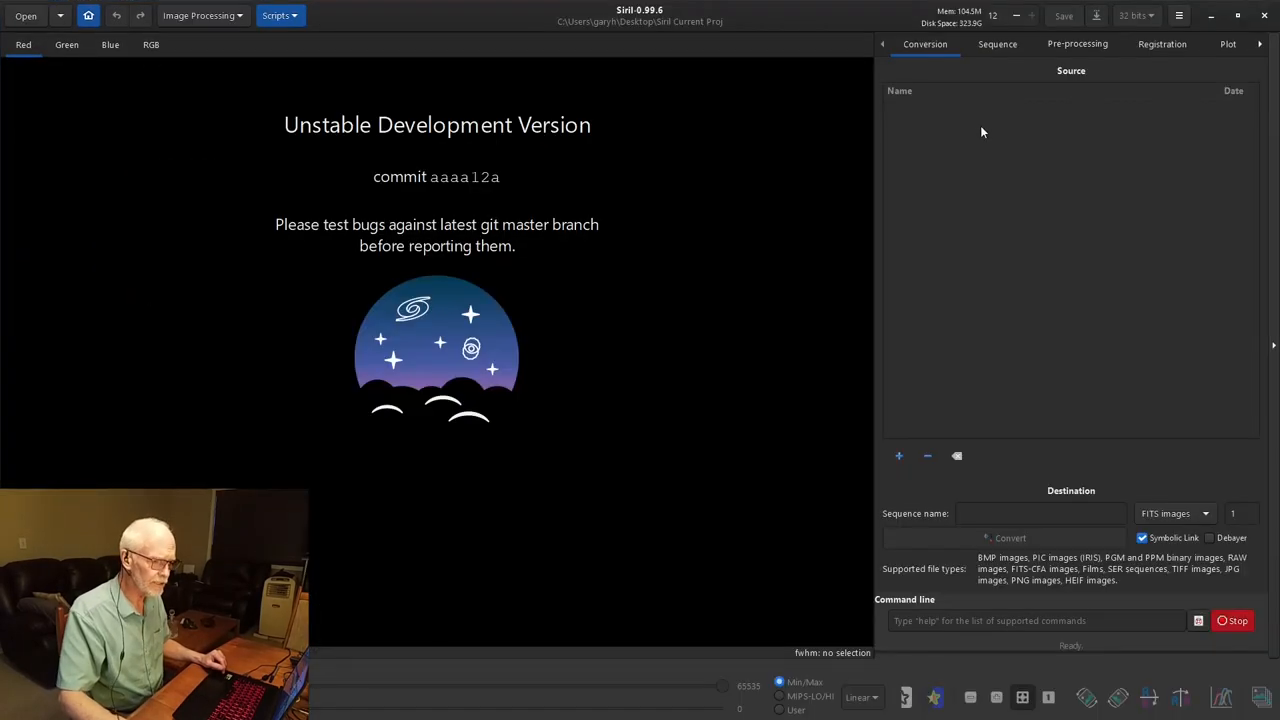
pyautogui.moveTo(736, 173)
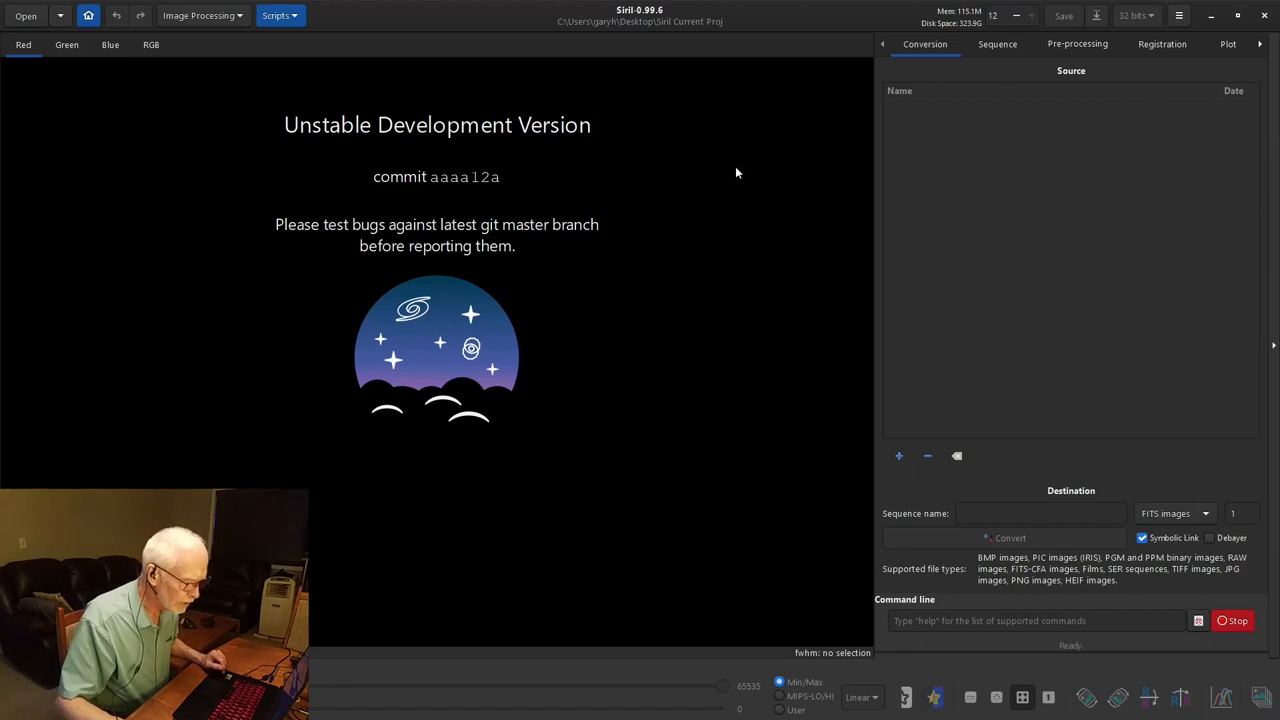
pyautogui.moveTo(772, 128)
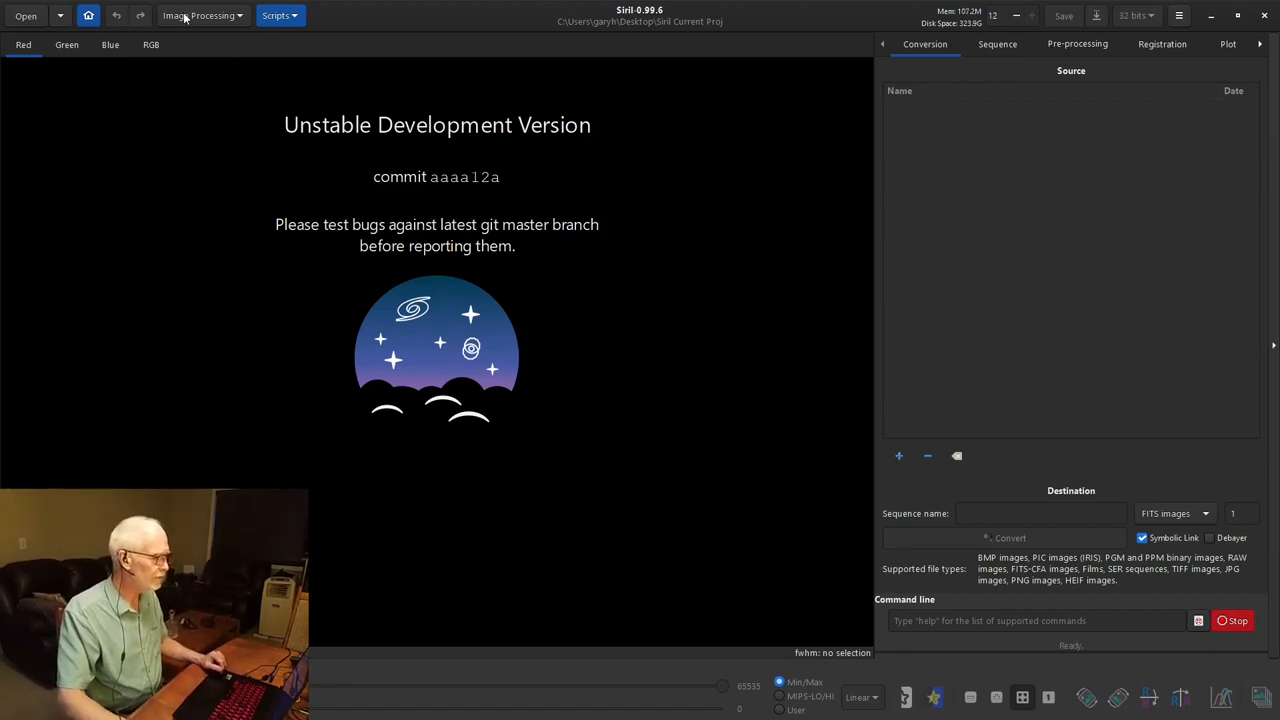
pyautogui.click(88, 15)
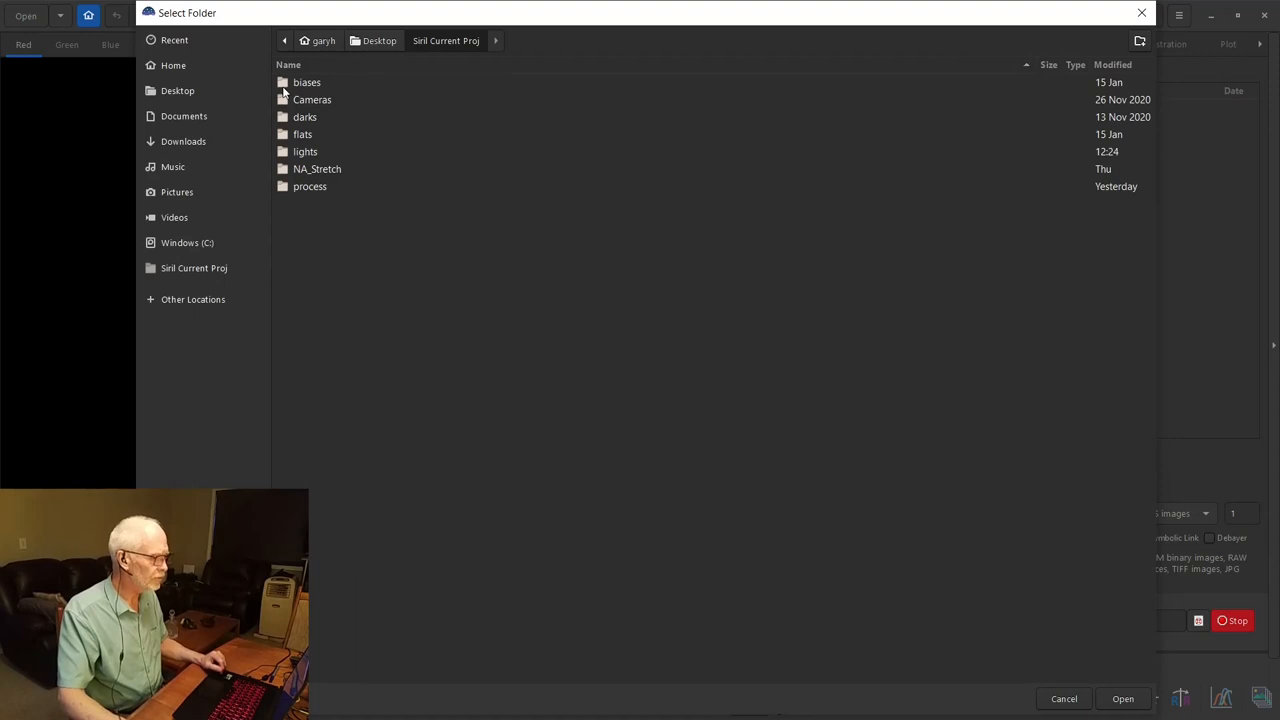
# - Inspect the flats and lights folders, then keep Siril Current Proj as the working directory
pyautogui.doubleClick(307, 82)
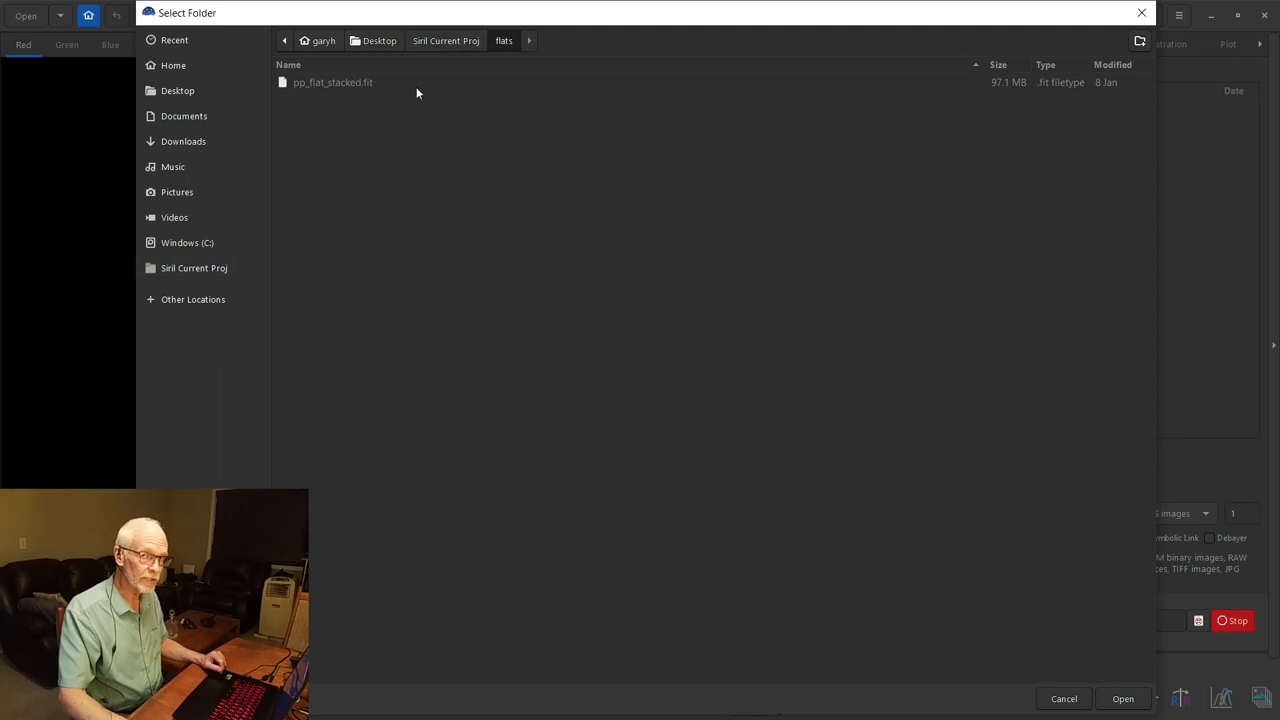
pyautogui.click(194, 267)
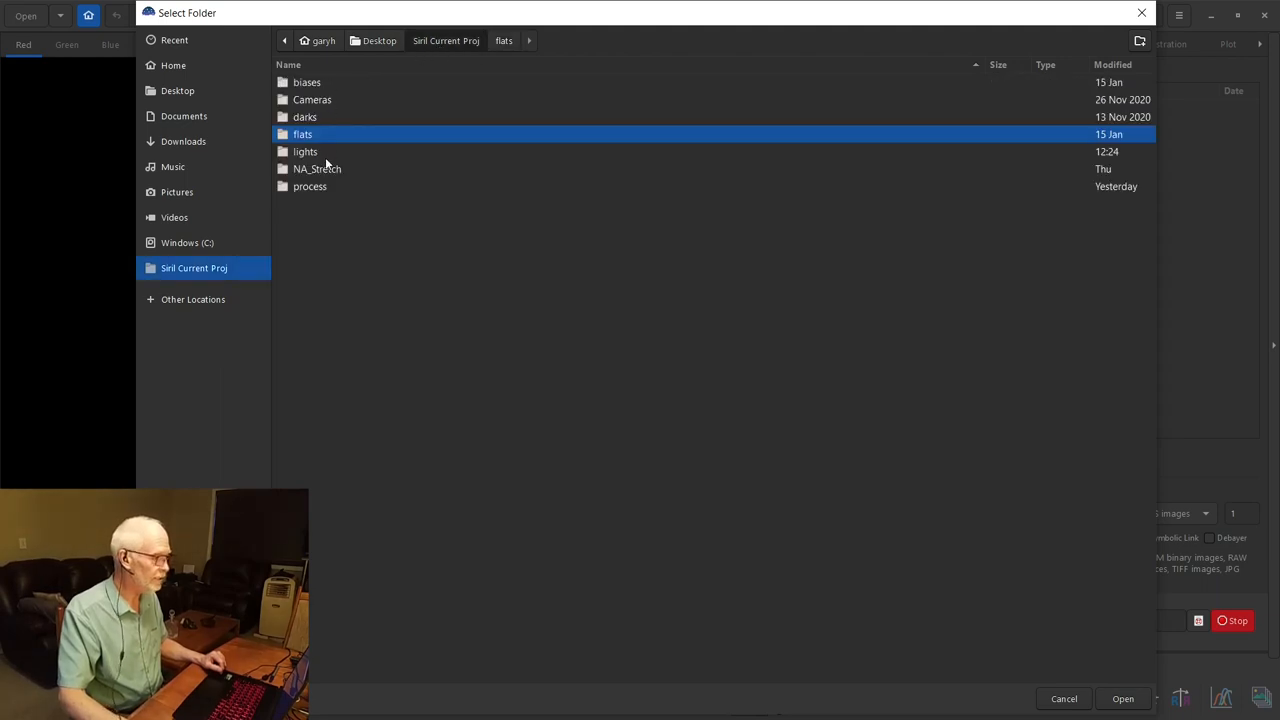
pyautogui.doubleClick(305, 151)
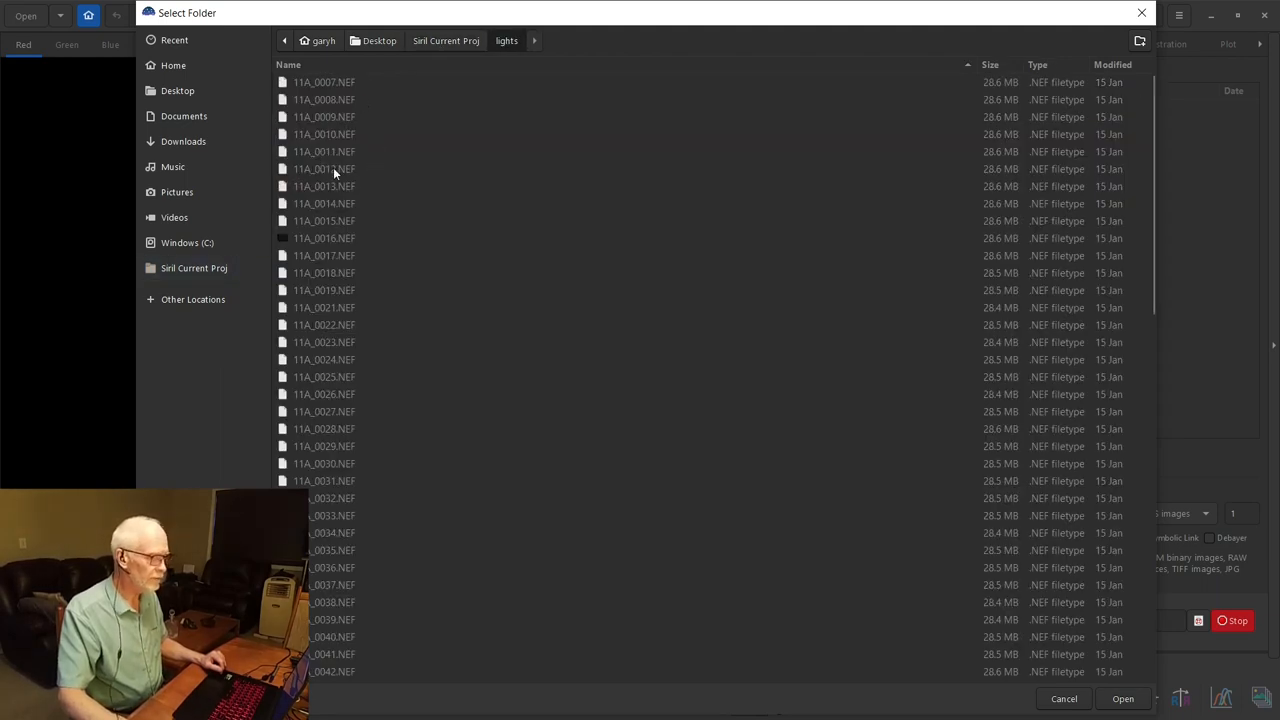
pyautogui.scroll(-3)
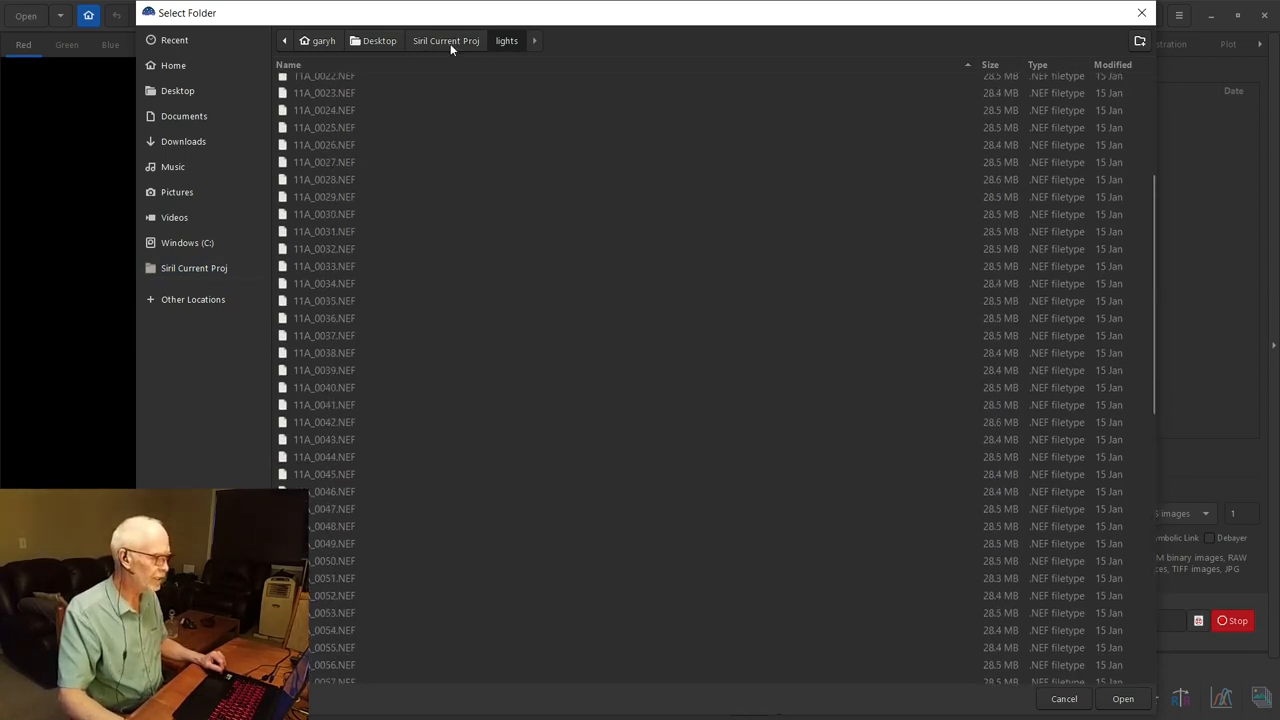
pyautogui.click(446, 40)
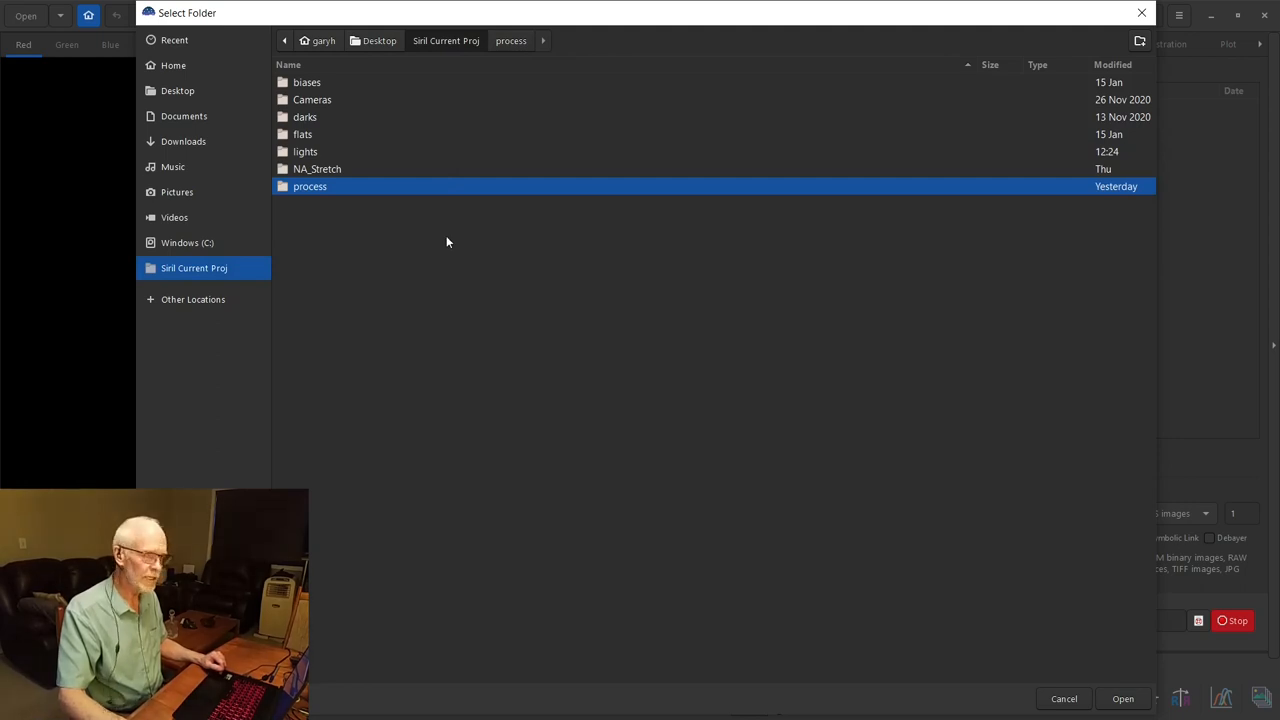
pyautogui.moveTo(340, 150)
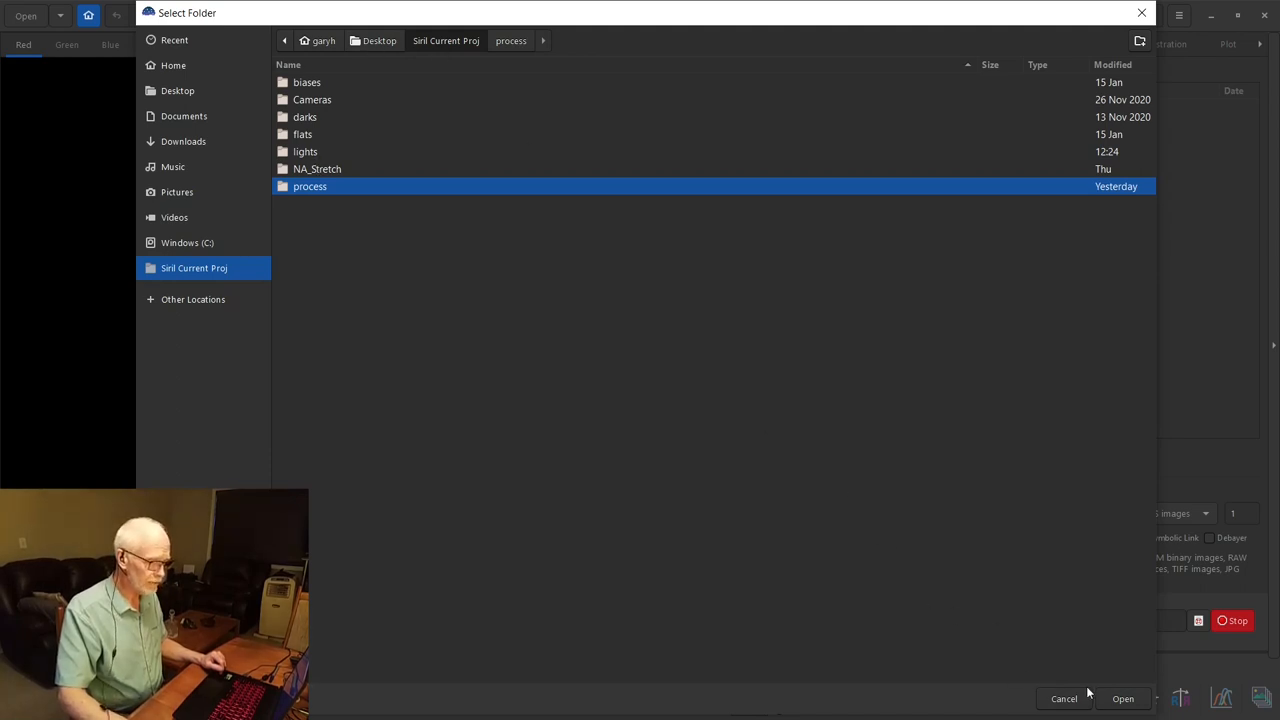
pyautogui.click(1122, 698)
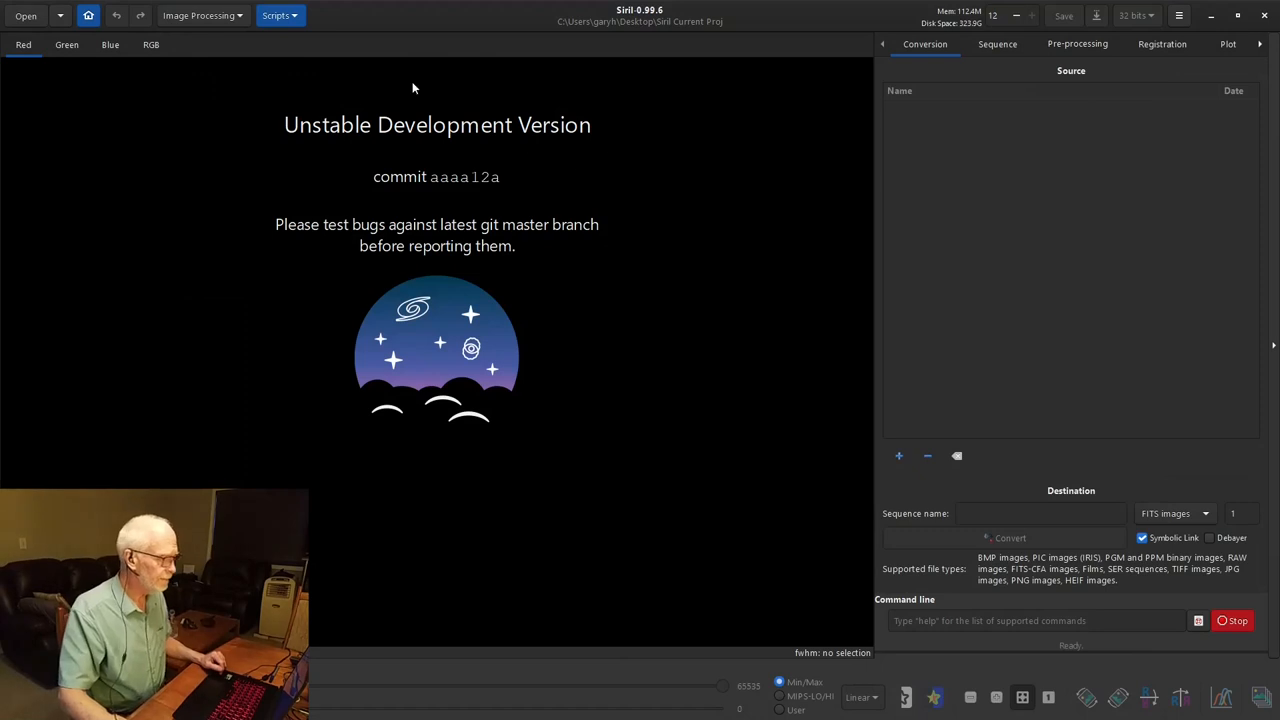
# - Run the OSC_NoDarksMFlatMBiasNoStack script from the Scripts menu
pyautogui.click(277, 15)
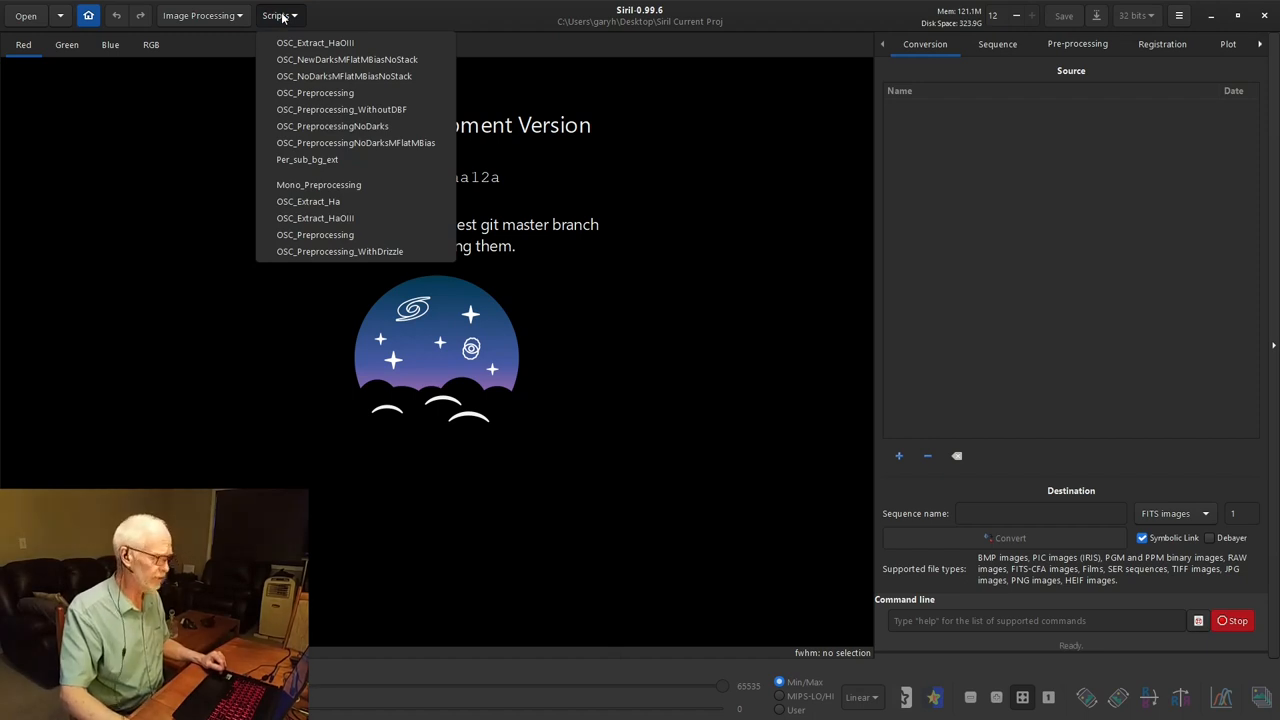
pyautogui.moveTo(344, 76)
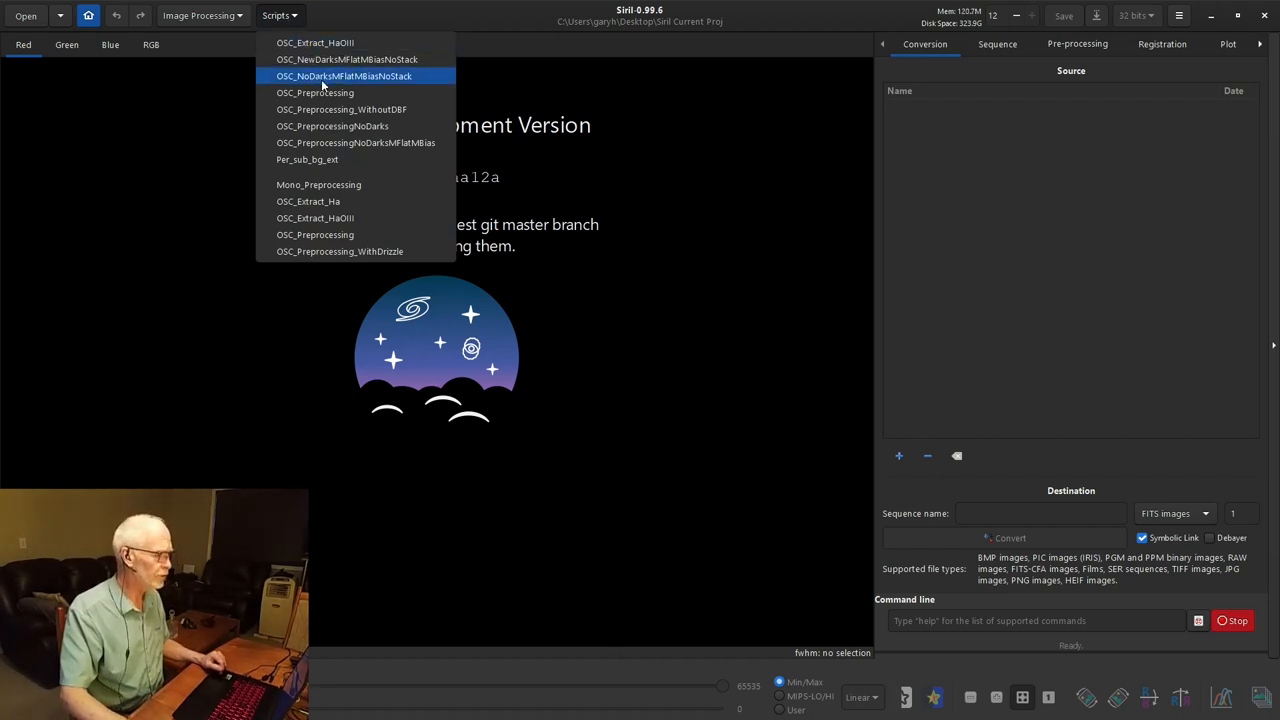
pyautogui.moveTo(405, 85)
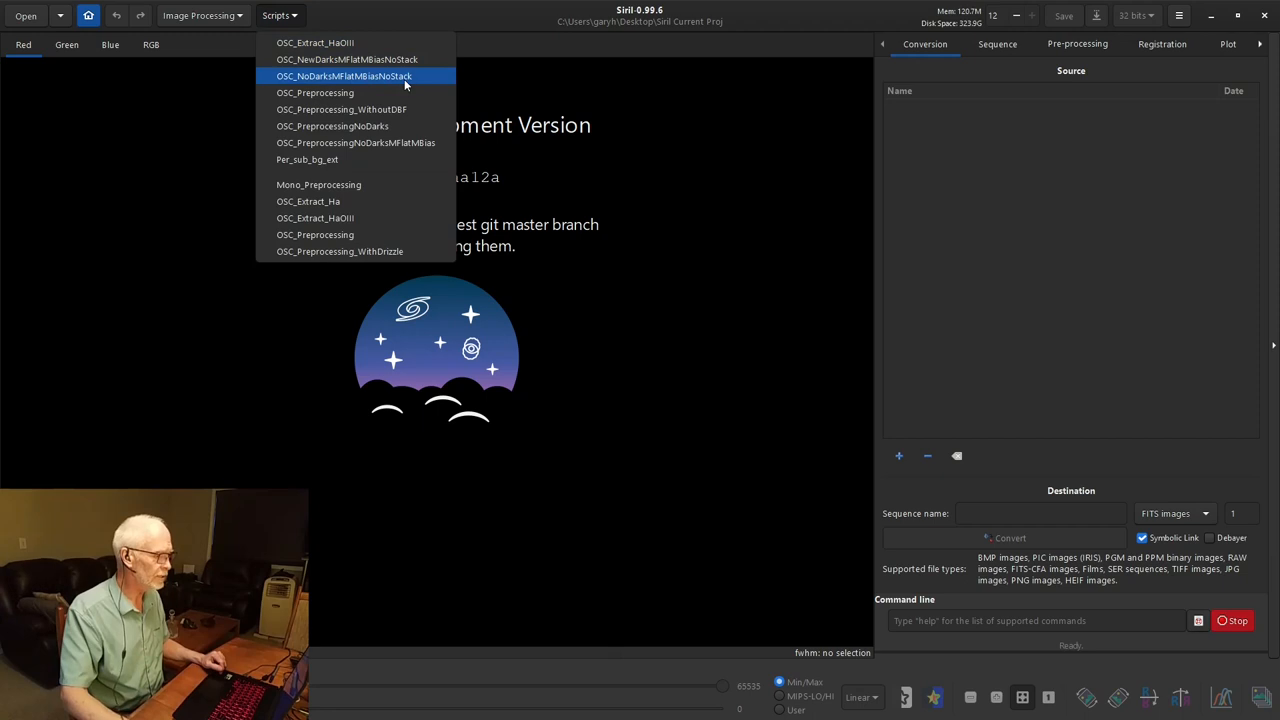
pyautogui.moveTo(404, 82)
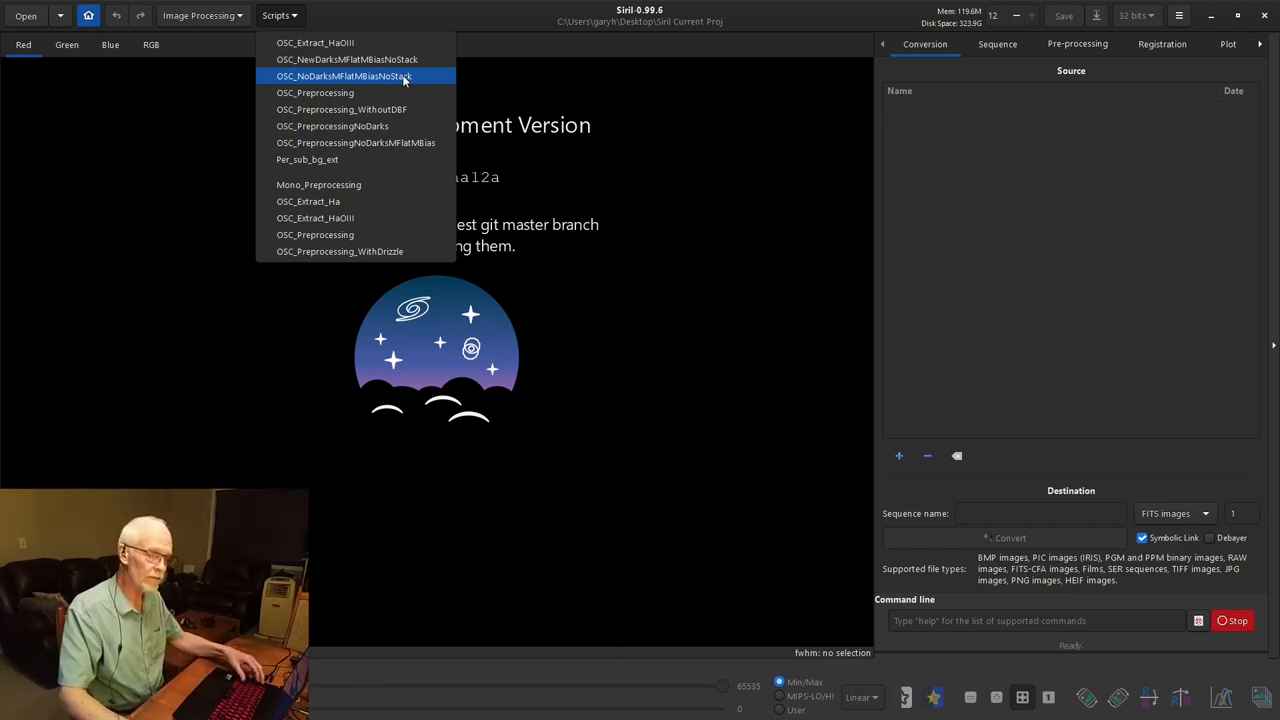
pyautogui.moveTo(960, 27)
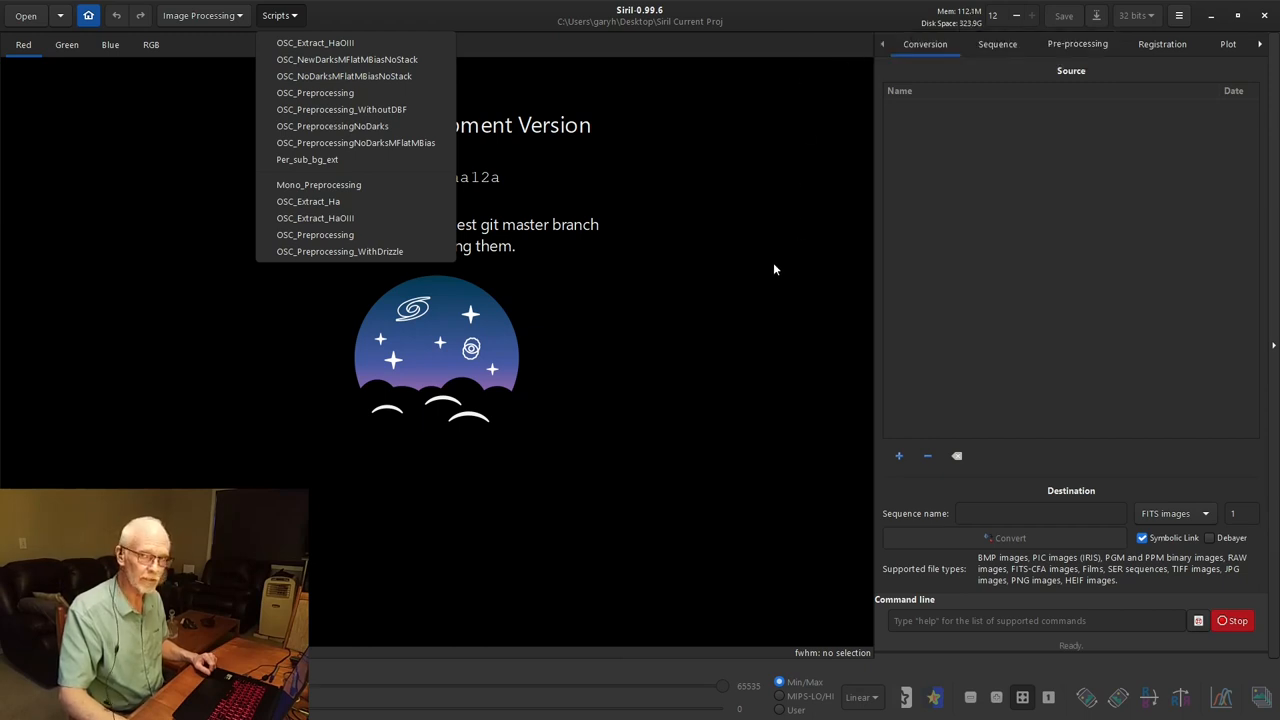
pyautogui.moveTo(774, 265)
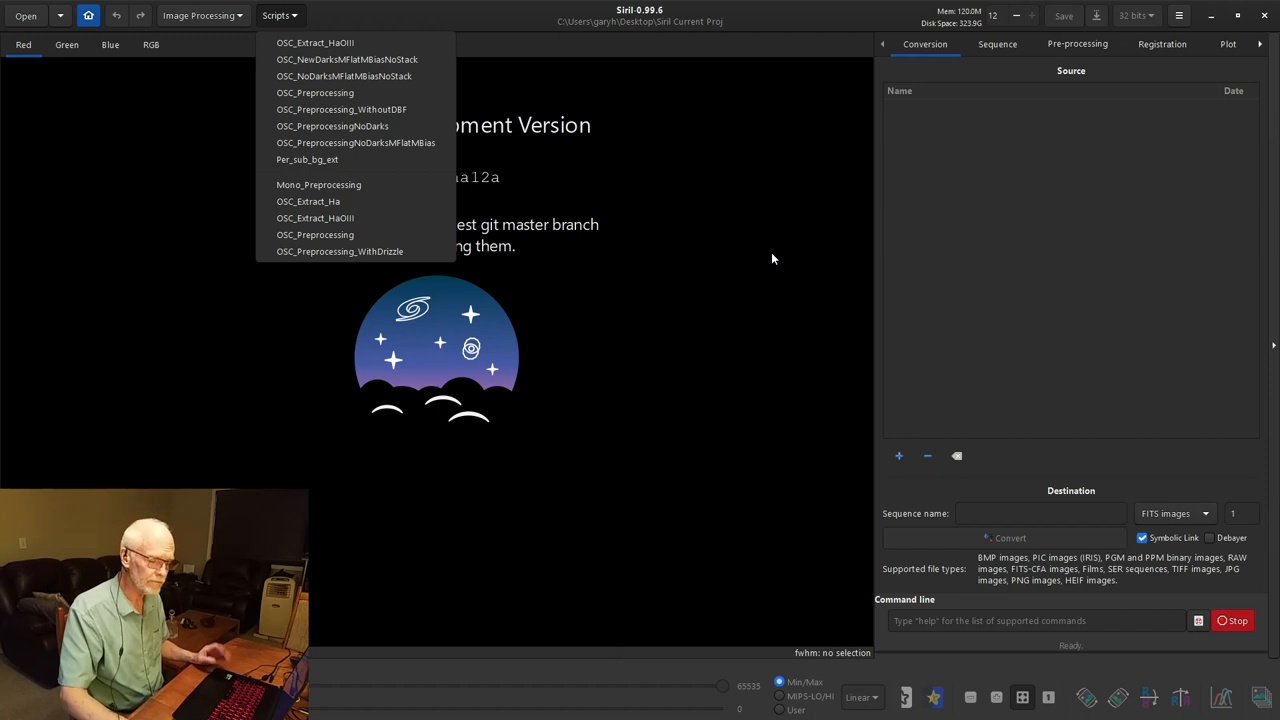
pyautogui.moveTo(320, 24)
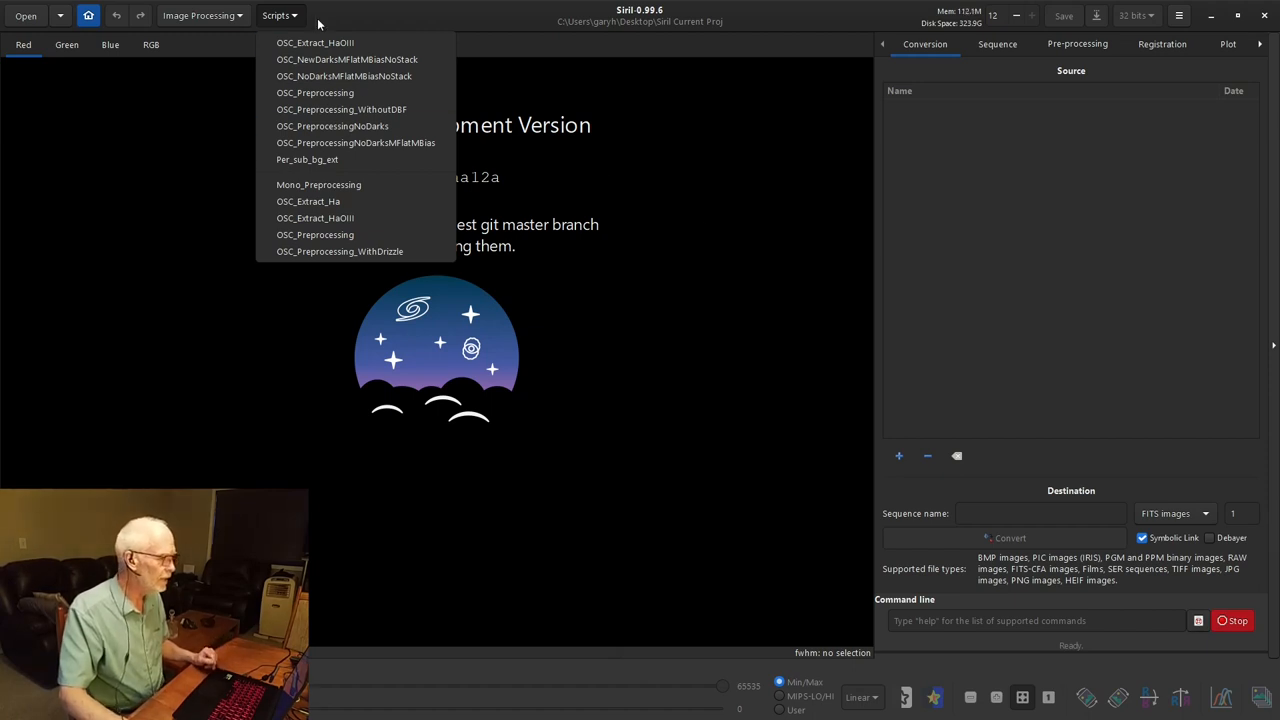
pyautogui.moveTo(344, 76)
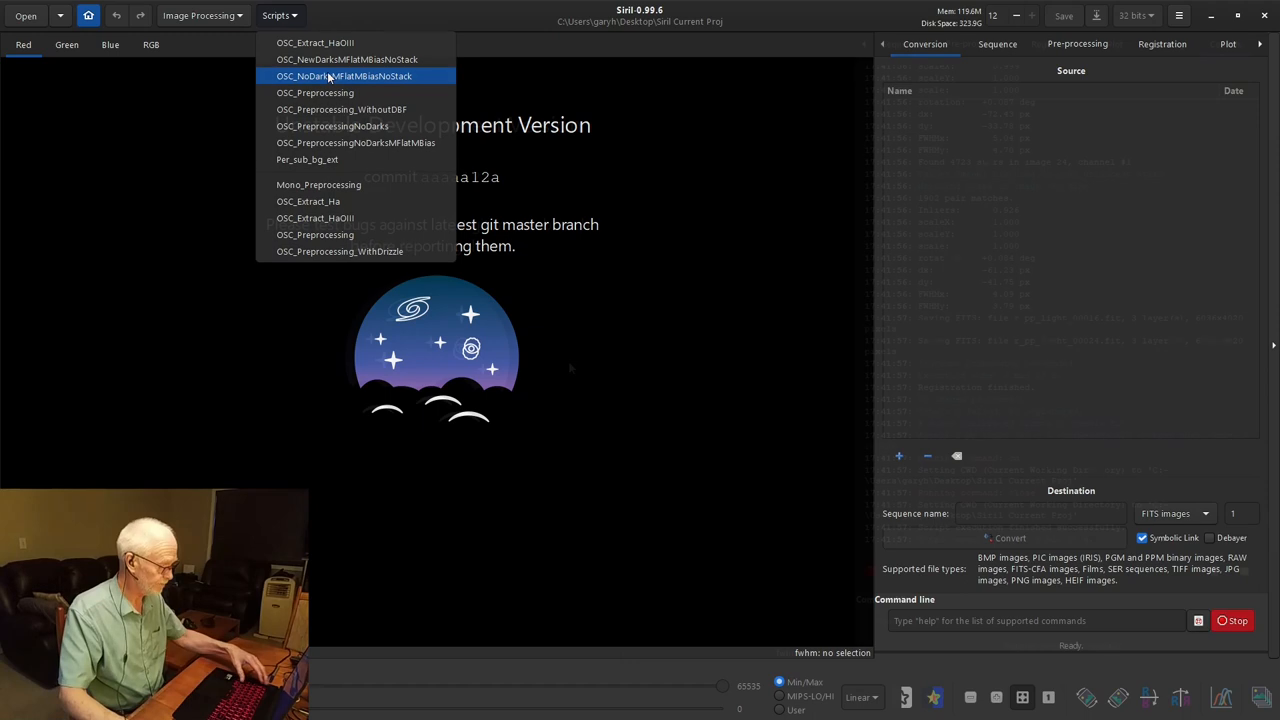
pyautogui.click(344, 76)
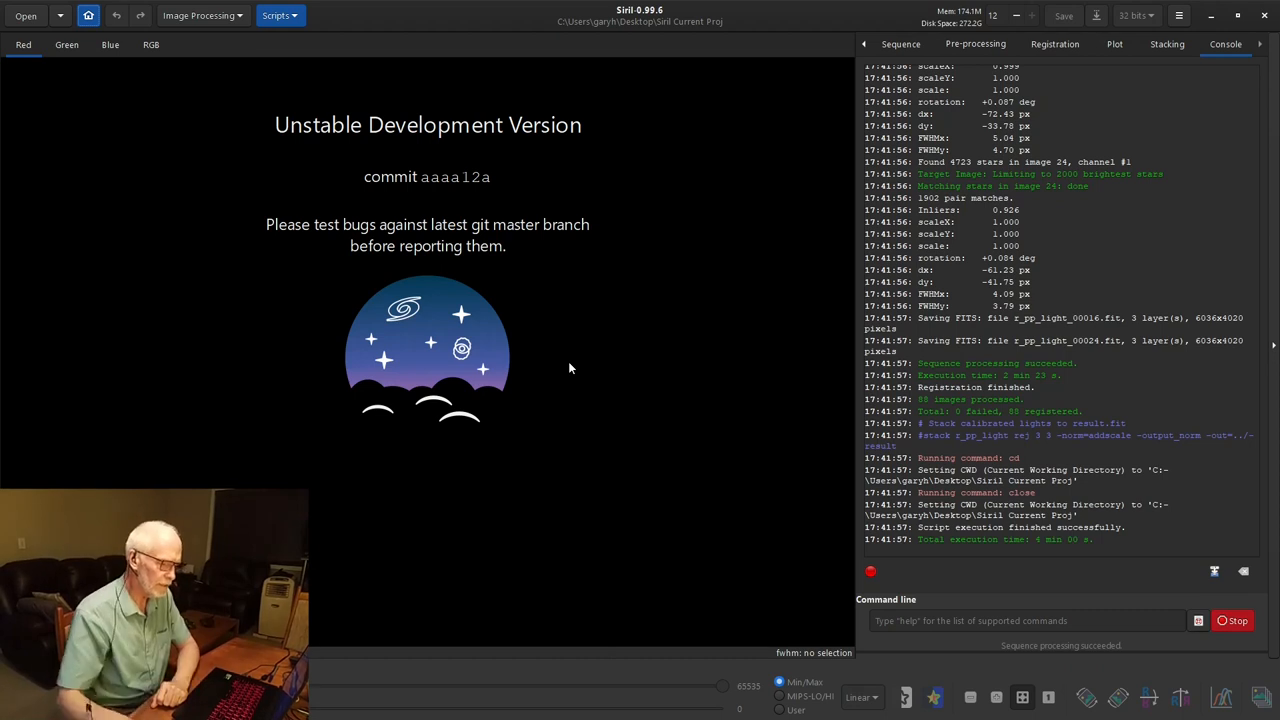
pyautogui.moveTo(1227, 56)
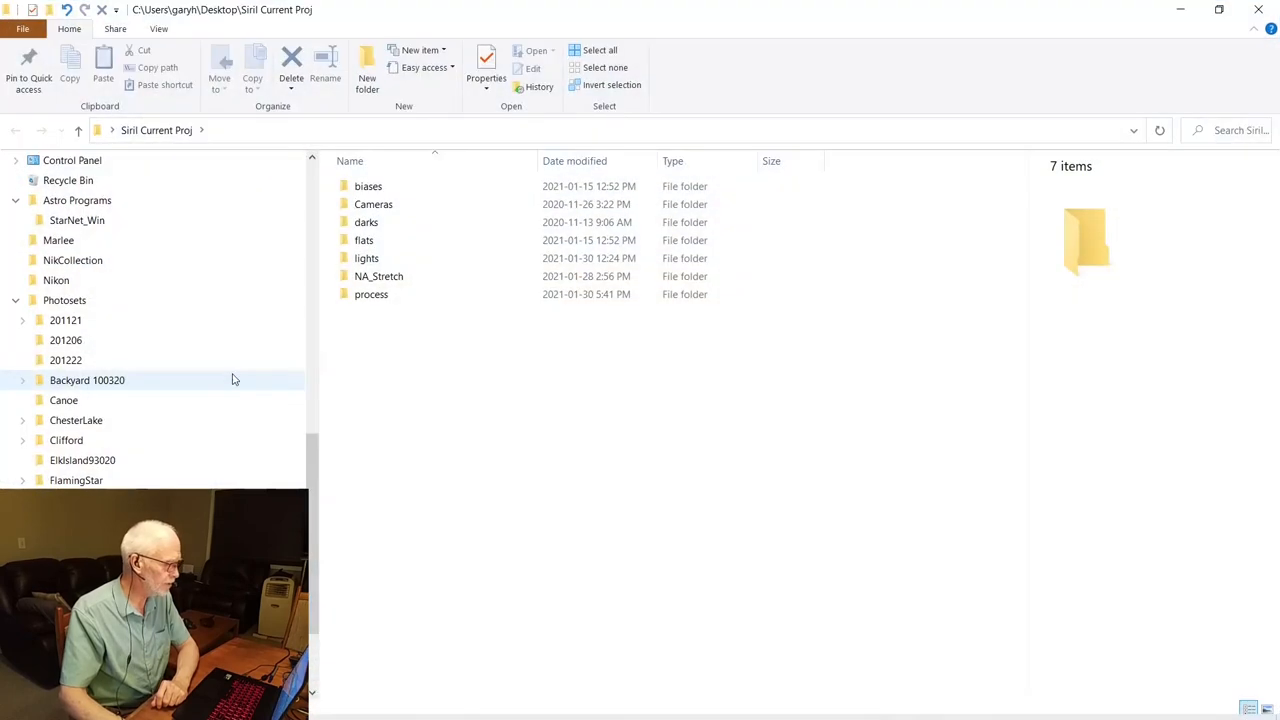
pyautogui.moveTo(390, 294)
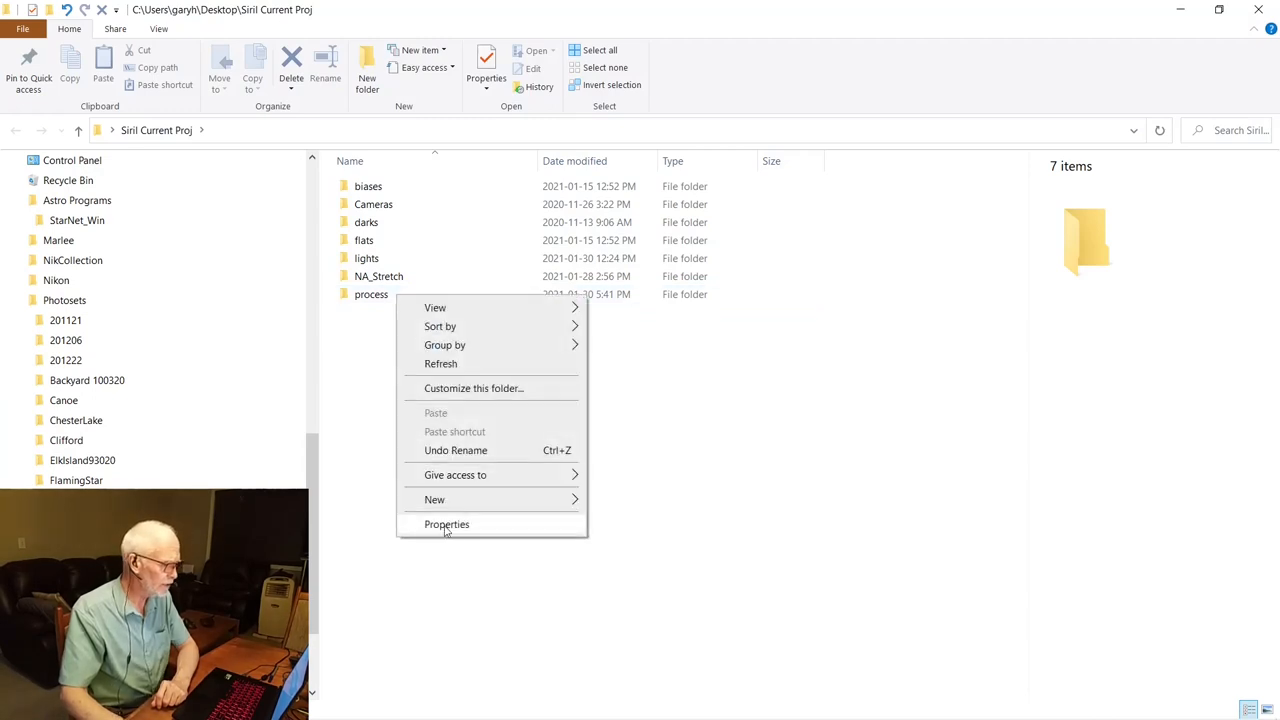
# - Check the project folder's size, browse the process folder's frames, then close File Explorer
pyautogui.click(447, 524)
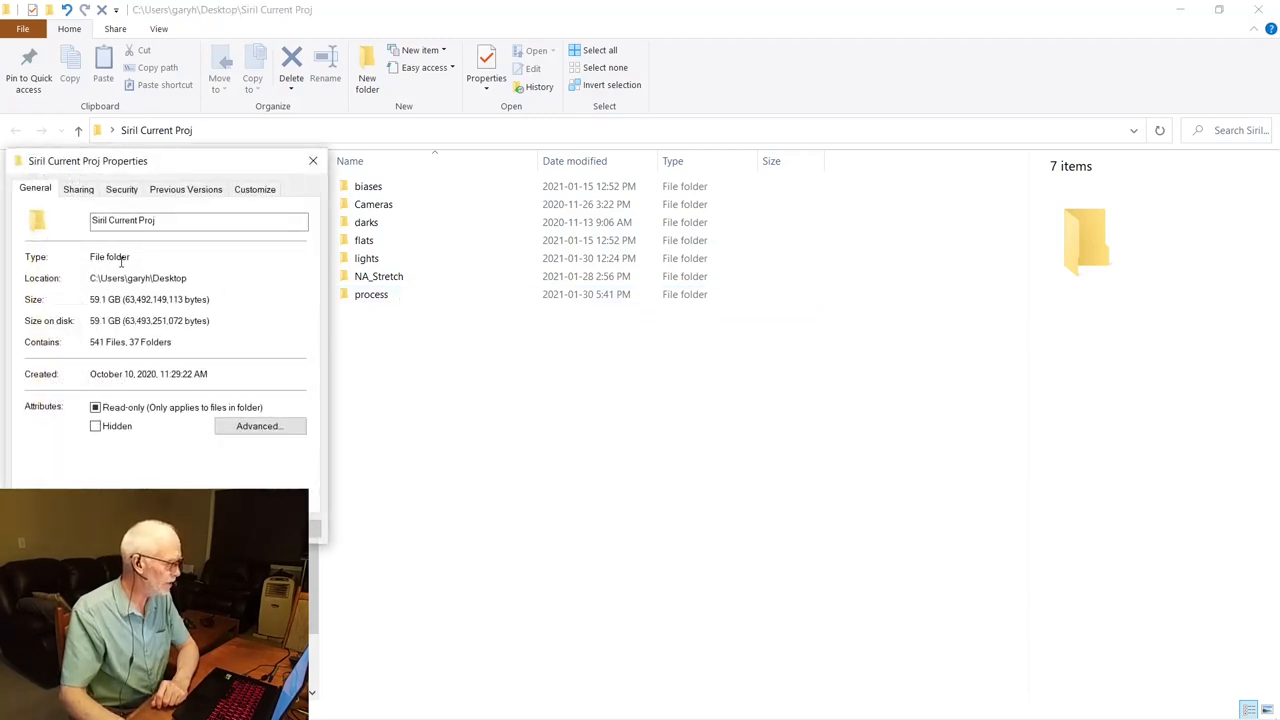
pyautogui.moveTo(130, 350)
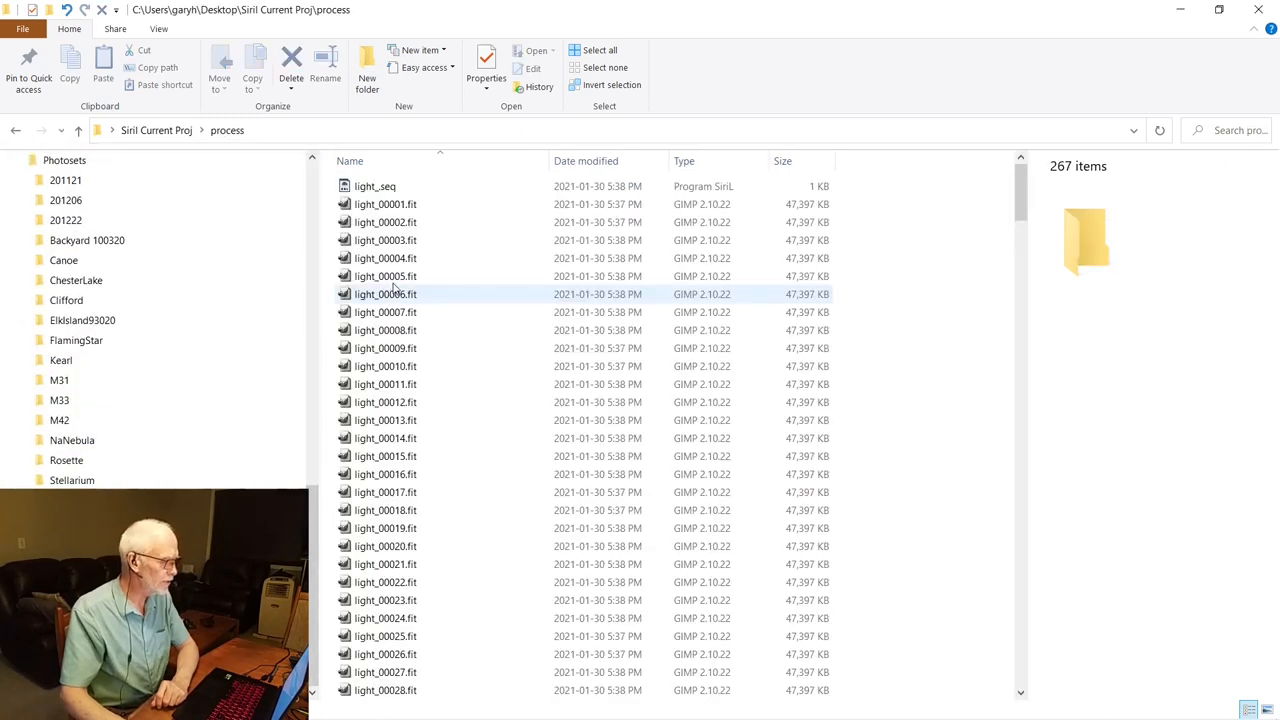
pyautogui.moveTo(390, 186)
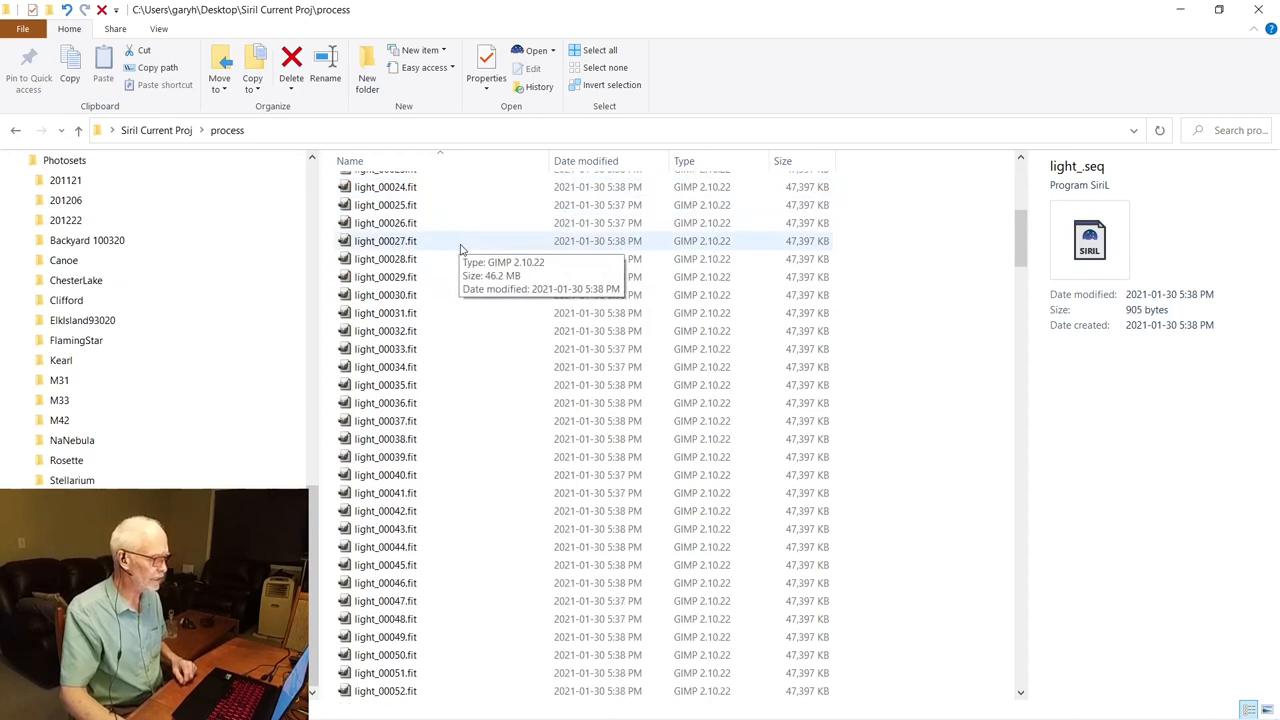
pyautogui.scroll(-3)
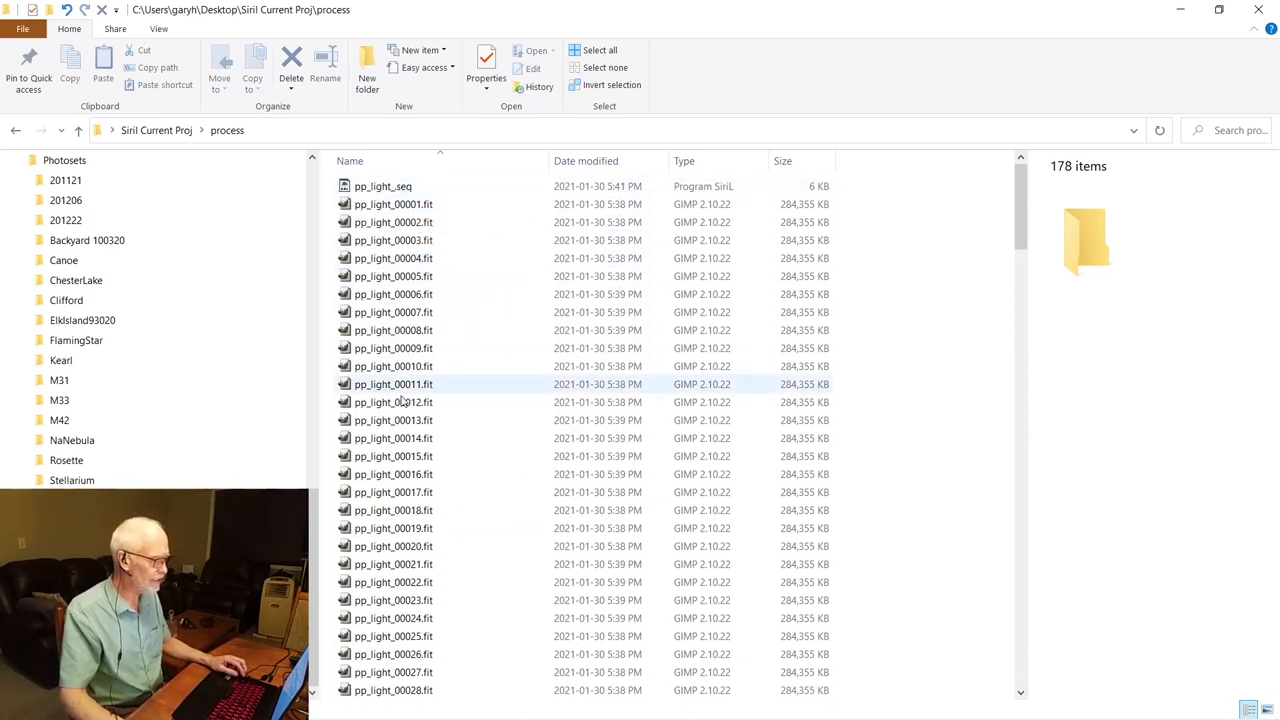
pyautogui.scroll(-3)
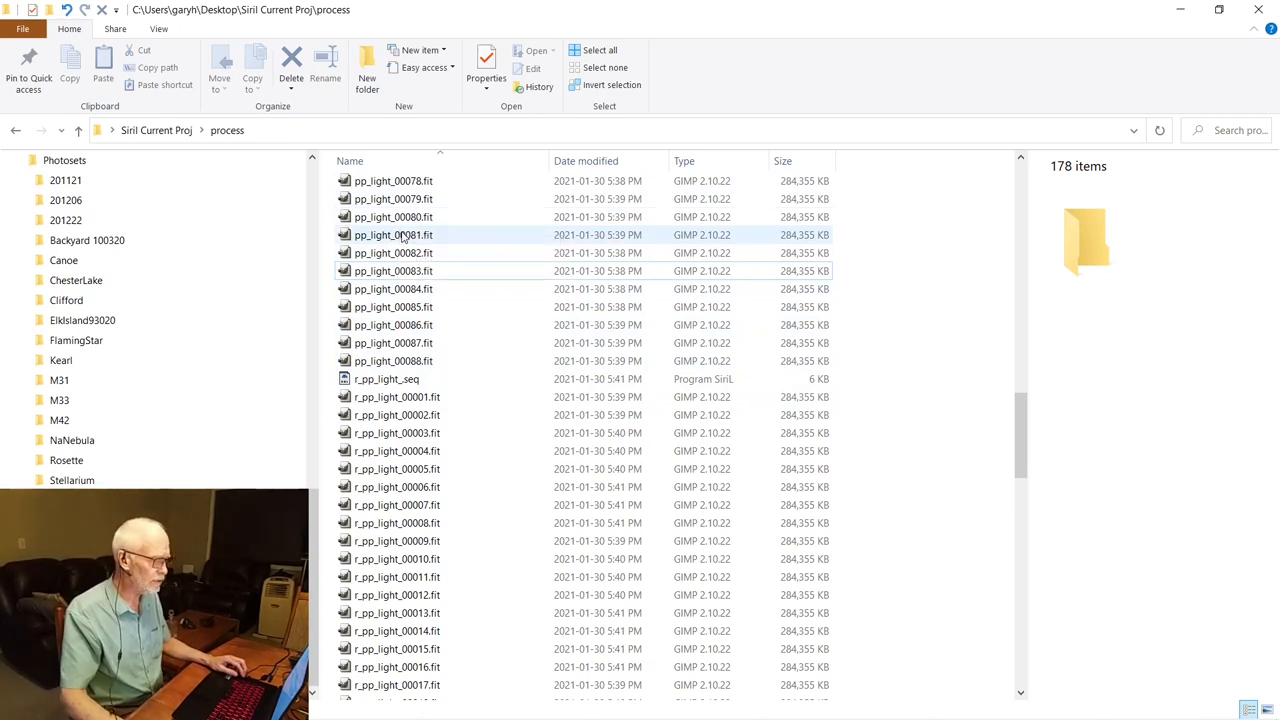
pyautogui.moveTo(393, 234)
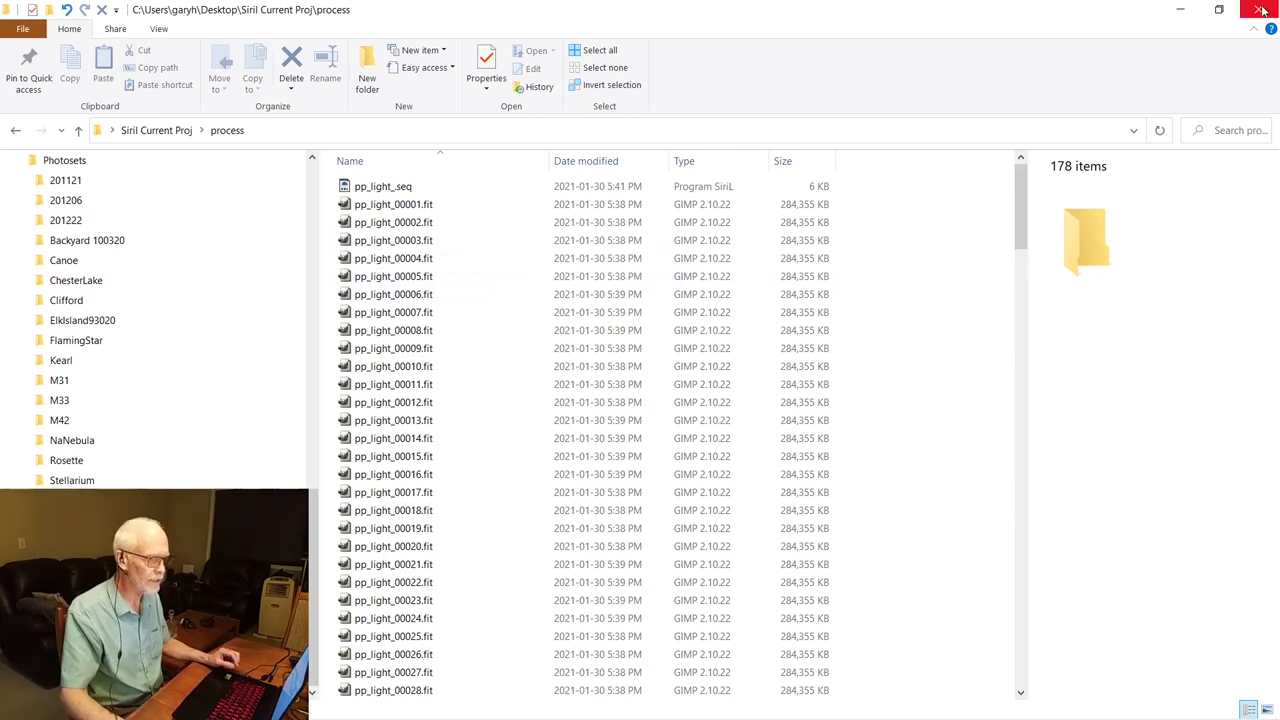
pyautogui.click(1261, 9)
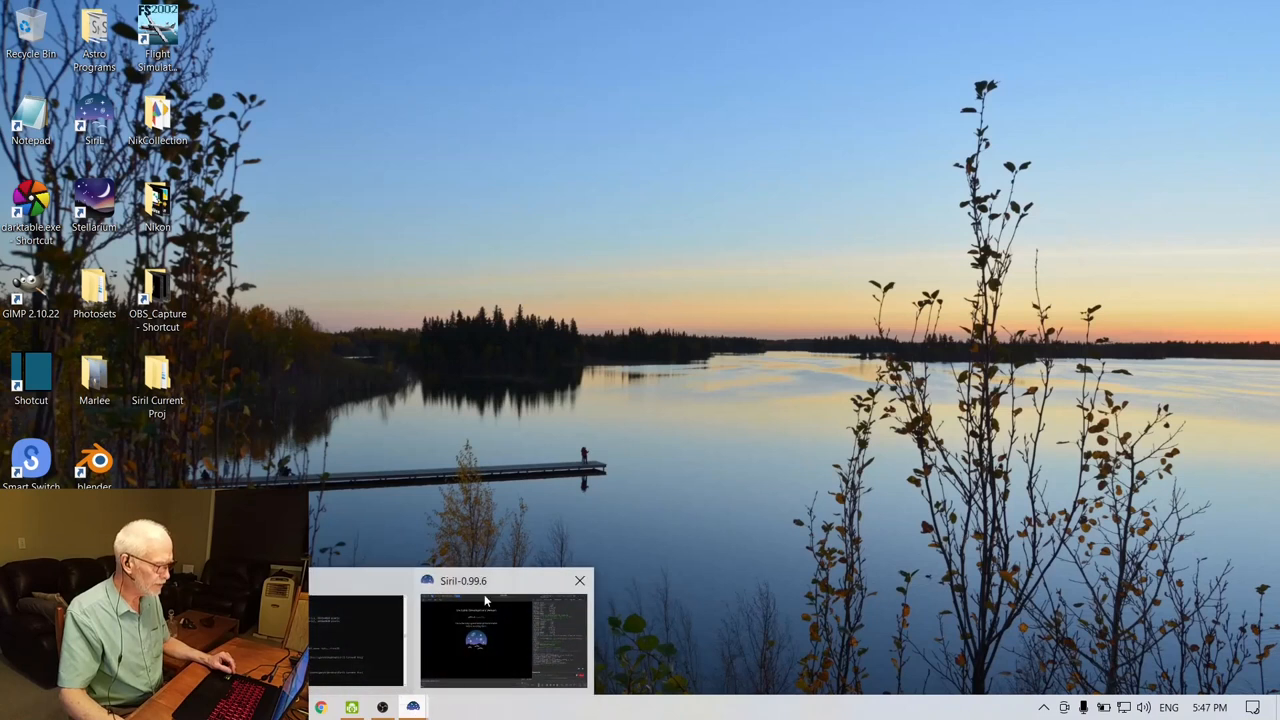
# - Show the Sequence panel and switch the working directory with 'cd process'
pyautogui.click(502, 640)
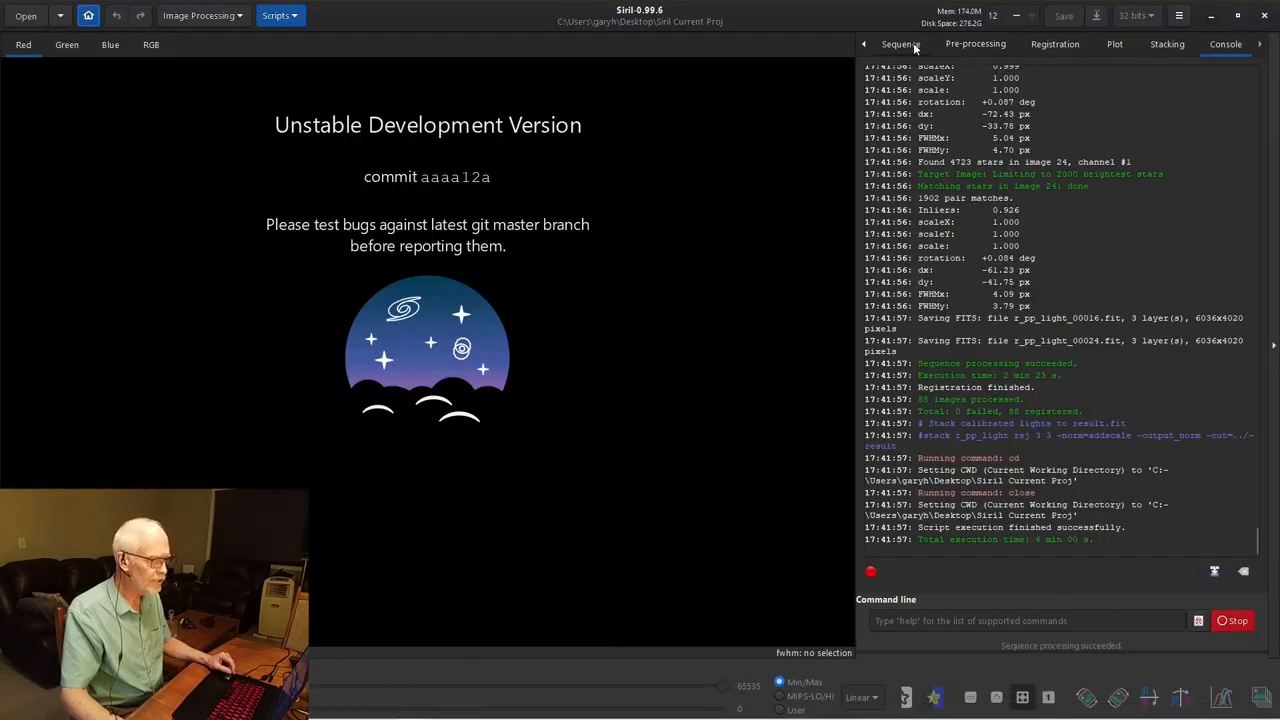
pyautogui.click(898, 43)
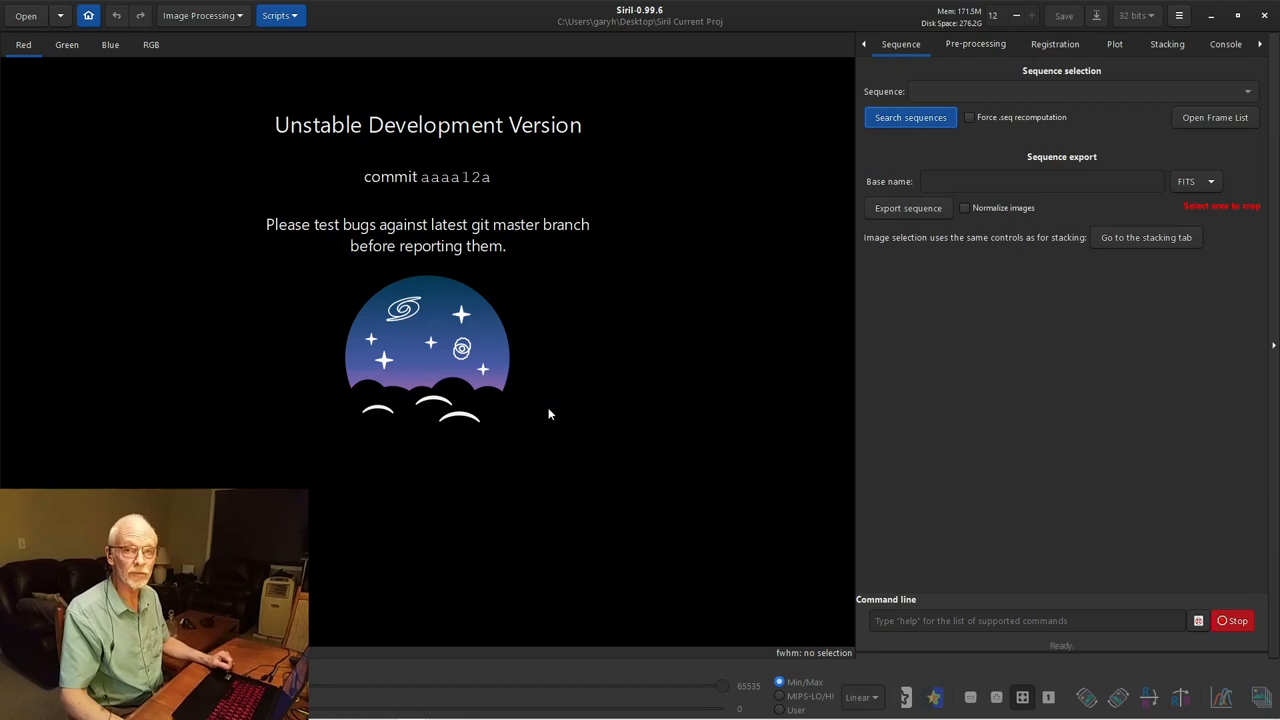
pyautogui.moveTo(563, 405)
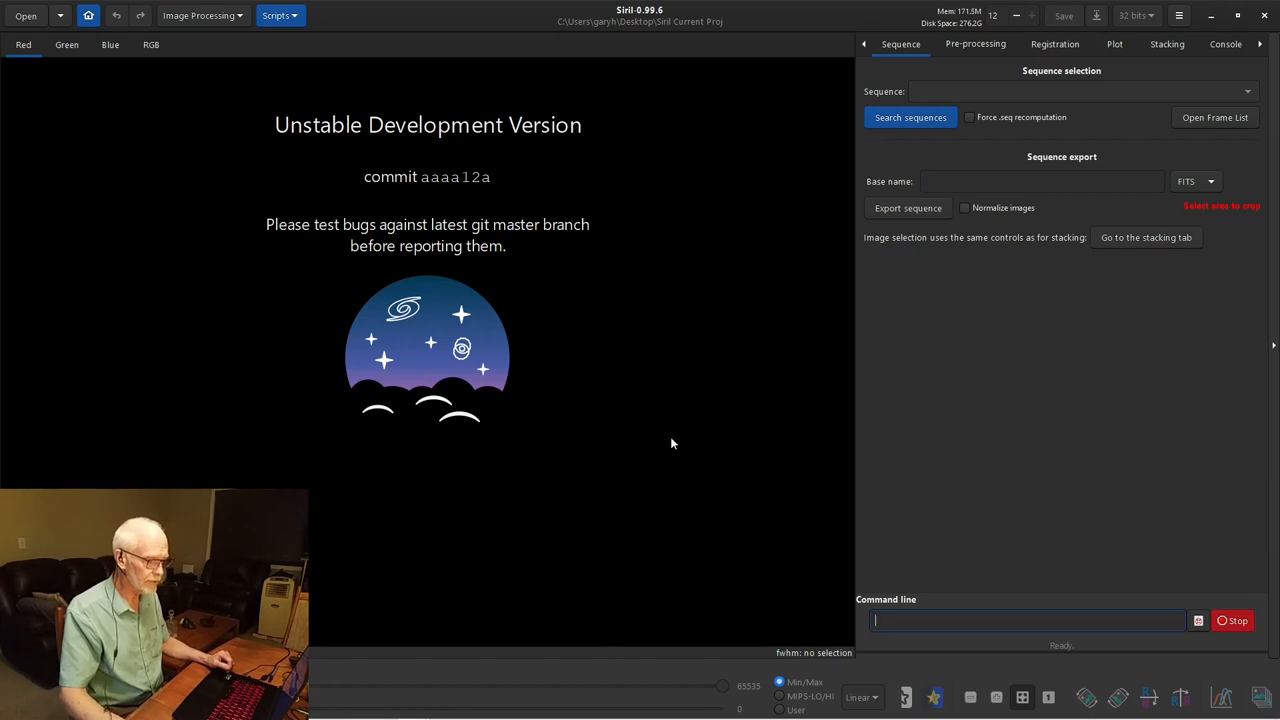
pyautogui.moveTo(596, 454)
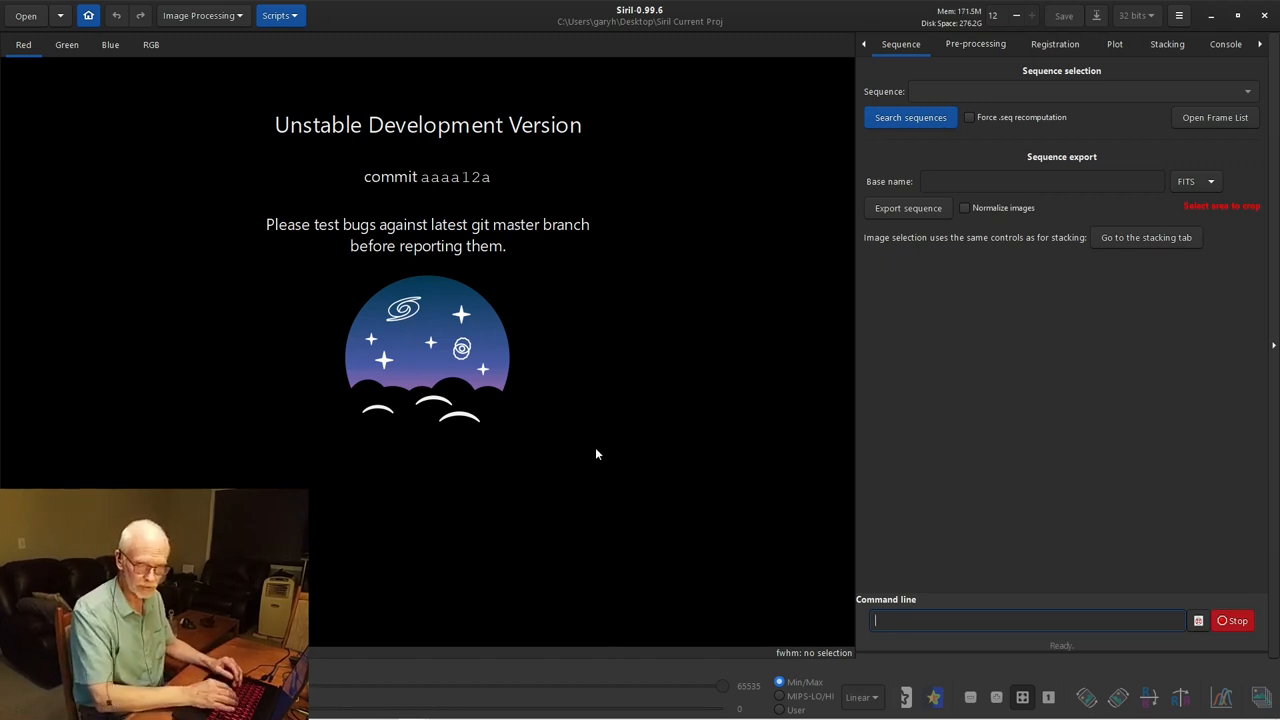
pyautogui.write('cd pr')
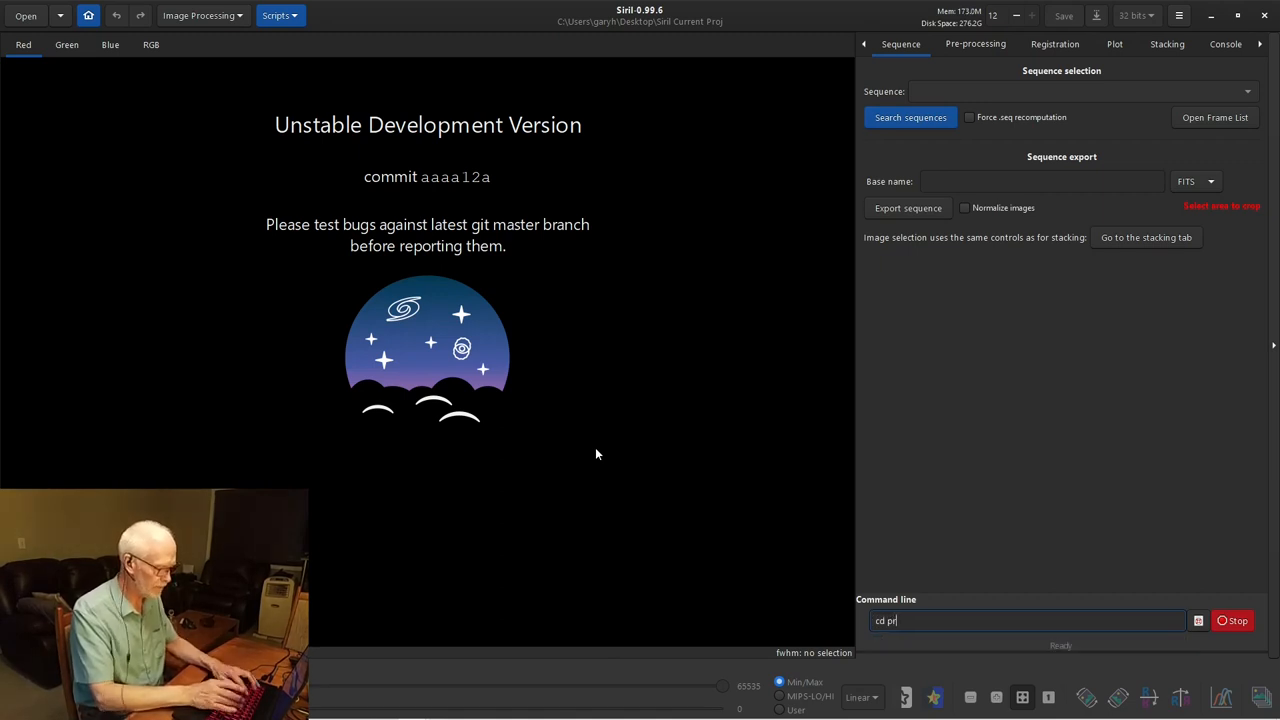
pyautogui.write('ocess')
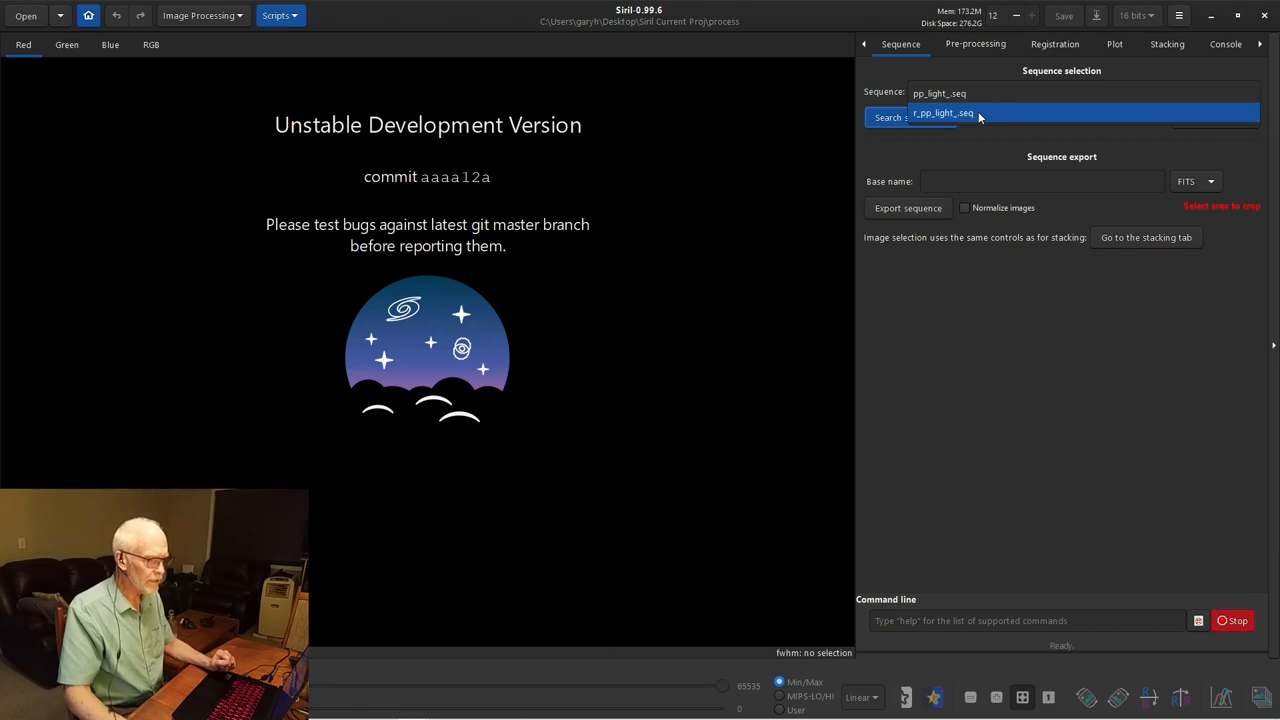
# - Load r_pp_light_seq, open its frame list, and view frame 20
pyautogui.click(942, 112)
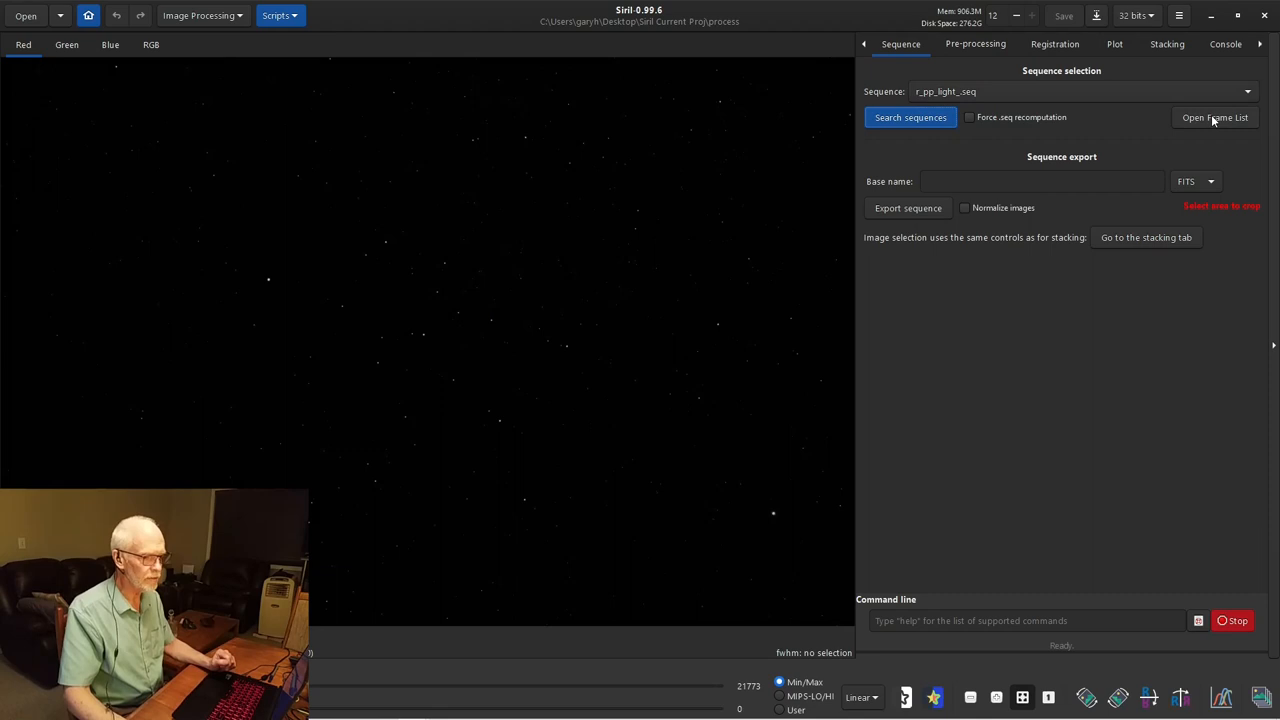
pyautogui.click(1215, 117)
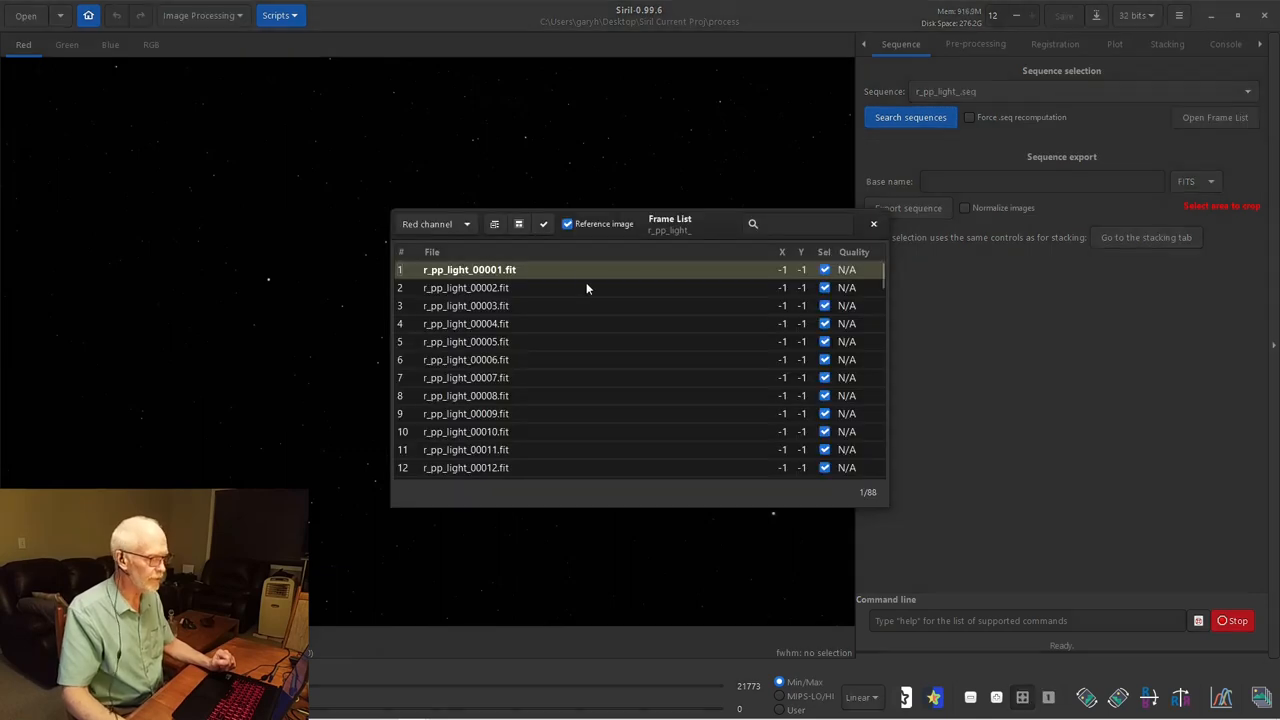
pyautogui.moveTo(596, 277)
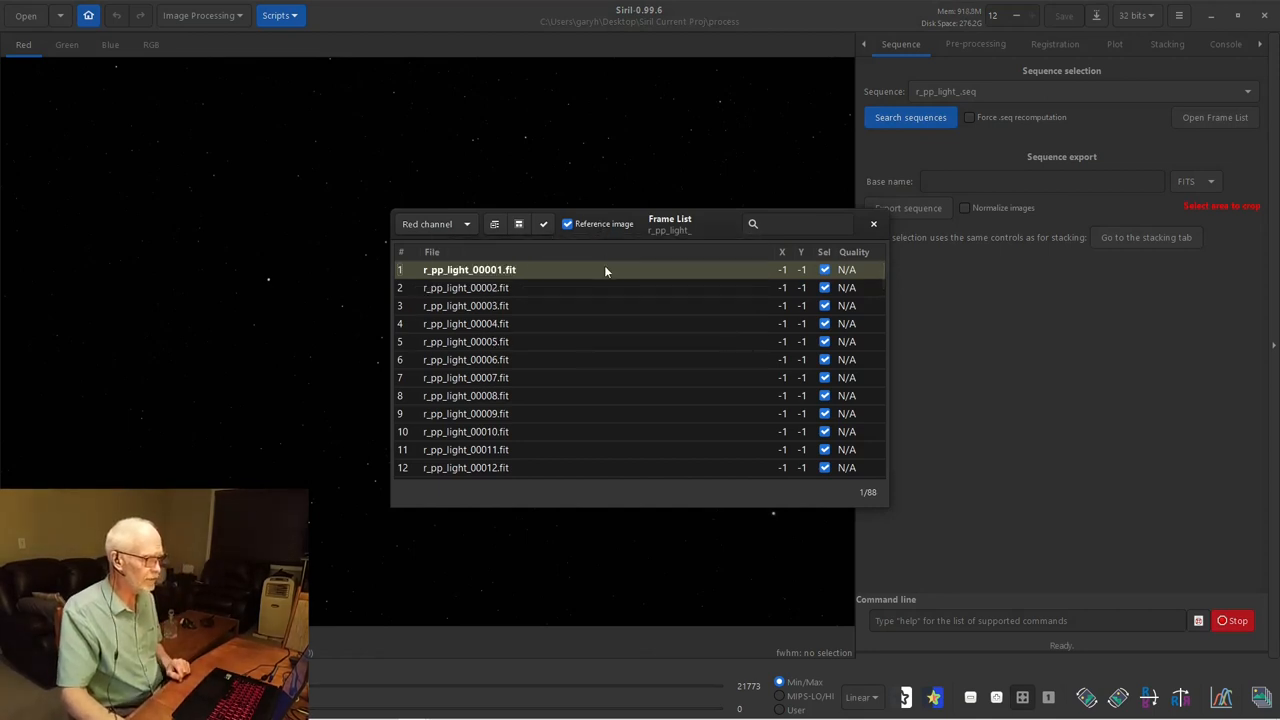
pyautogui.scroll(-3)
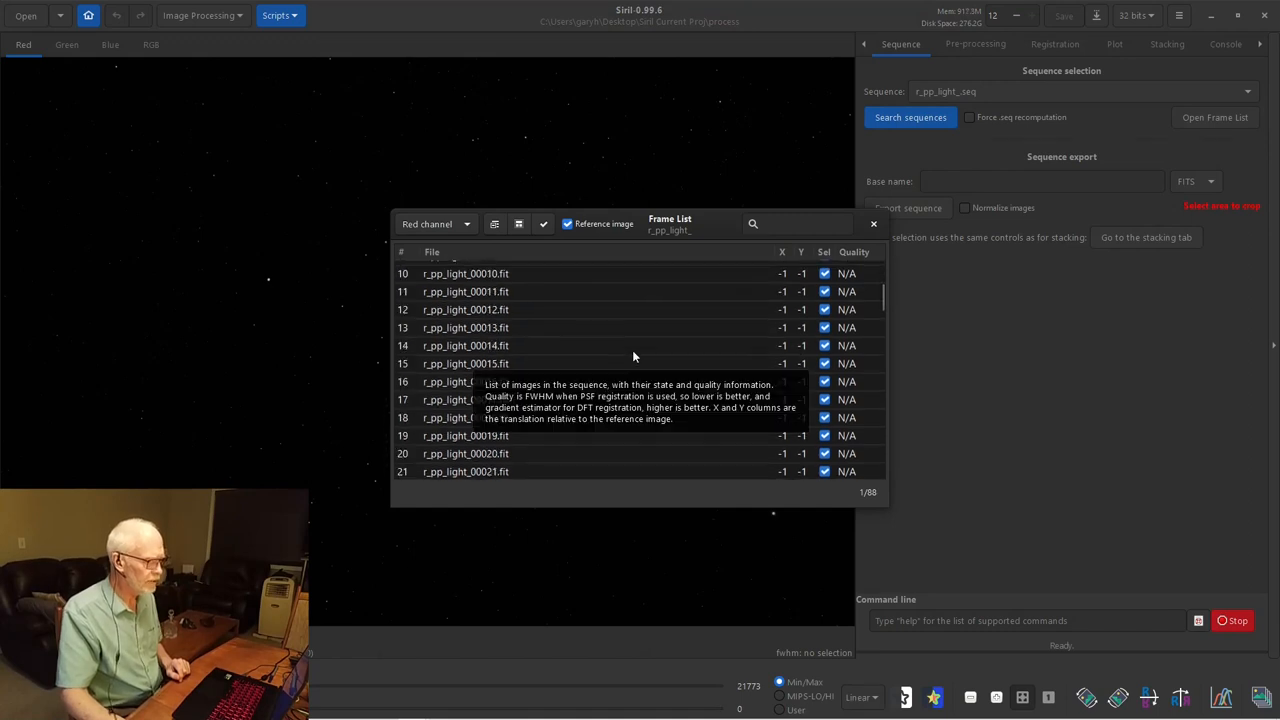
pyautogui.scroll(-3)
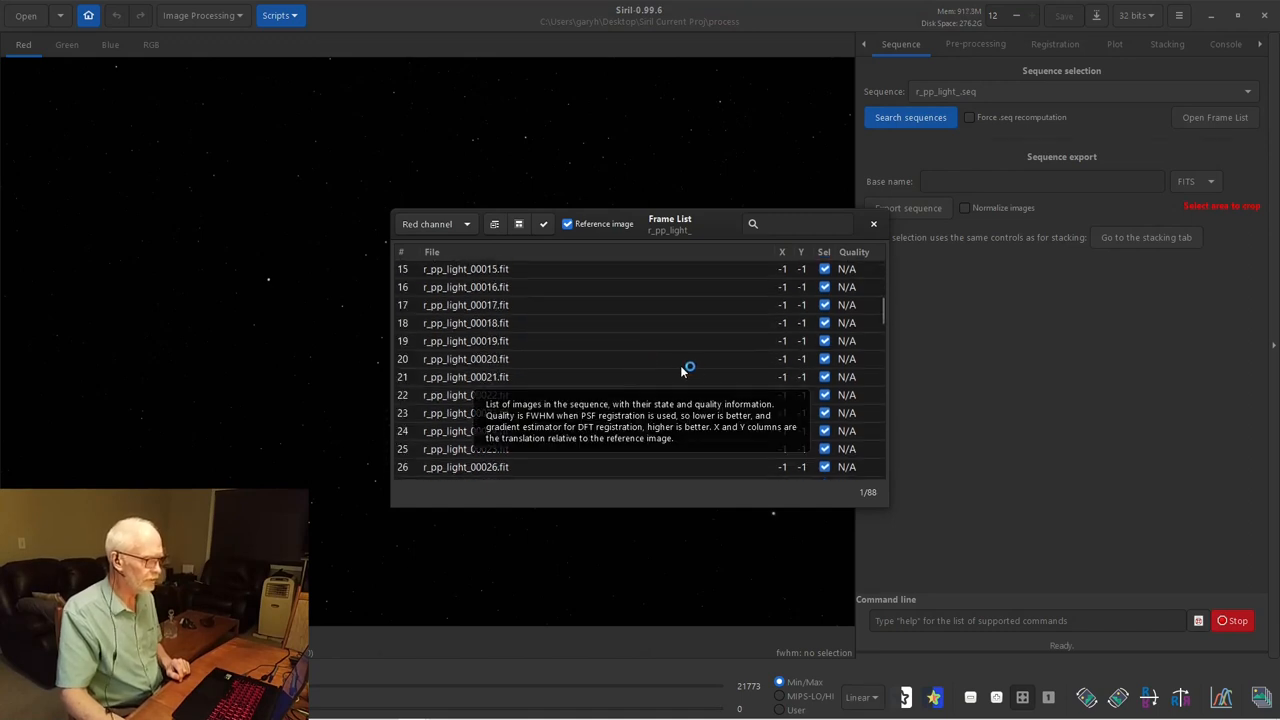
pyautogui.click(465, 359)
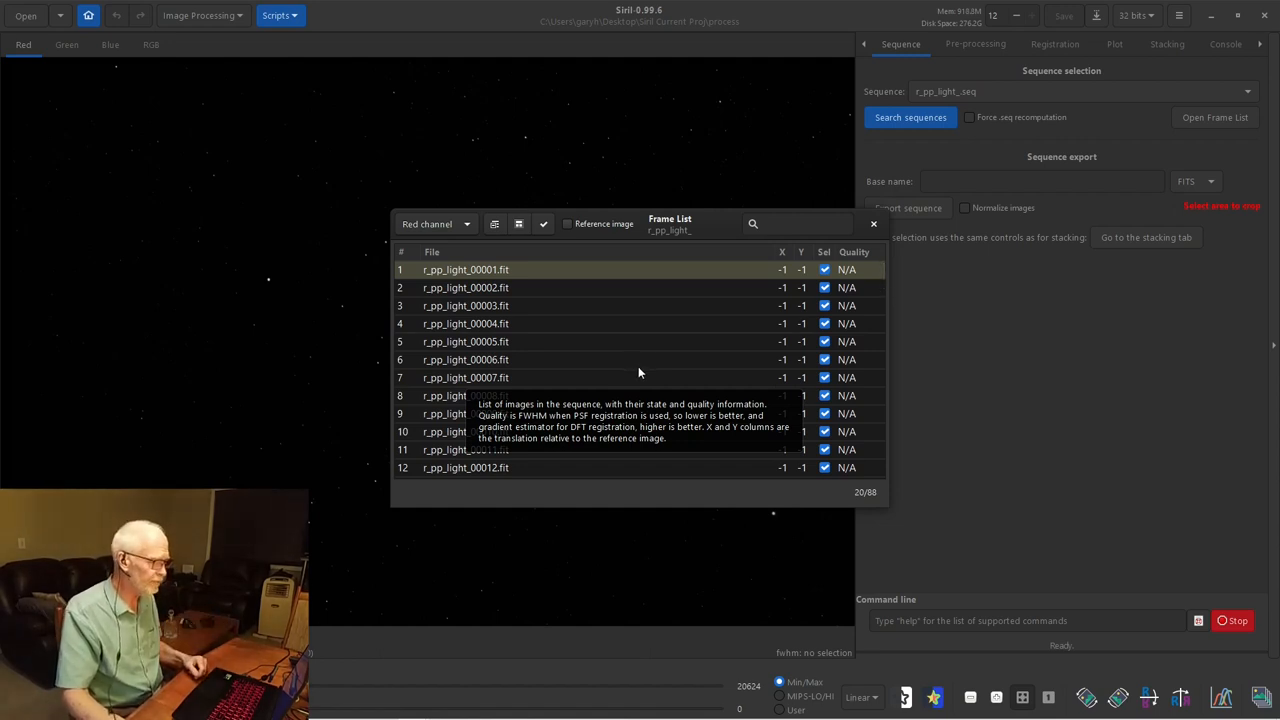
pyautogui.moveTo(448, 228)
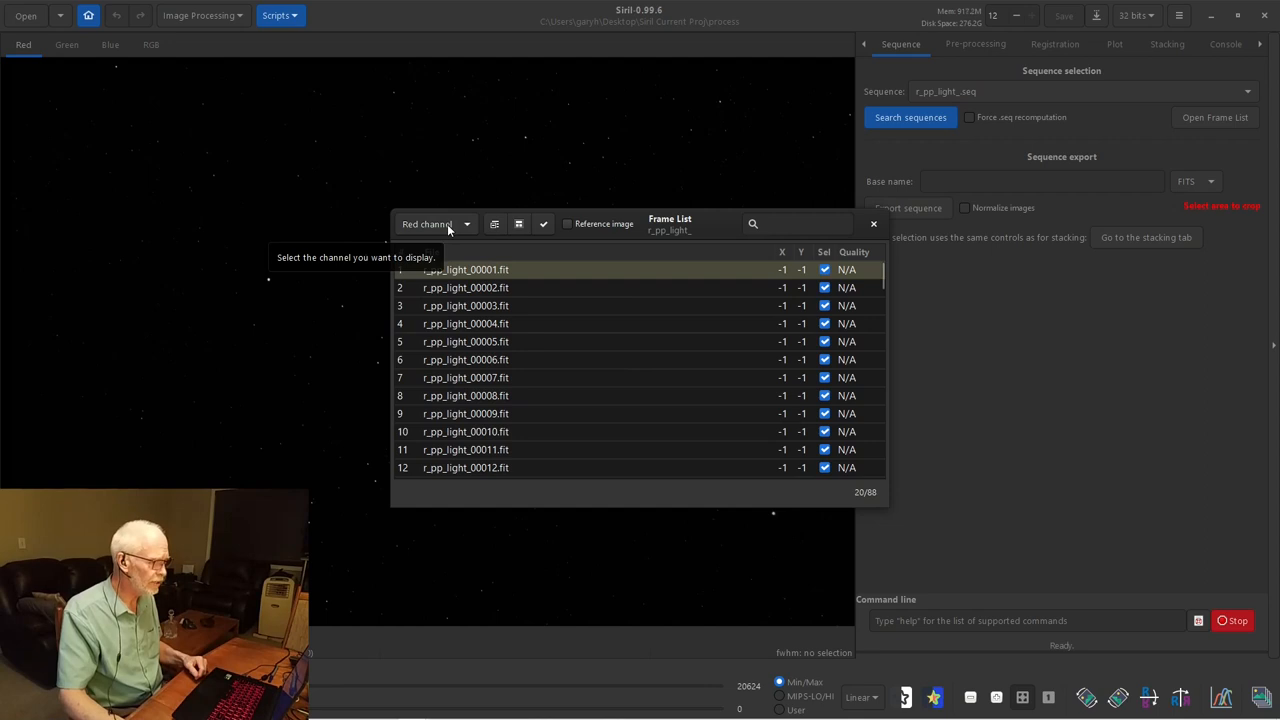
# - Show green-channel quality values, apply AutoStretch, and view frame 29
pyautogui.click(435, 223)
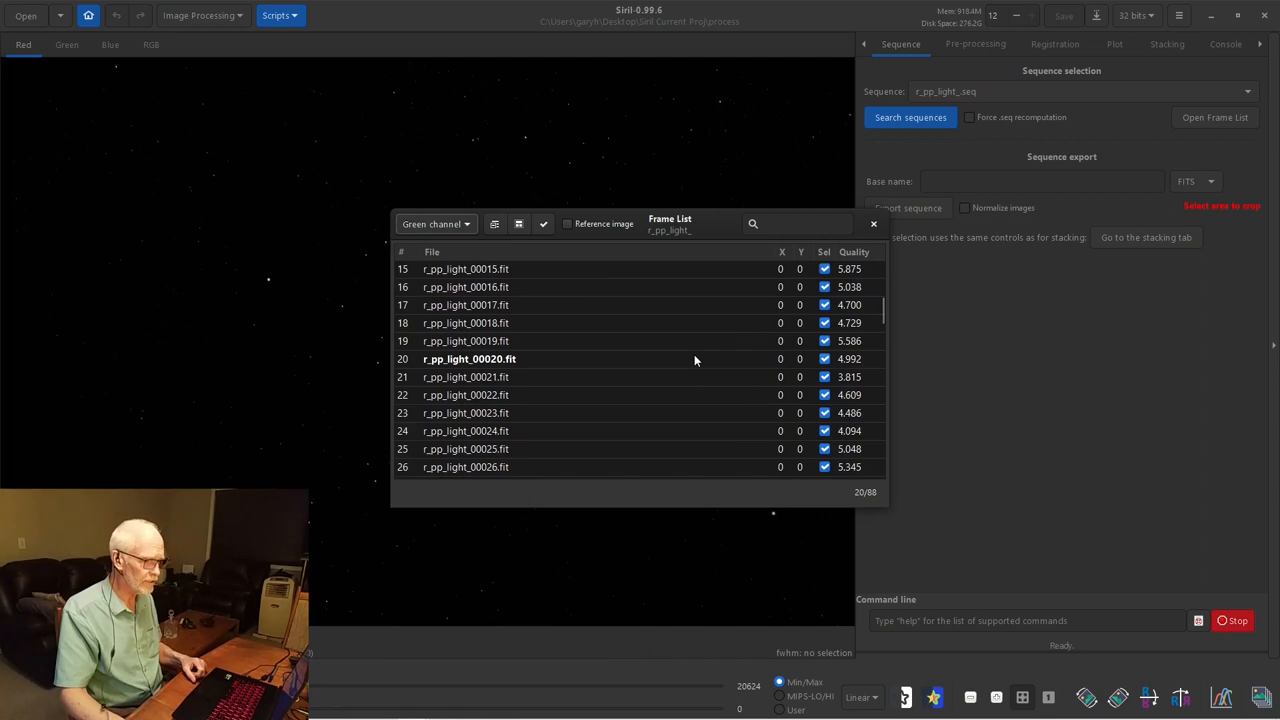
pyautogui.moveTo(688, 347)
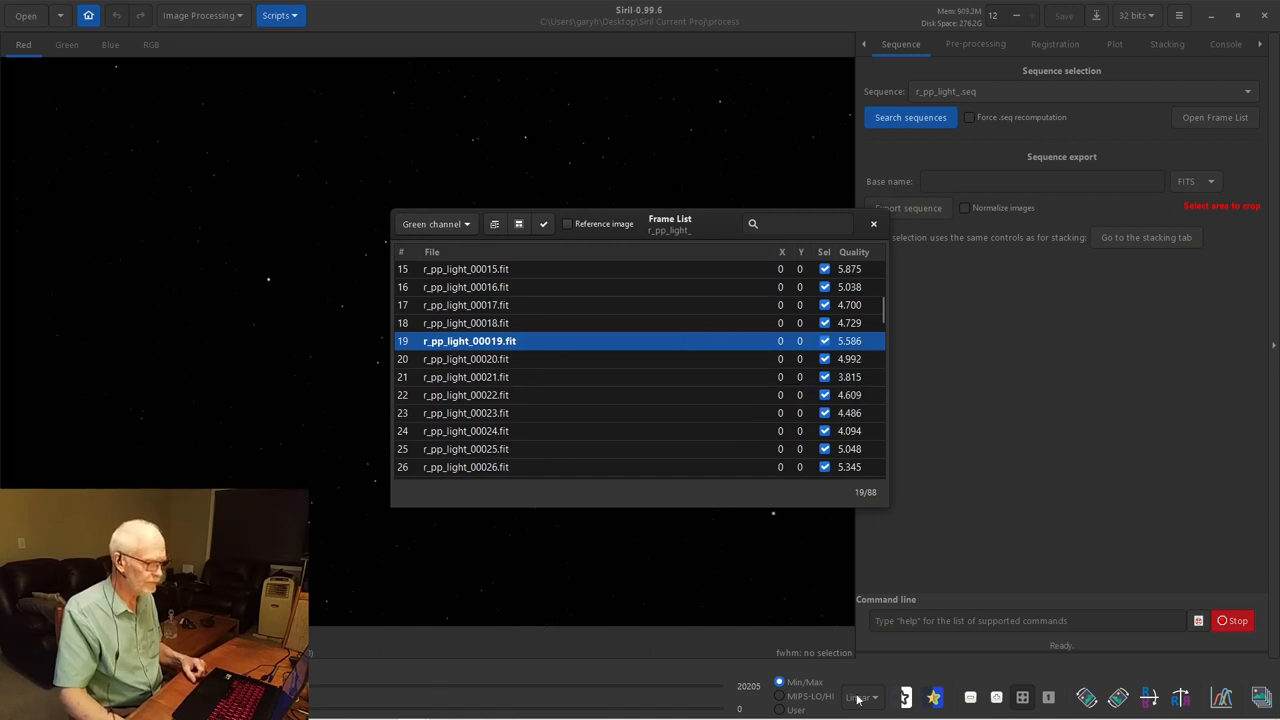
pyautogui.click(858, 697)
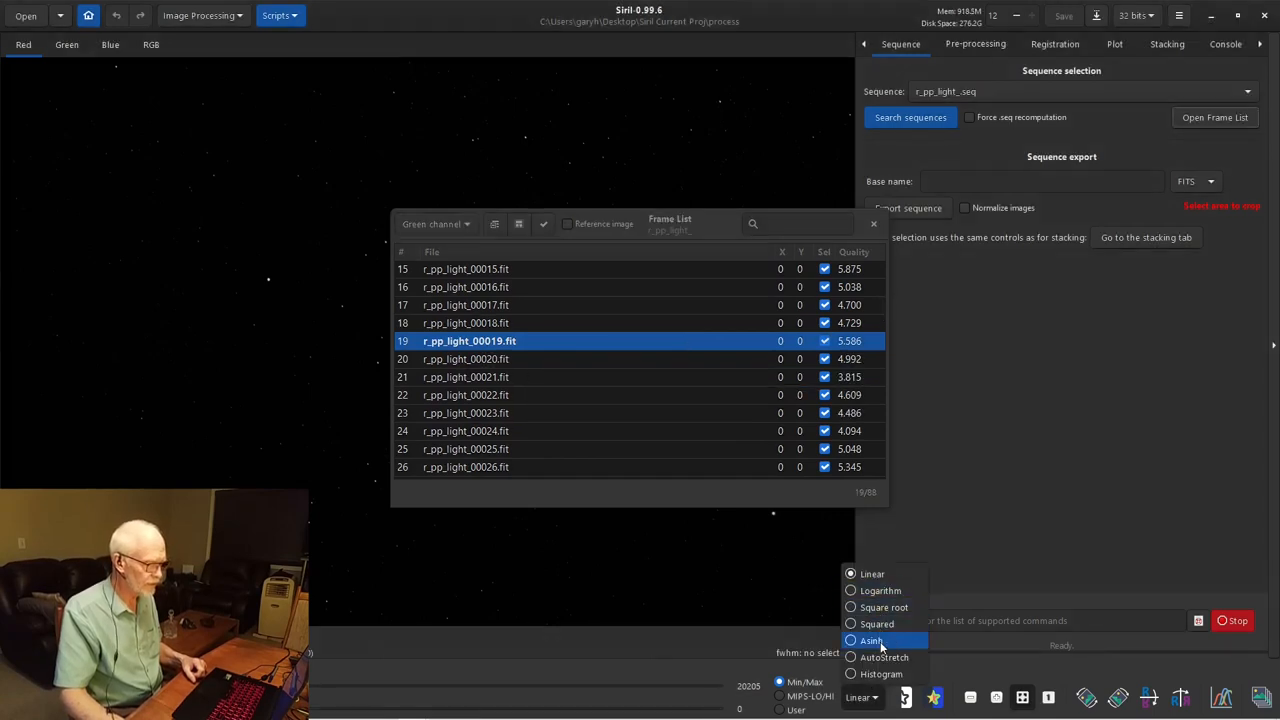
pyautogui.click(884, 657)
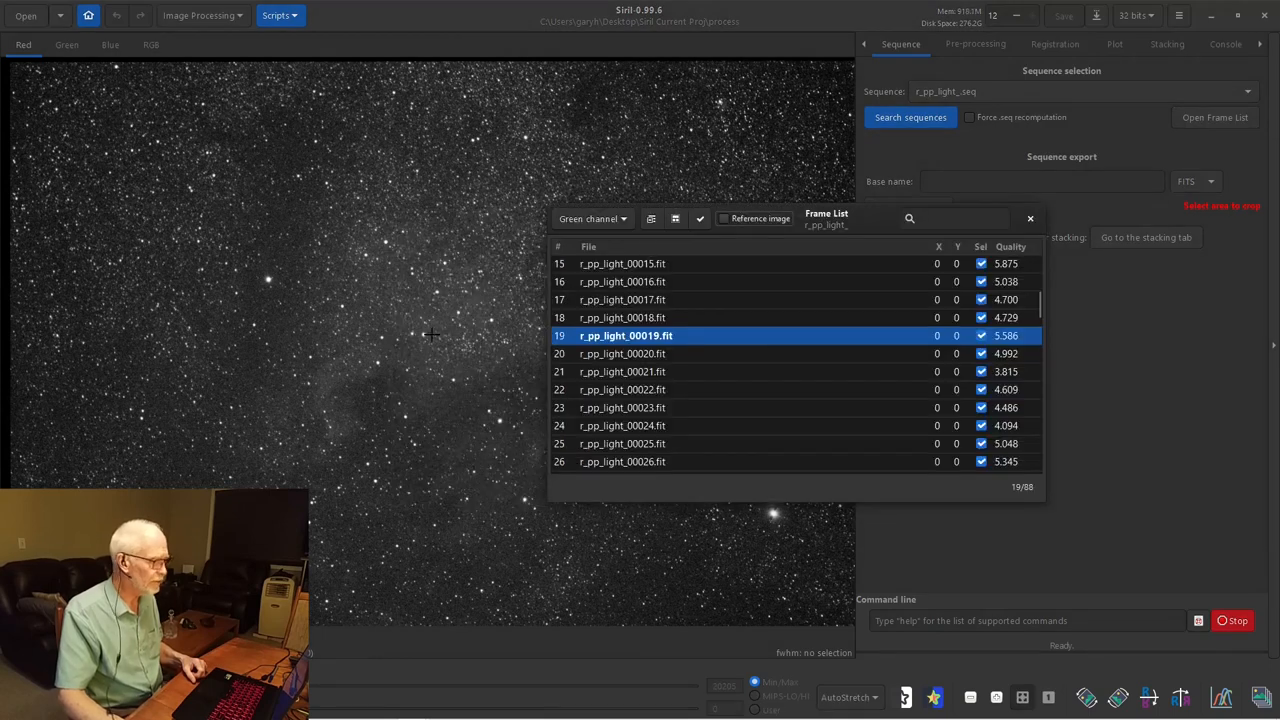
pyautogui.moveTo(425, 412)
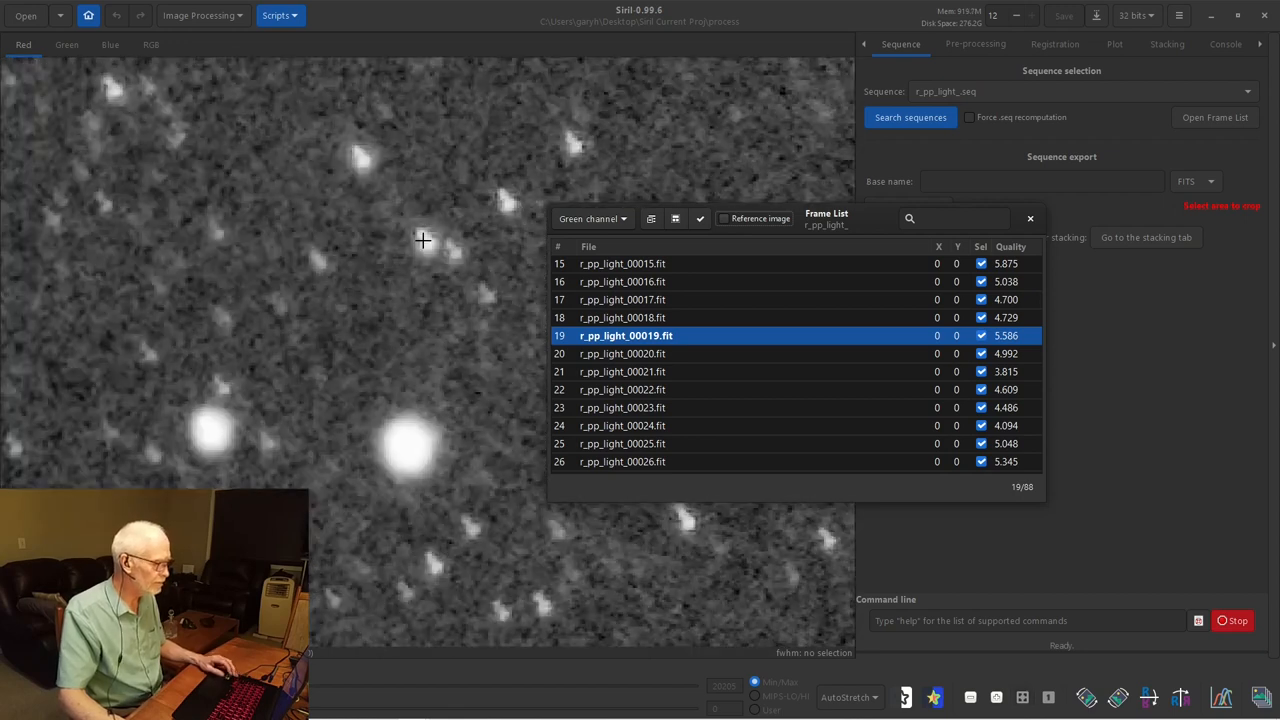
pyautogui.moveTo(430, 277)
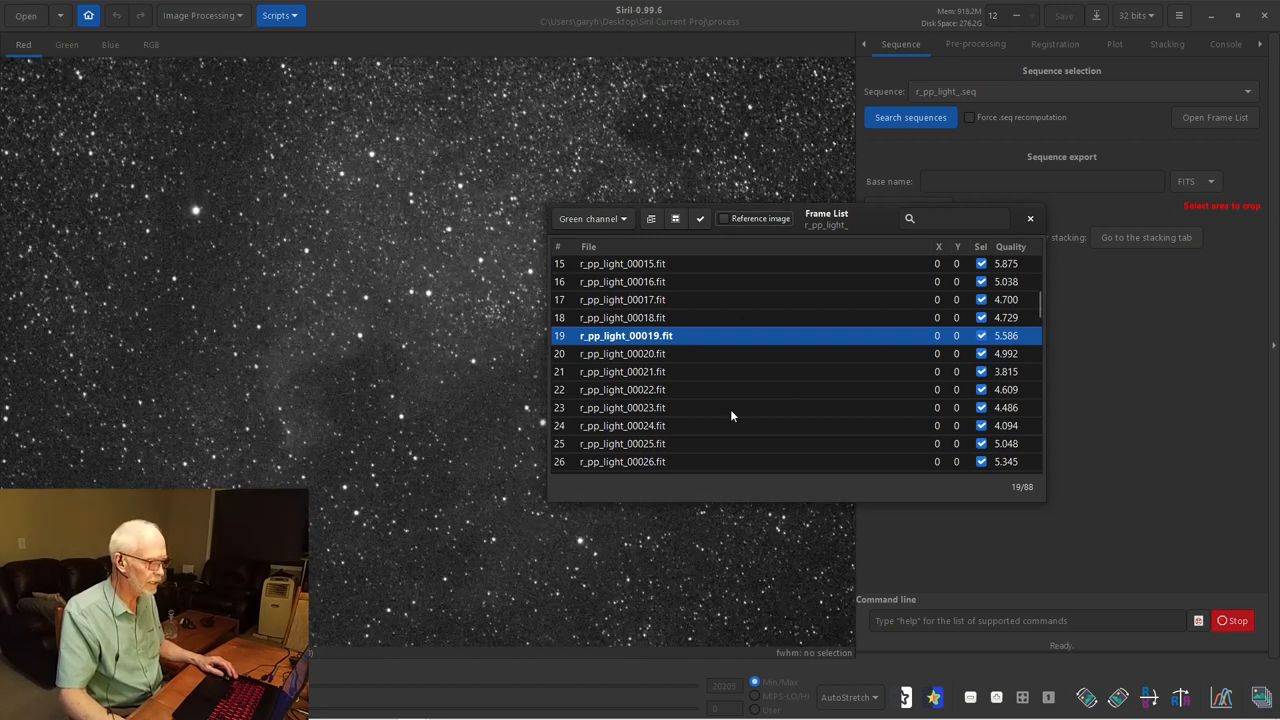
pyautogui.scroll(-3)
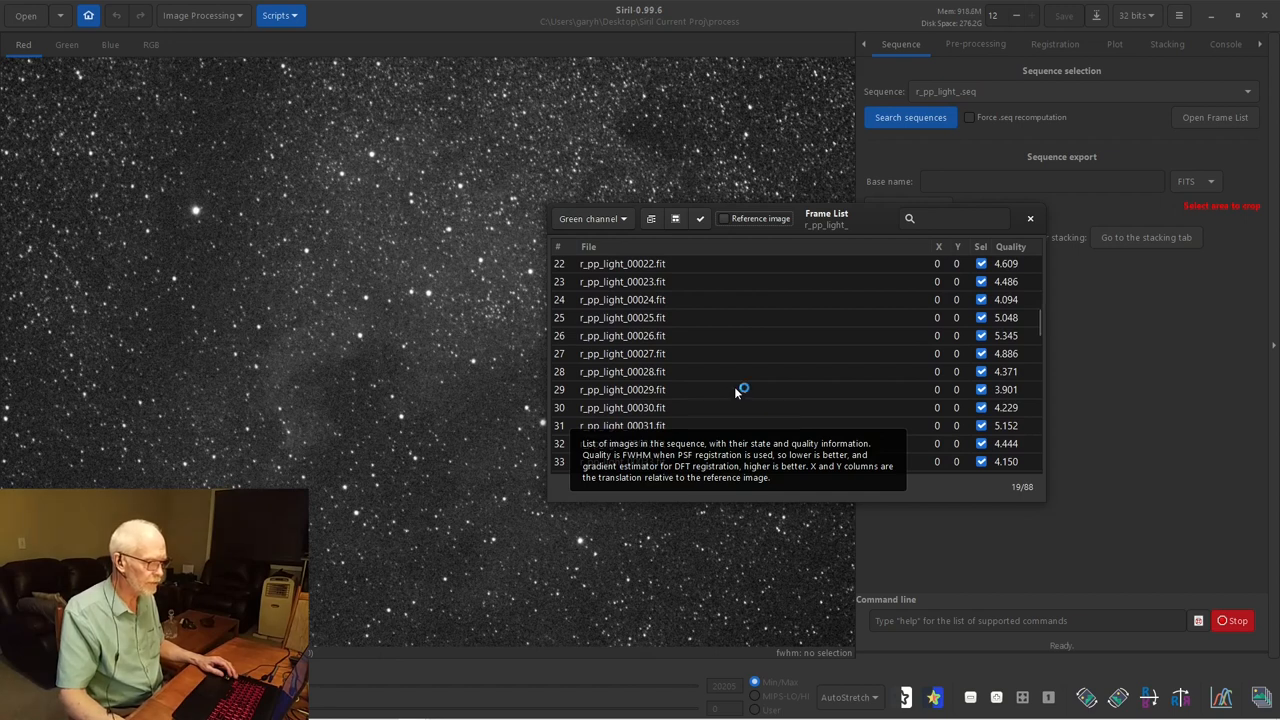
pyautogui.click(622, 389)
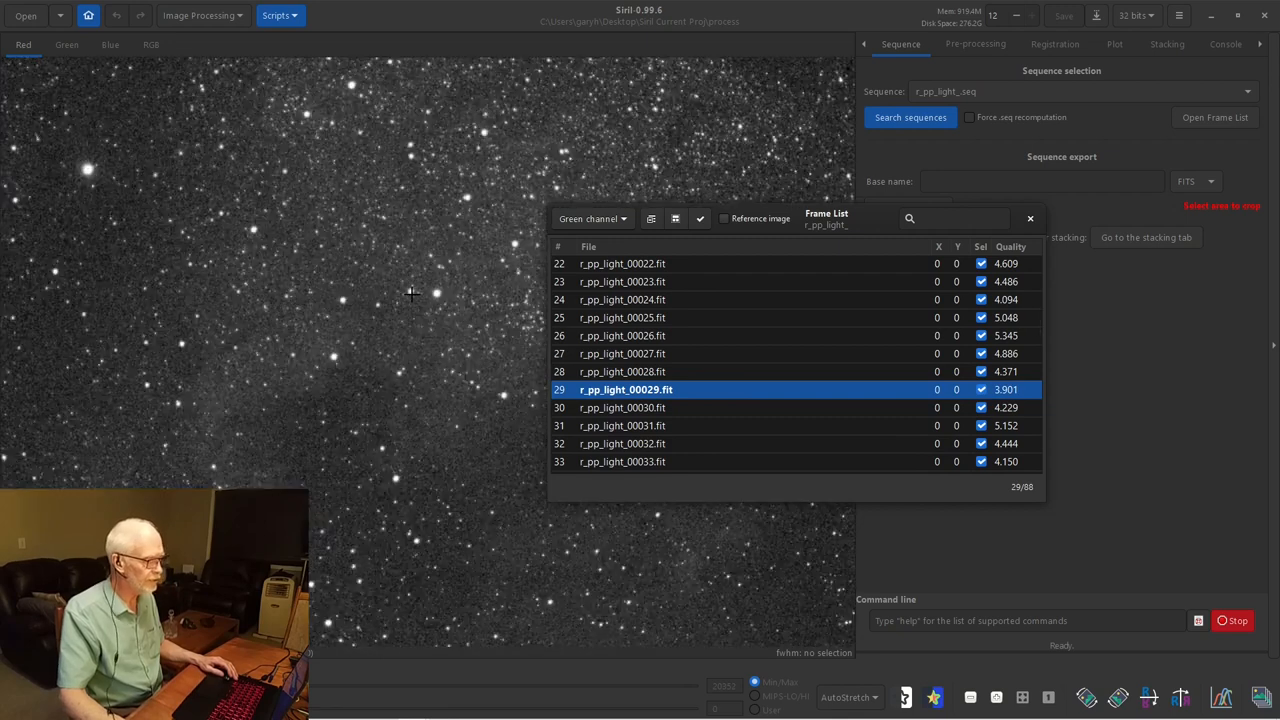
pyautogui.moveTo(228, 173); pyautogui.dragTo(607, 428)
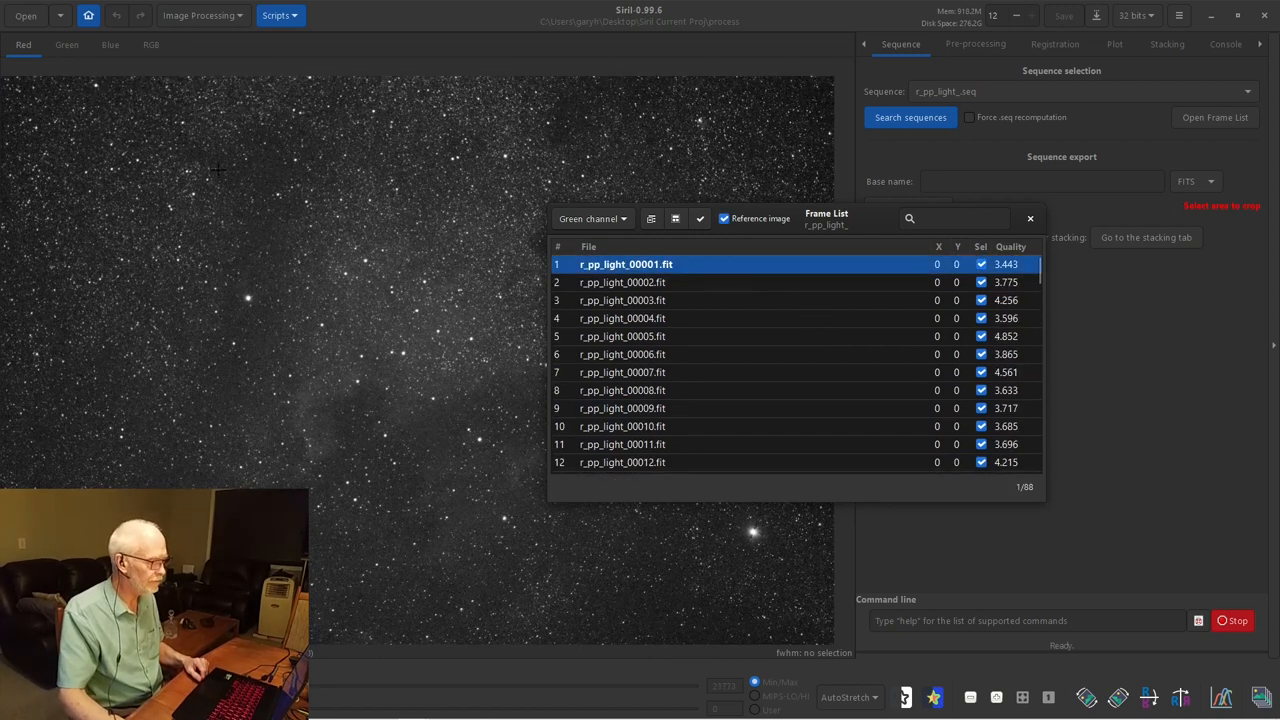
pyautogui.moveTo(184, 402)
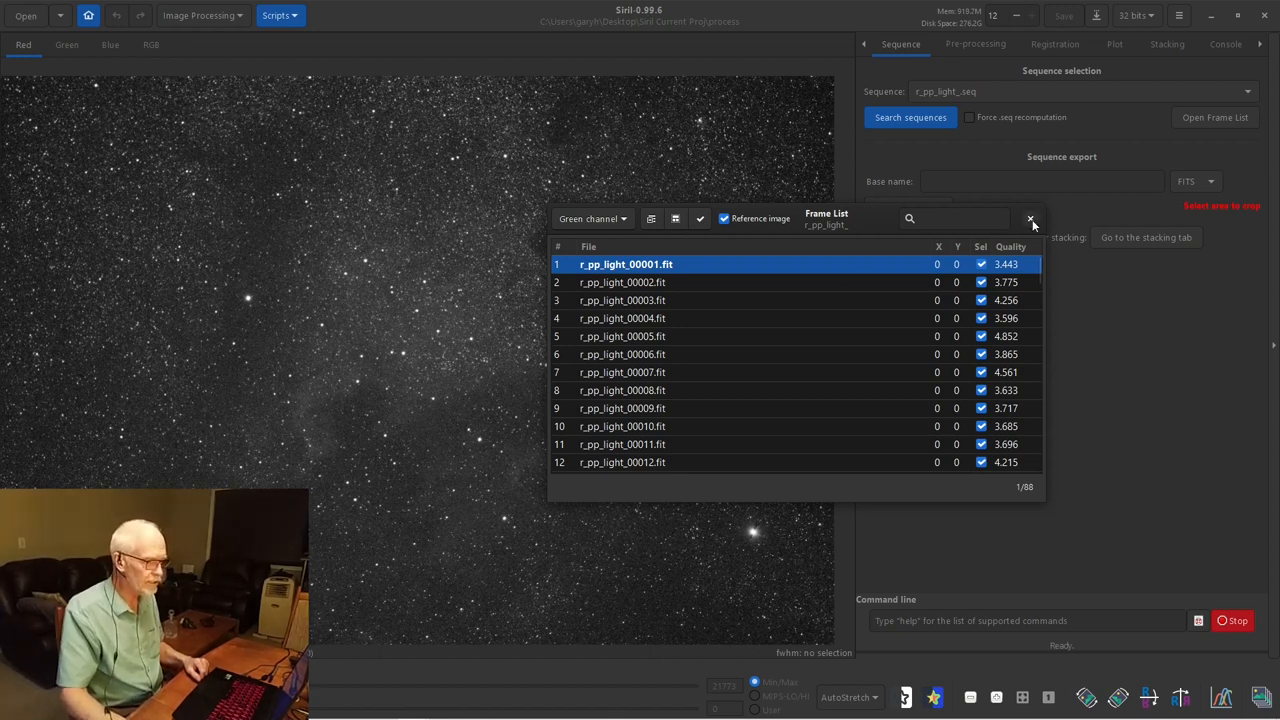
# - Close the frame list and show the FWHM plot for all 88 frames
pyautogui.click(1030, 218)
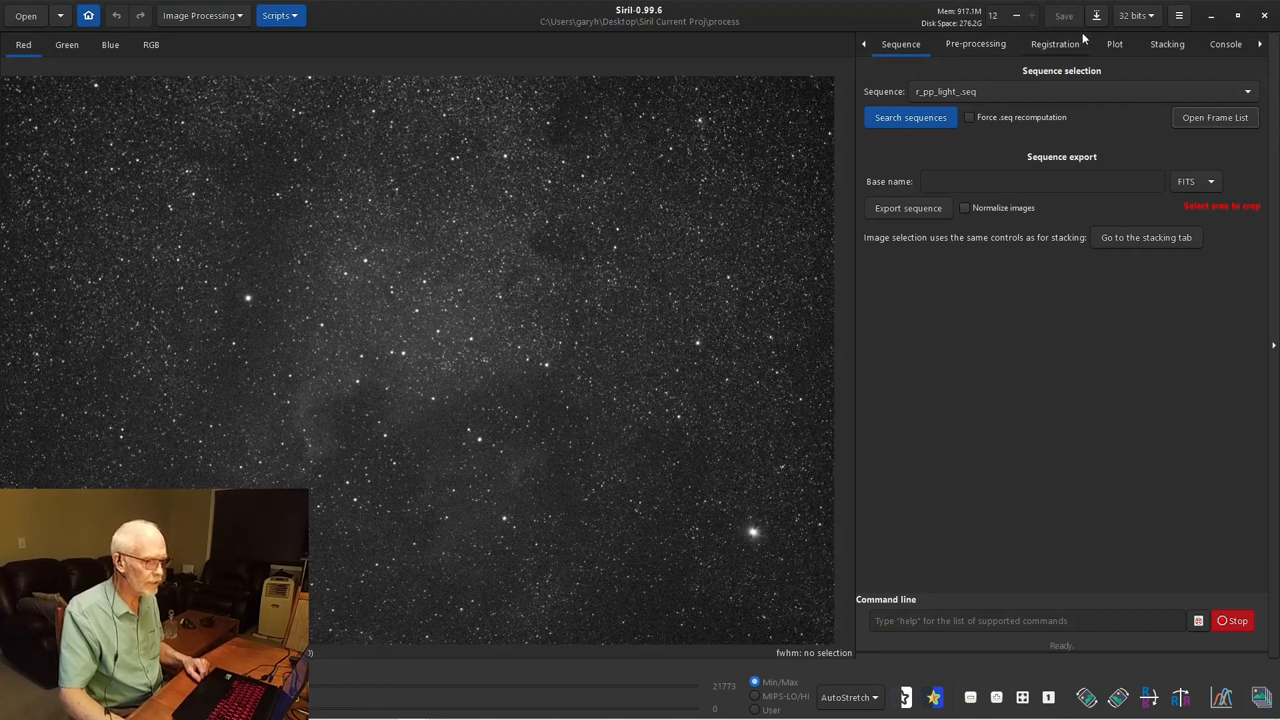
pyautogui.click(1114, 43)
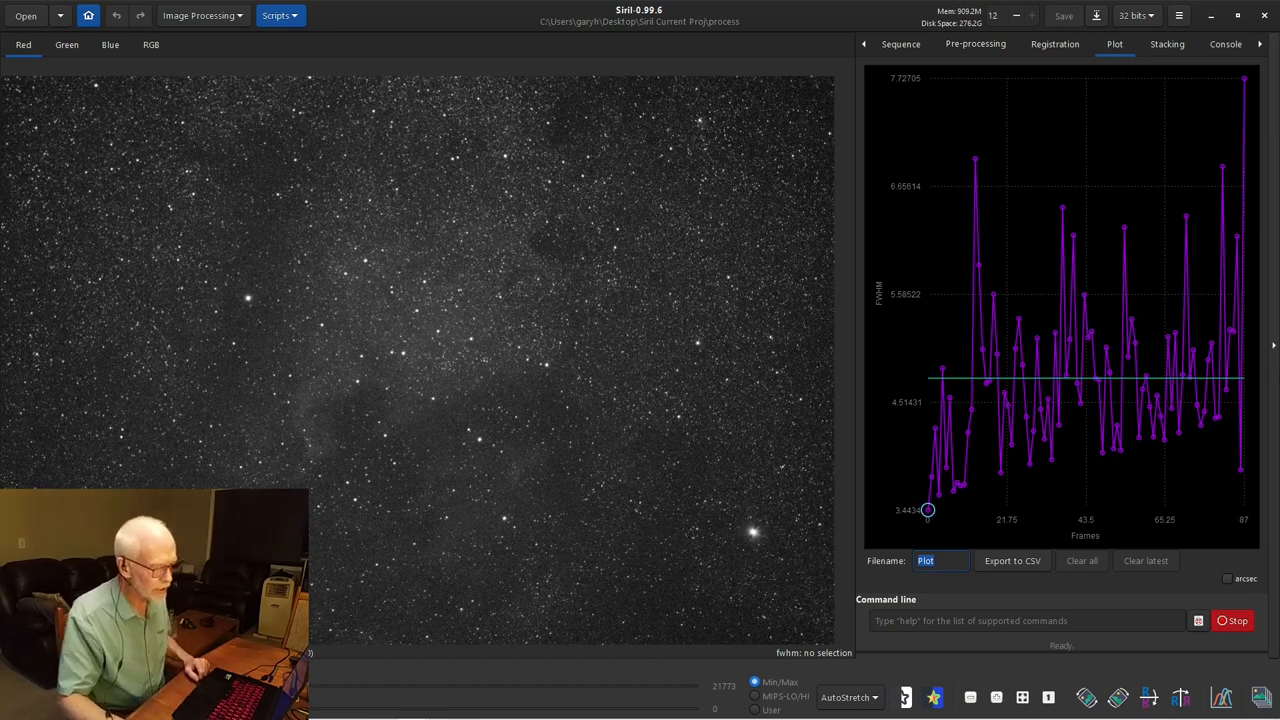
pyautogui.moveTo(910, 392)
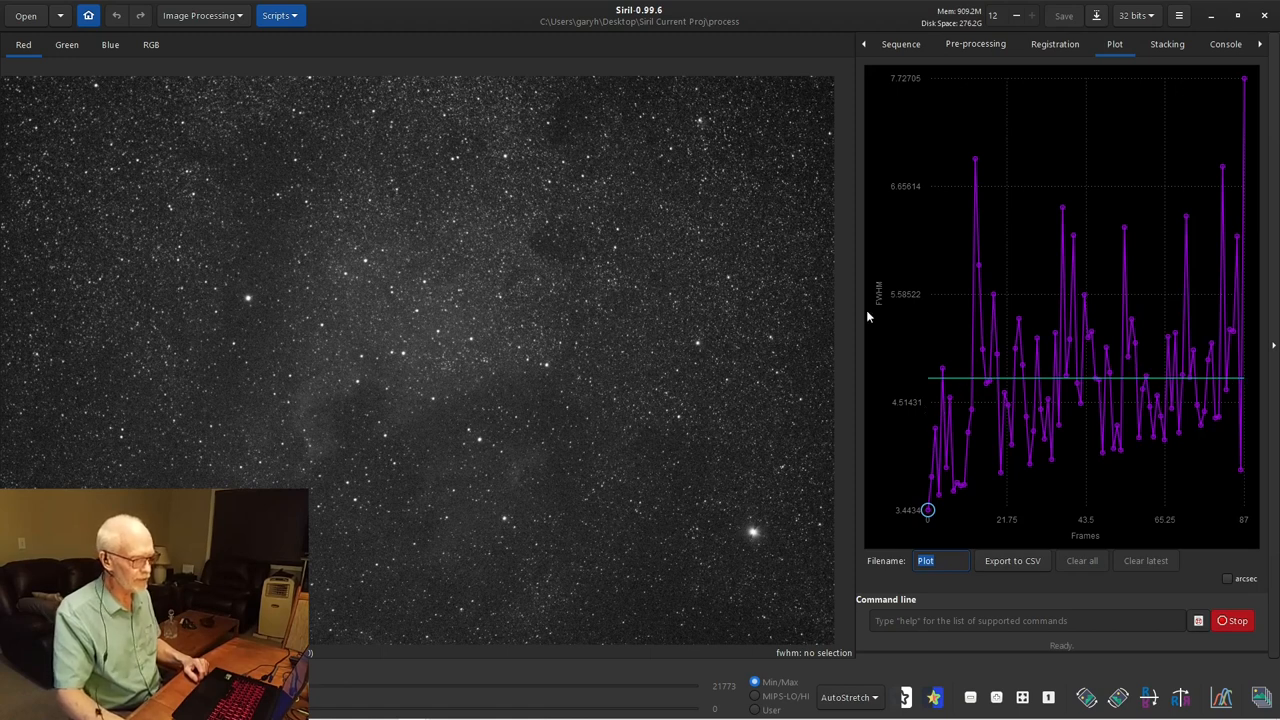
pyautogui.moveTo(895, 350)
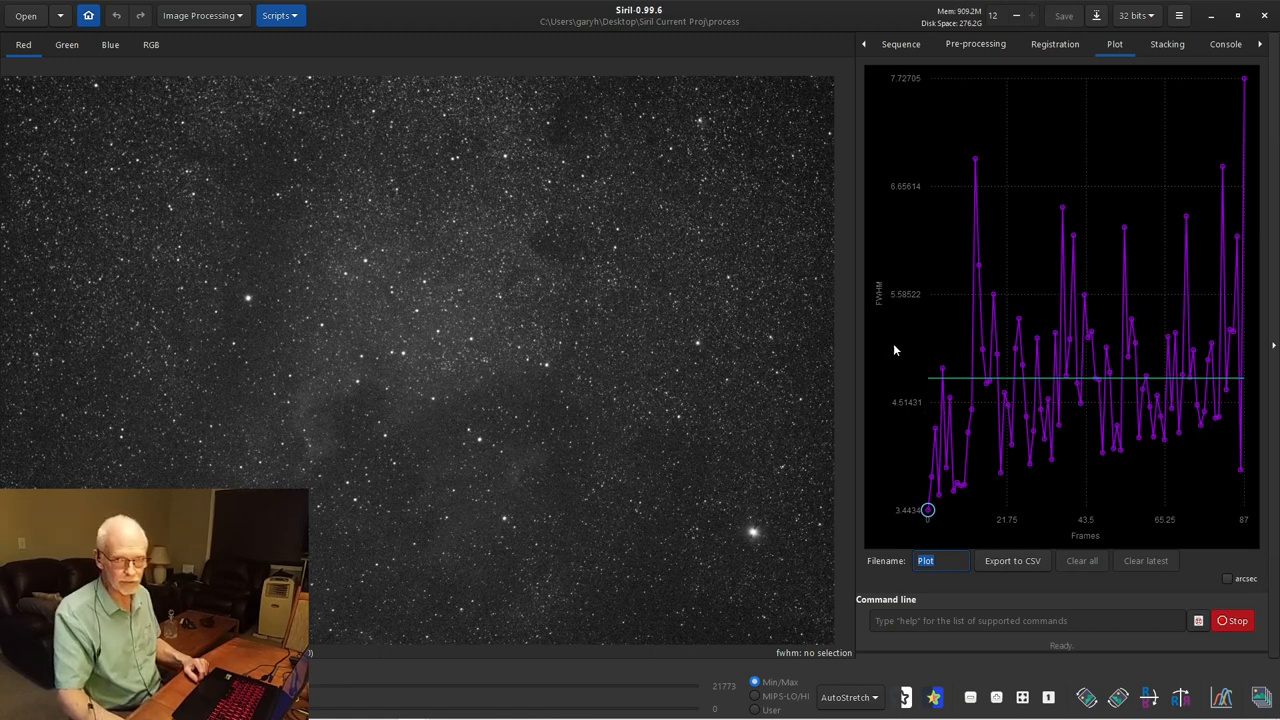
pyautogui.moveTo(892, 383)
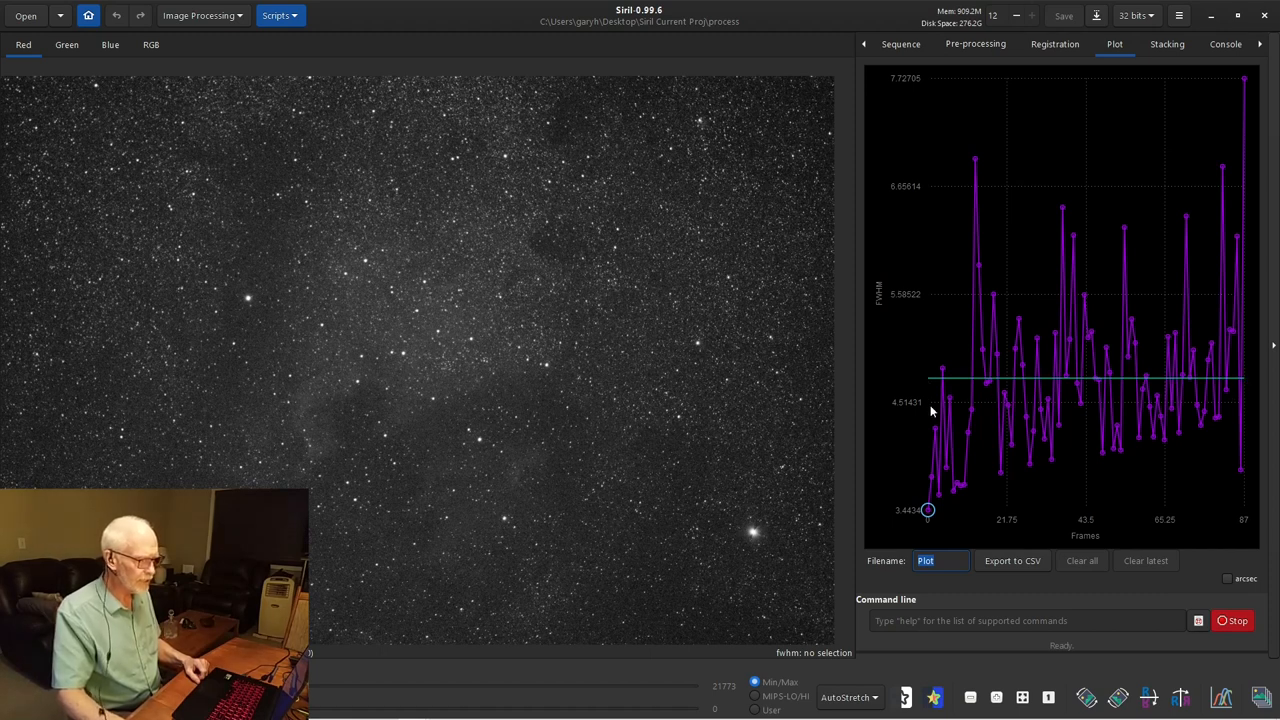
pyautogui.moveTo(931, 383)
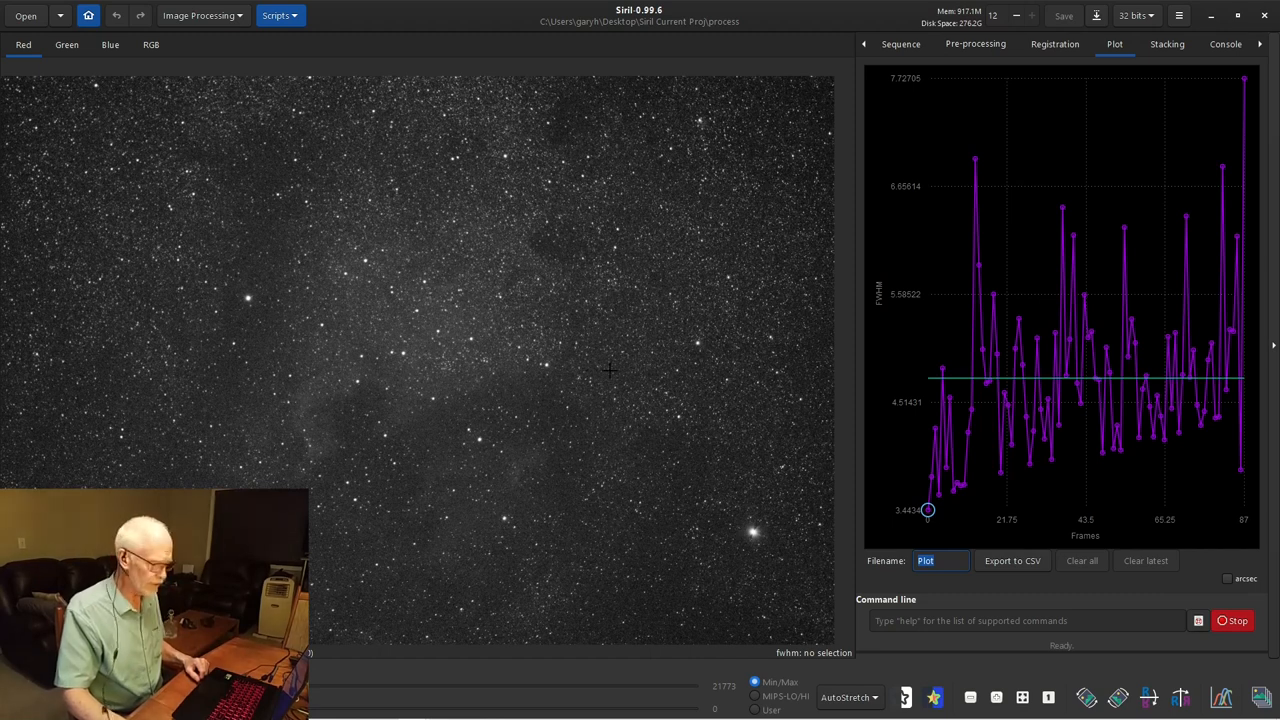
pyautogui.moveTo(333, 297)
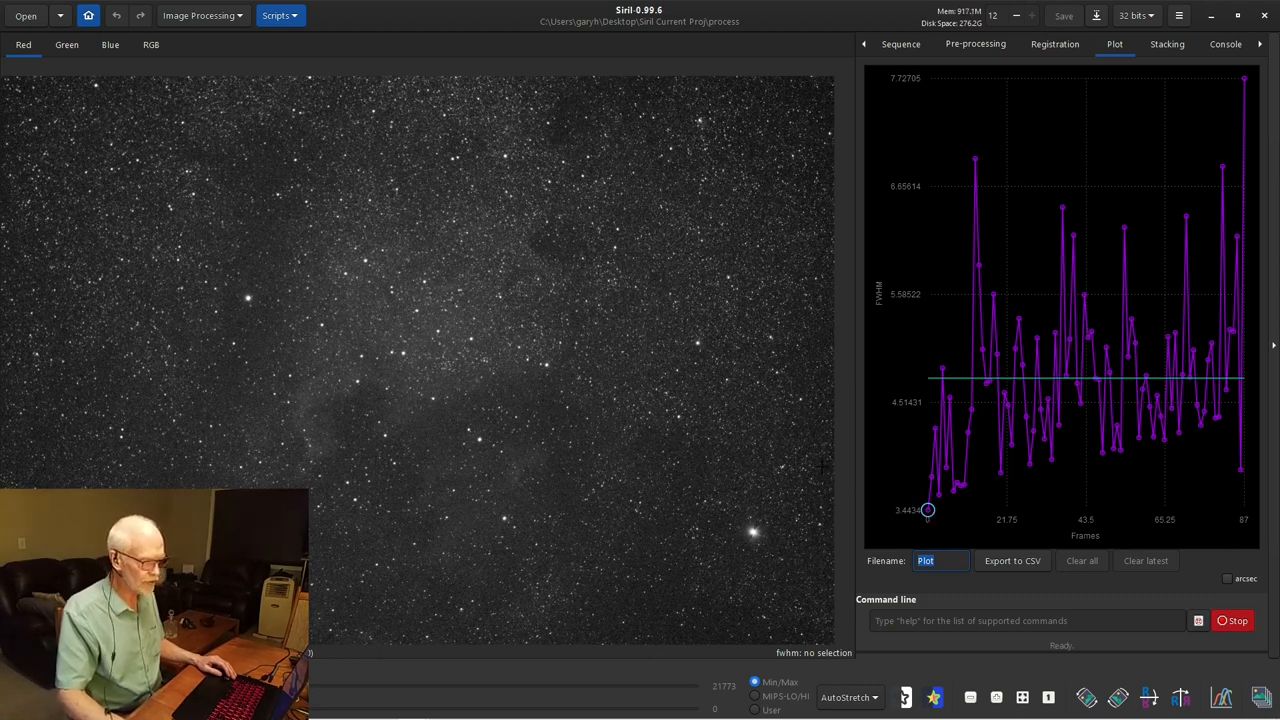
pyautogui.moveTo(855, 393)
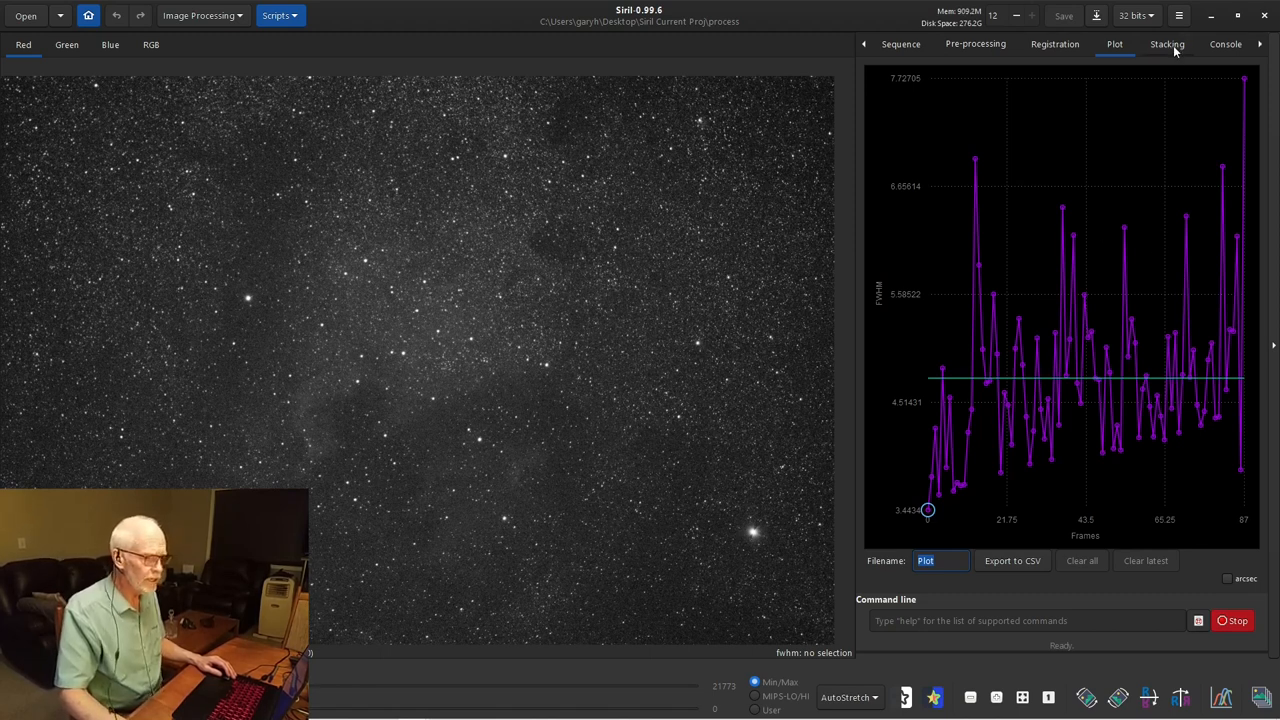
pyautogui.click(1166, 44)
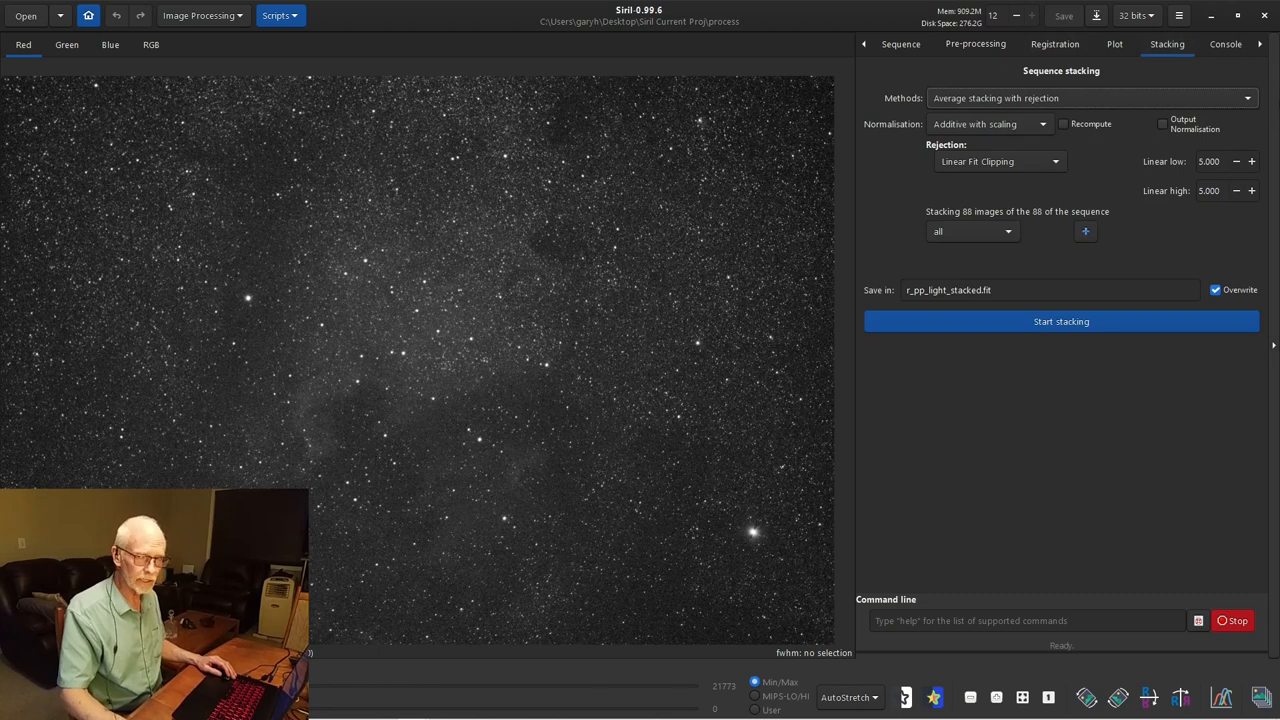
pyautogui.moveTo(883, 87)
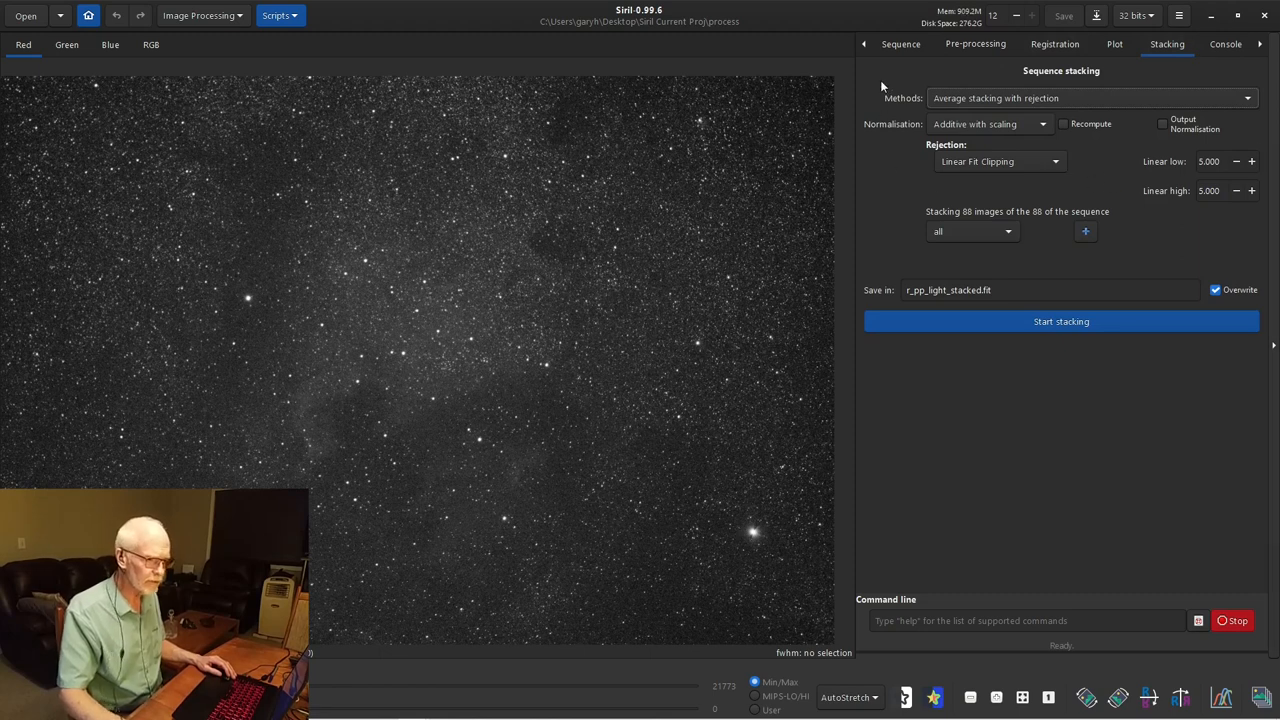
pyautogui.moveTo(924, 93)
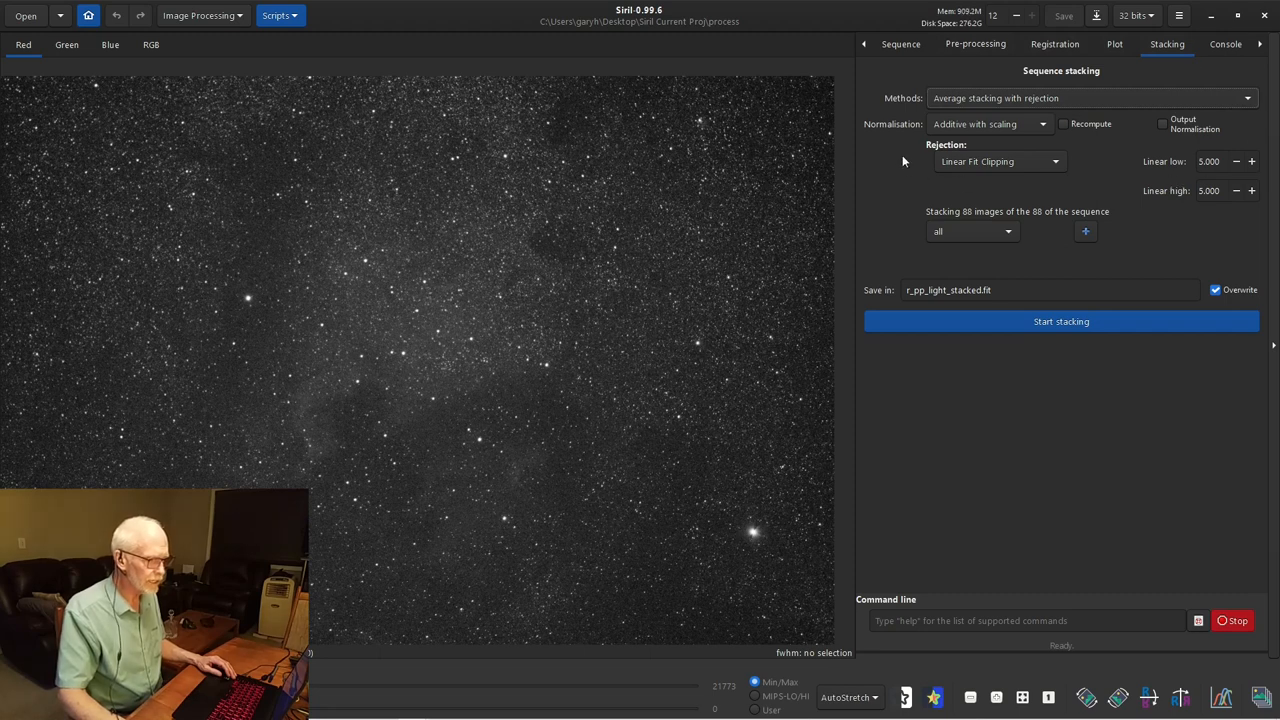
pyautogui.moveTo(904, 152)
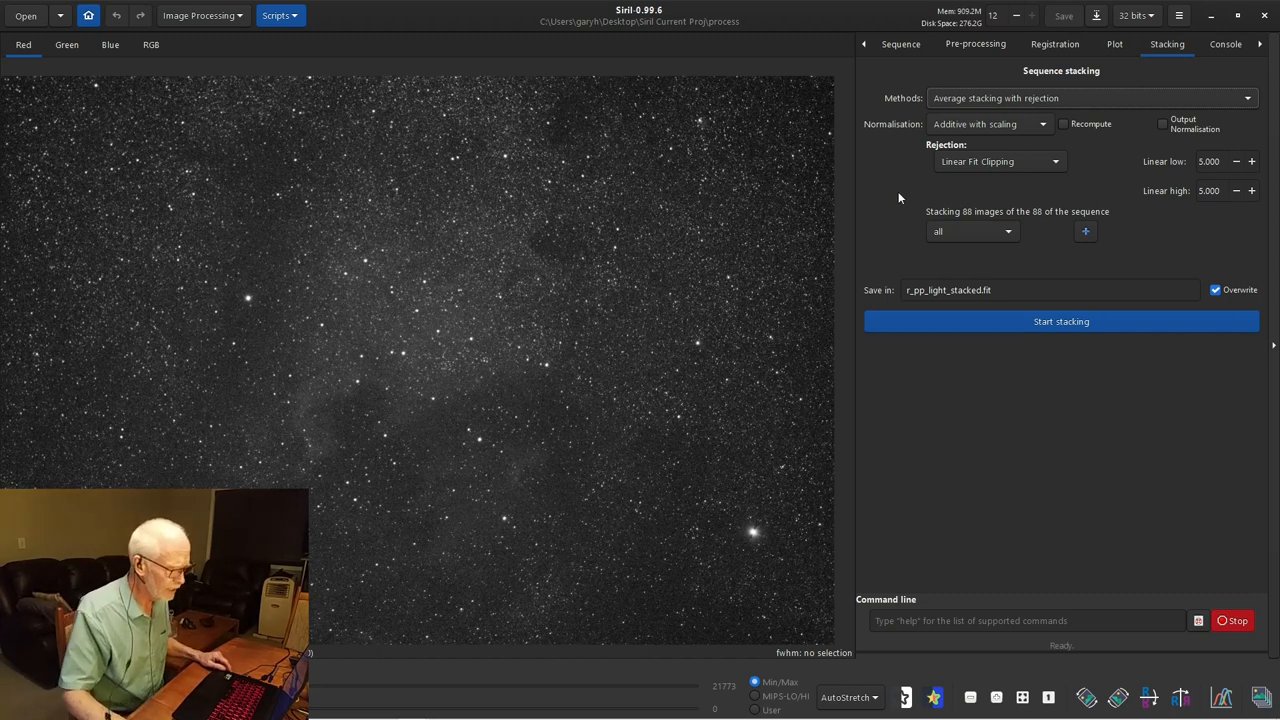
pyautogui.moveTo(949, 98)
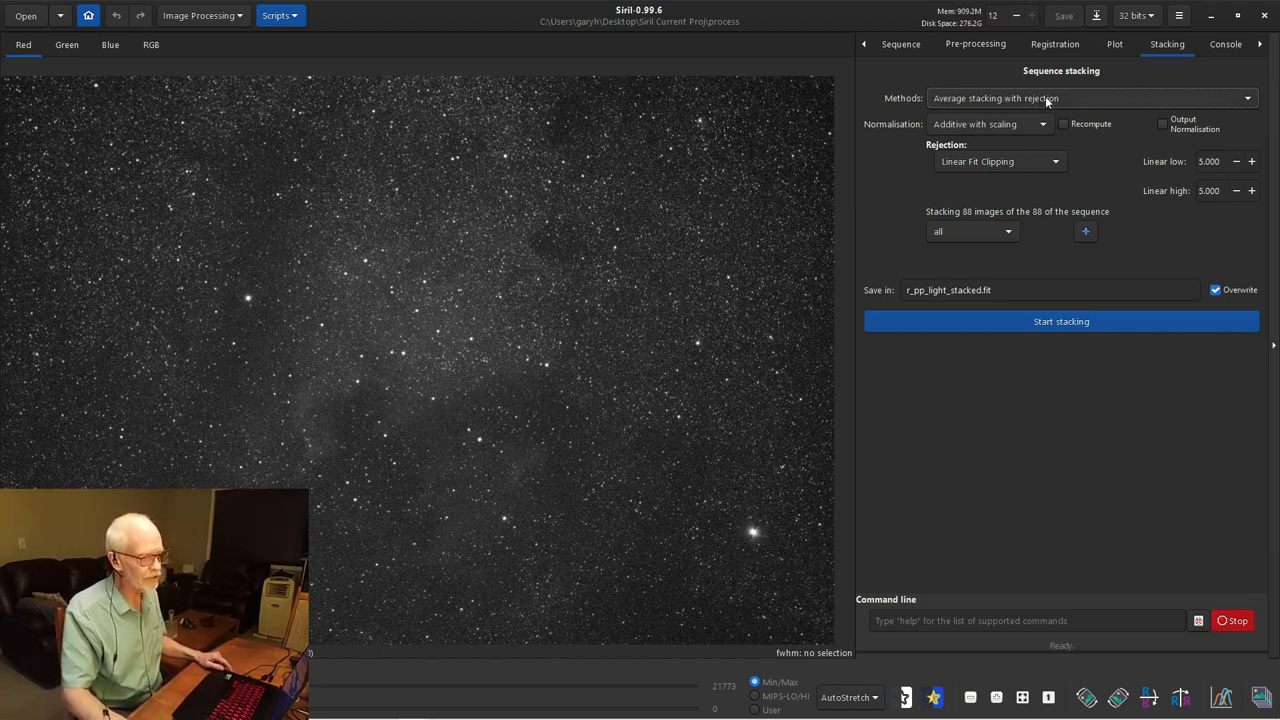
pyautogui.moveTo(1075, 108)
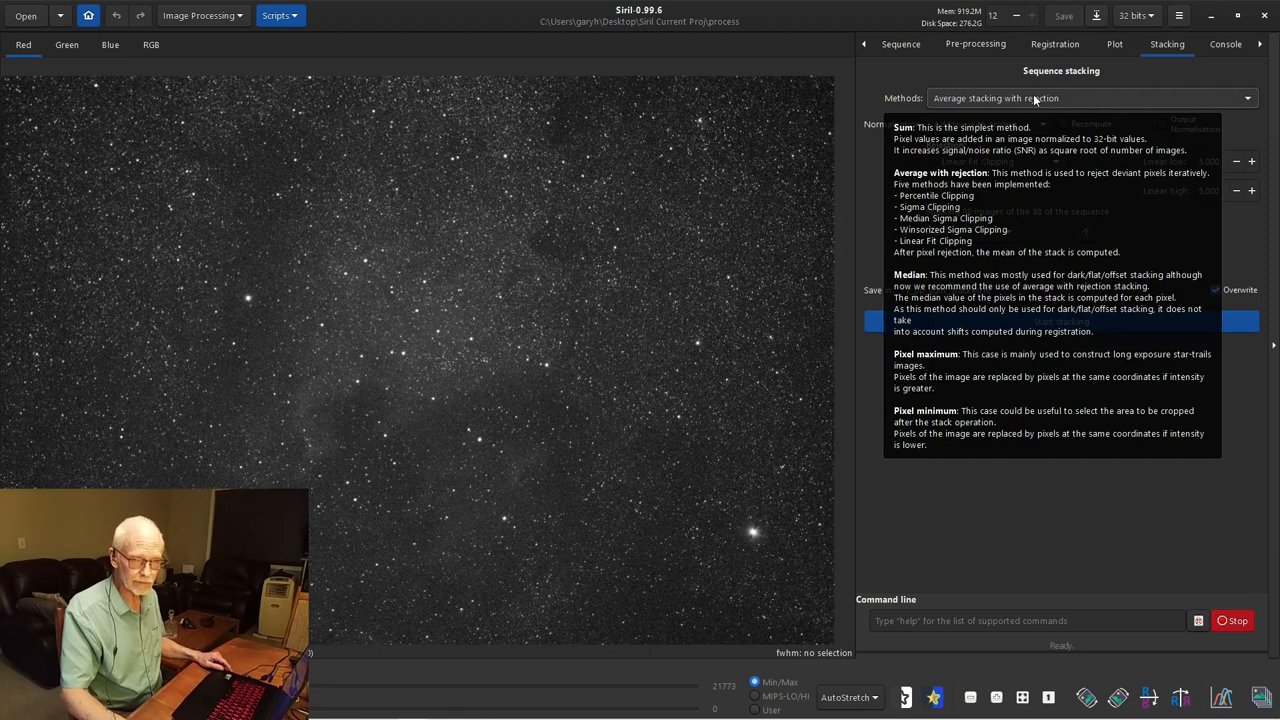
pyautogui.moveTo(1037, 100)
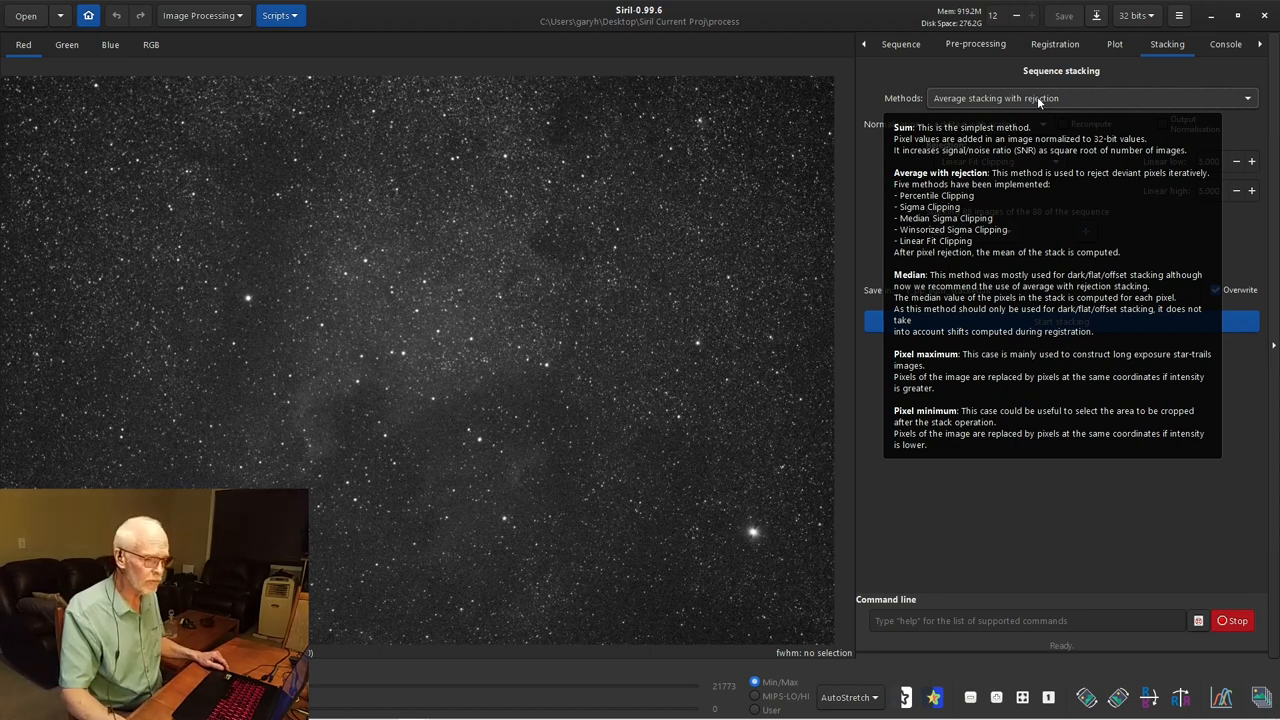
pyautogui.moveTo(988, 124)
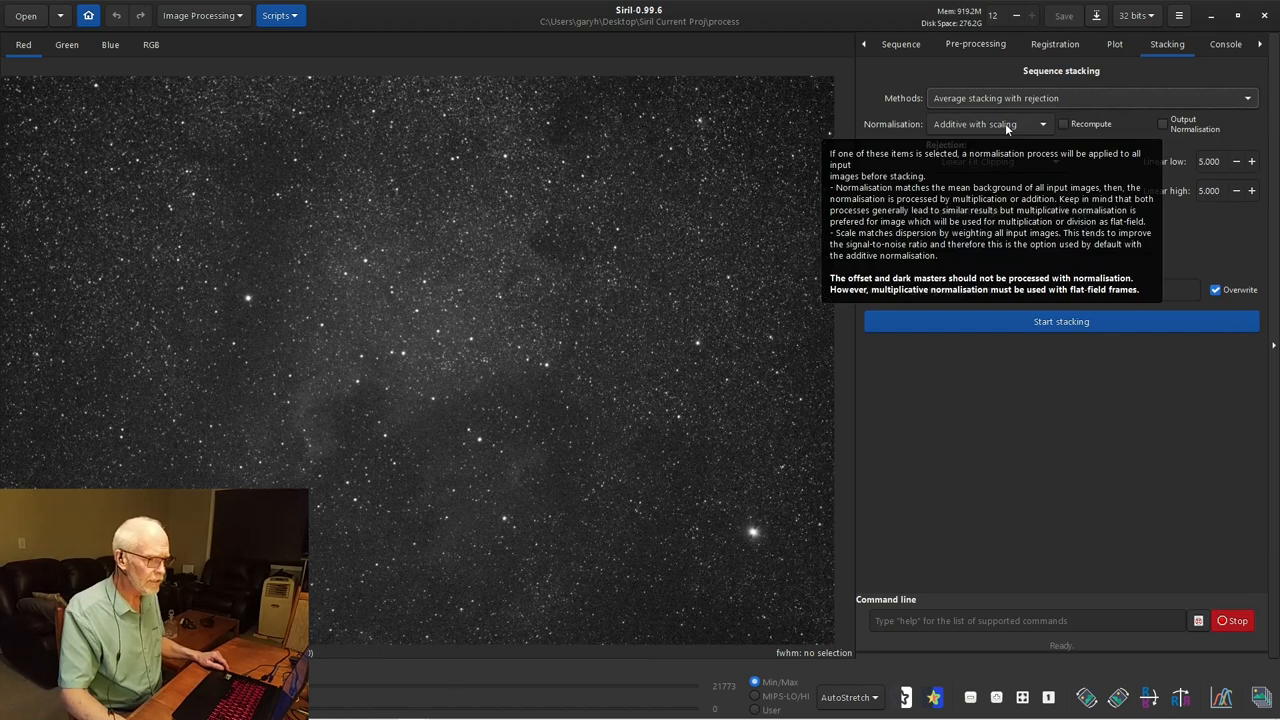
pyautogui.moveTo(1020, 98)
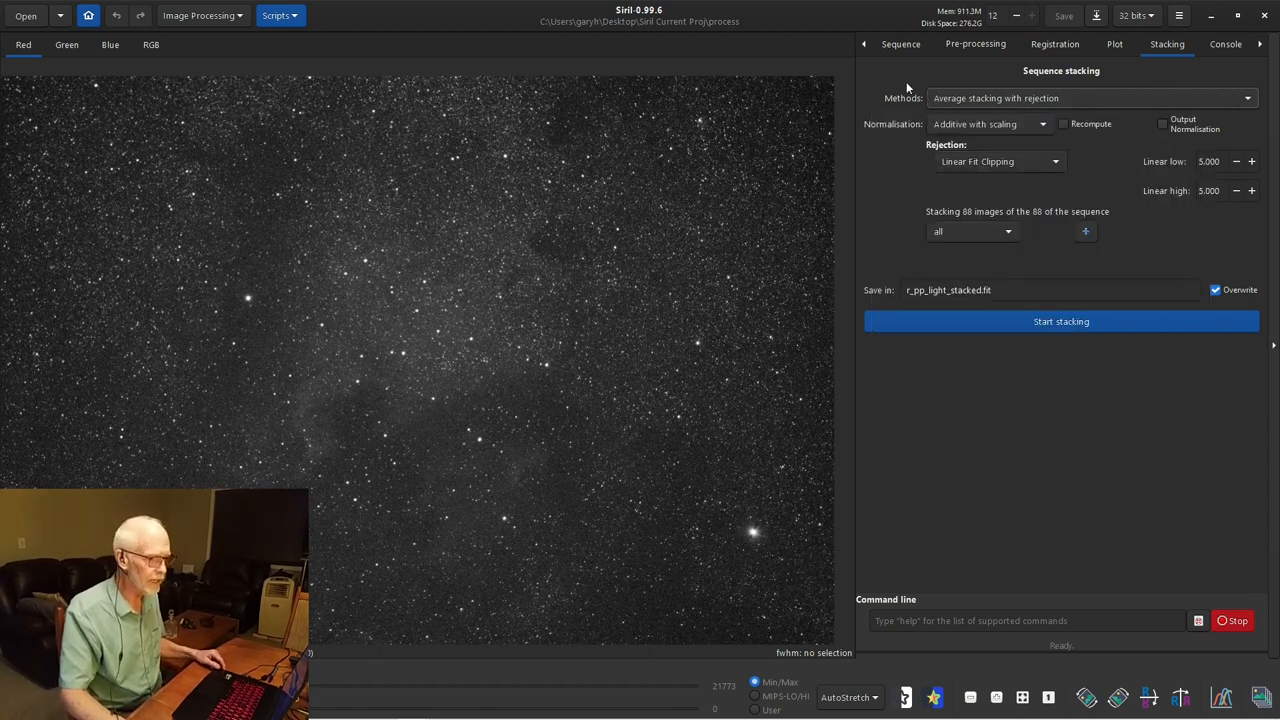
pyautogui.moveTo(912, 131)
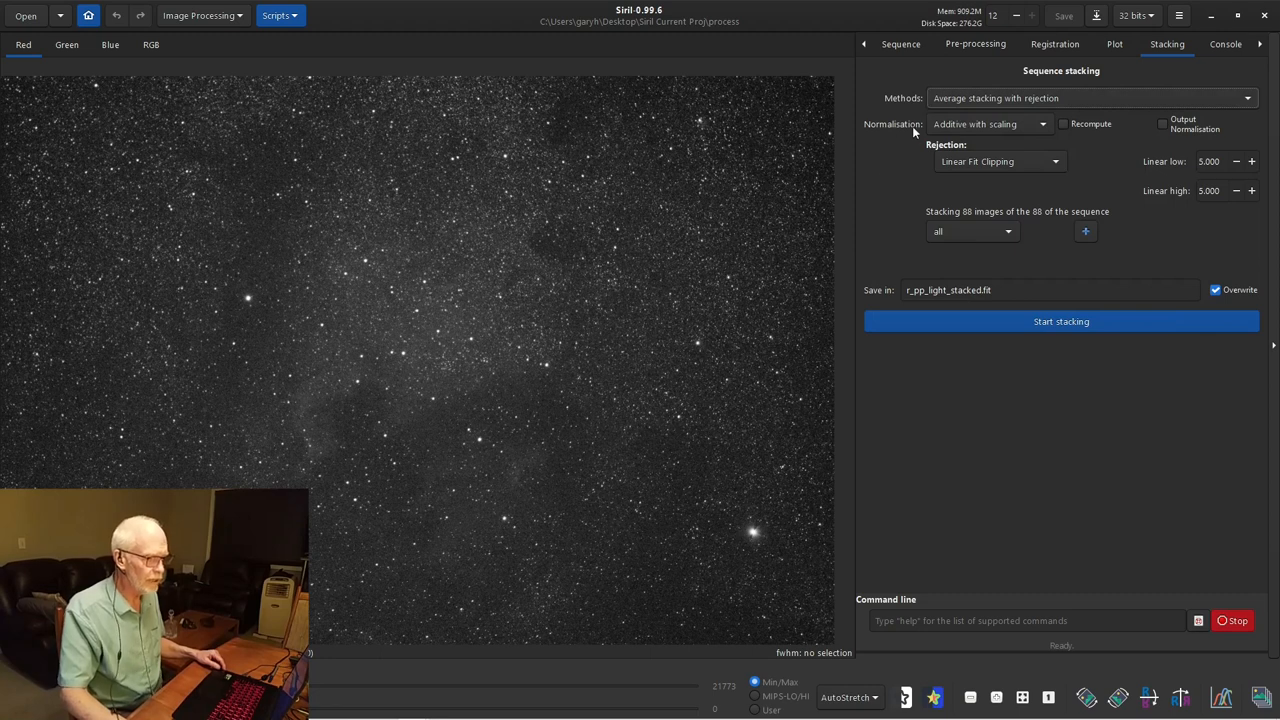
pyautogui.moveTo(1069, 155)
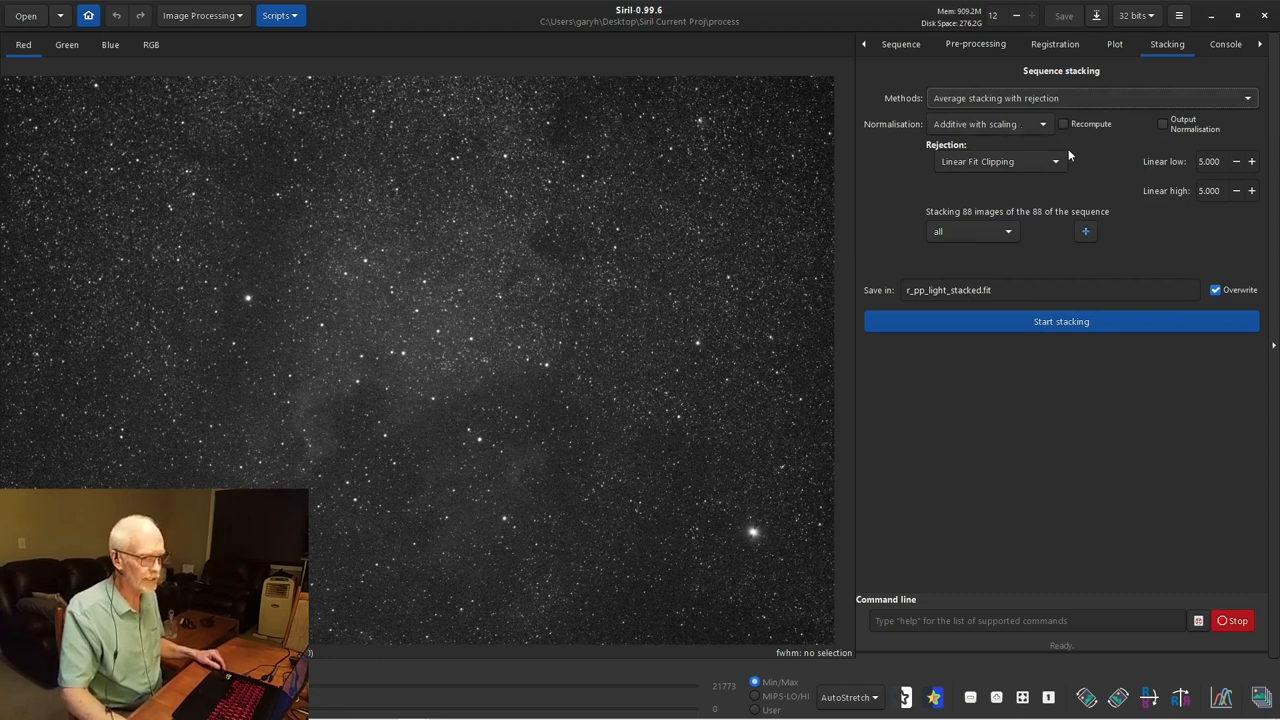
pyautogui.moveTo(1120, 207)
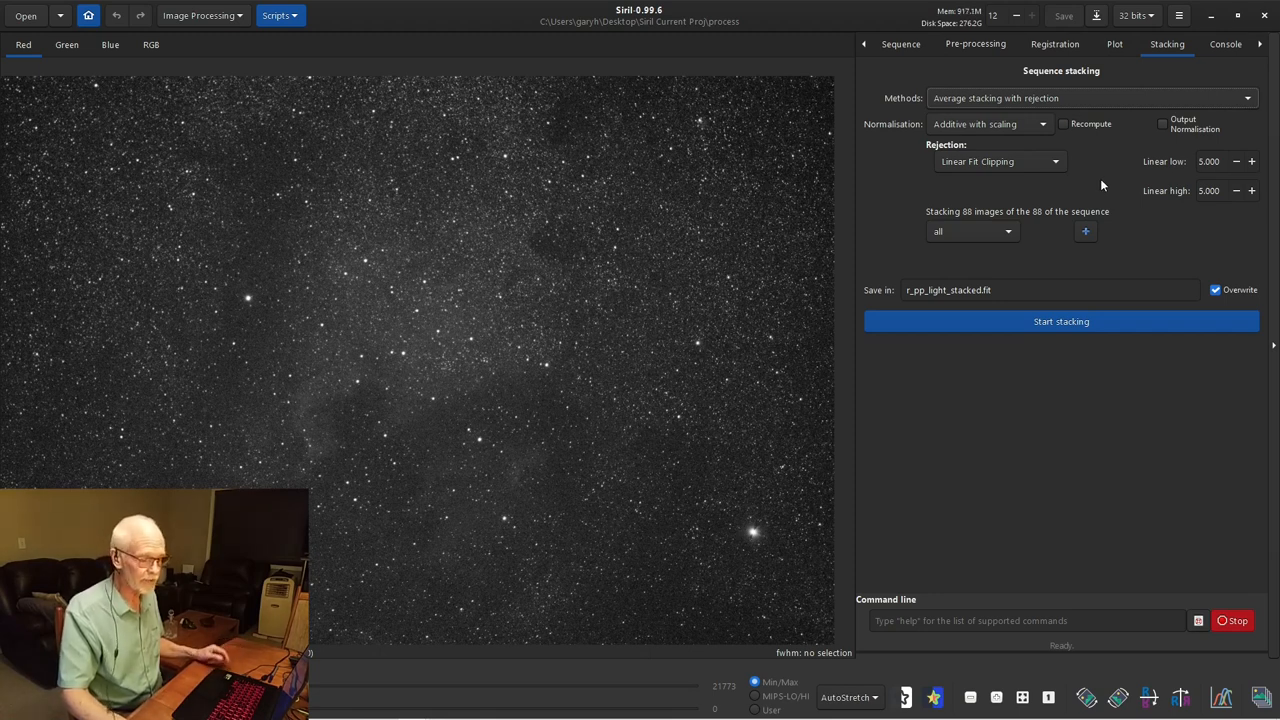
pyautogui.moveTo(1137, 176)
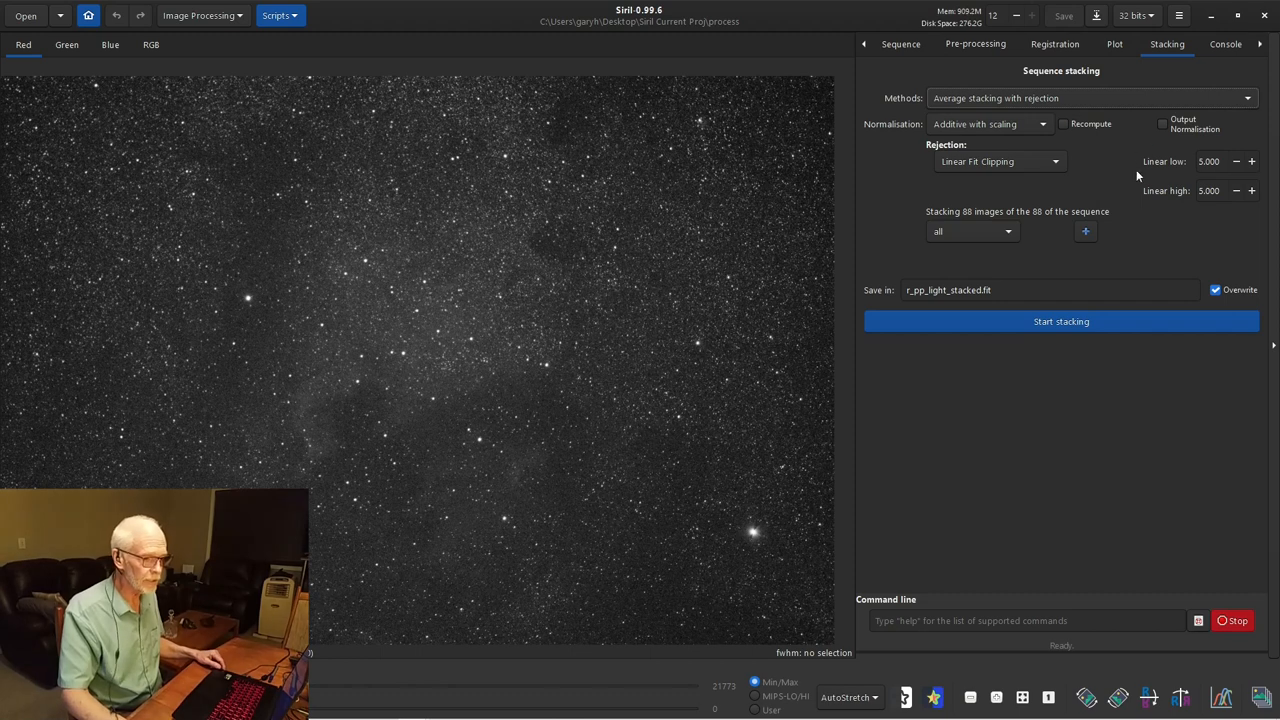
pyautogui.moveTo(1163, 123)
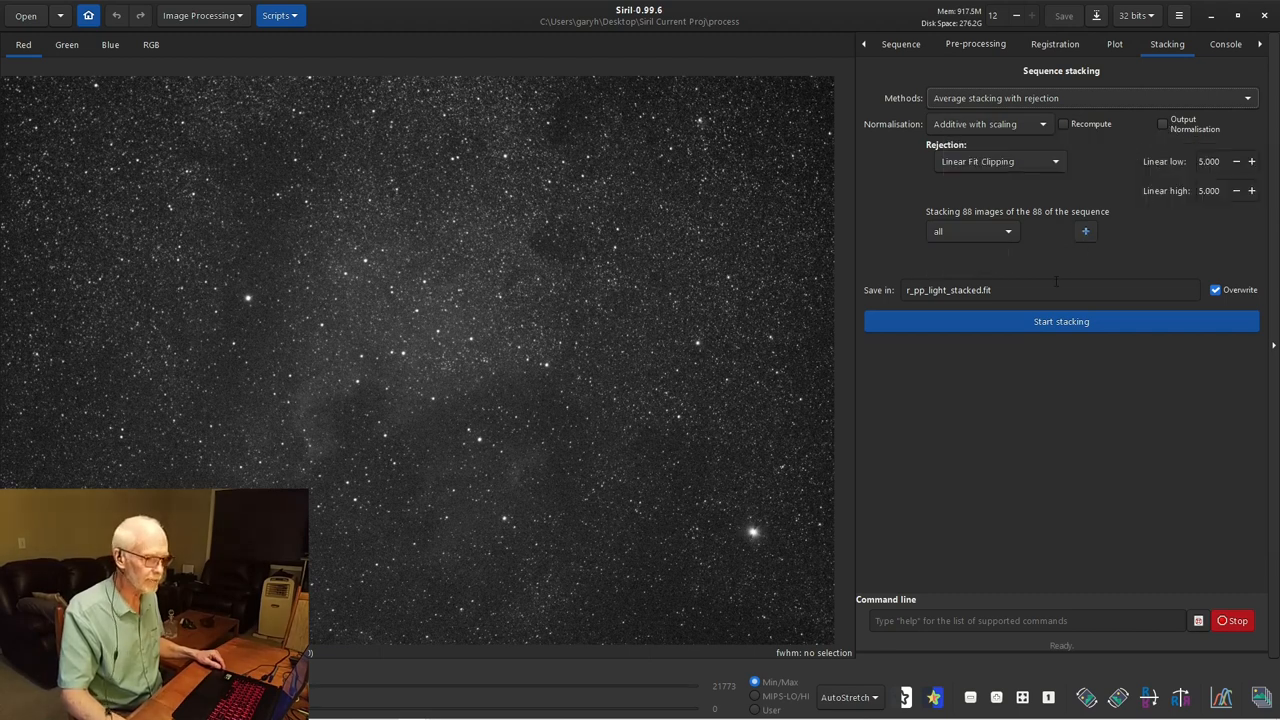
pyautogui.moveTo(898, 214)
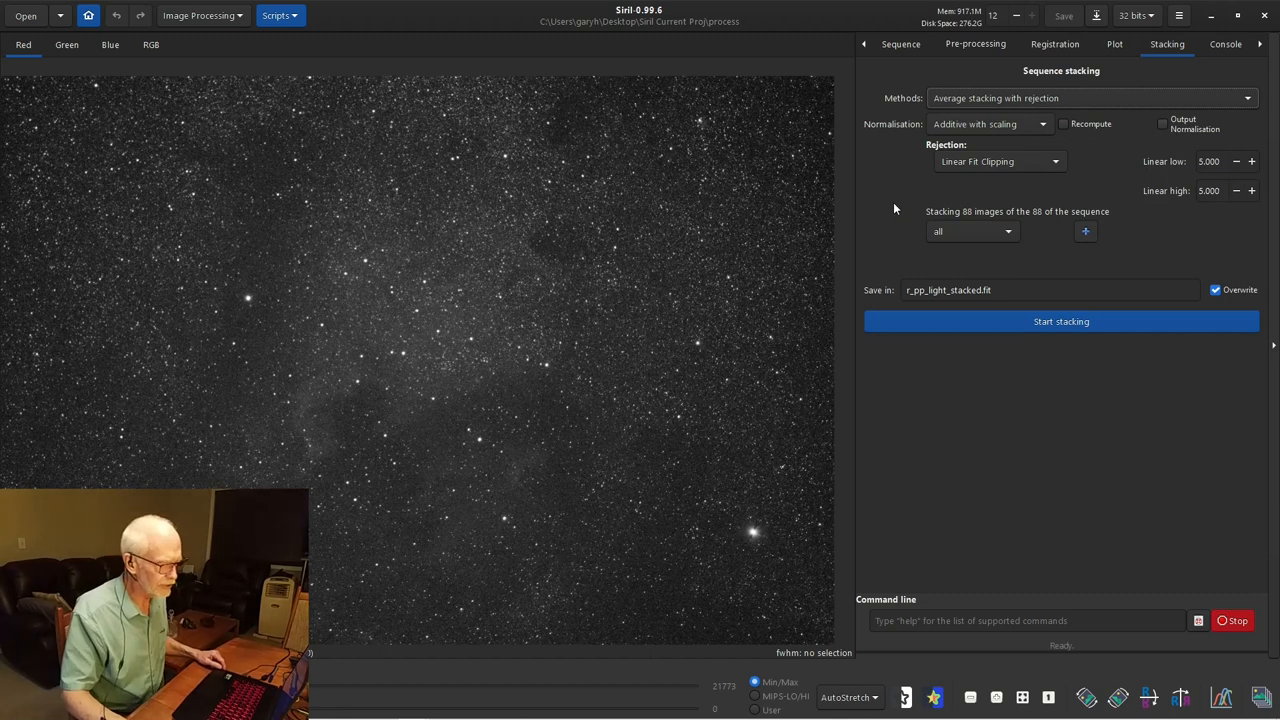
pyautogui.click(1000, 161)
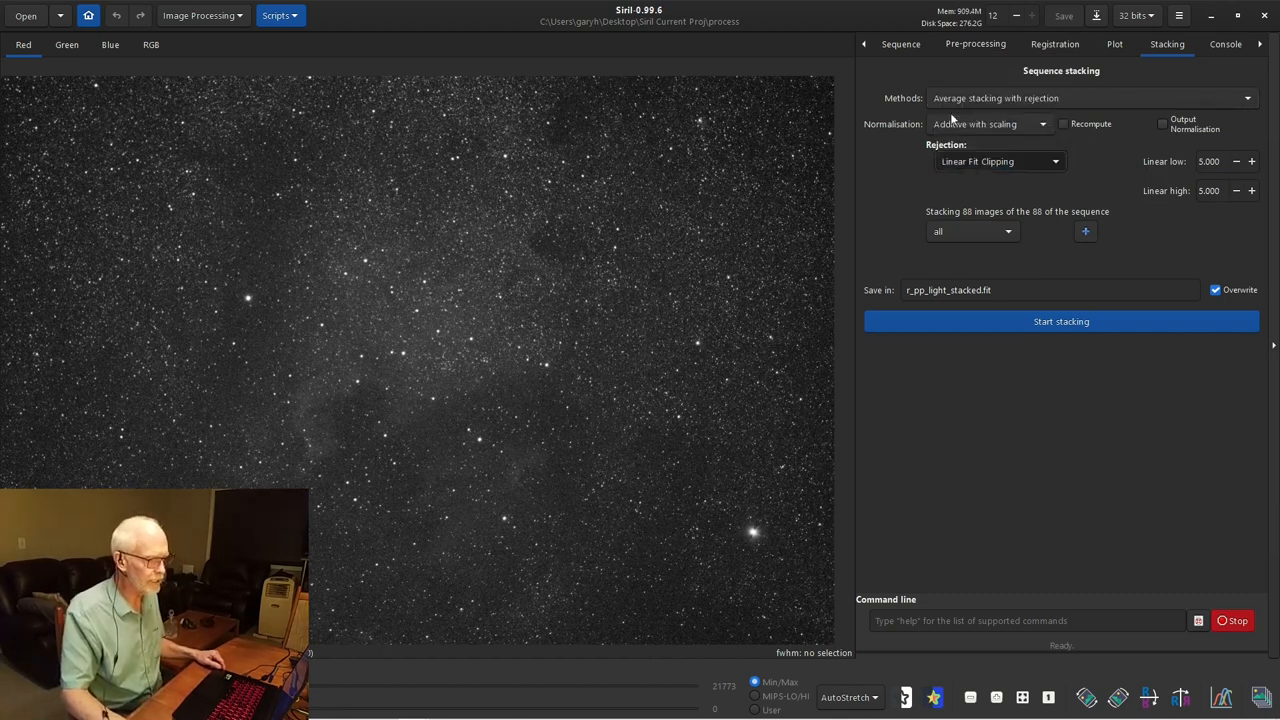
pyautogui.click(1000, 161)
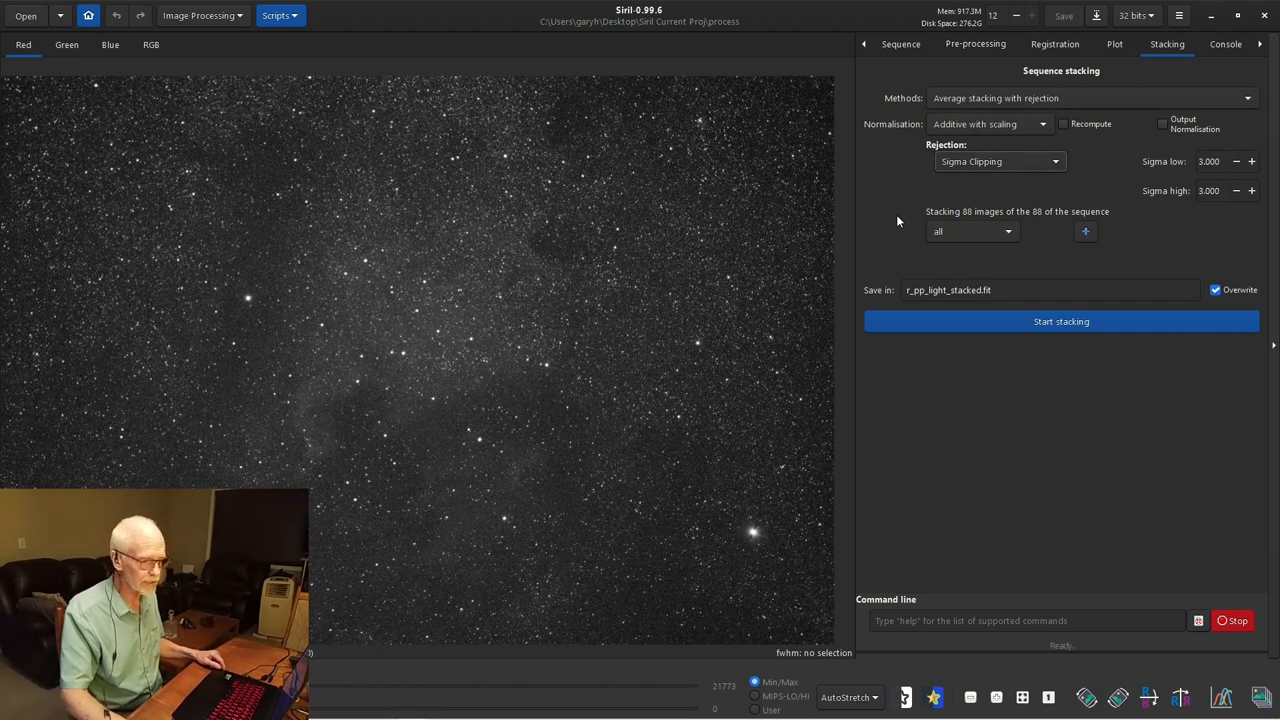
pyautogui.moveTo(978, 172)
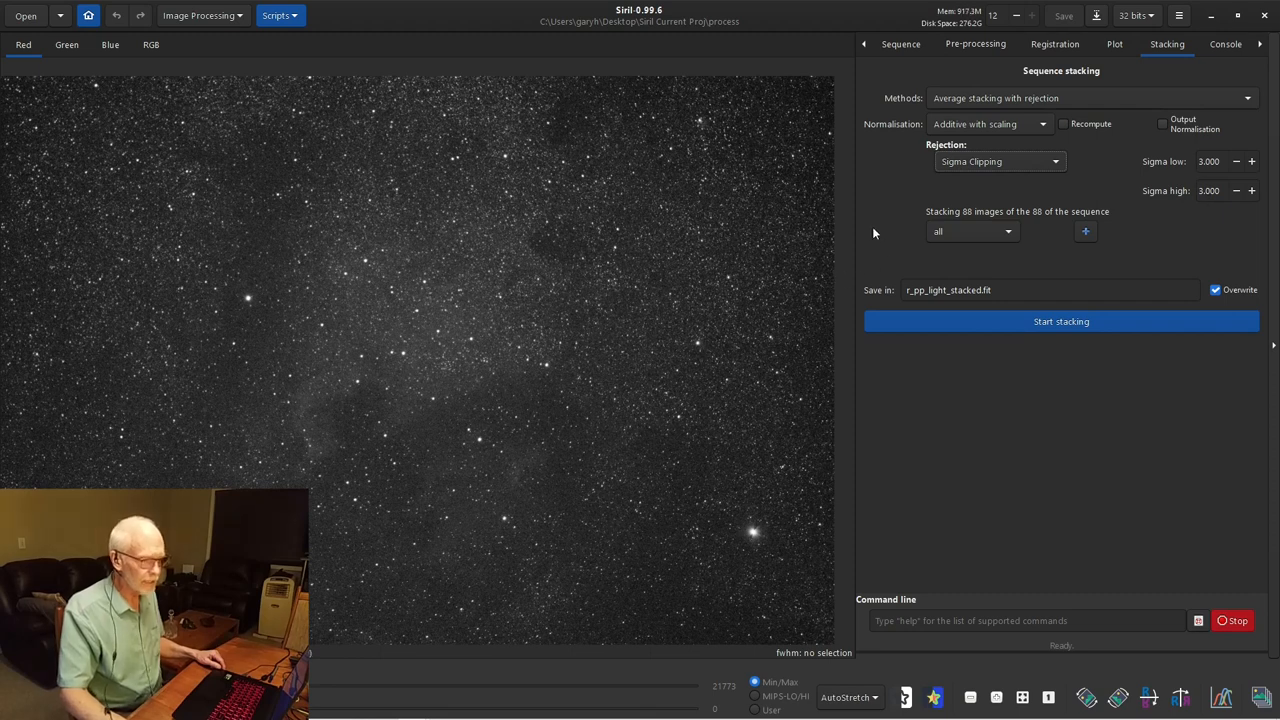
pyautogui.moveTo(890, 233)
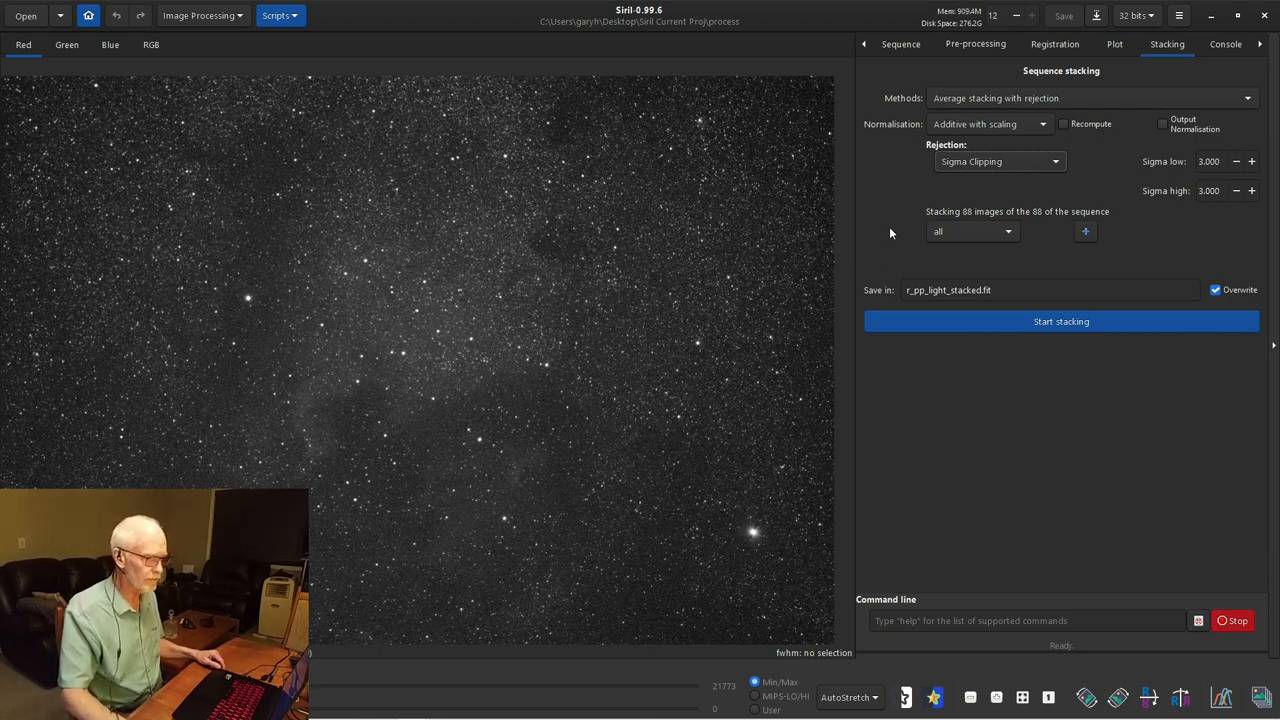
pyautogui.click(1055, 161)
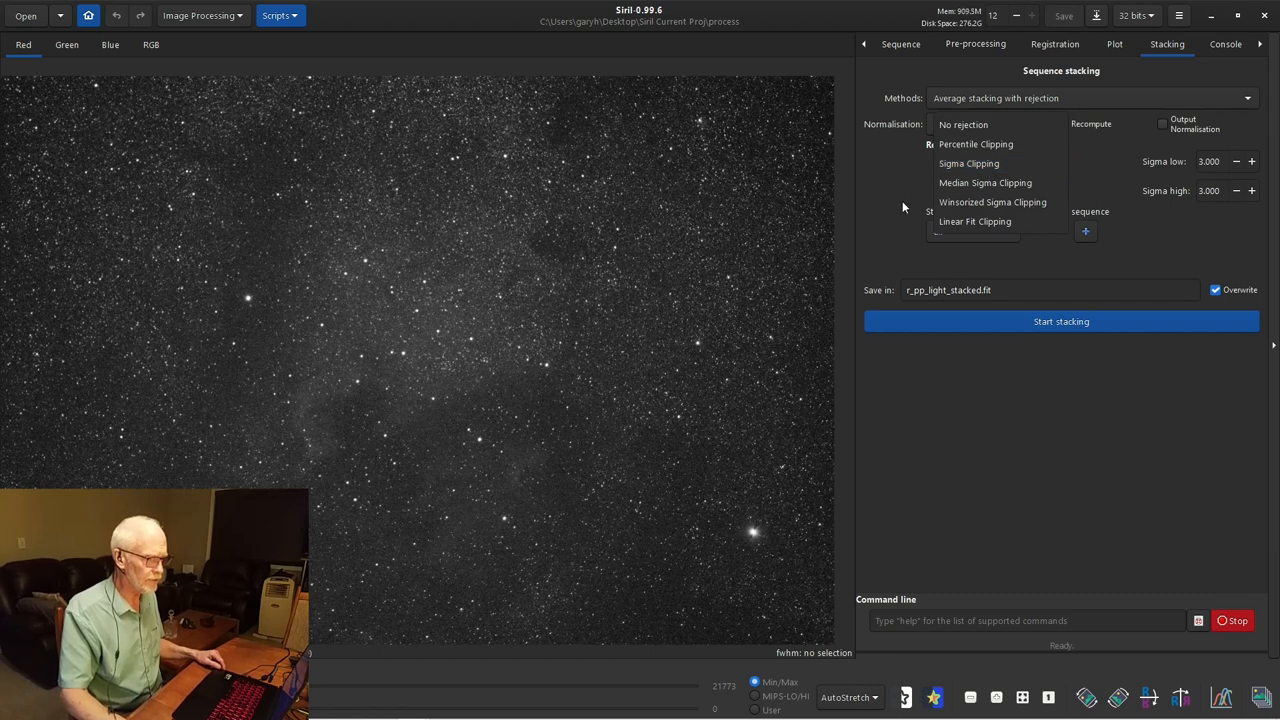
pyautogui.click(975, 221)
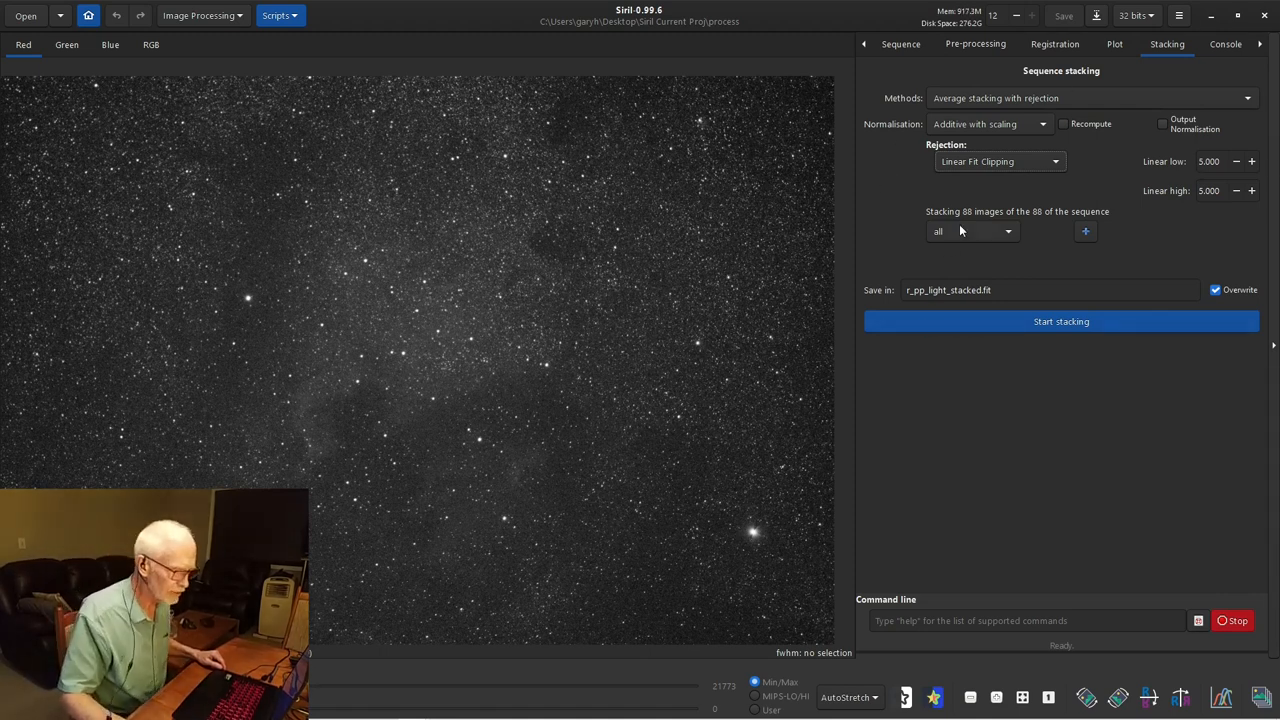
pyautogui.moveTo(965, 231)
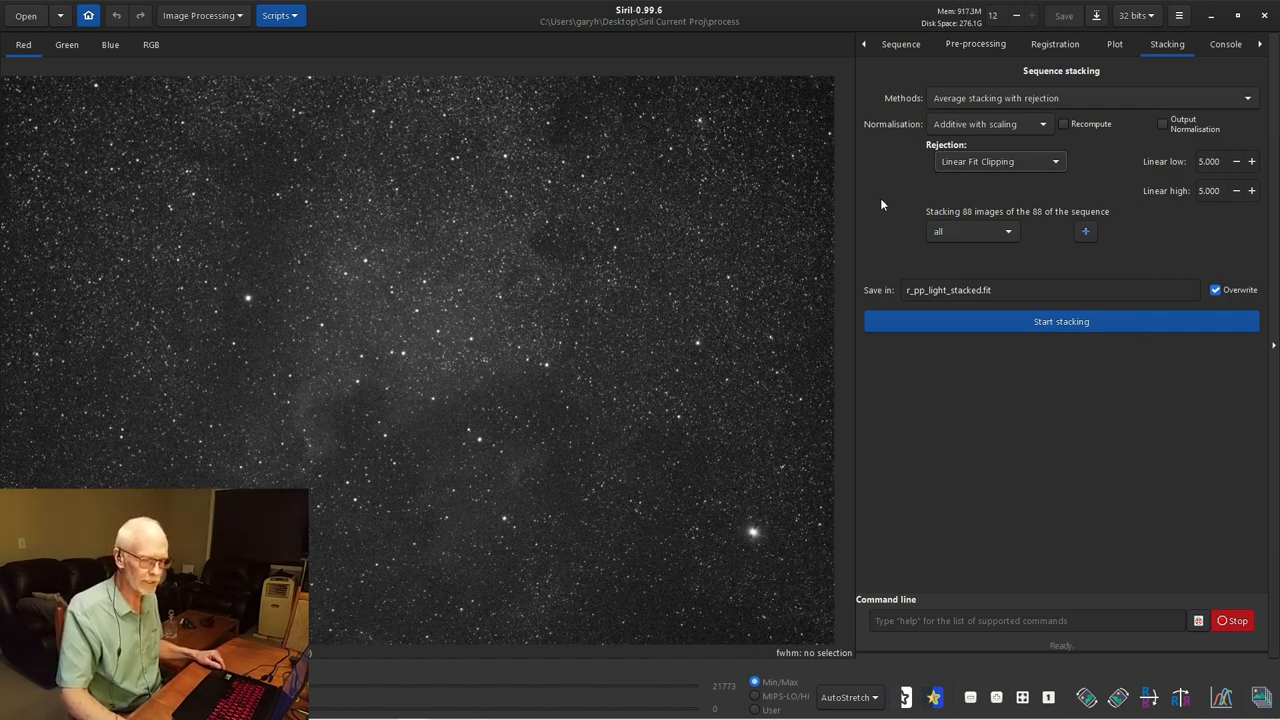
# - Filter stacking images by roundness at 90%, keeping 80 of 88
pyautogui.click(970, 231)
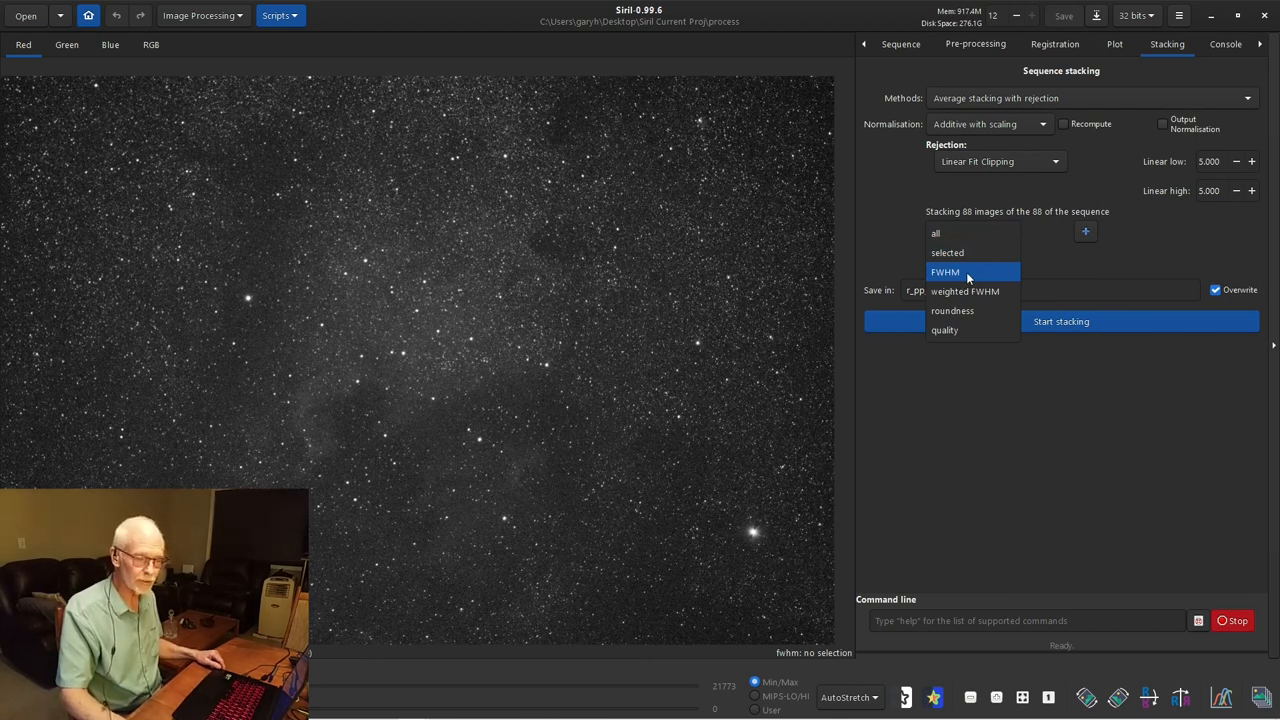
pyautogui.moveTo(965, 291)
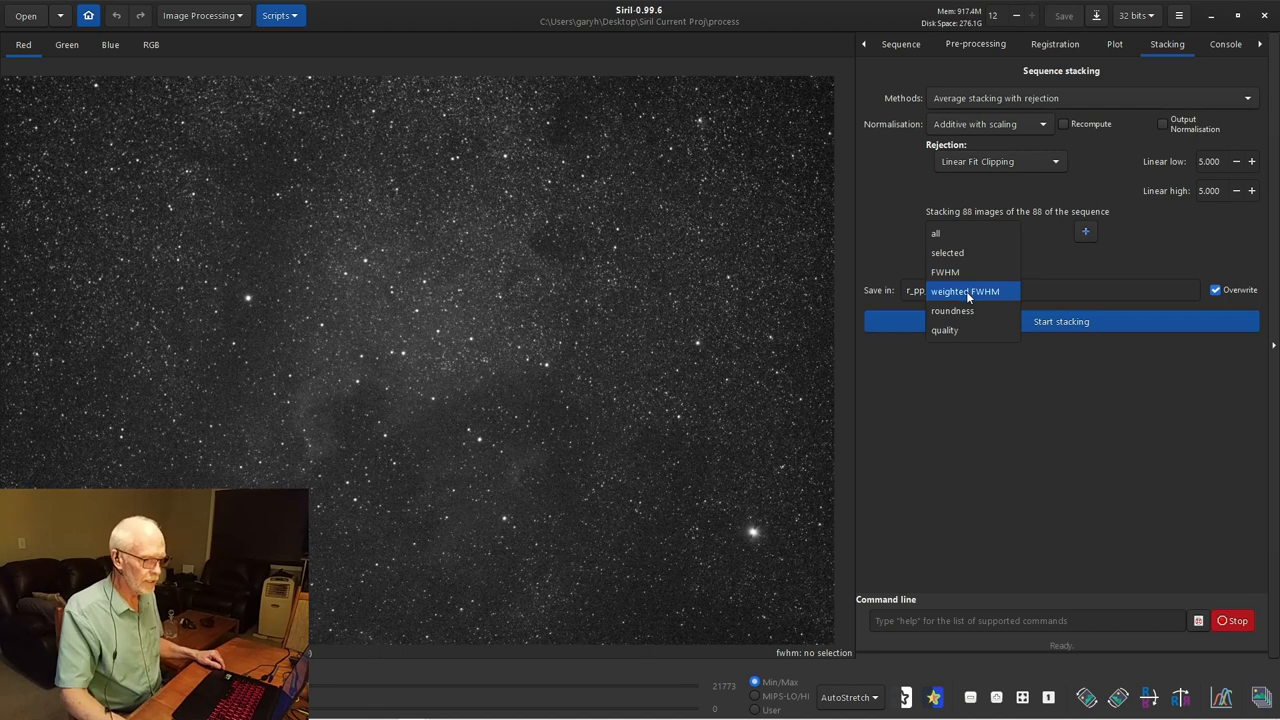
pyautogui.moveTo(944, 330)
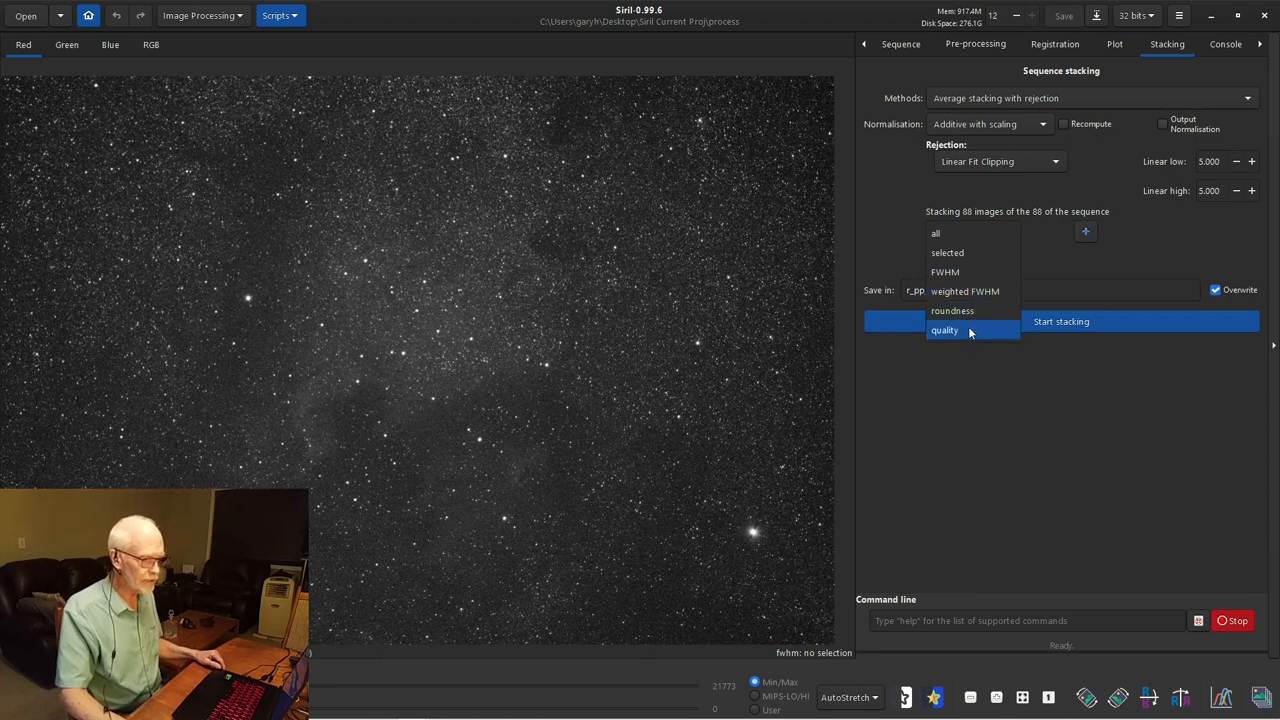
pyautogui.moveTo(952, 311)
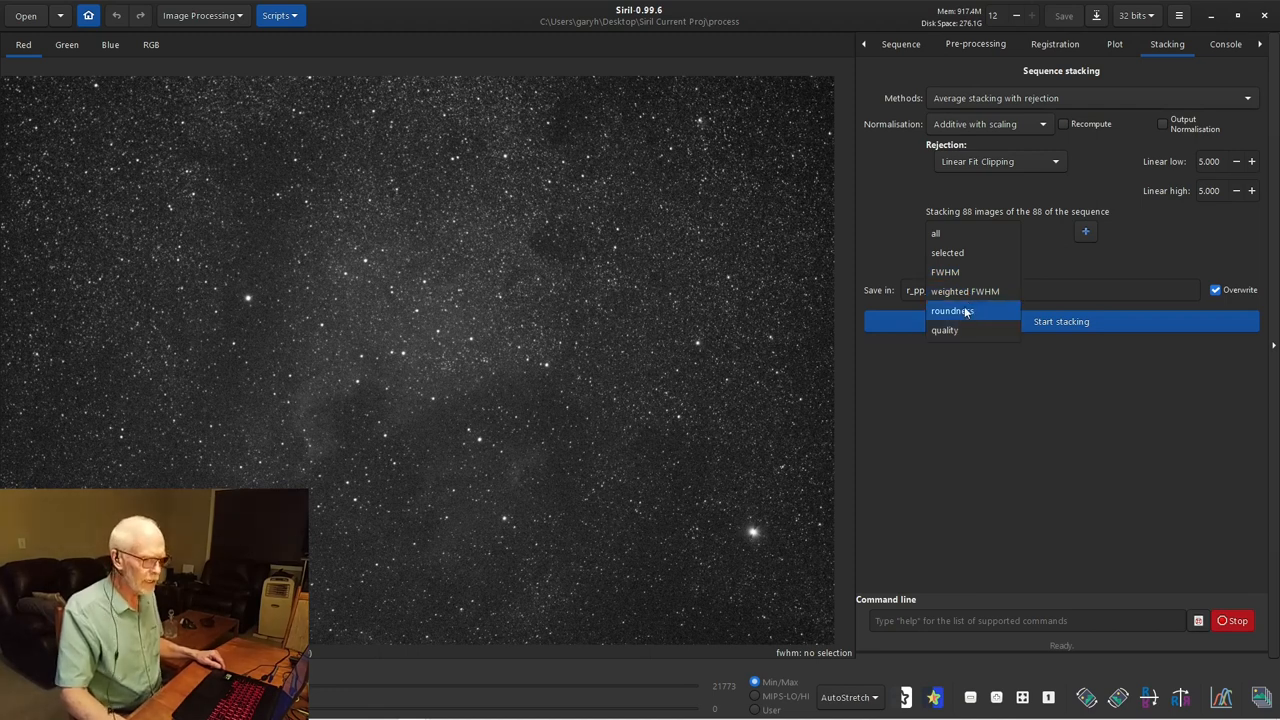
pyautogui.click(951, 310)
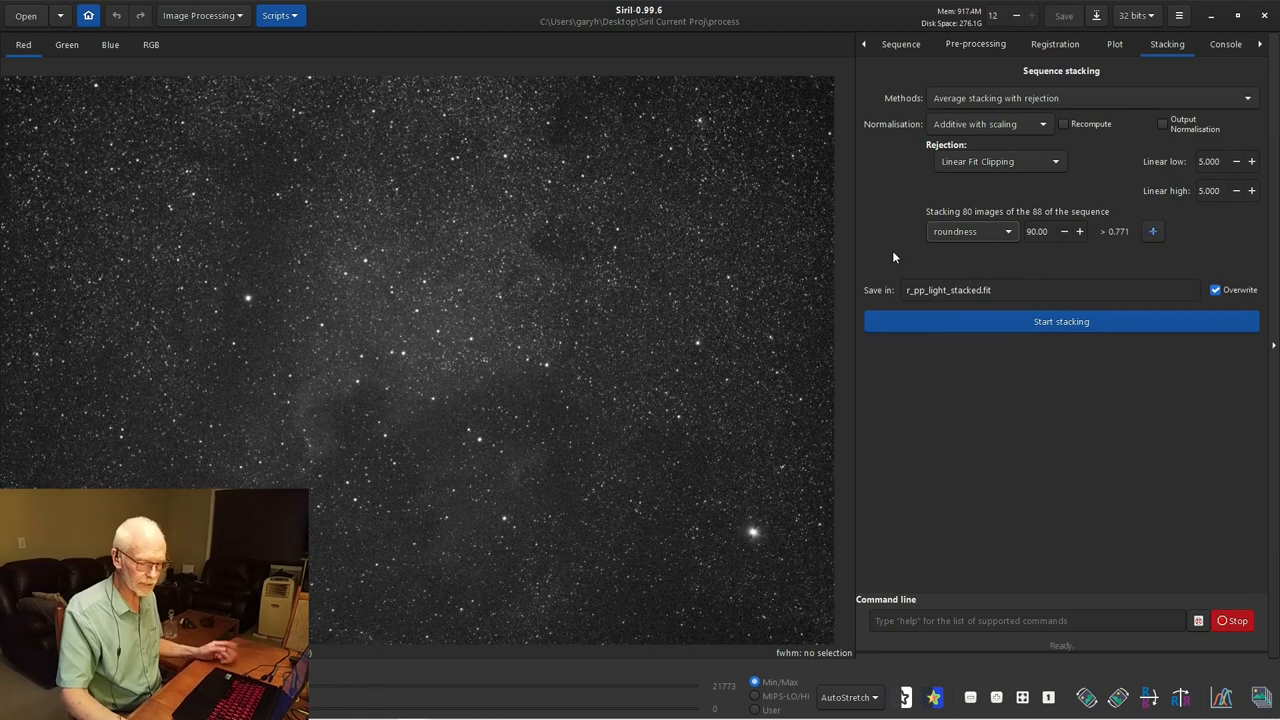
pyautogui.moveTo(896, 258)
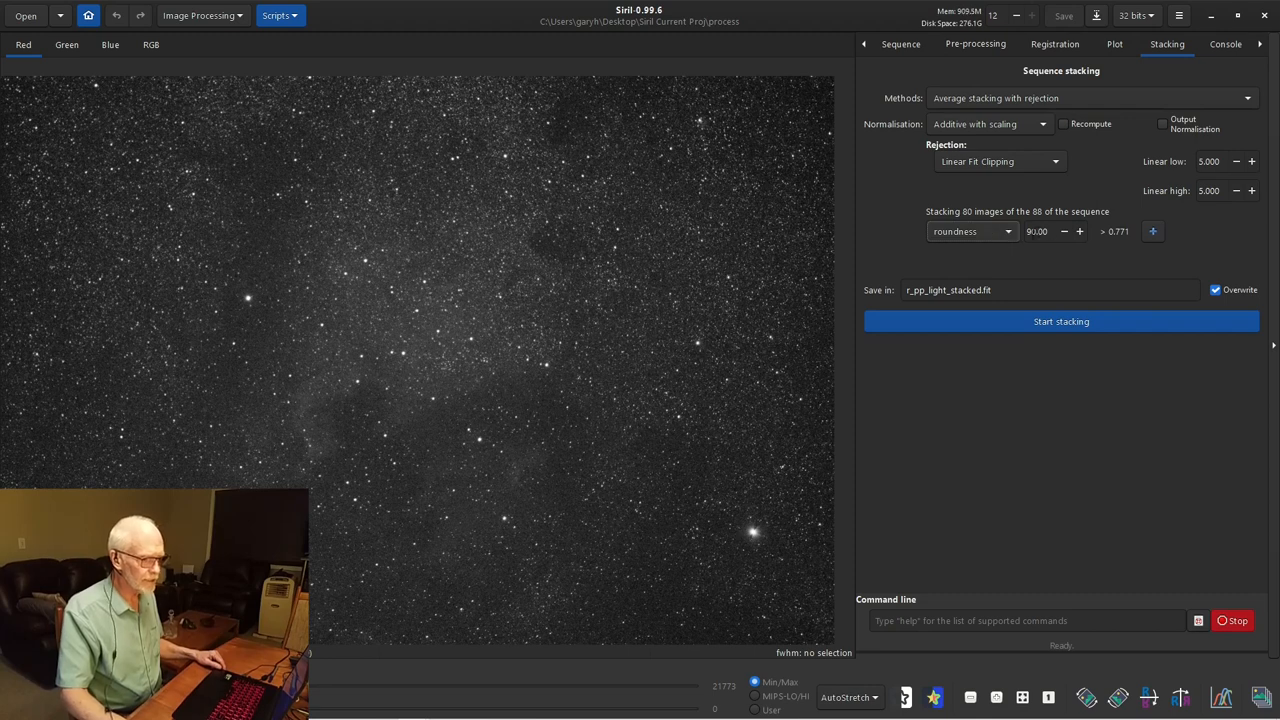
pyautogui.moveTo(1037, 231)
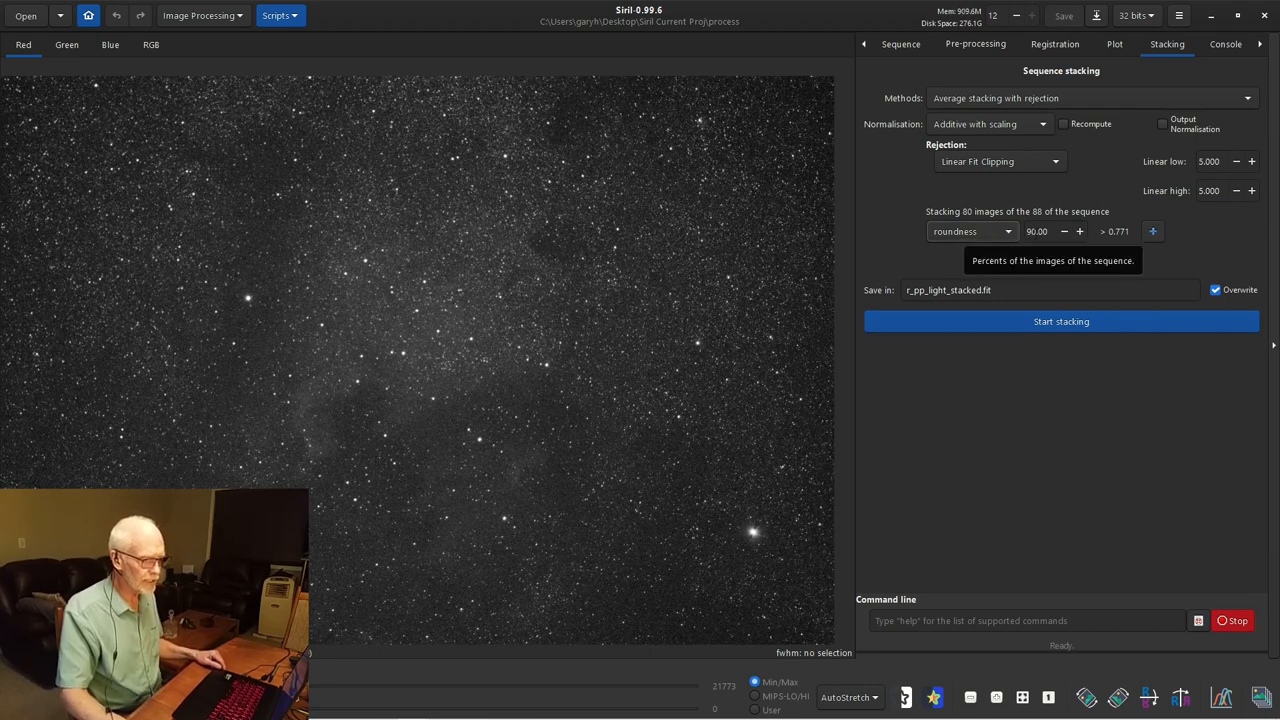
pyautogui.moveTo(1119, 242)
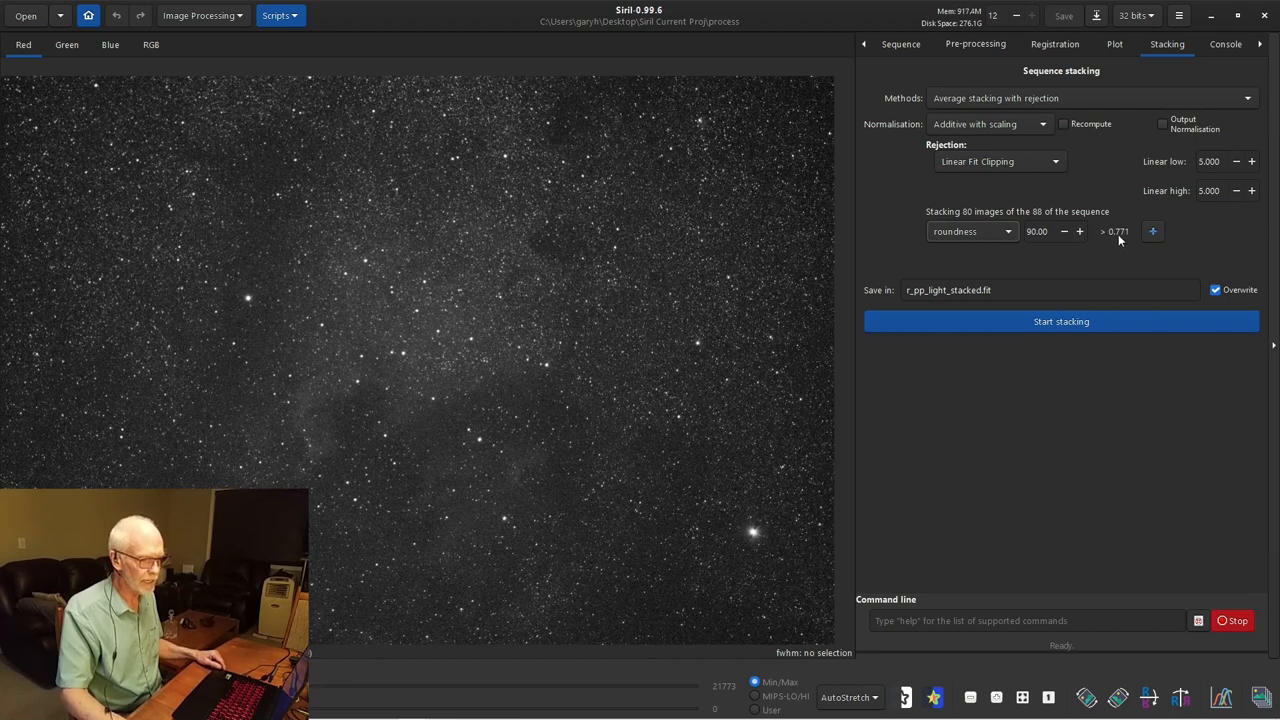
pyautogui.moveTo(1050, 263)
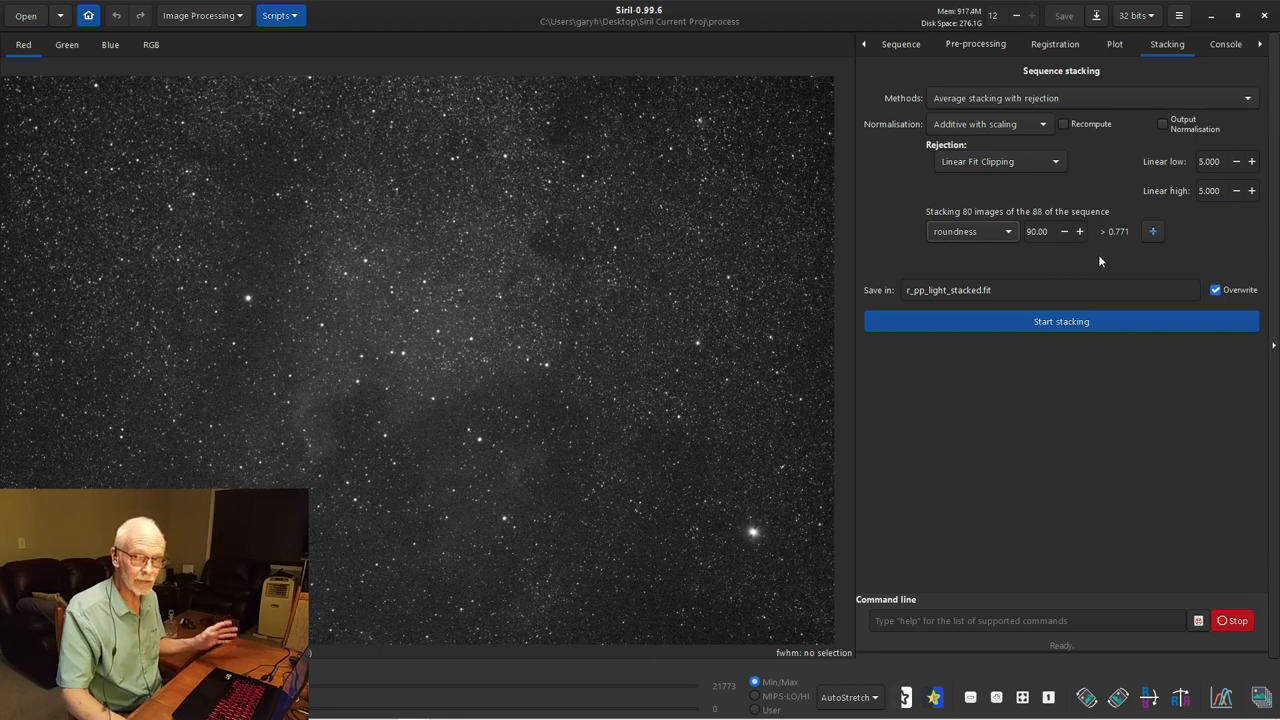
pyautogui.moveTo(1074, 255)
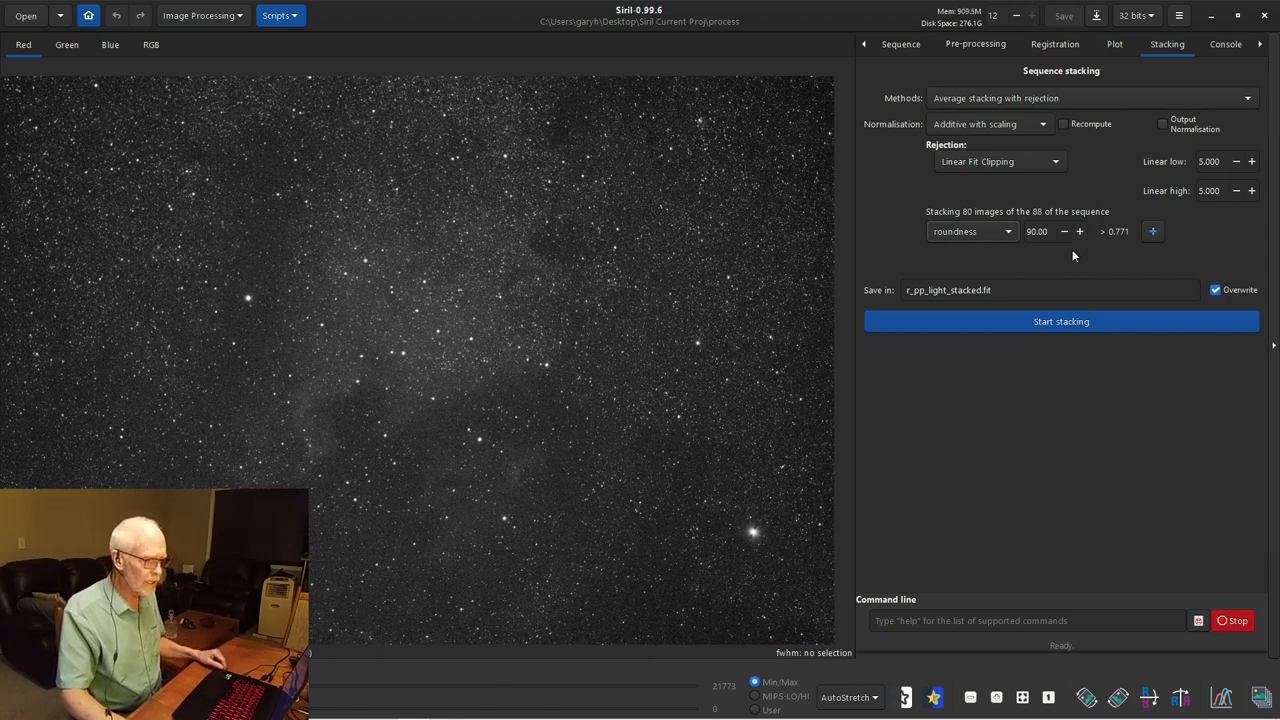
pyautogui.moveTo(1060, 231)
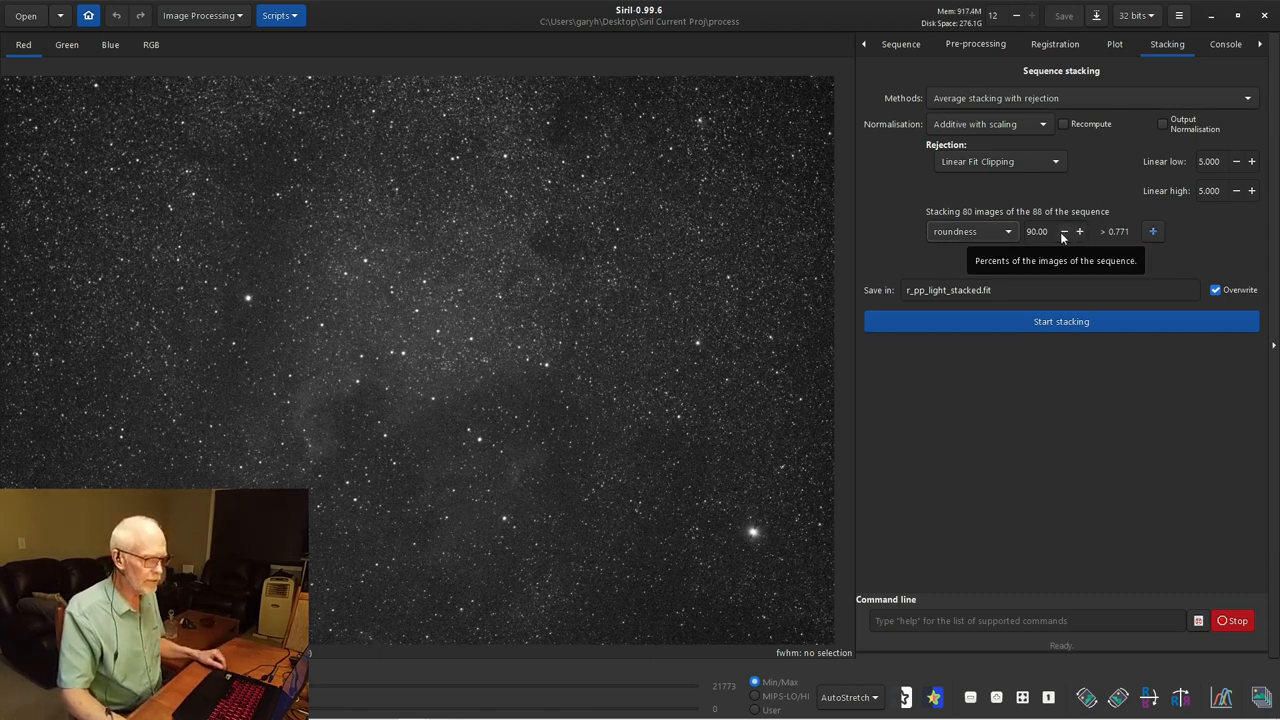
# - Lower the roundness cutoff to 83%, keeping 74 of 88 images
pyautogui.click(1064, 231)
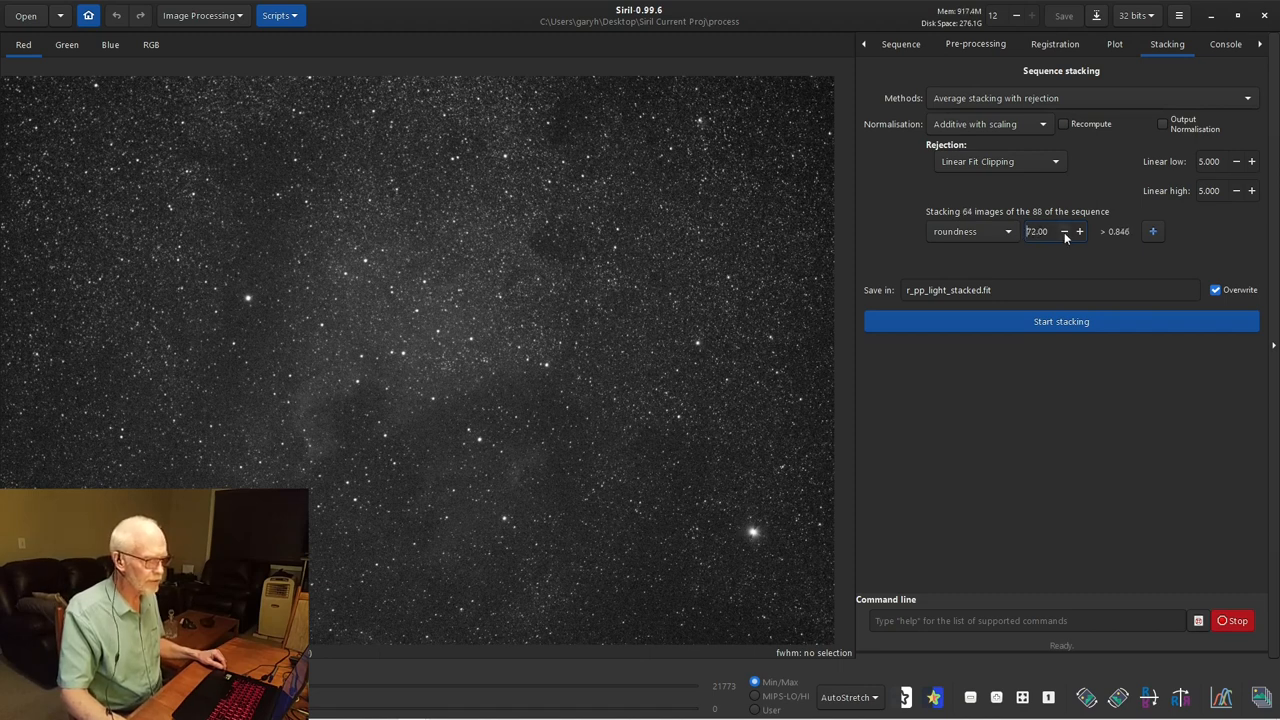
pyautogui.moveTo(1072, 231)
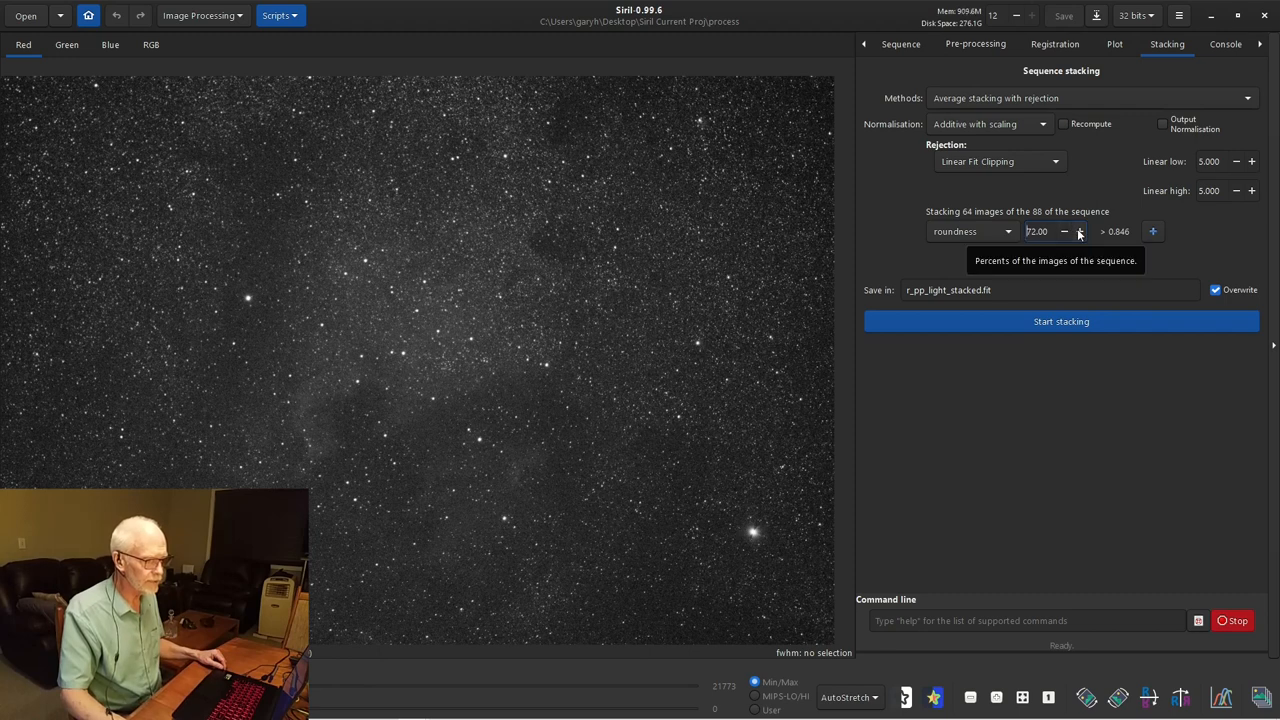
pyautogui.click(1064, 231)
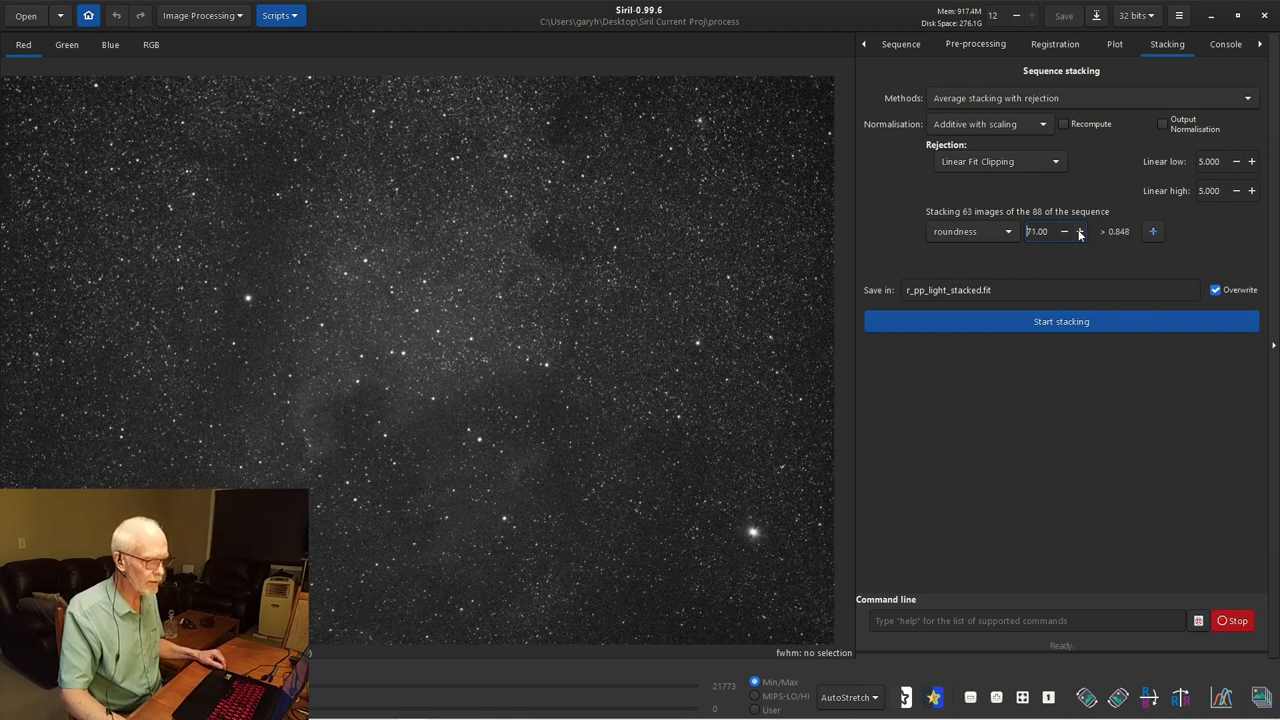
pyautogui.click(1064, 231)
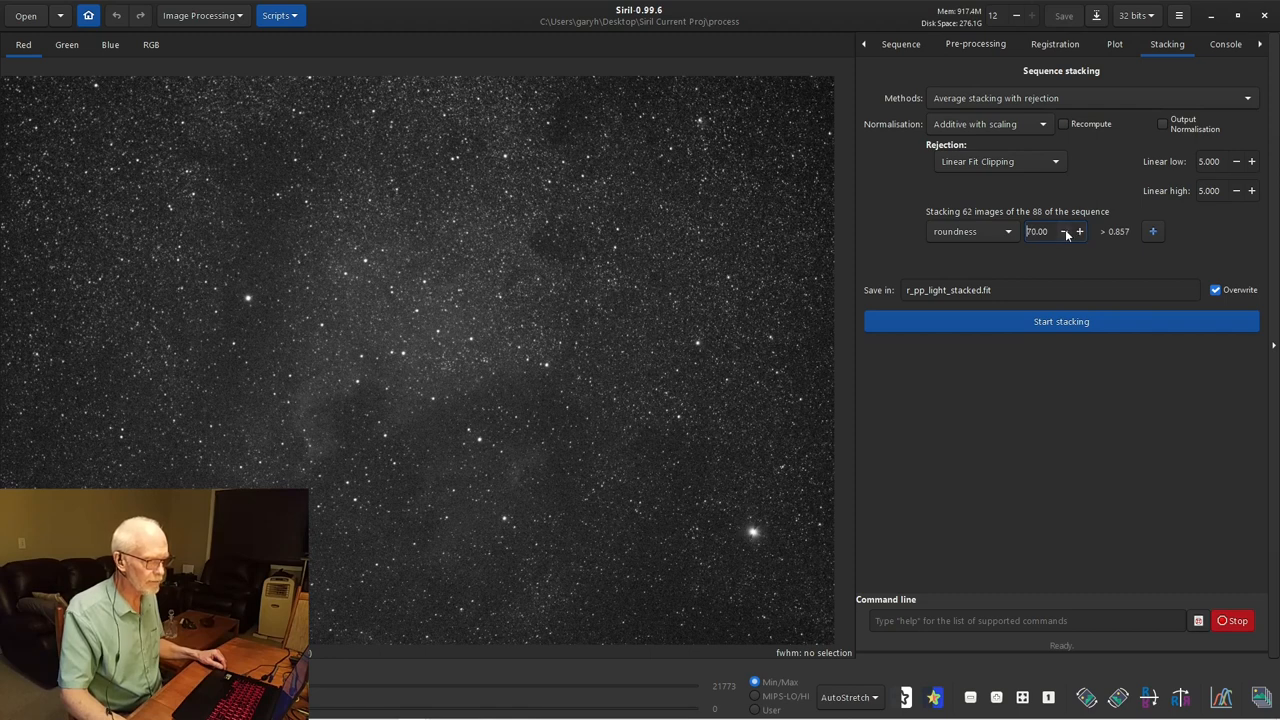
pyautogui.click(1063, 231)
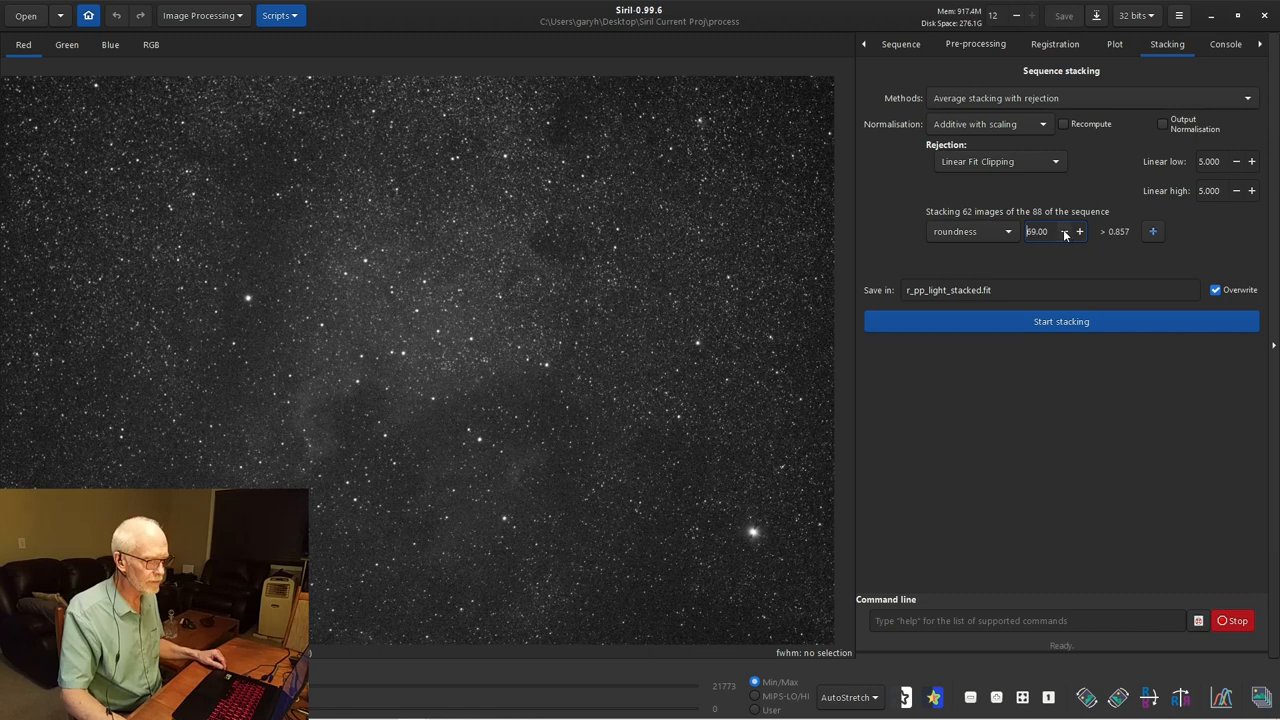
pyautogui.click(1064, 231)
pyautogui.write('83')
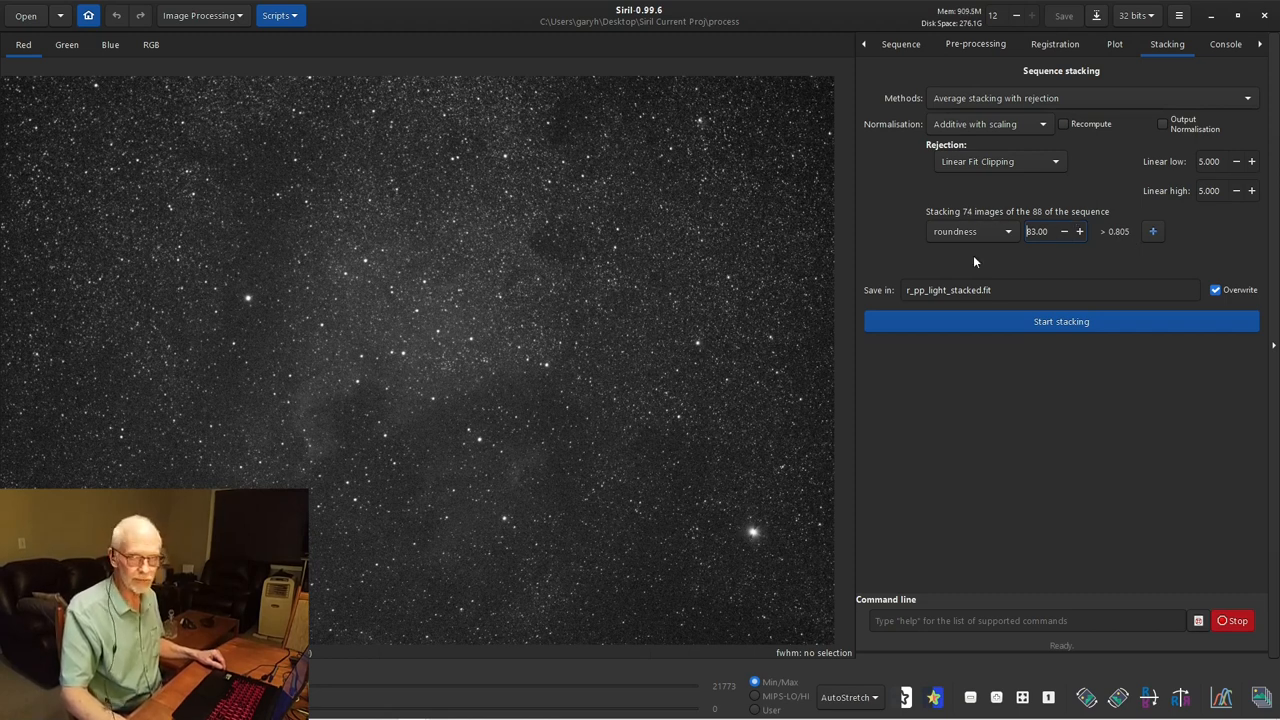
pyautogui.click(970, 231)
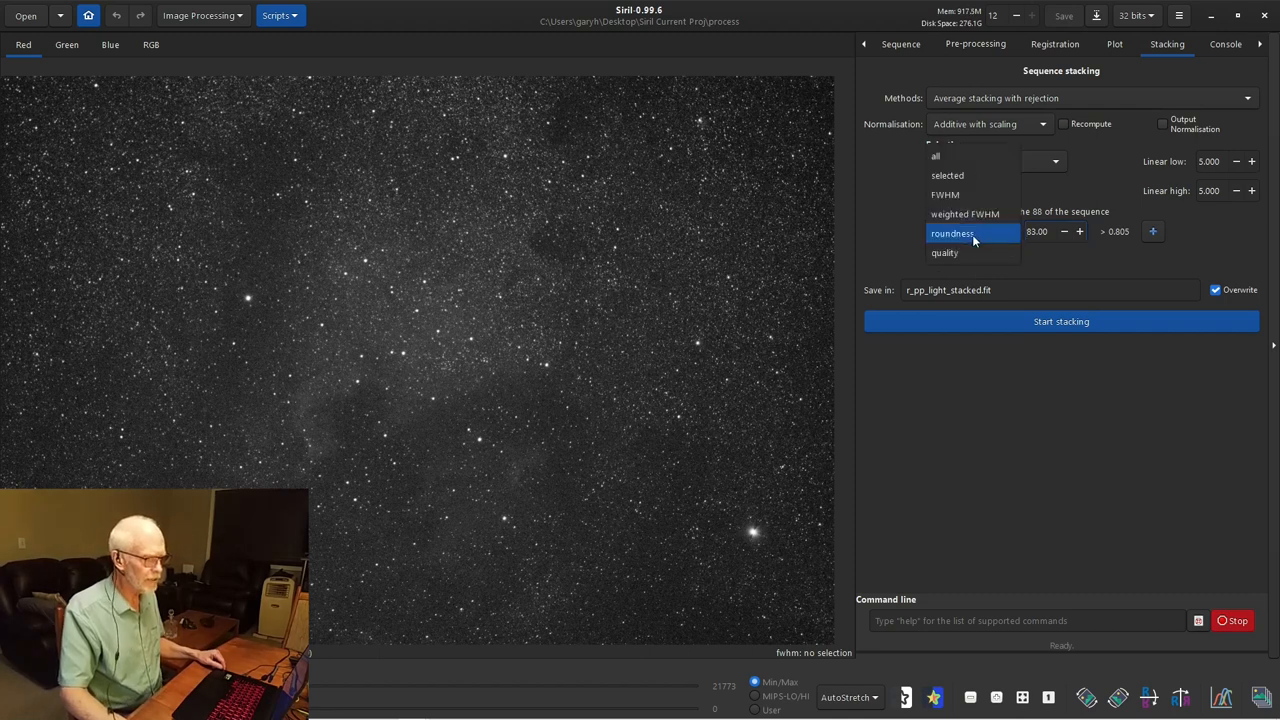
pyautogui.click(952, 233)
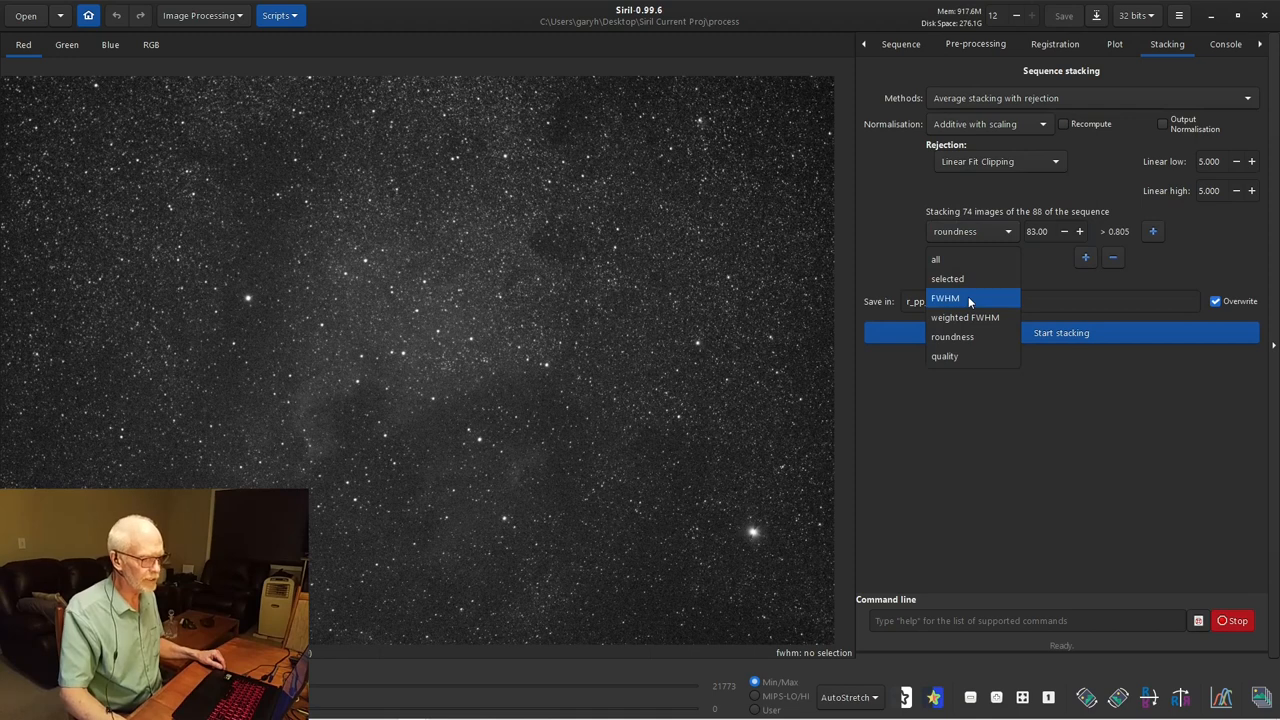
pyautogui.click(945, 298)
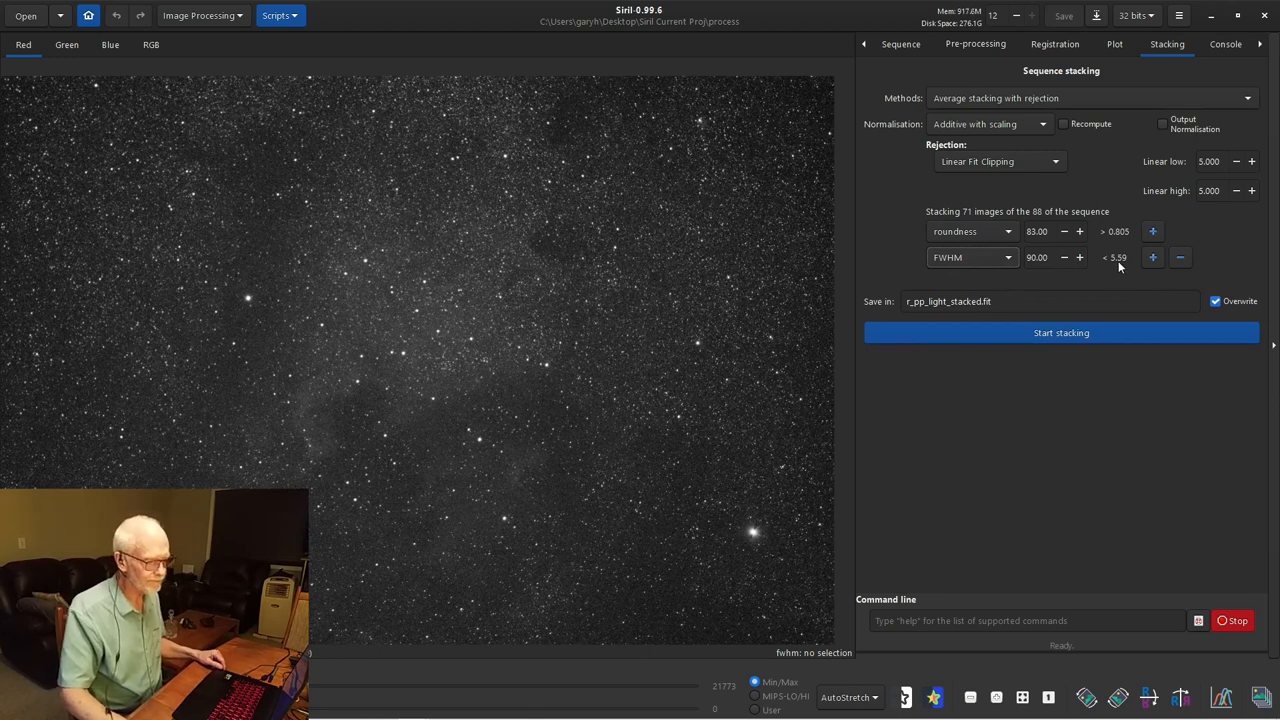
pyautogui.click(1064, 257)
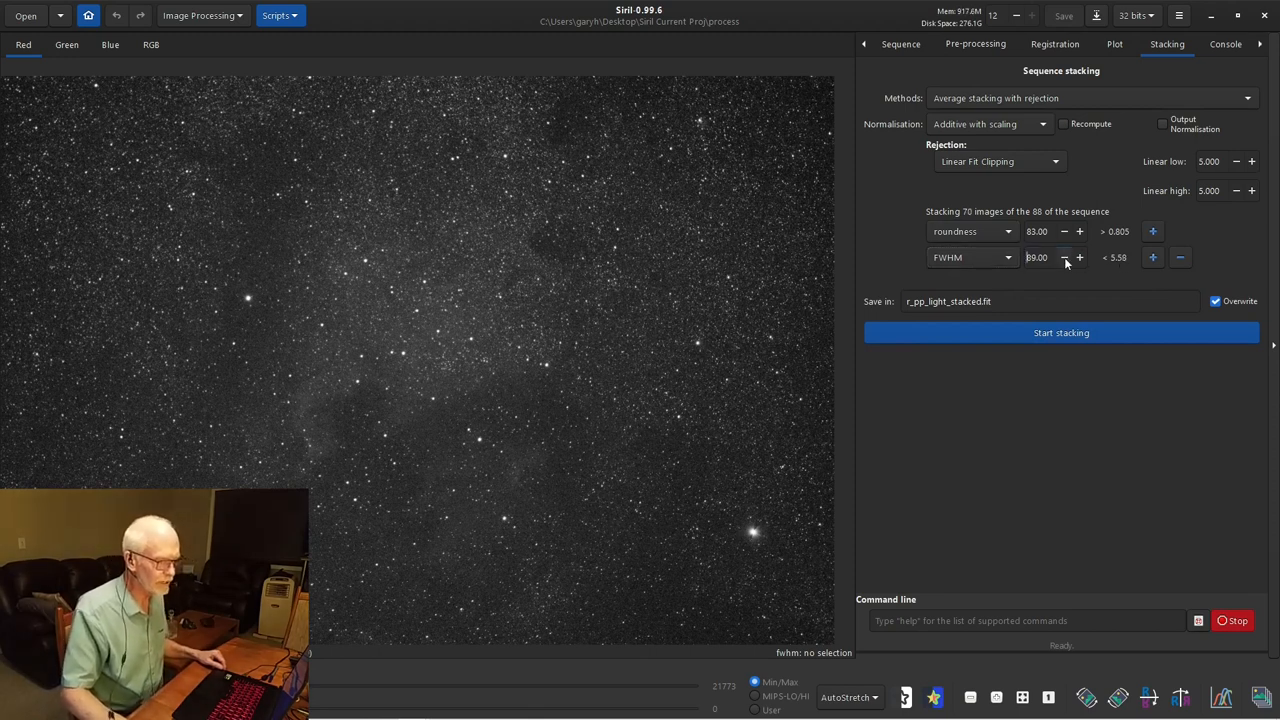
pyautogui.click(1064, 257)
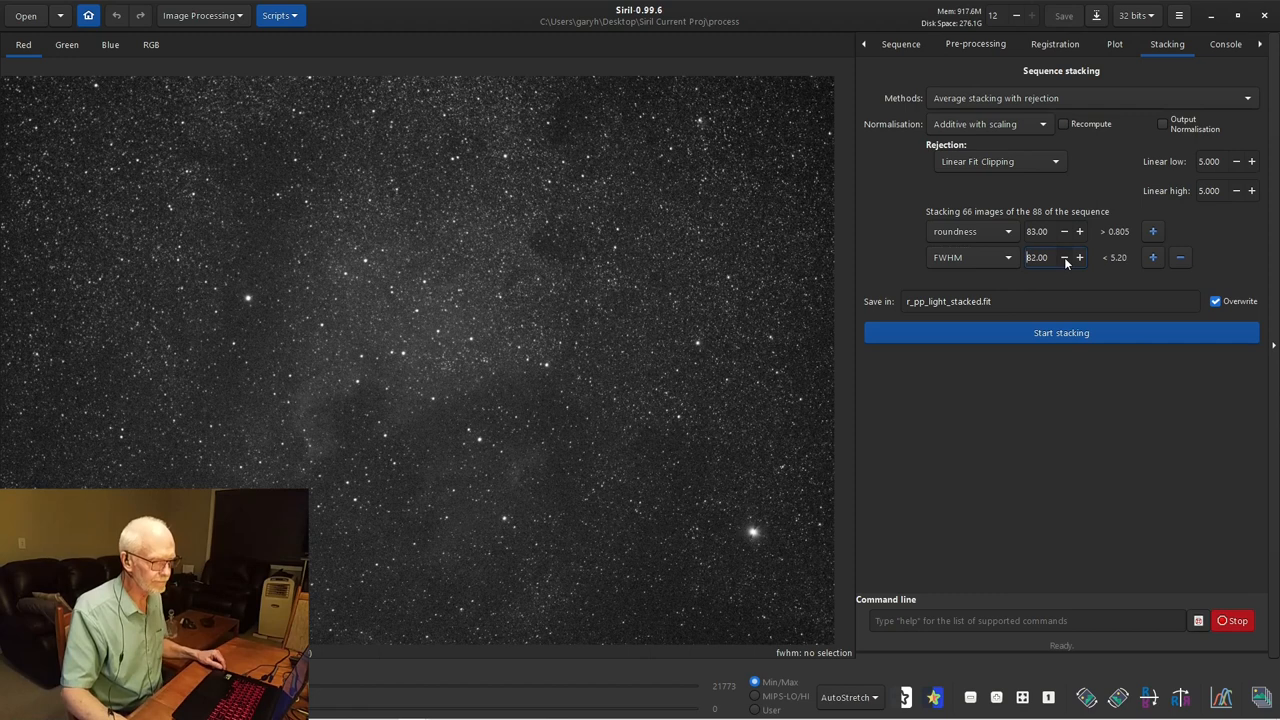
pyautogui.click(1064, 257)
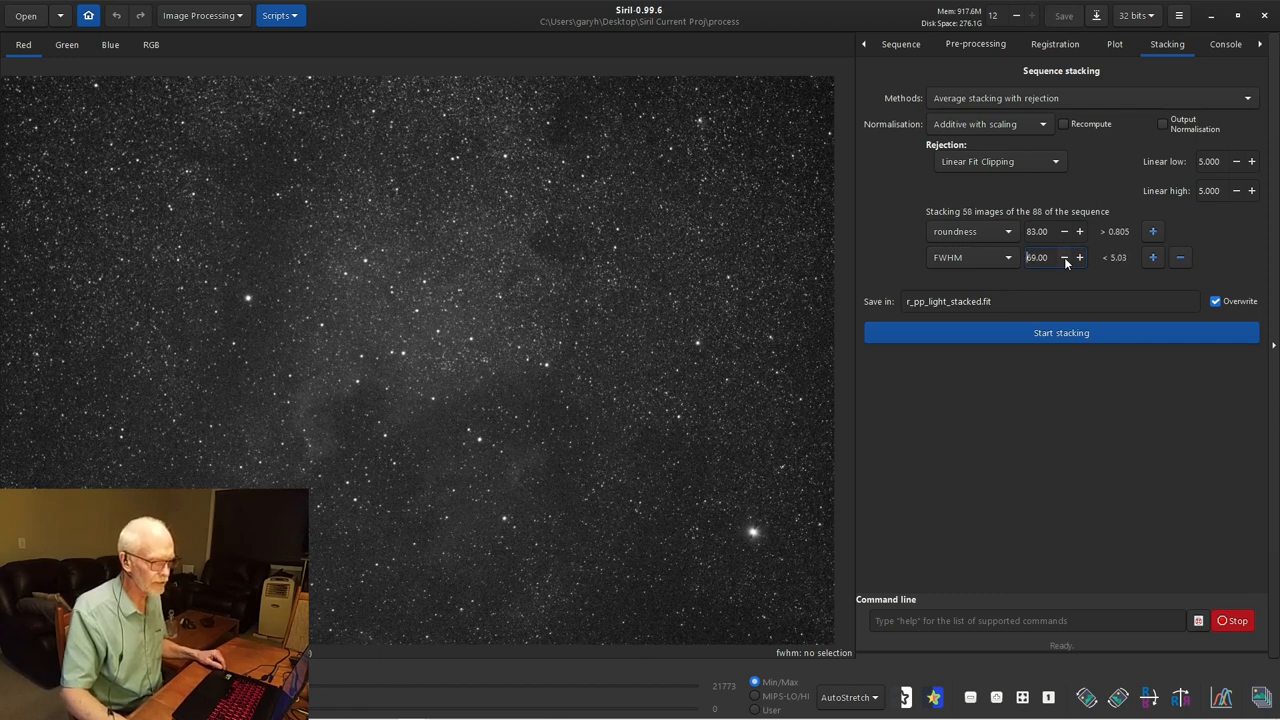
pyautogui.moveTo(1105, 265)
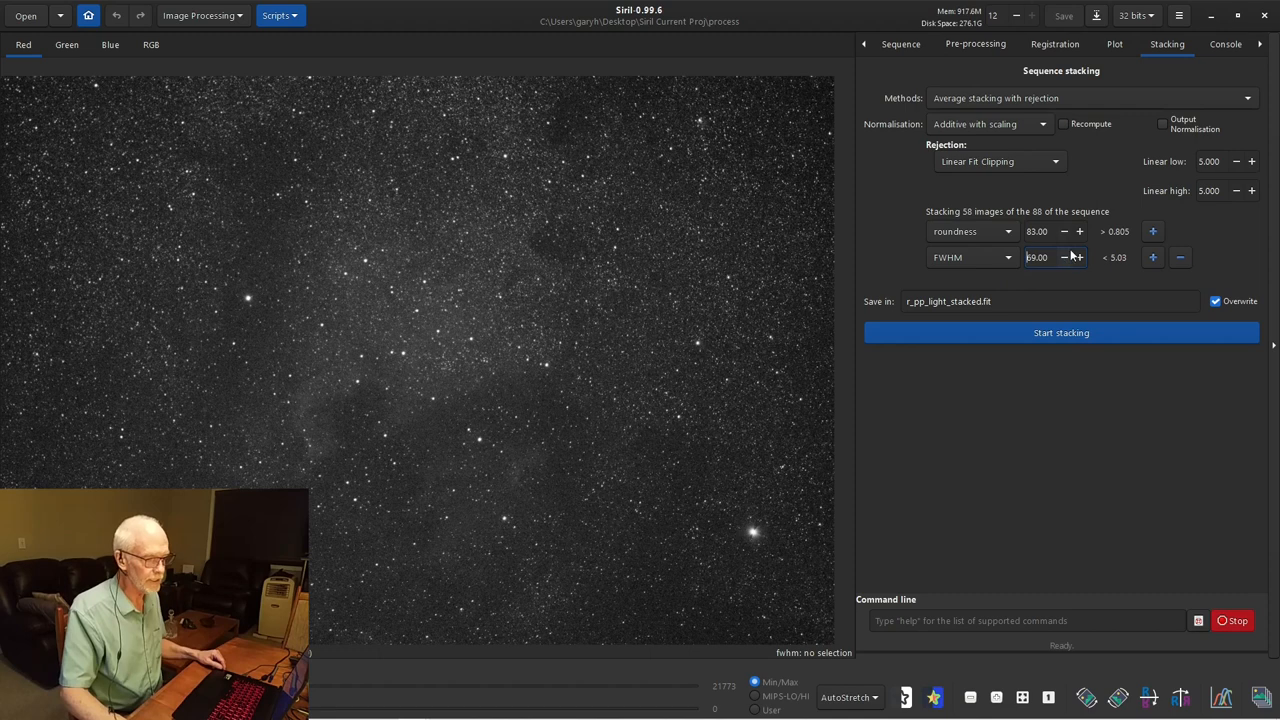
pyautogui.moveTo(1050, 248)
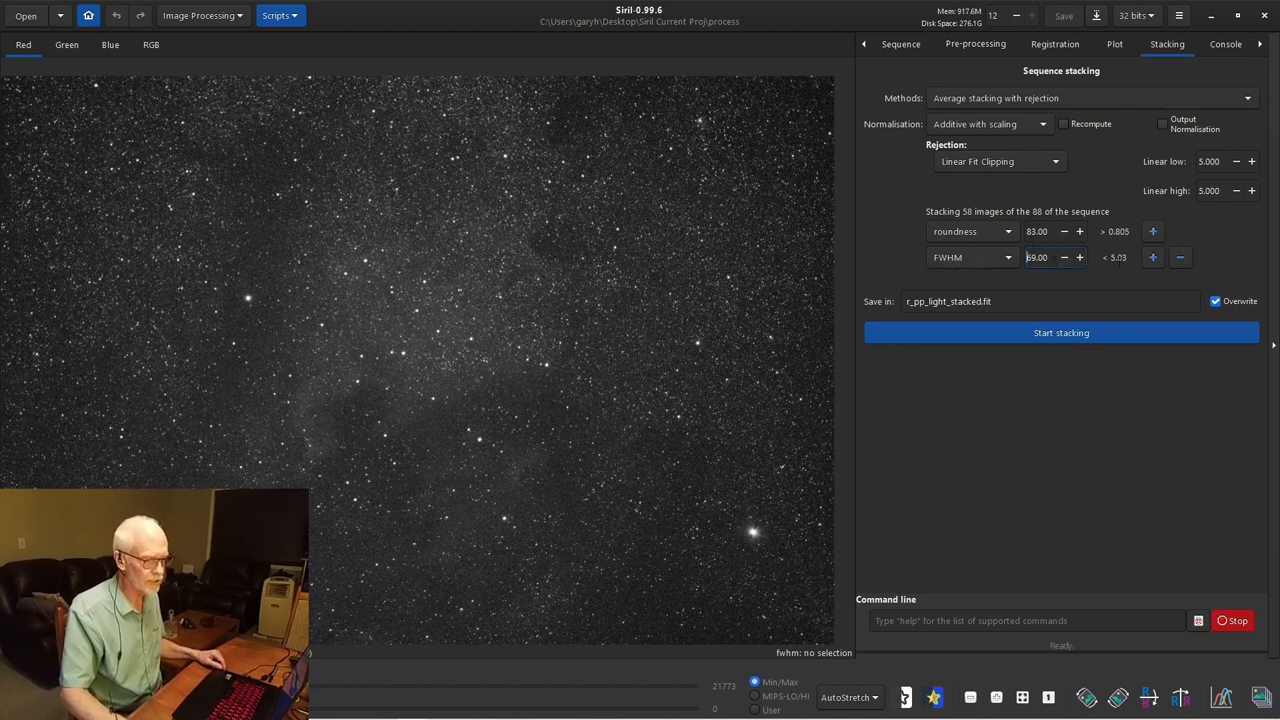
pyautogui.moveTo(1180, 257)
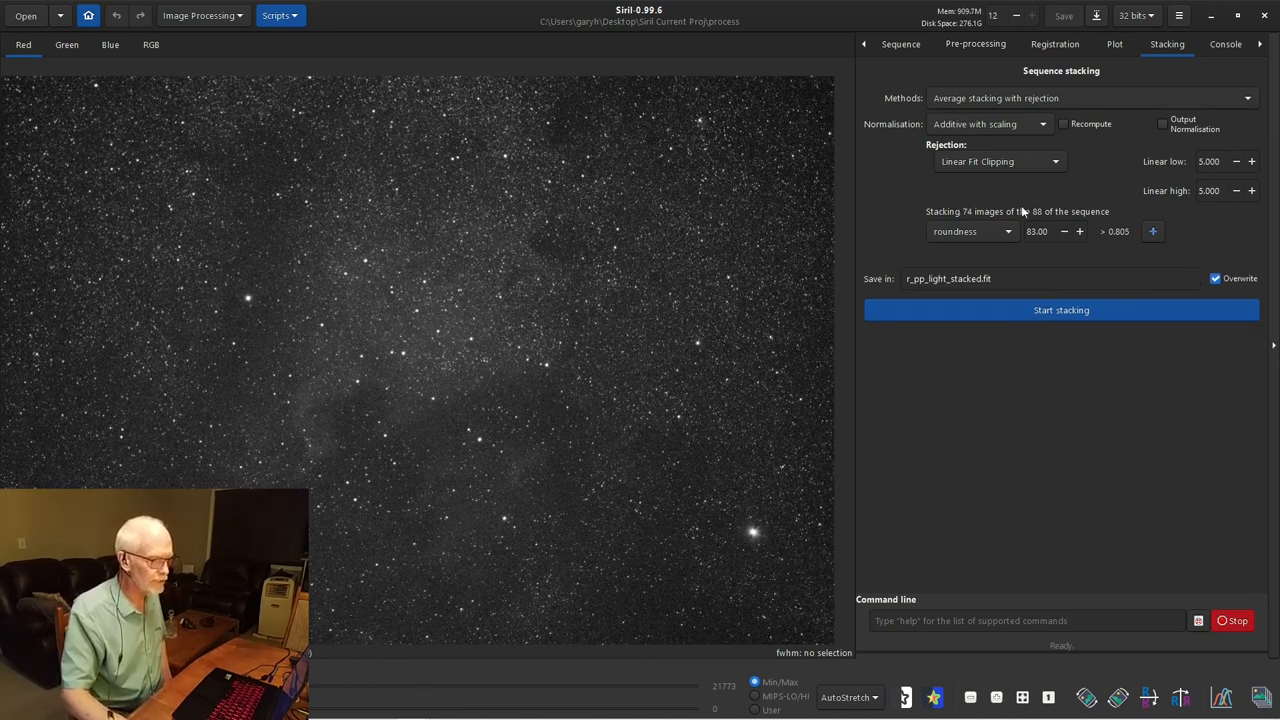
pyautogui.moveTo(1003, 267)
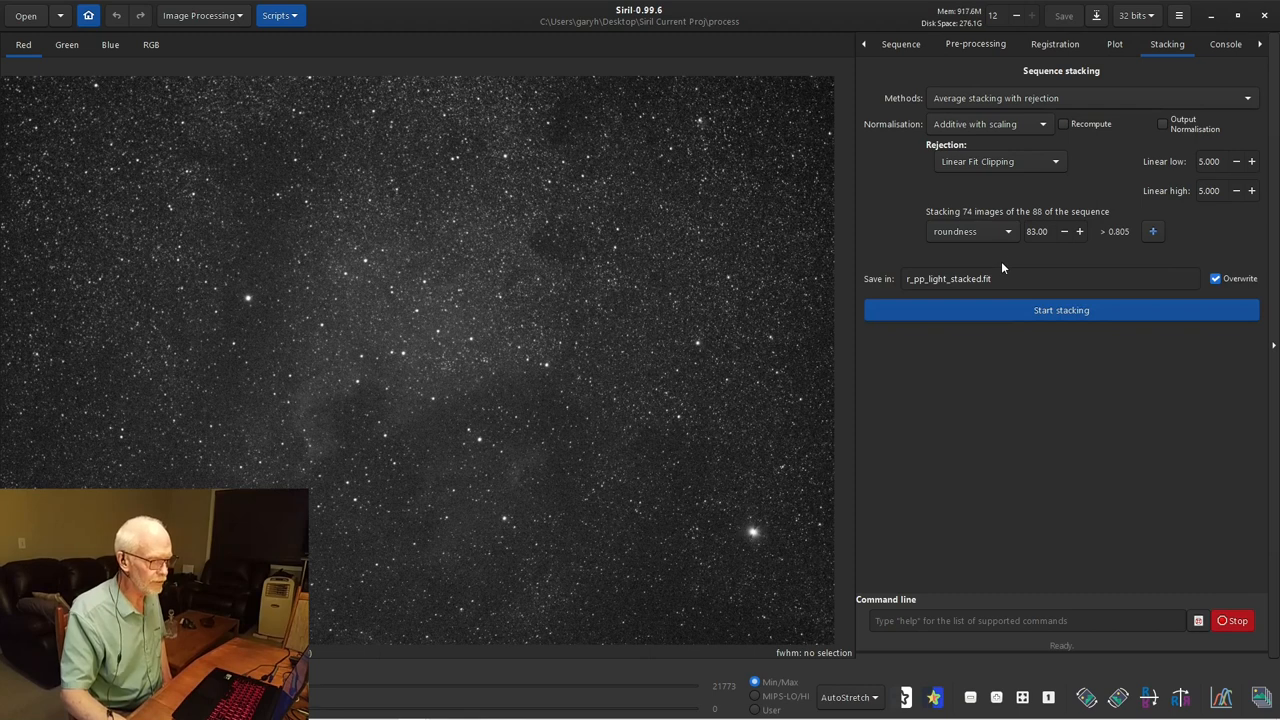
pyautogui.moveTo(950, 178)
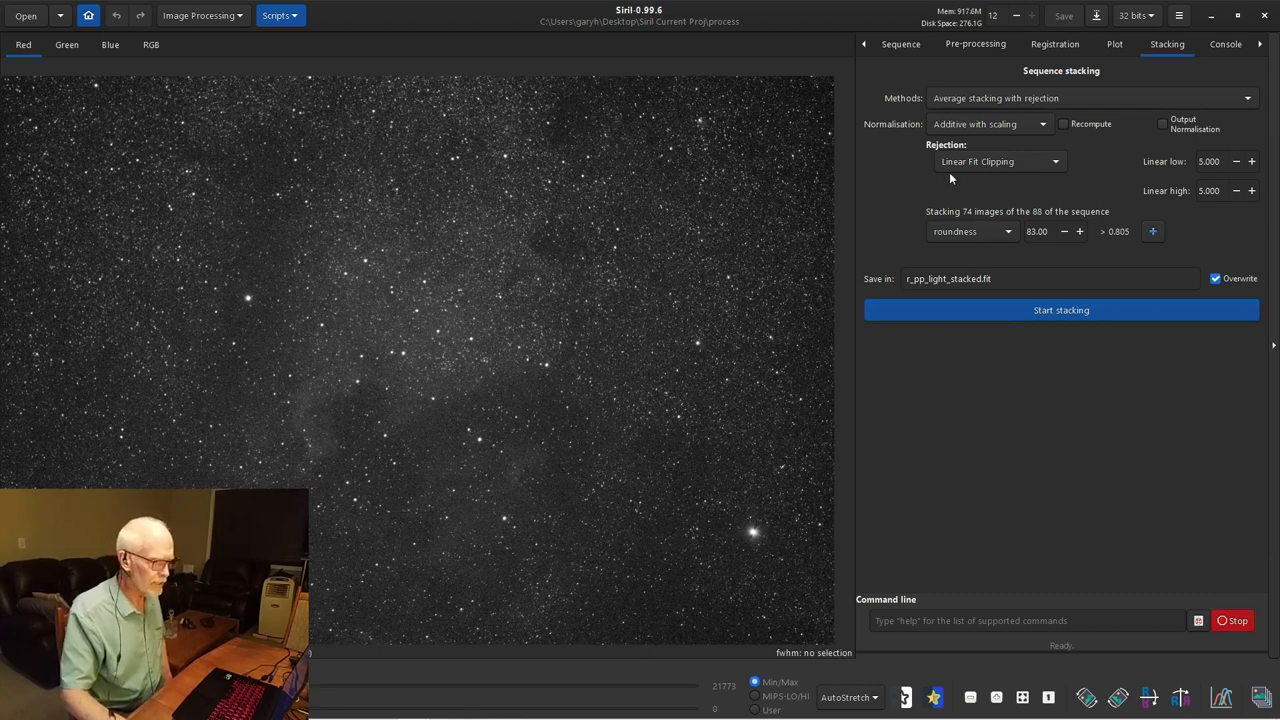
# - Load pp_light_.seq from the Sequence dropdown, briefly checking the Plot and Registration tabs
pyautogui.click(900, 44)
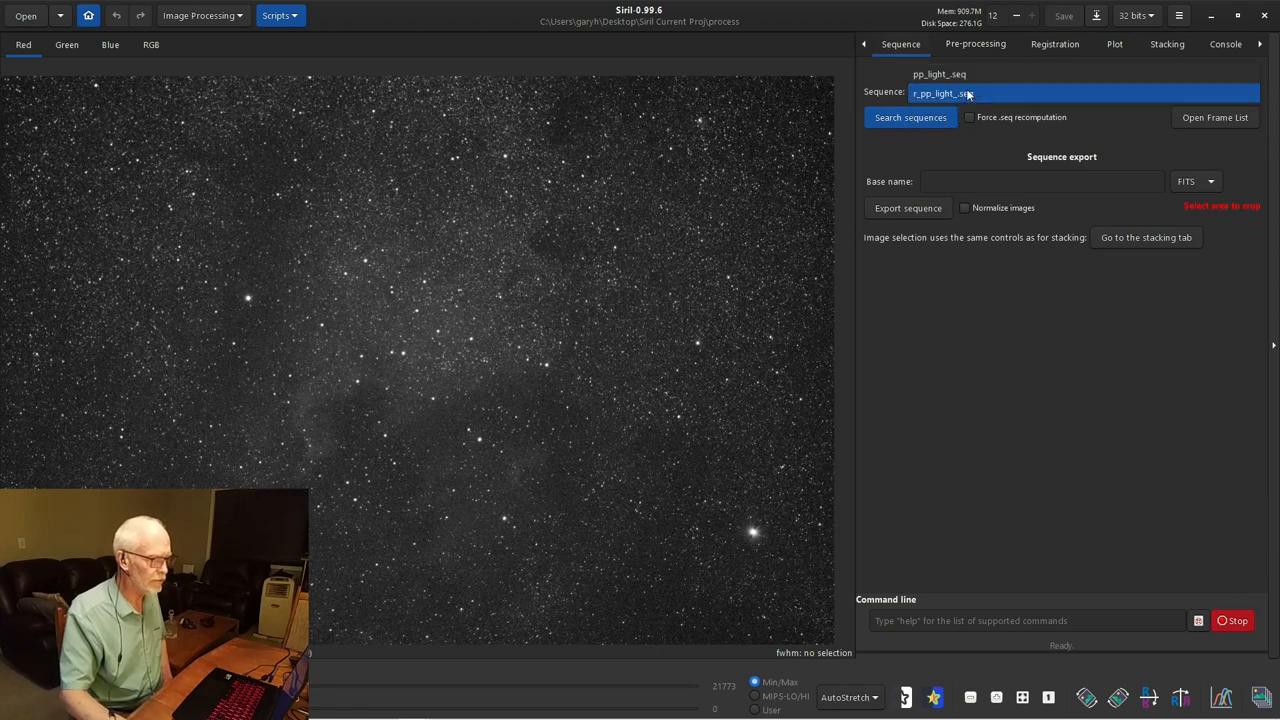
pyautogui.click(939, 74)
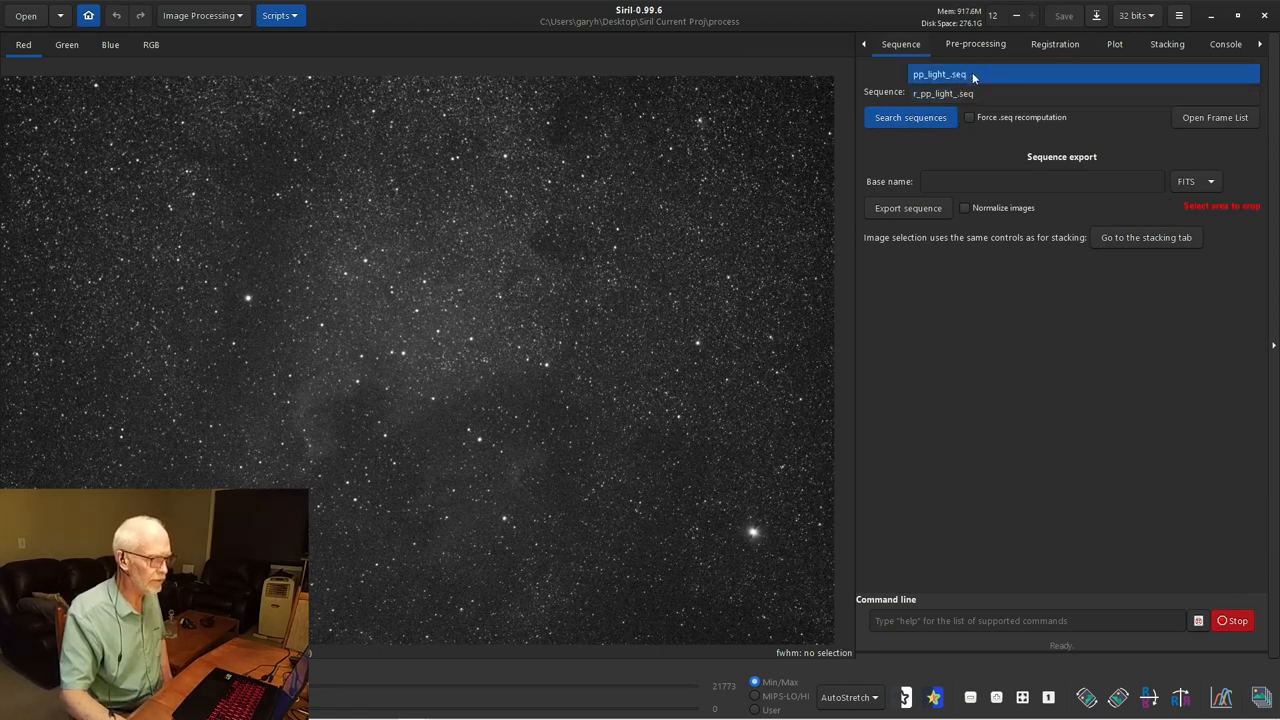
pyautogui.click(943, 93)
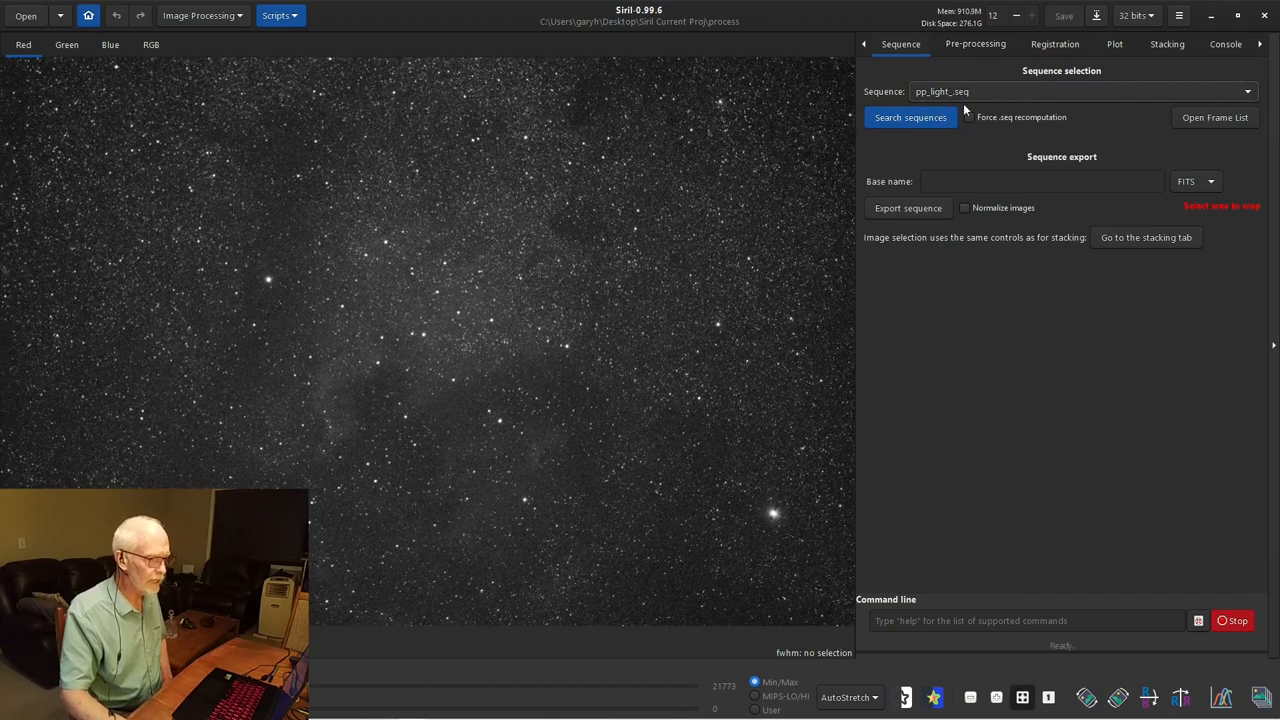
pyautogui.click(1114, 44)
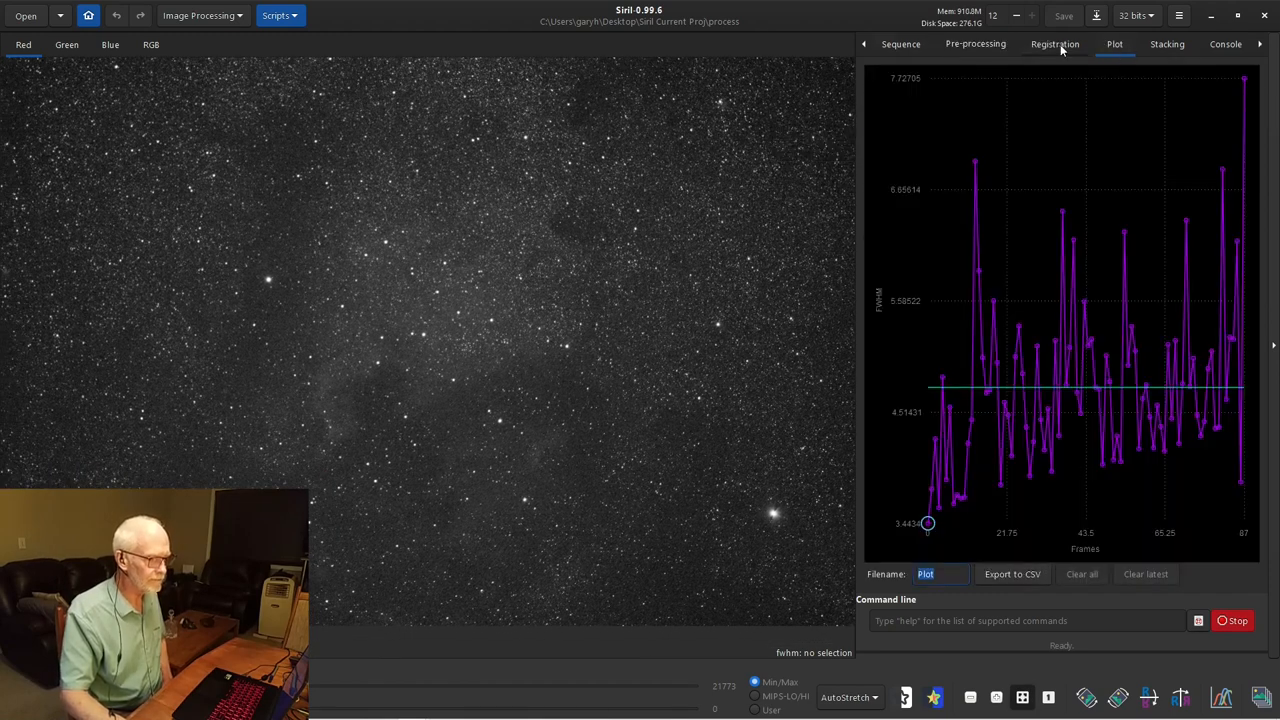
pyautogui.click(1054, 44)
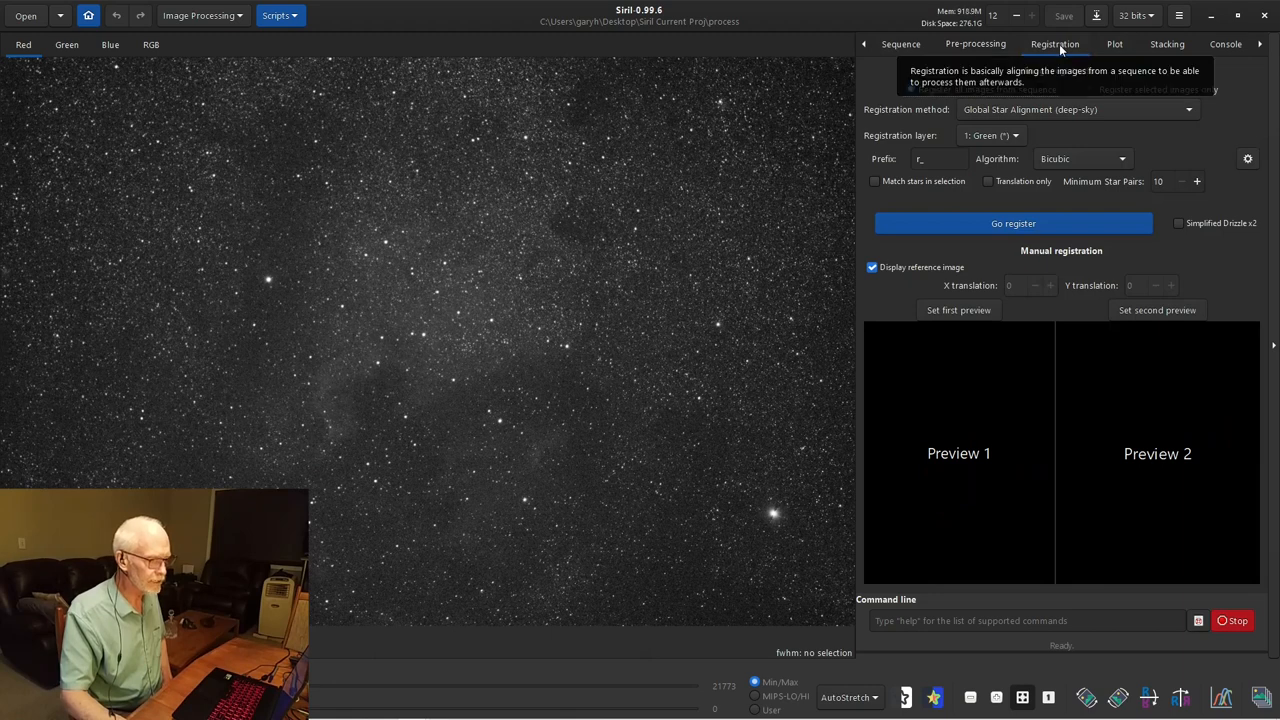
pyautogui.click(1114, 44)
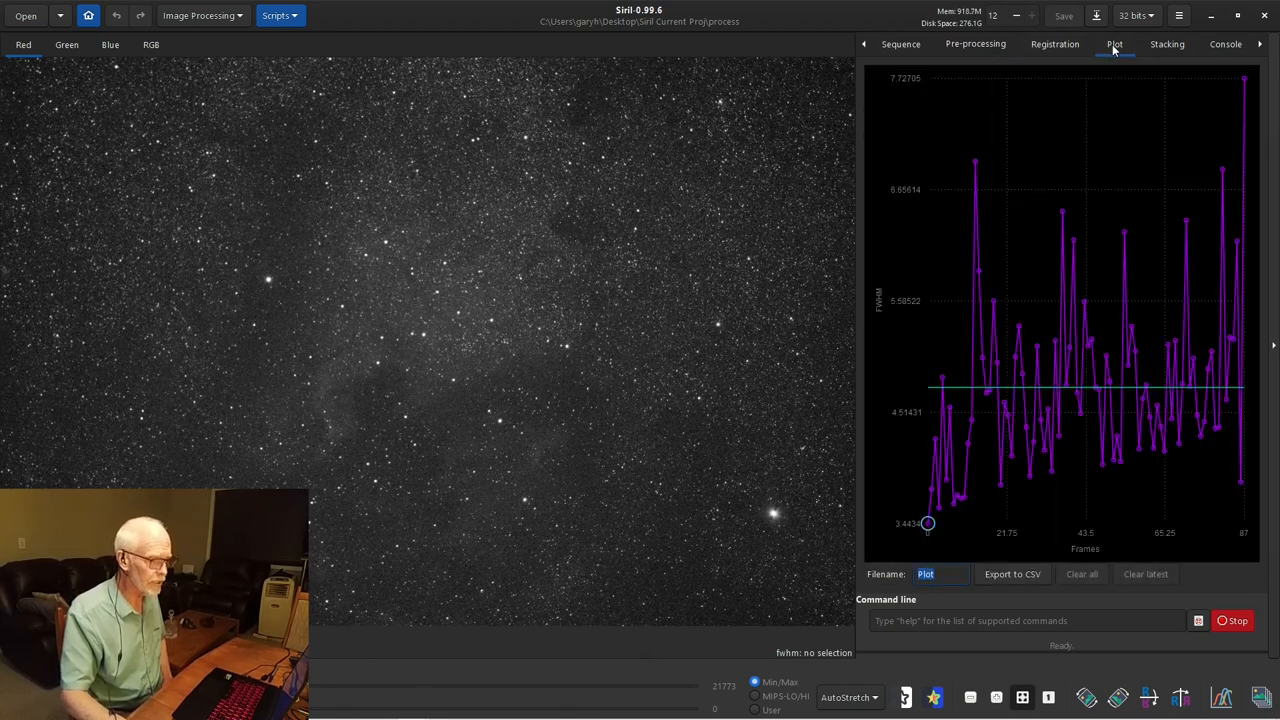
pyautogui.click(900, 43)
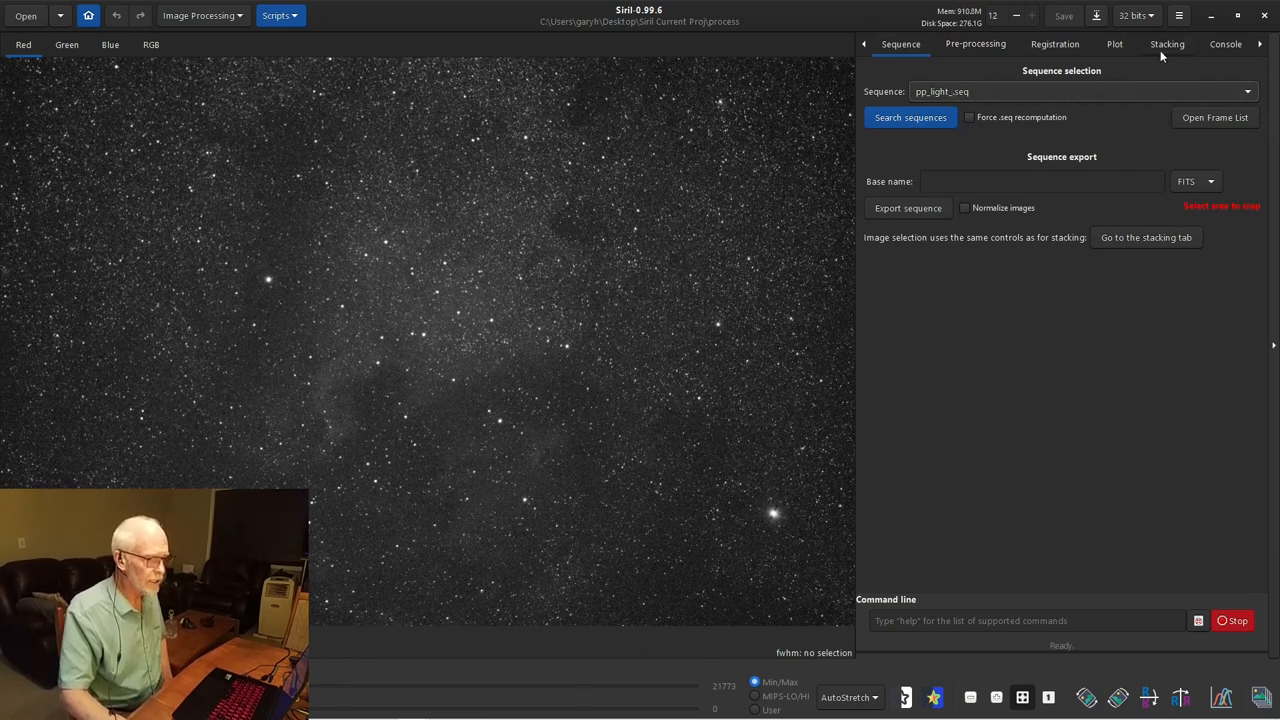
pyautogui.moveTo(1167, 44)
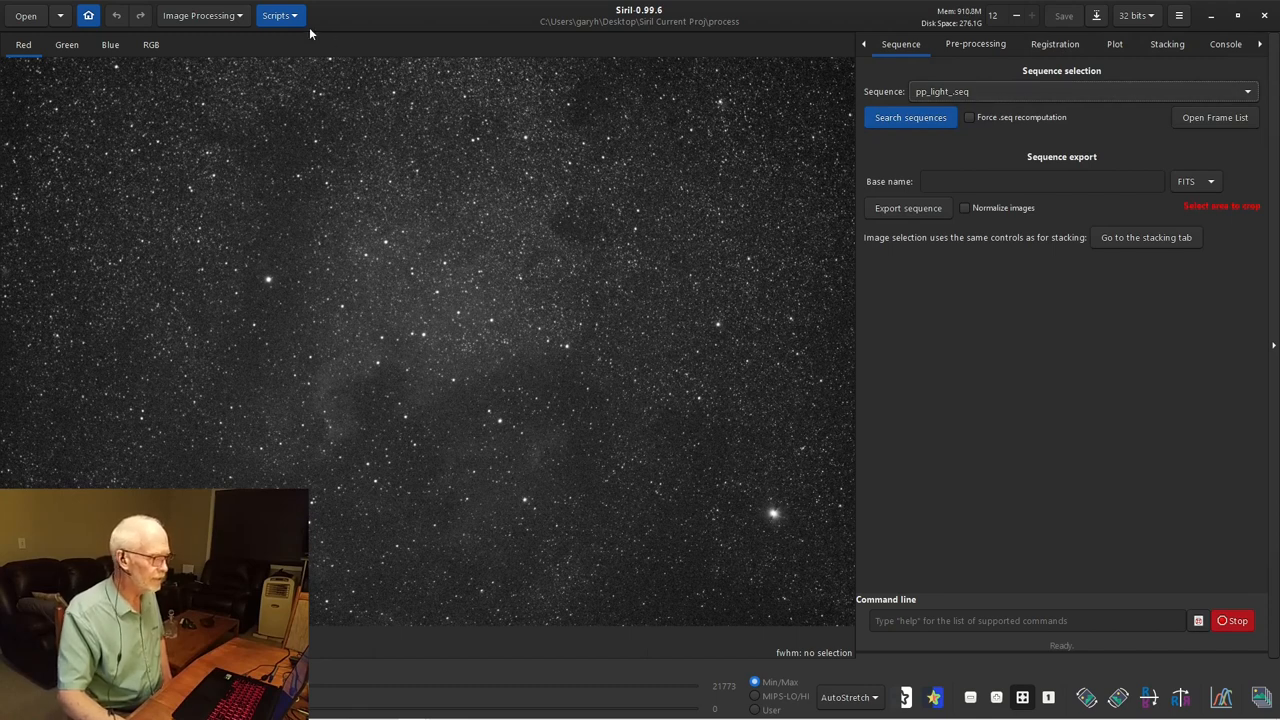
pyautogui.moveTo(278, 283)
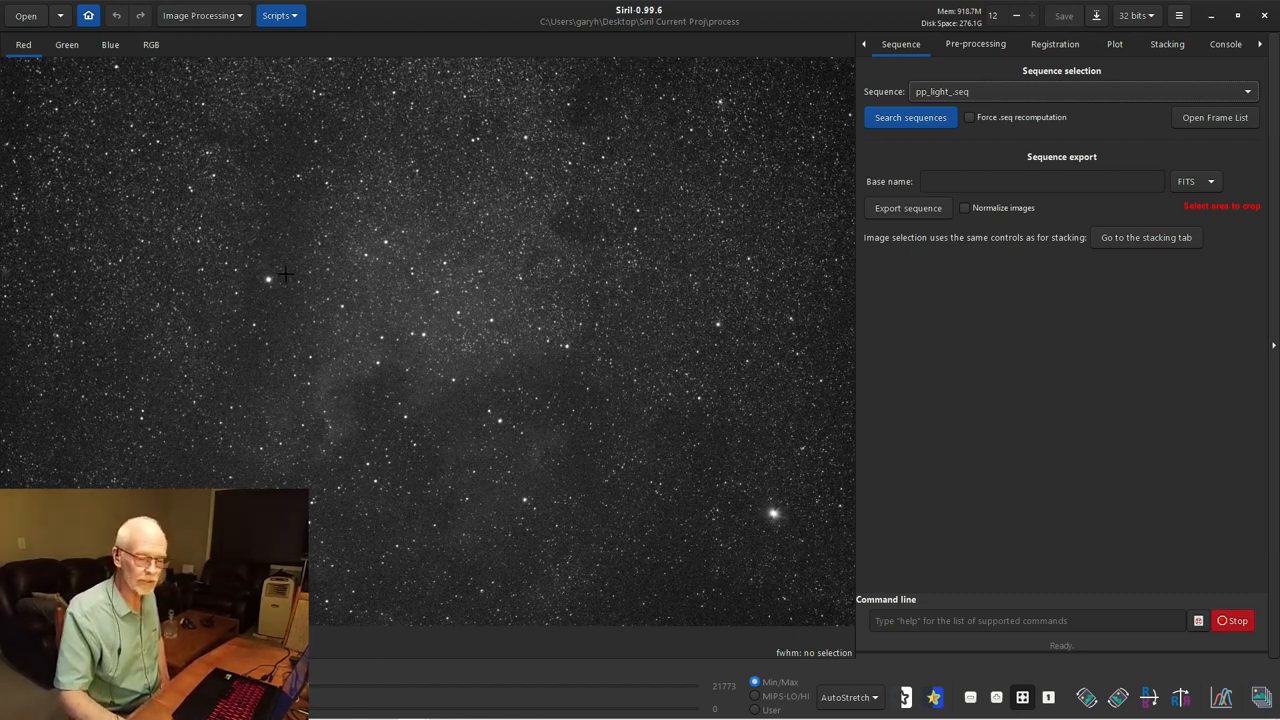
pyautogui.moveTo(319, 285)
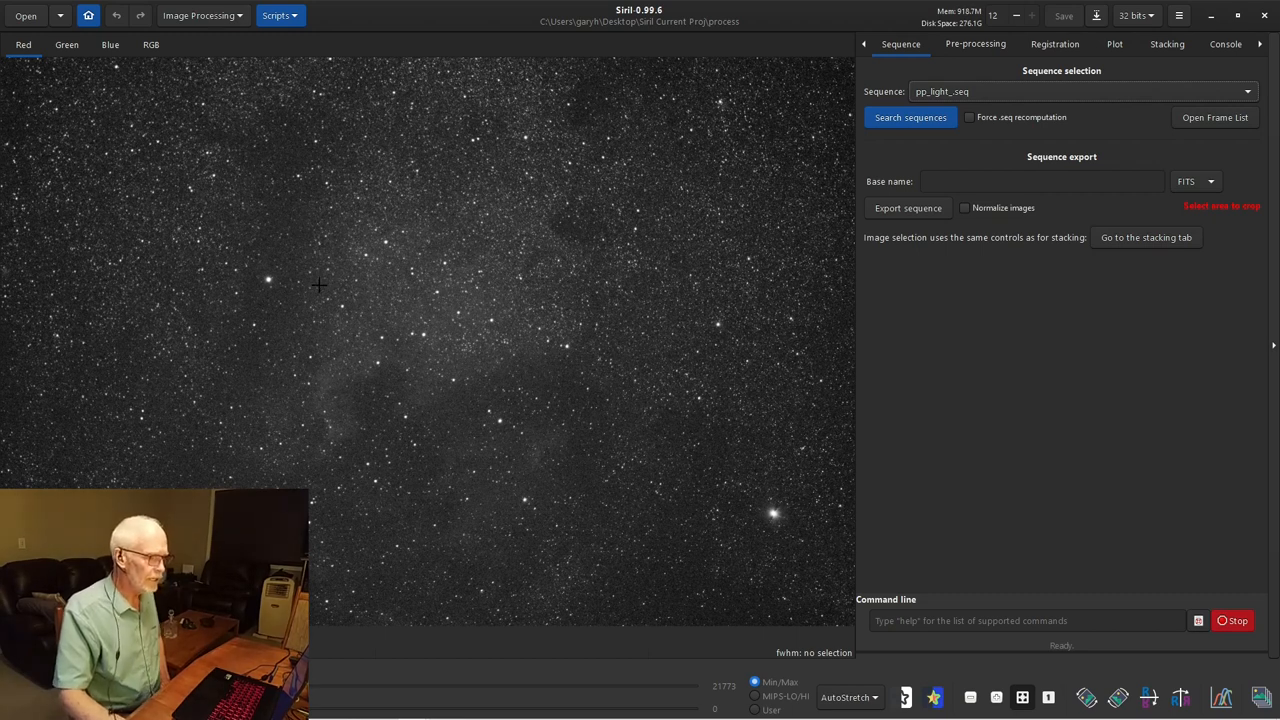
pyautogui.moveTo(1103, 229)
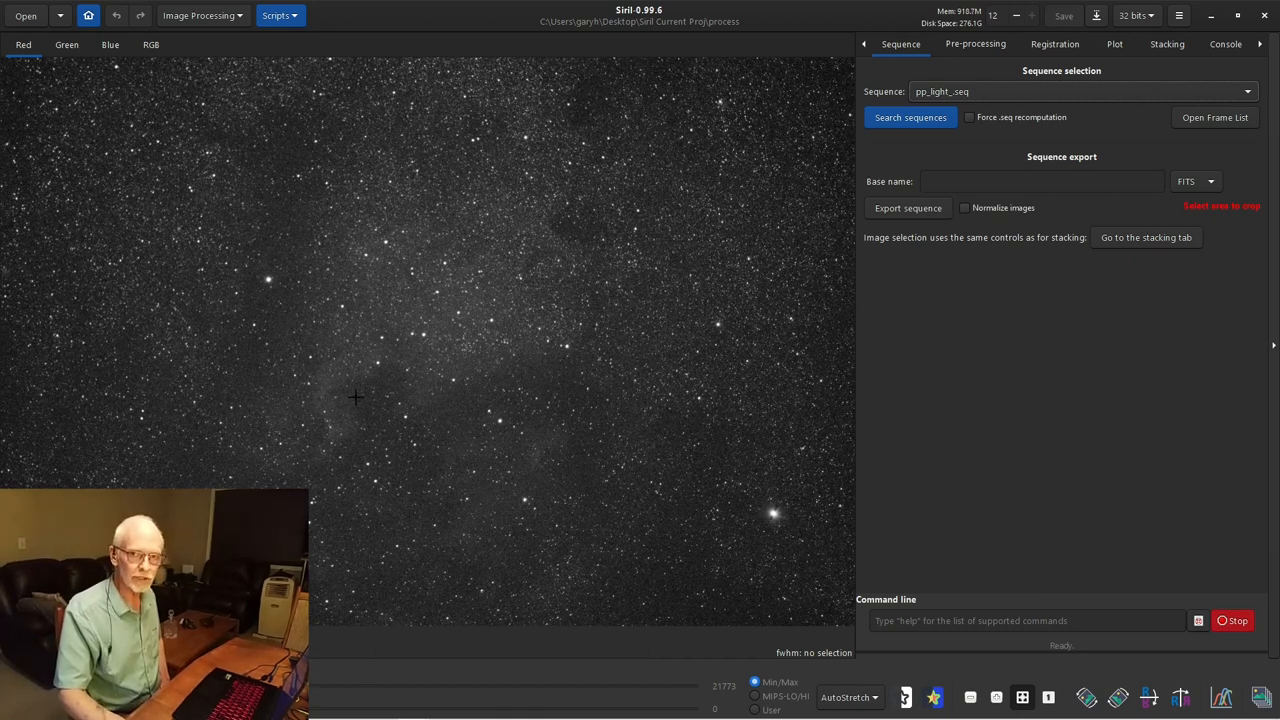
pyautogui.moveTo(527, 165)
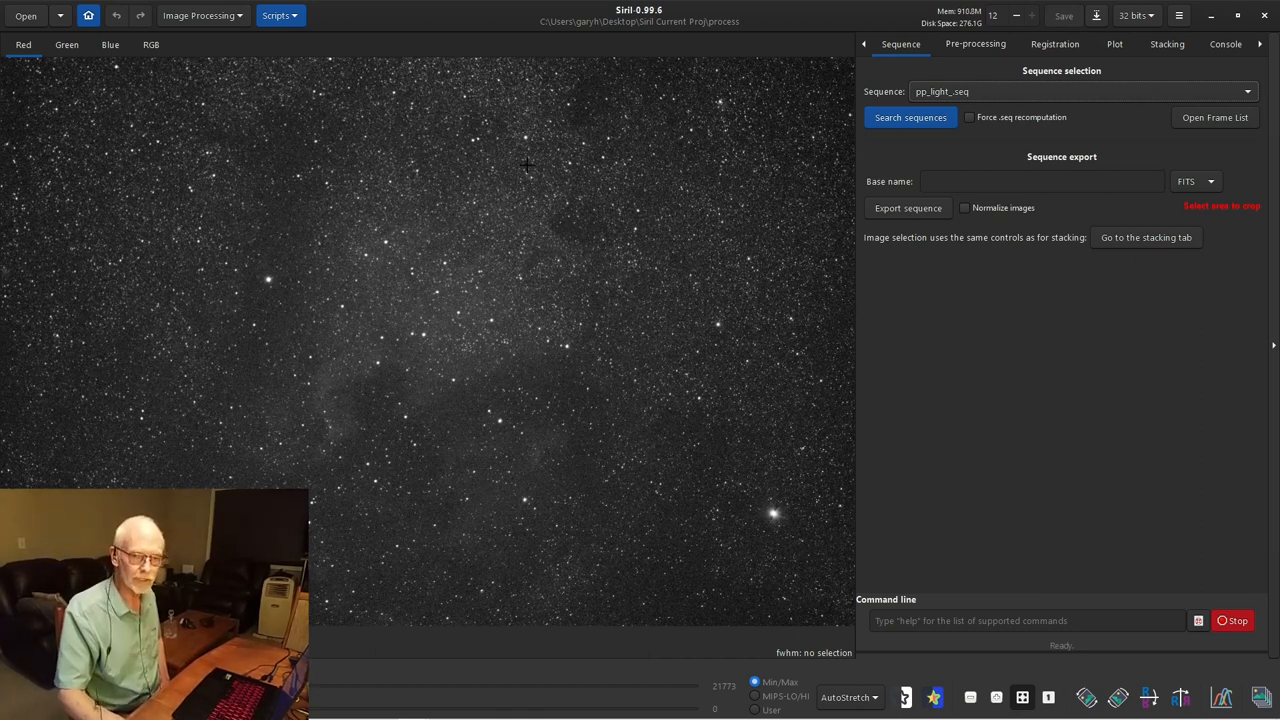
pyautogui.moveTo(493, 183)
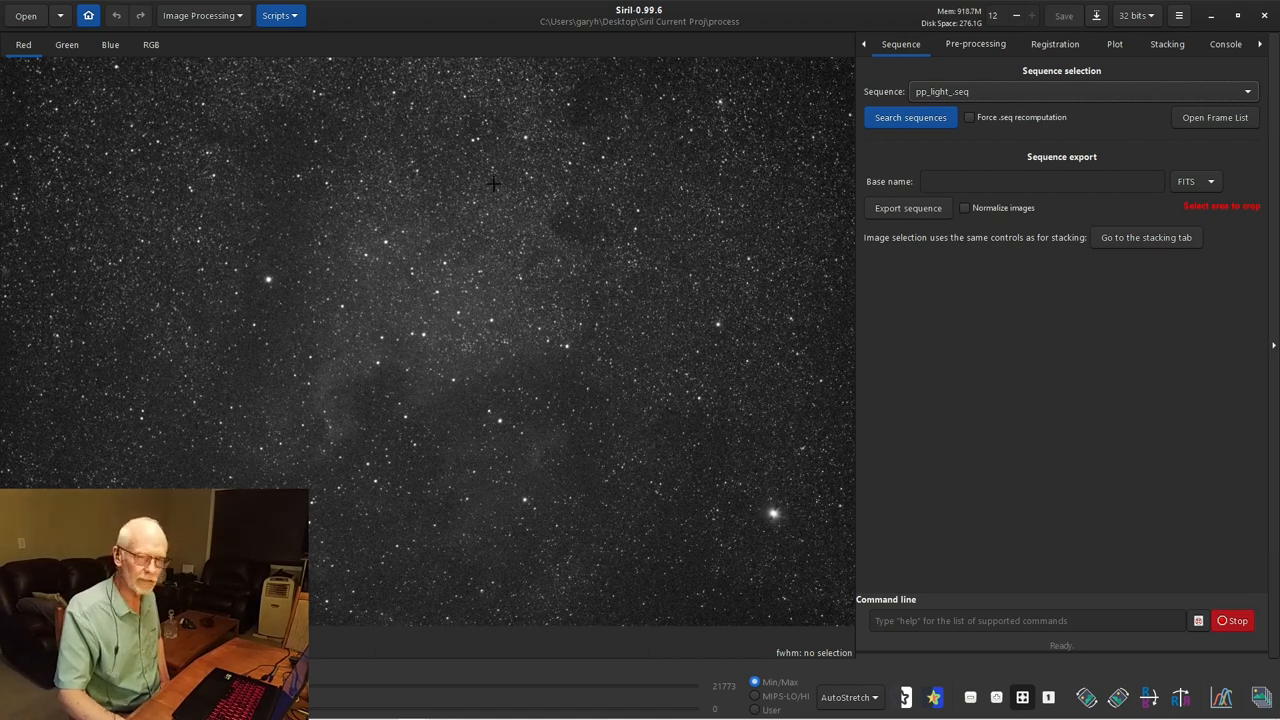
pyautogui.click(200, 15)
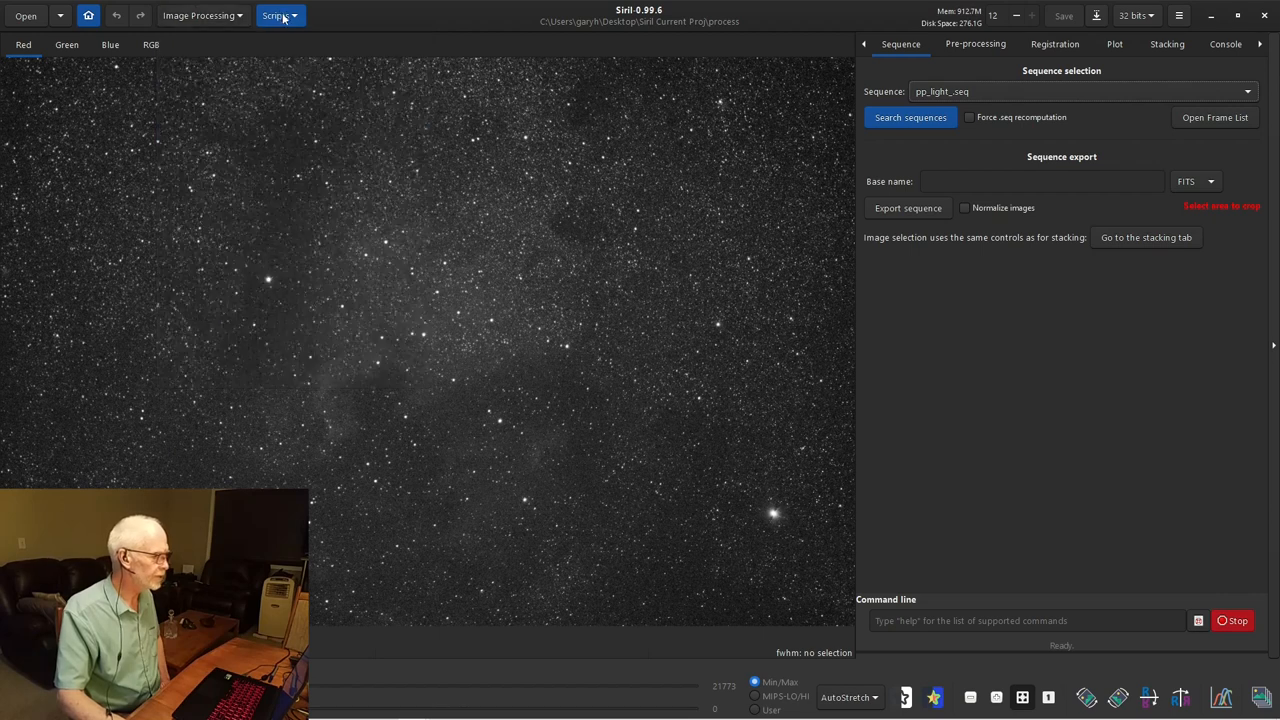
pyautogui.click(276, 15)
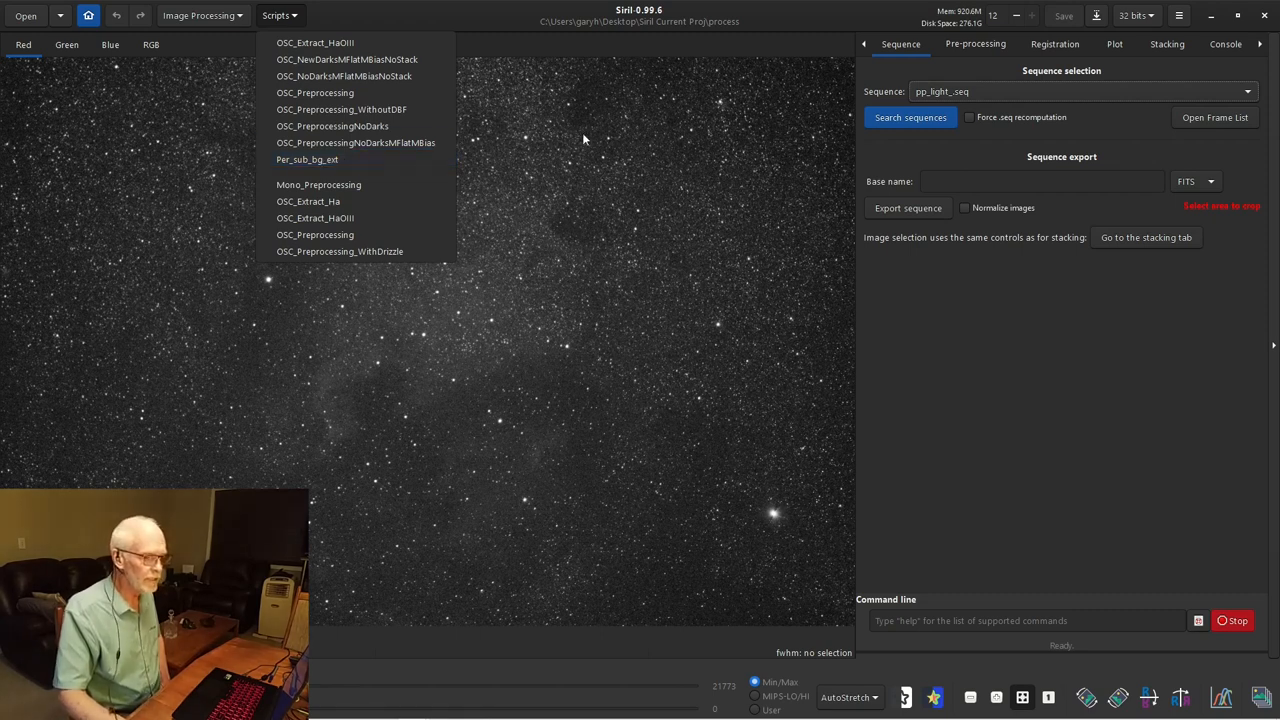
pyautogui.moveTo(611, 146)
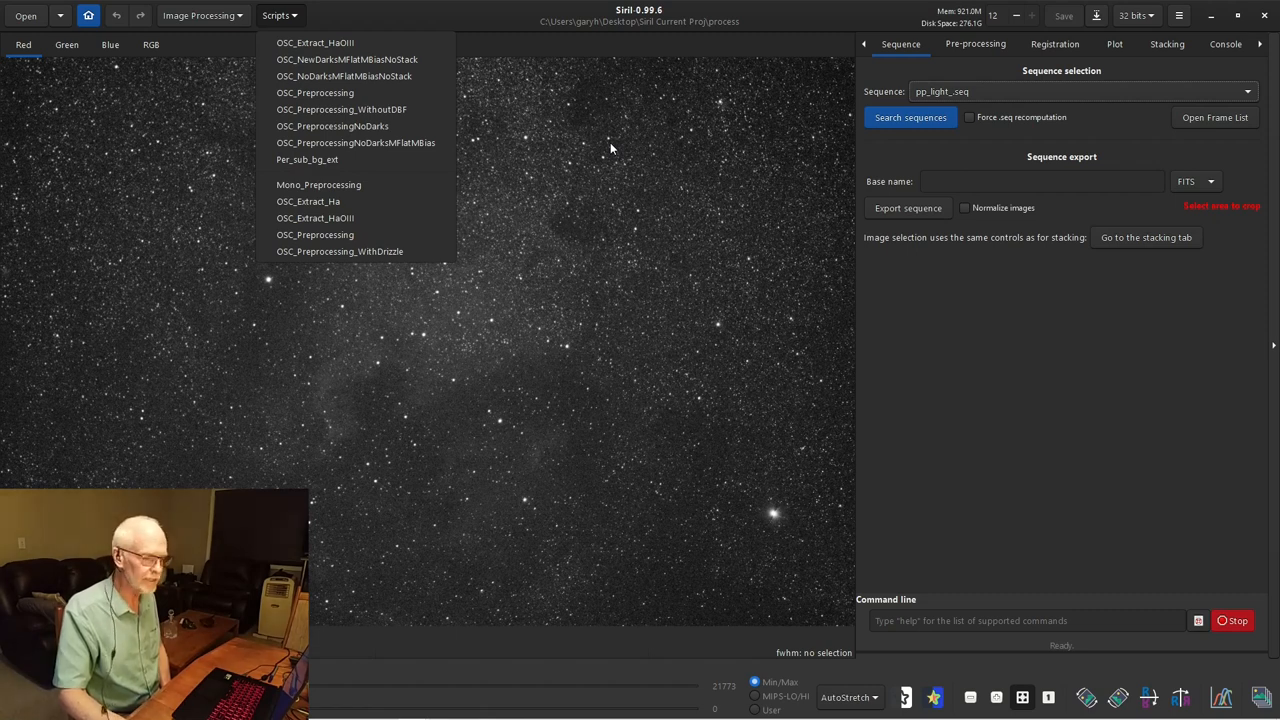
pyautogui.moveTo(443, 142)
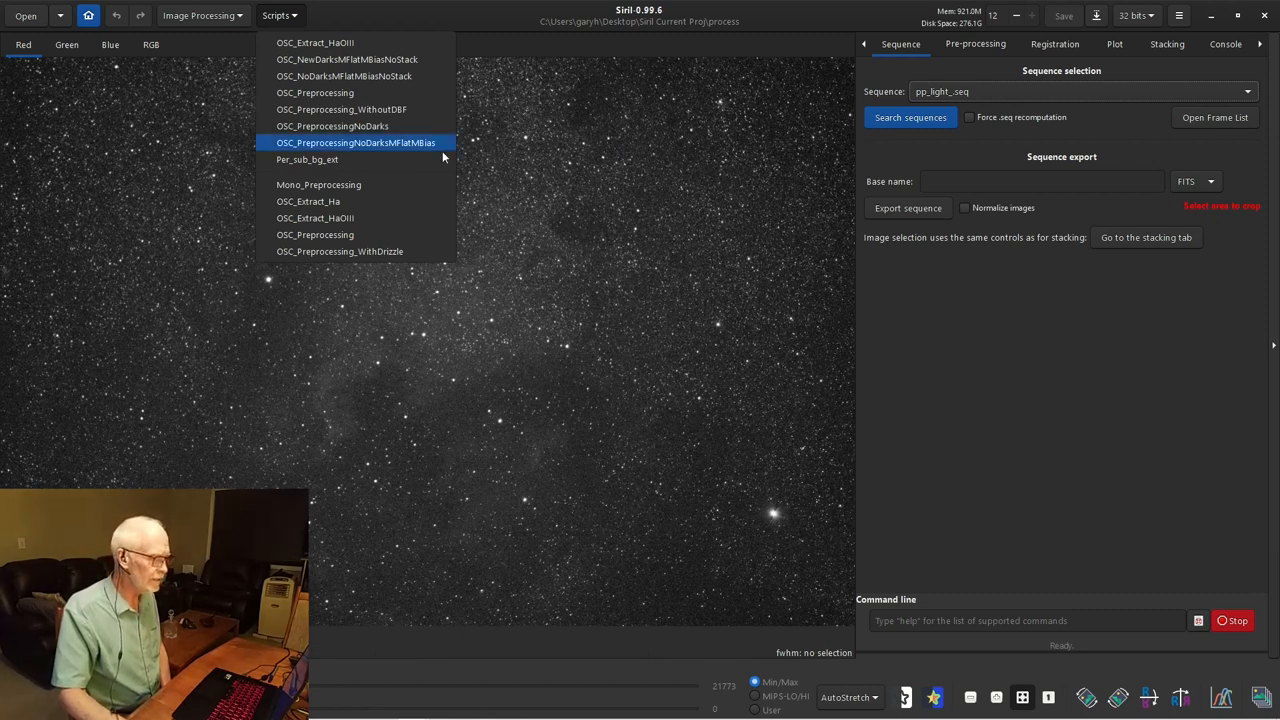
pyautogui.moveTo(317, 170)
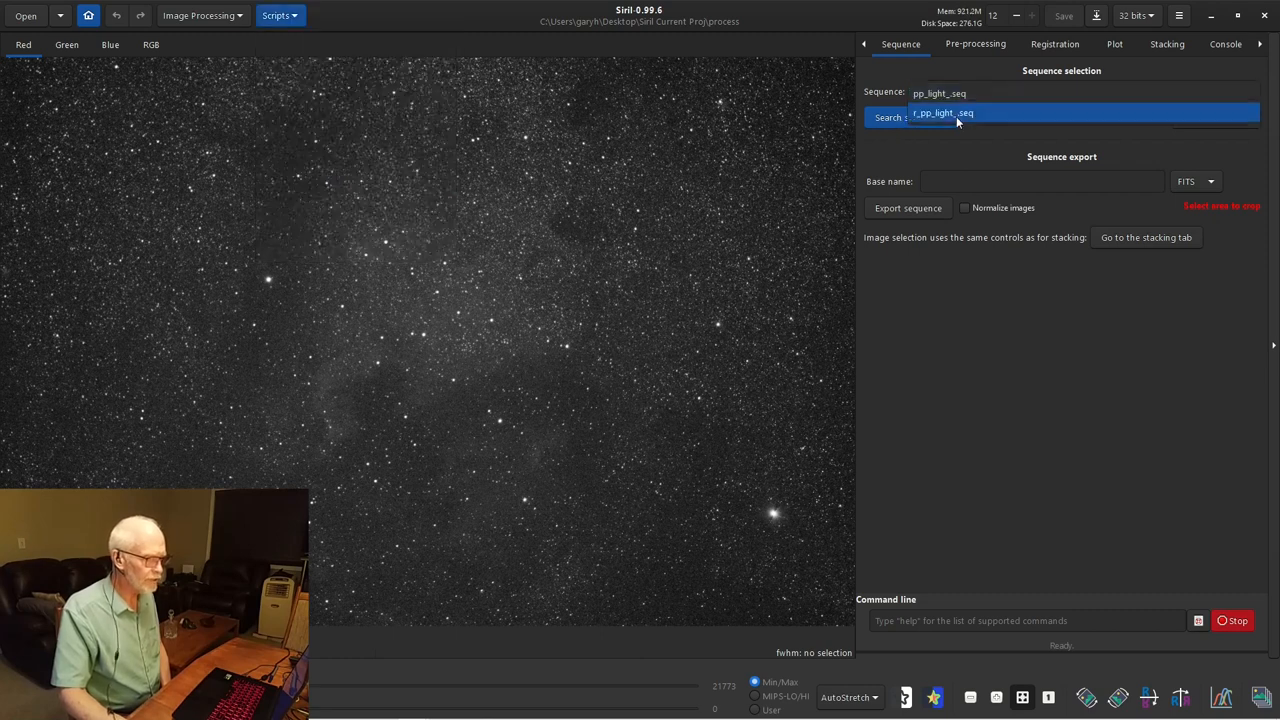
# - Load the registered r_pp_light_.seq and show its stacking settings (74 of 88 images)
pyautogui.click(942, 112)
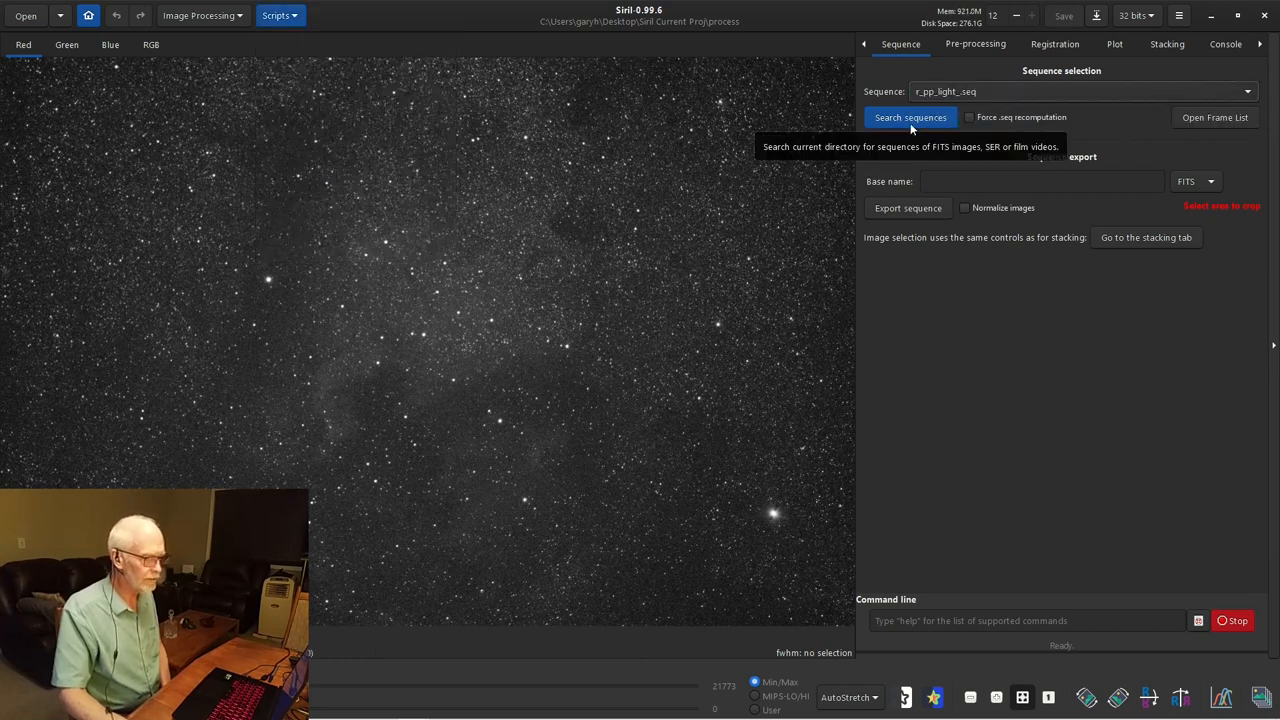
pyautogui.click(1166, 43)
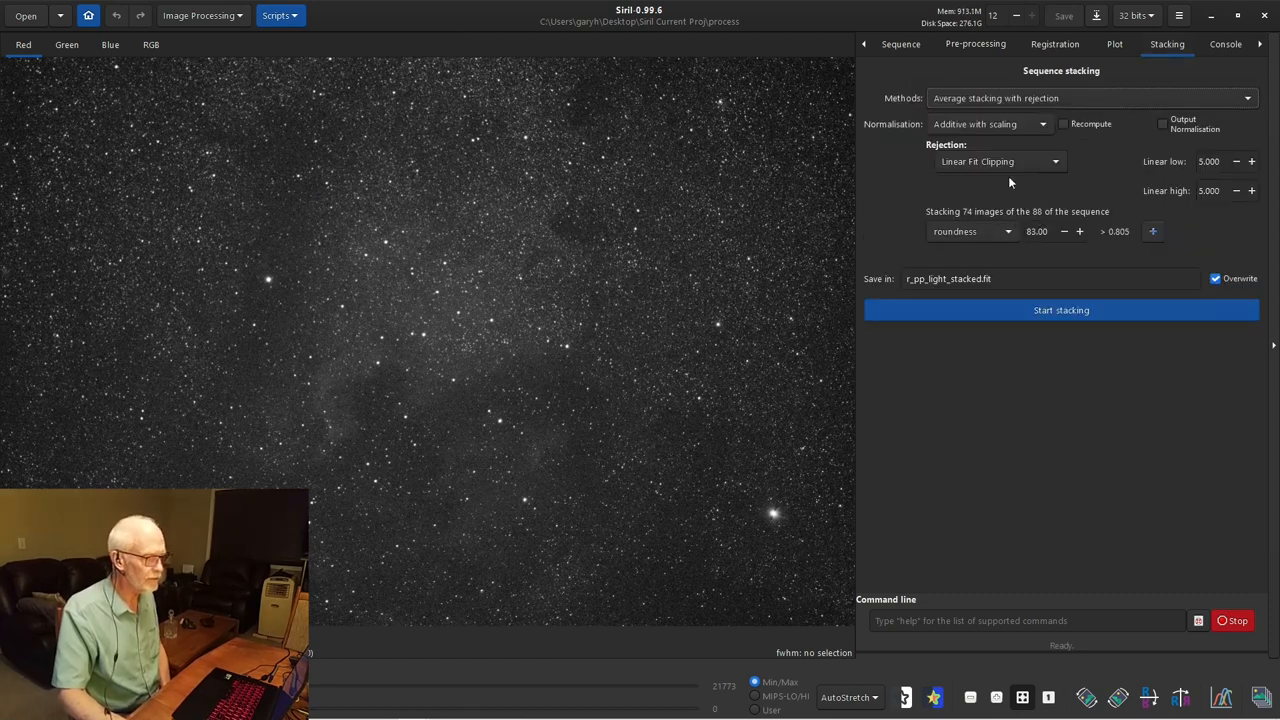
pyautogui.moveTo(965, 307)
pyautogui.write('../Rnd')
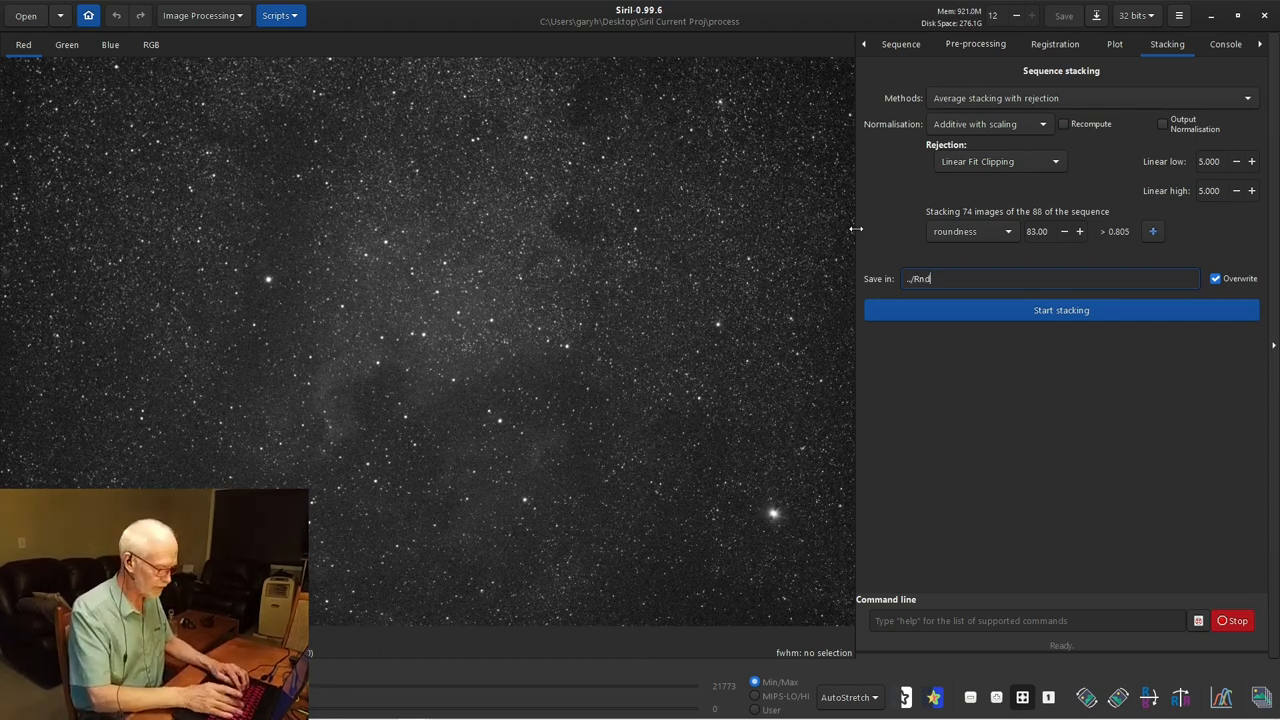
# - Enter ../Rnd8x74.fit as the stacking output file name
pyautogui.write('8')
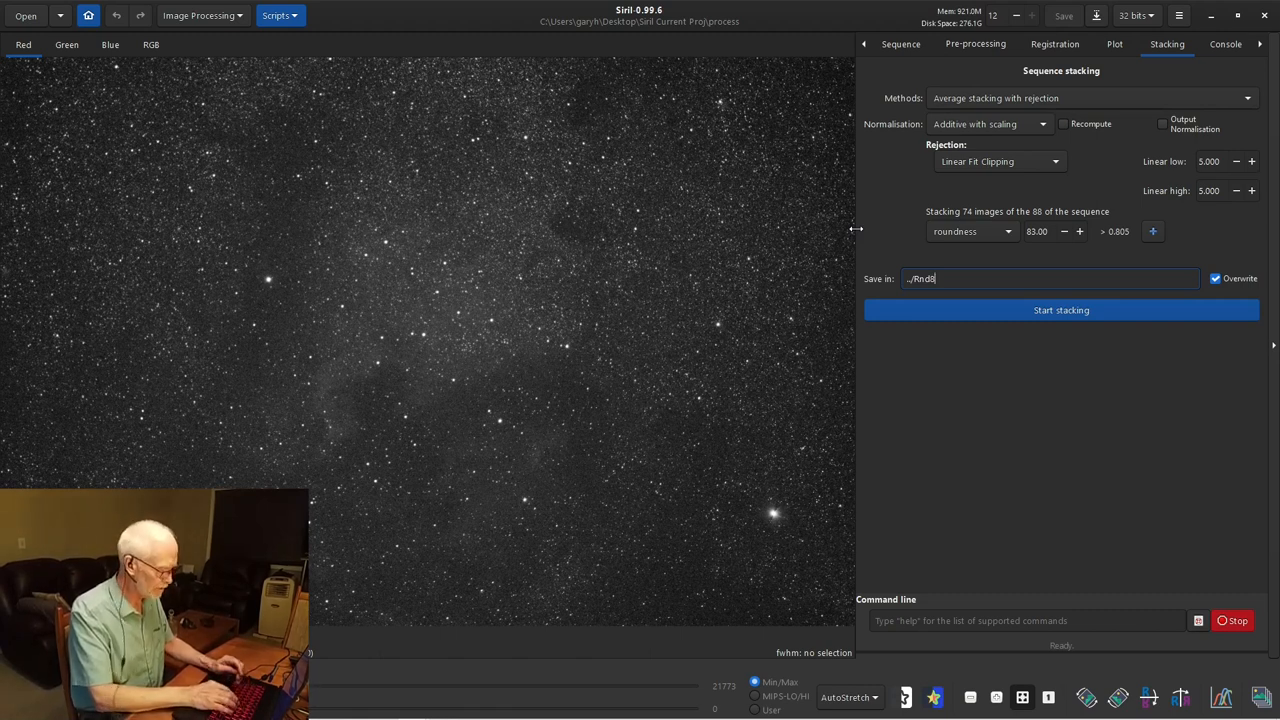
pyautogui.write('x7')
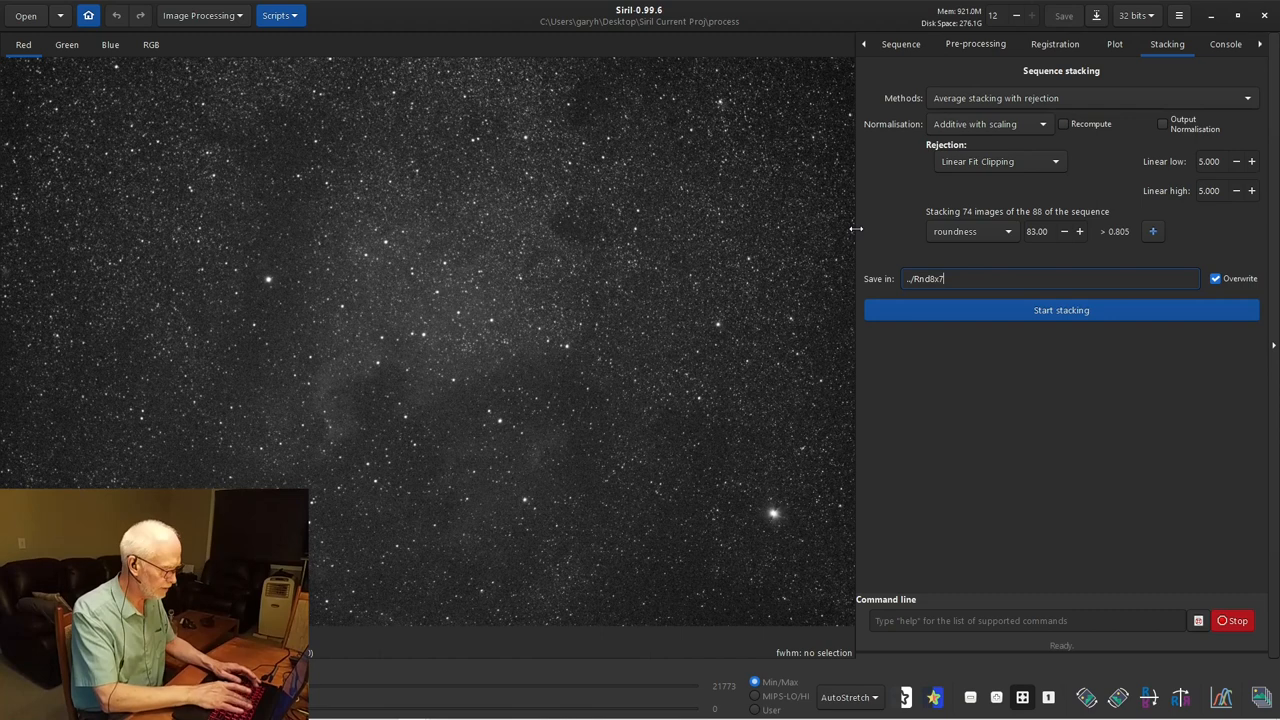
pyautogui.write('4')
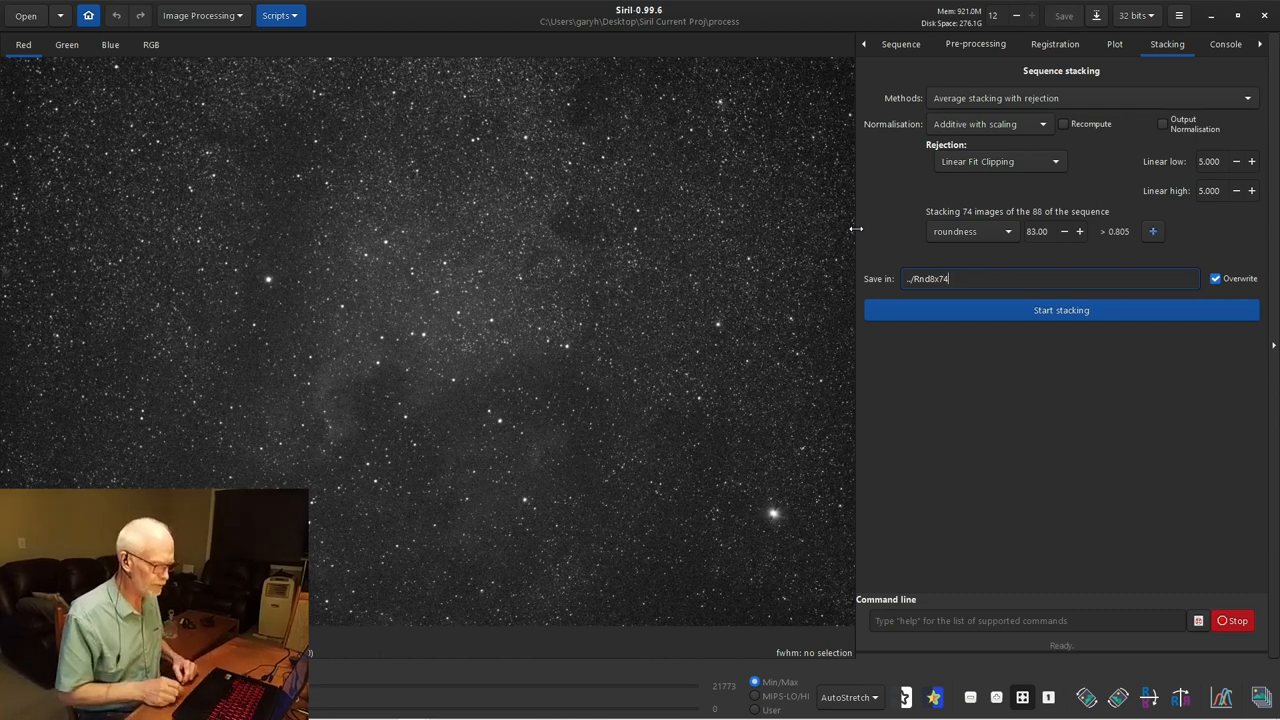
pyautogui.write('.fit')
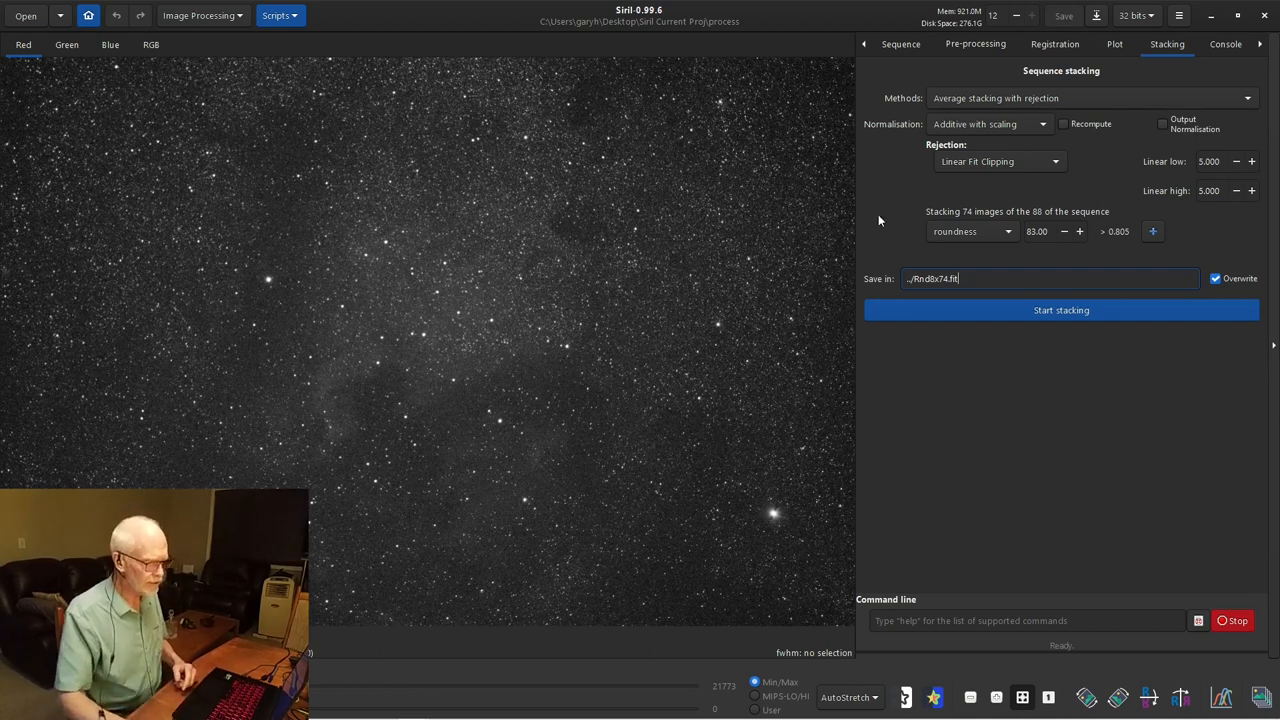
pyautogui.moveTo(1006, 256)
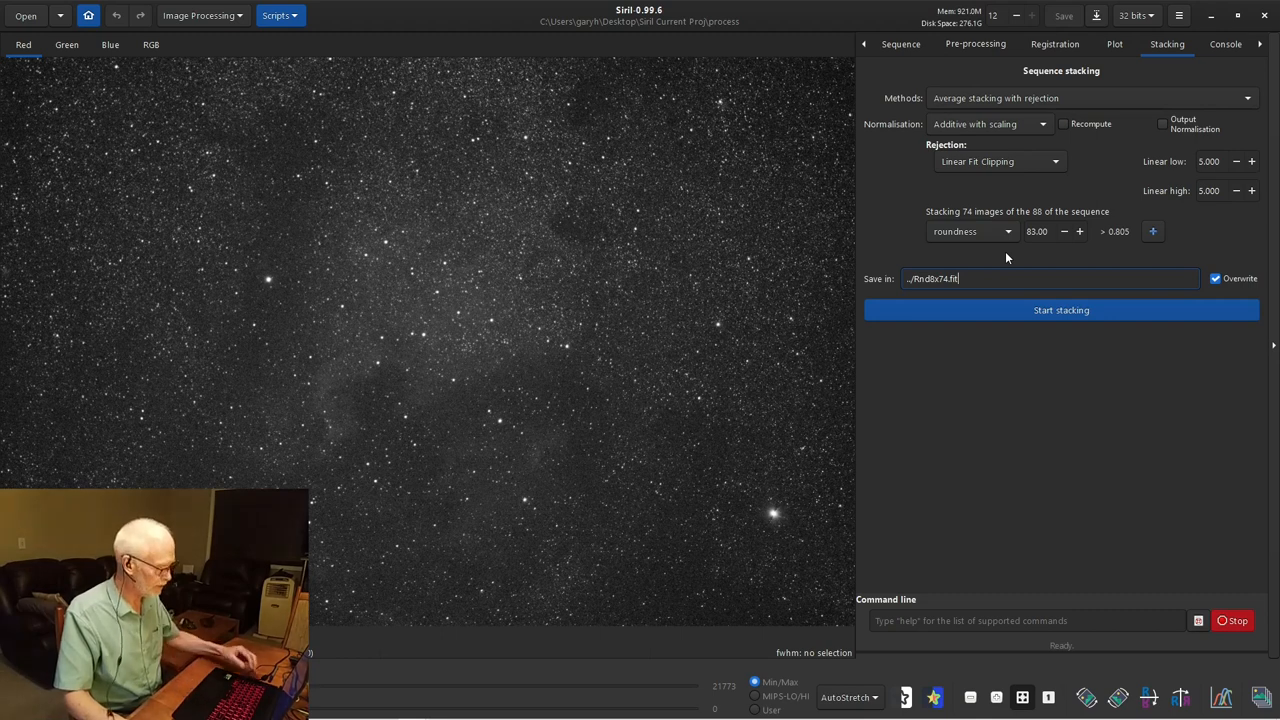
# - Stack the 74 selected frames with Linear Fit Clipping into Rnd8x74.fit
pyautogui.click(1060, 310)
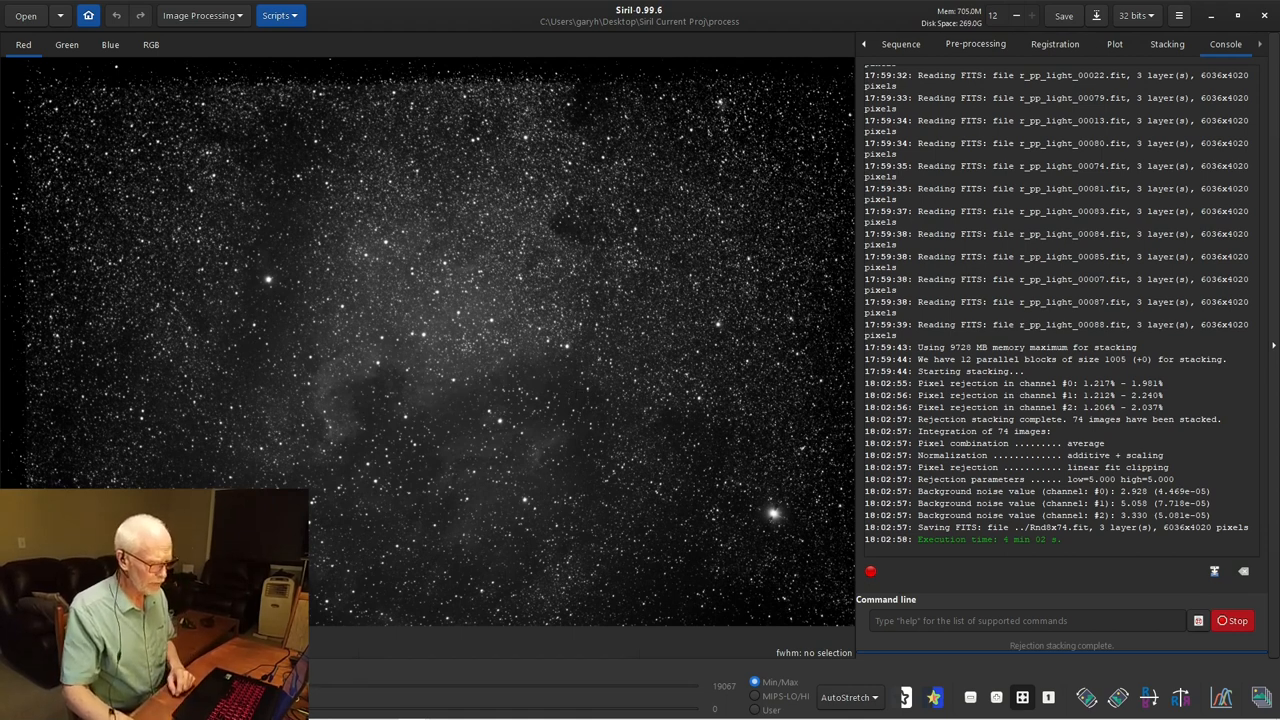
# - Run cd .. in the console to return to the Siril Current Proj folder
pyautogui.click(1025, 620)
pyautogui.write('cd')
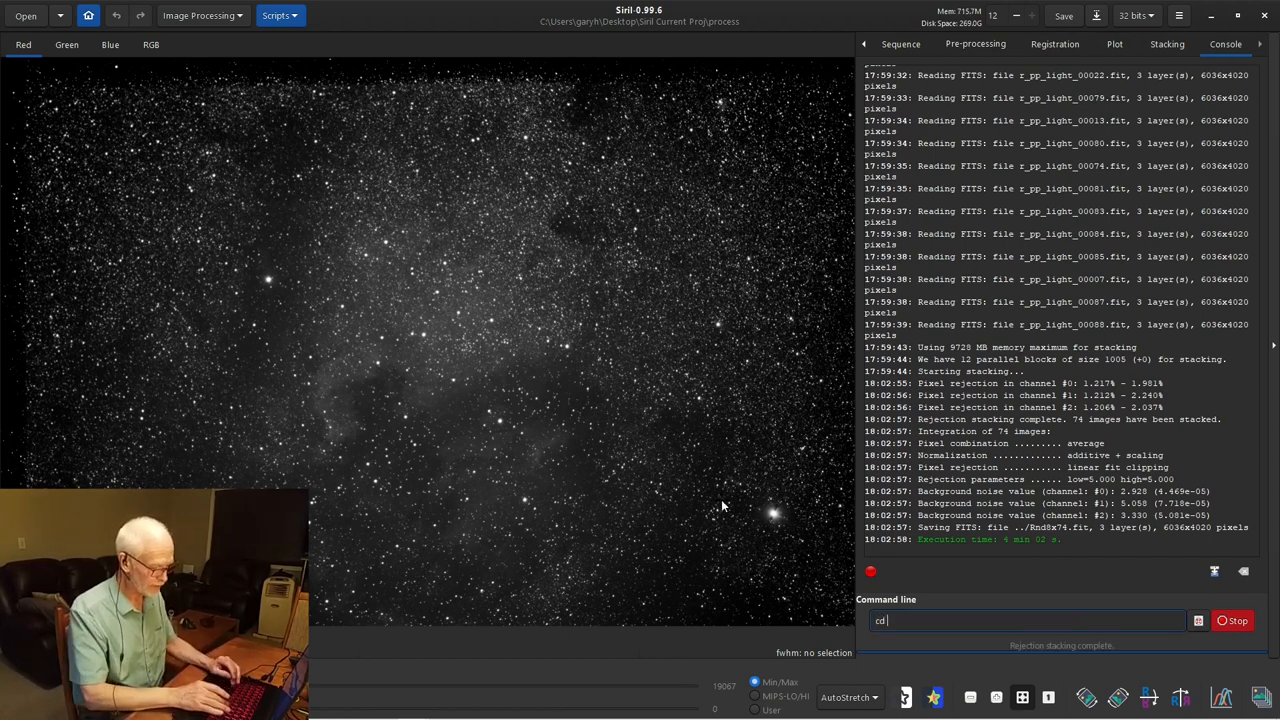
pyautogui.write('..')
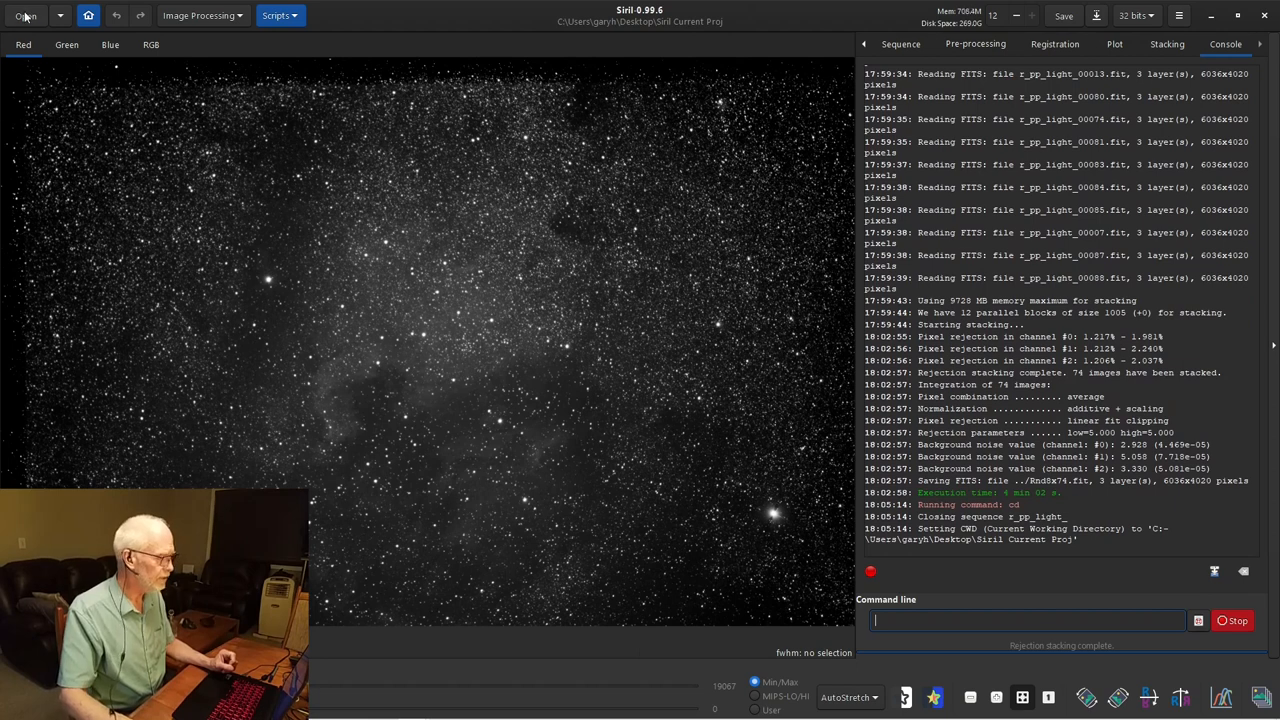
# - Open the stacked Rnd8x74.fit from the project folder and view it in colour
pyautogui.click(26, 15)
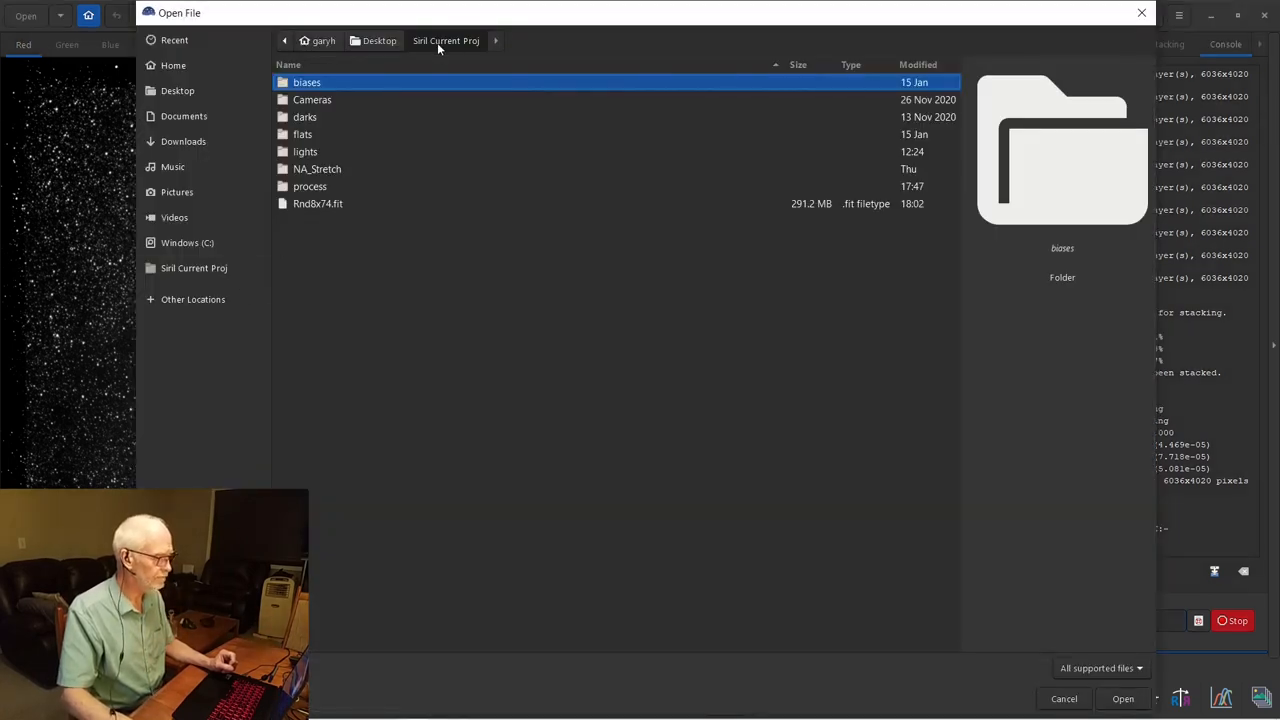
pyautogui.moveTo(310, 217)
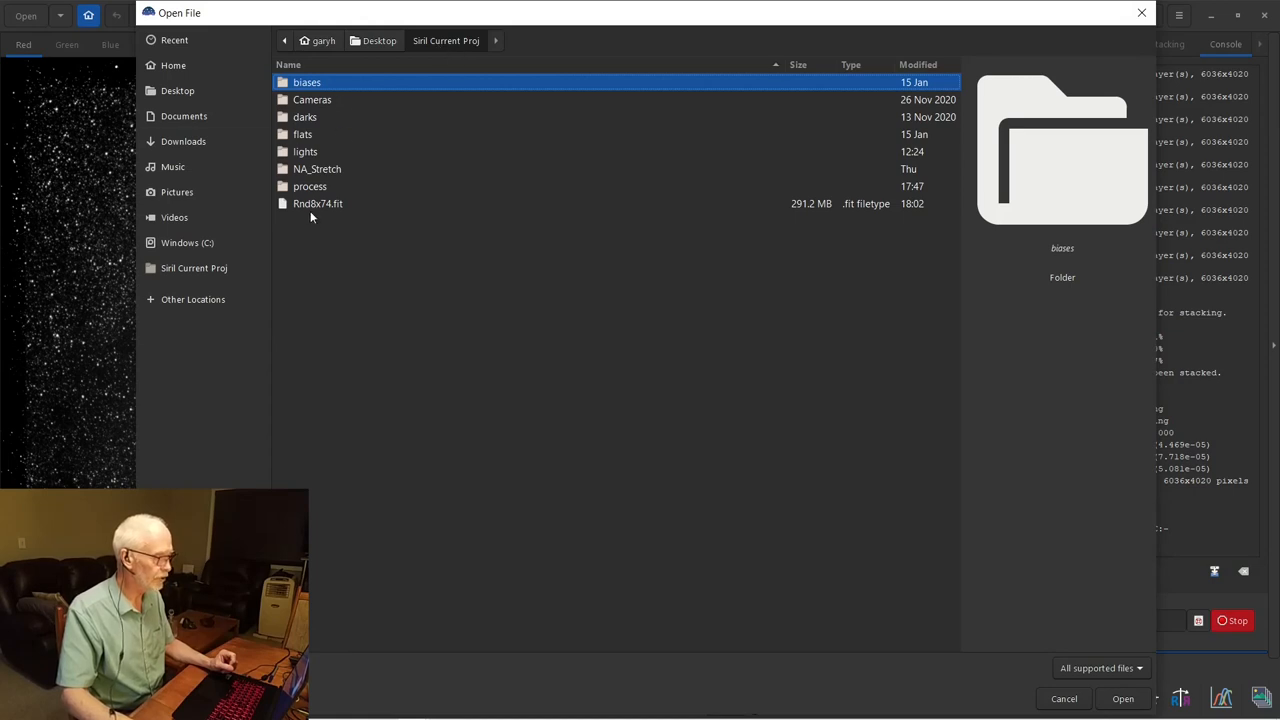
pyautogui.moveTo(302, 210)
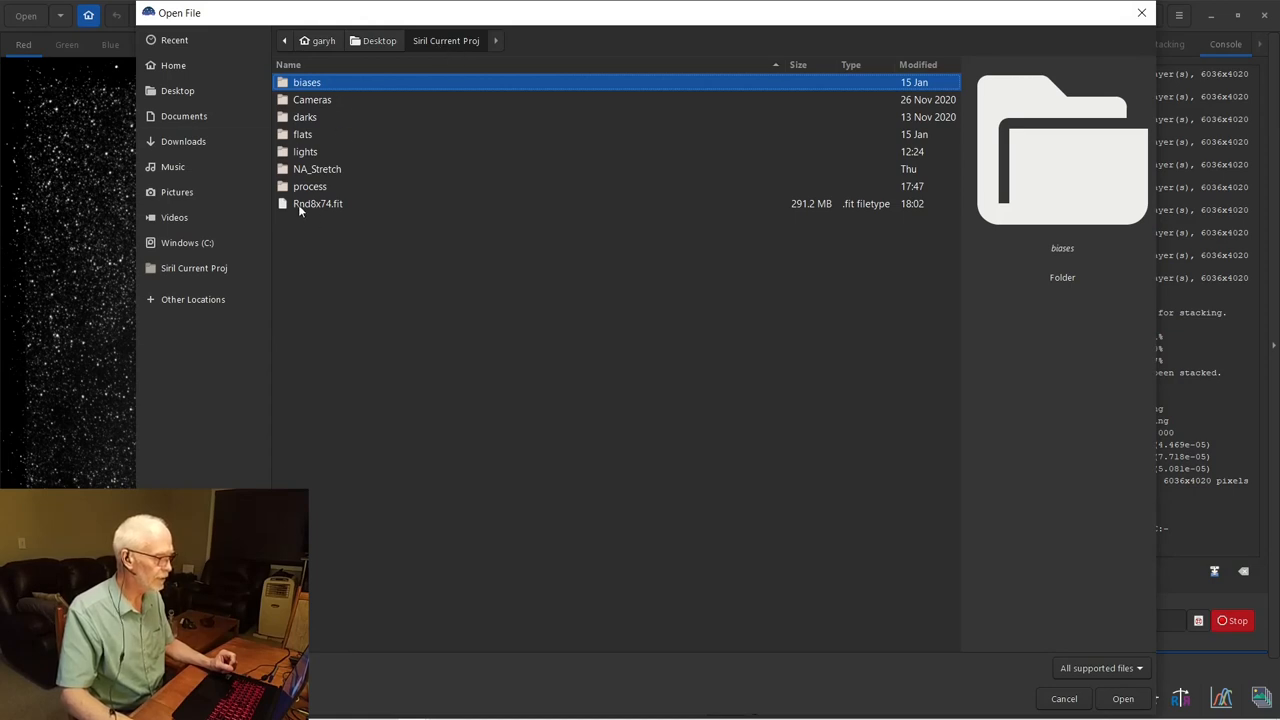
pyautogui.moveTo(333, 207)
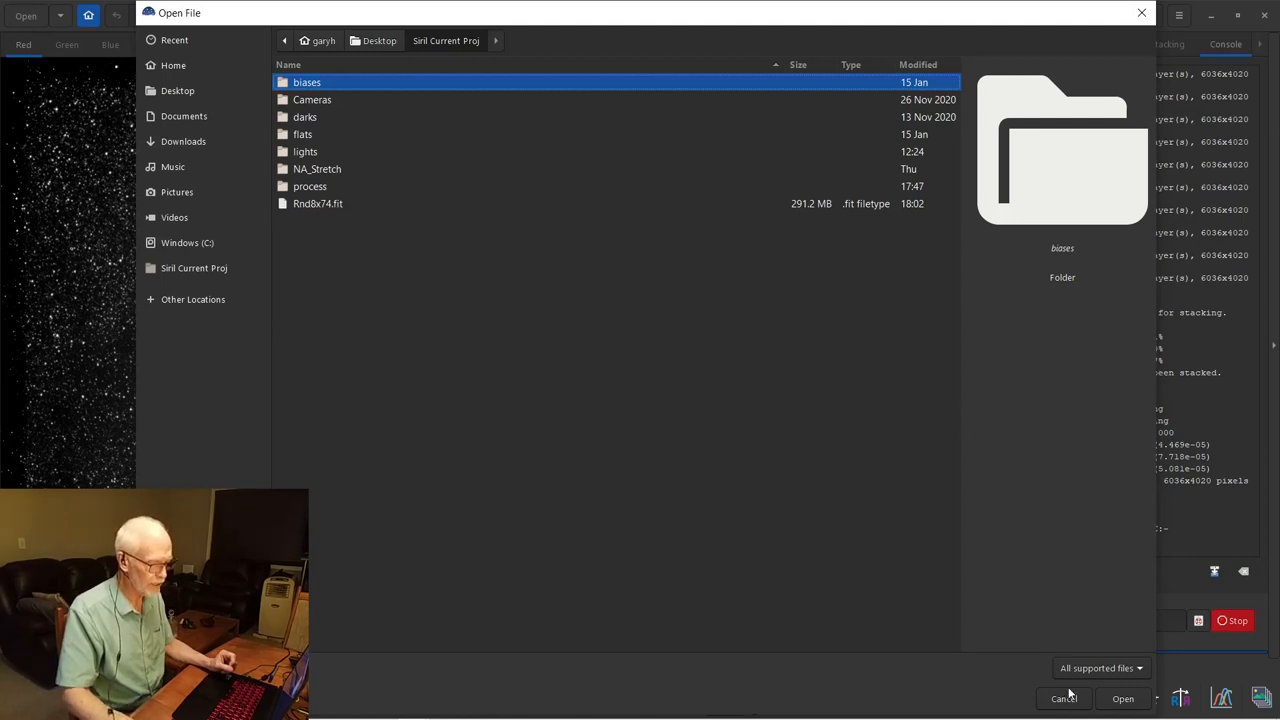
pyautogui.click(1063, 698)
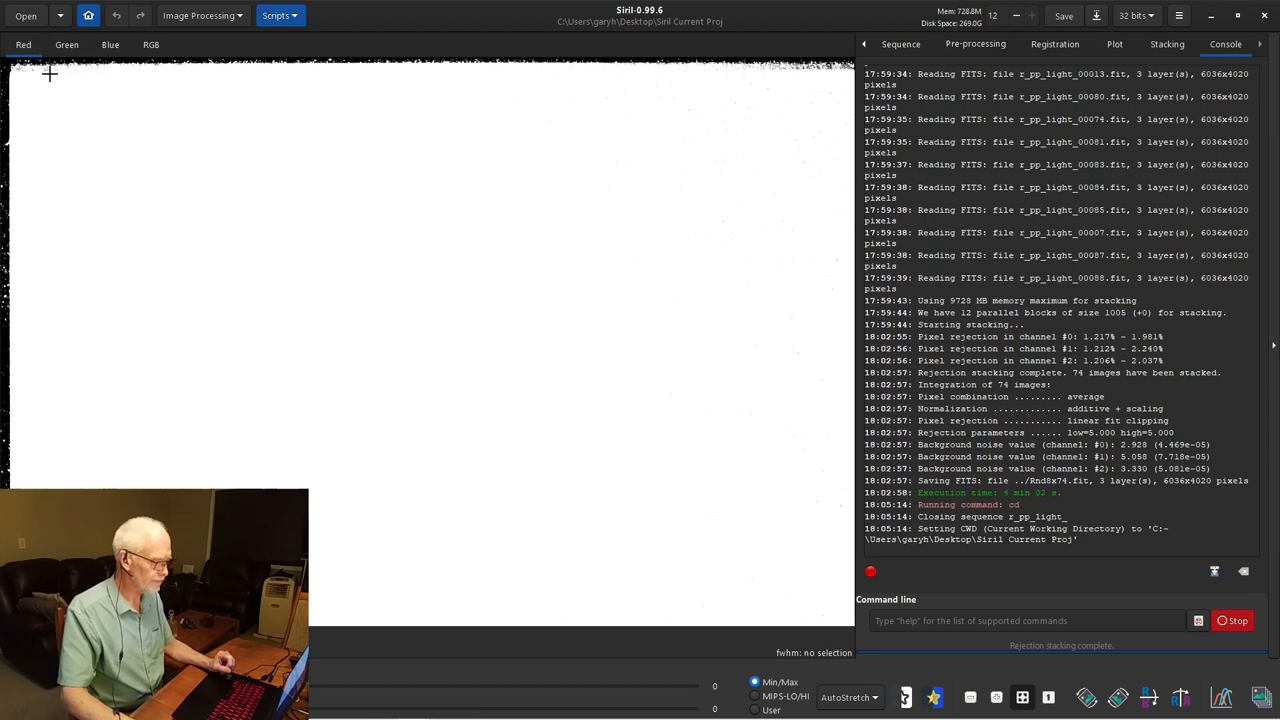
pyautogui.moveTo(180, 413)
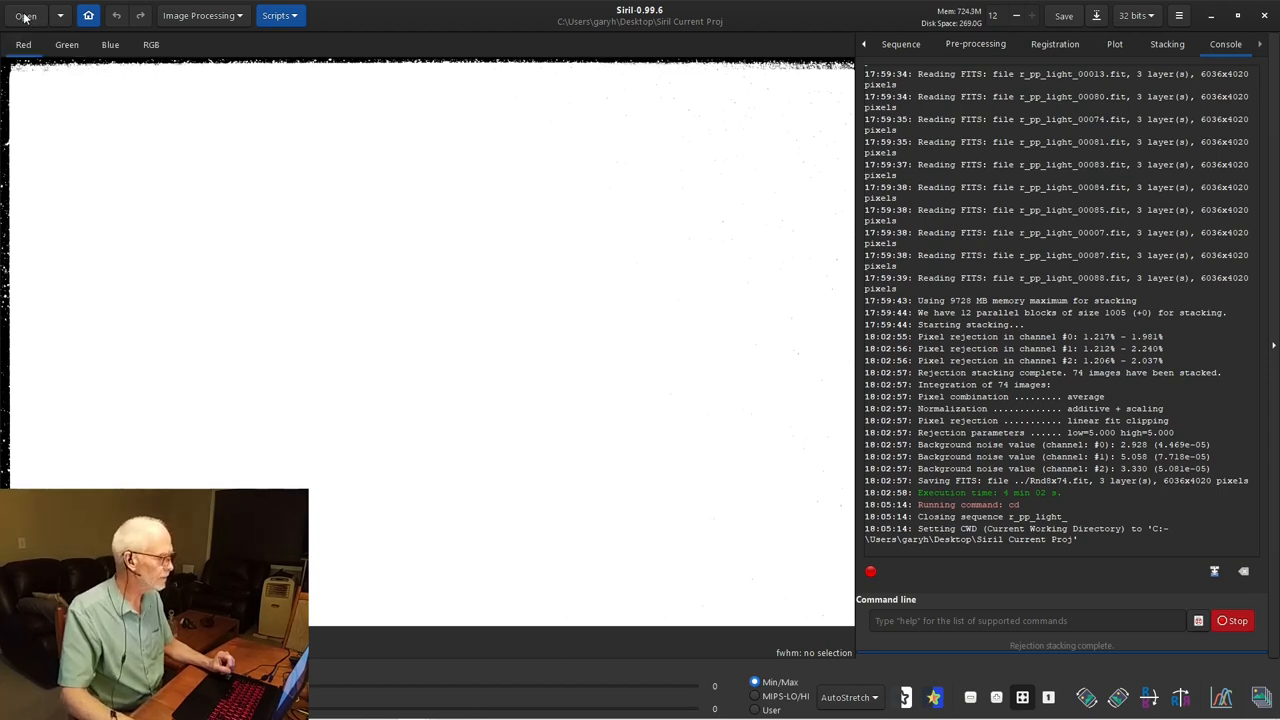
pyautogui.click(26, 15)
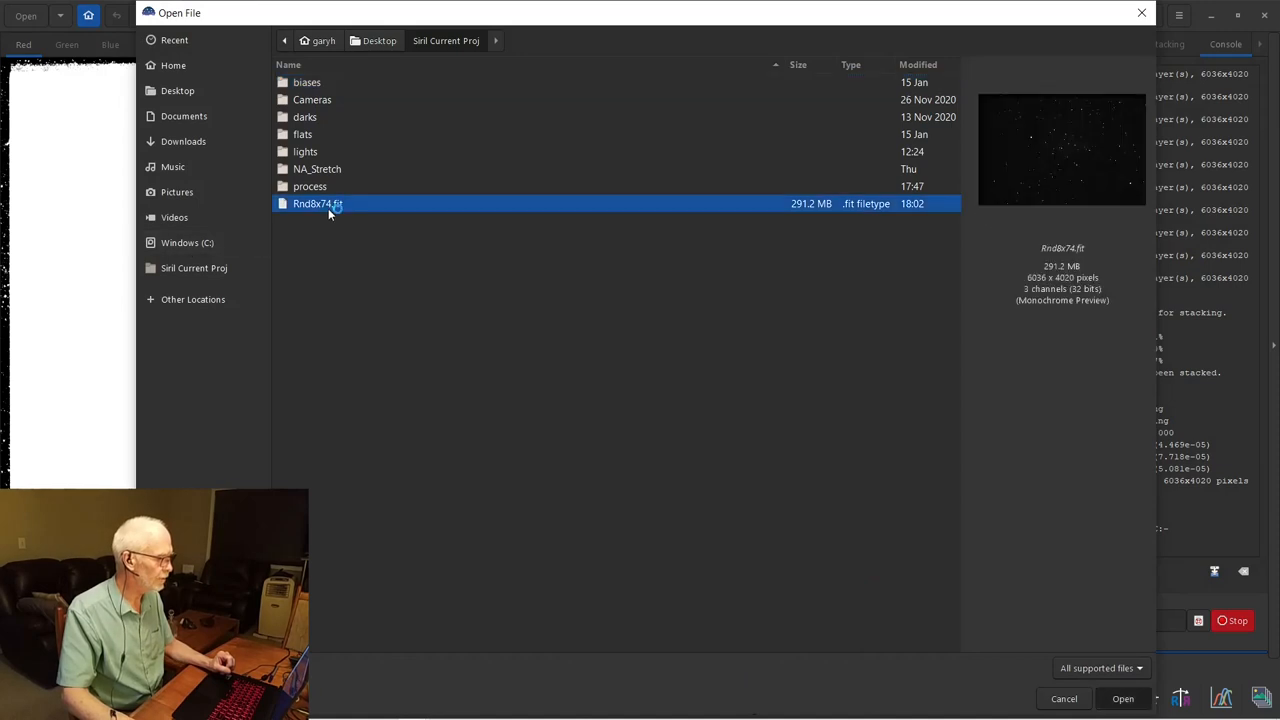
pyautogui.click(1122, 698)
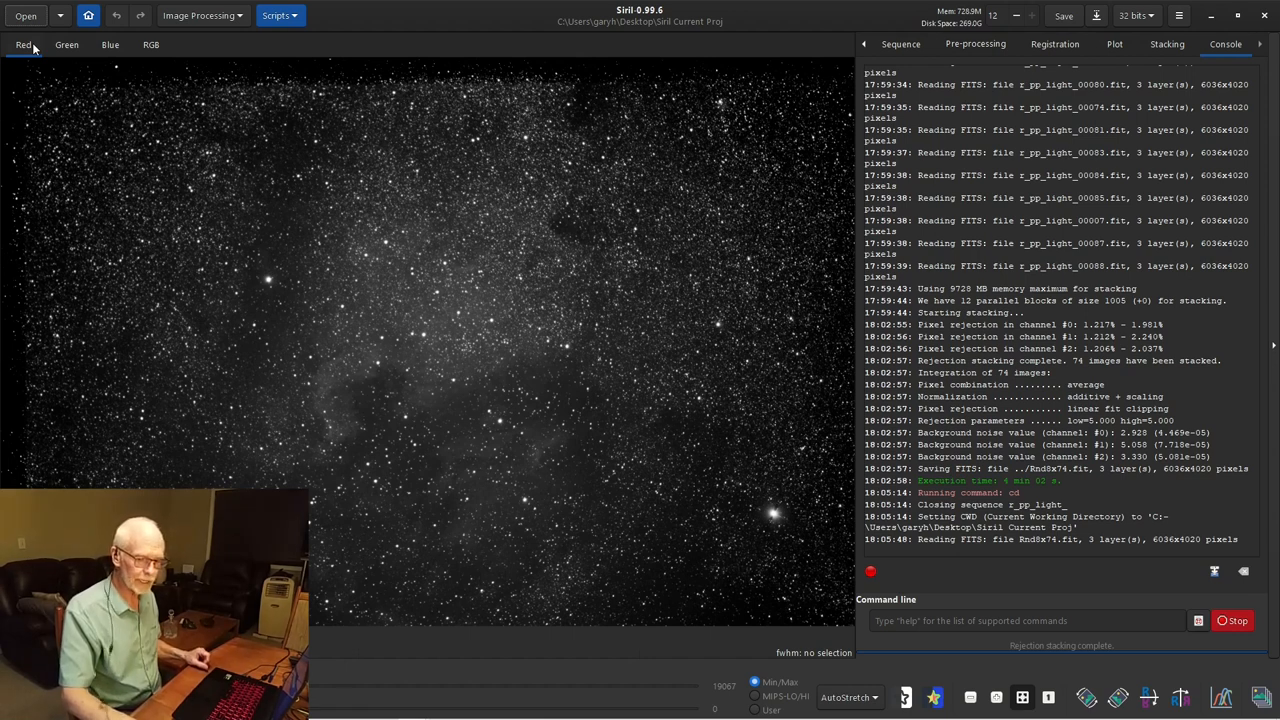
pyautogui.click(66, 44)
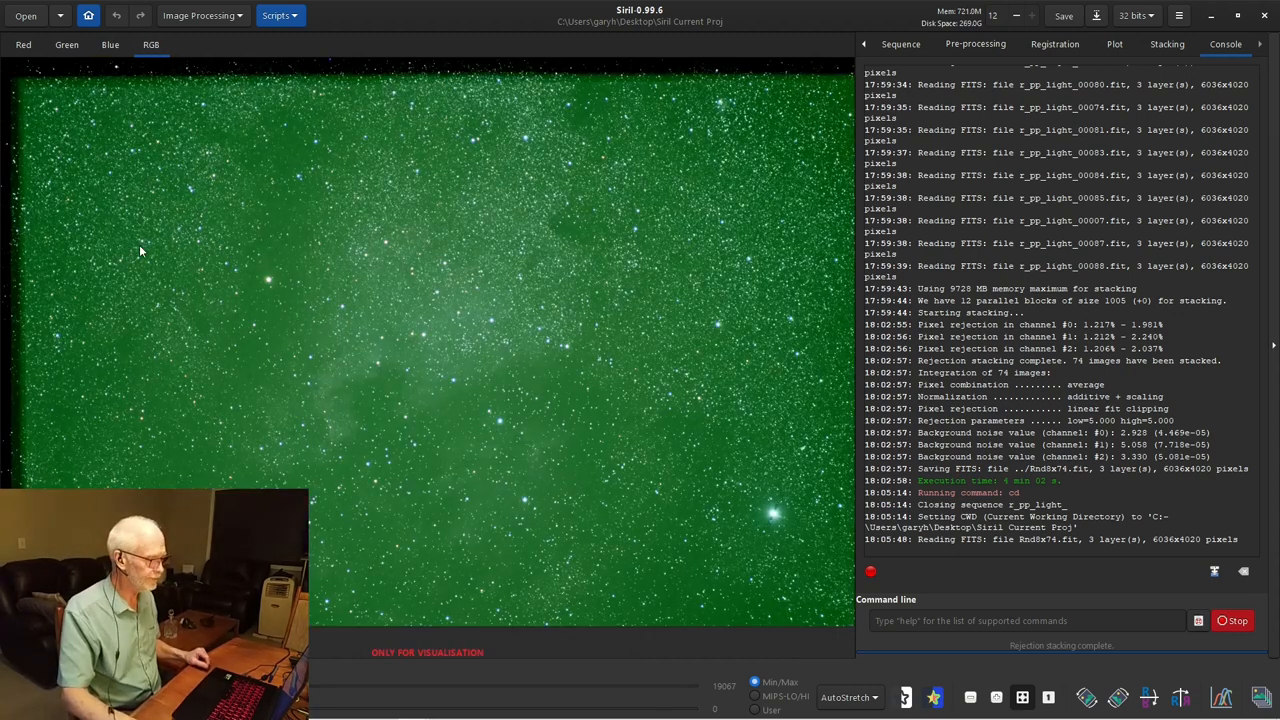
# - Draw a selection inside the ragged stacking edges, dismissing the visualisation-only notice
pyautogui.click(66, 44)
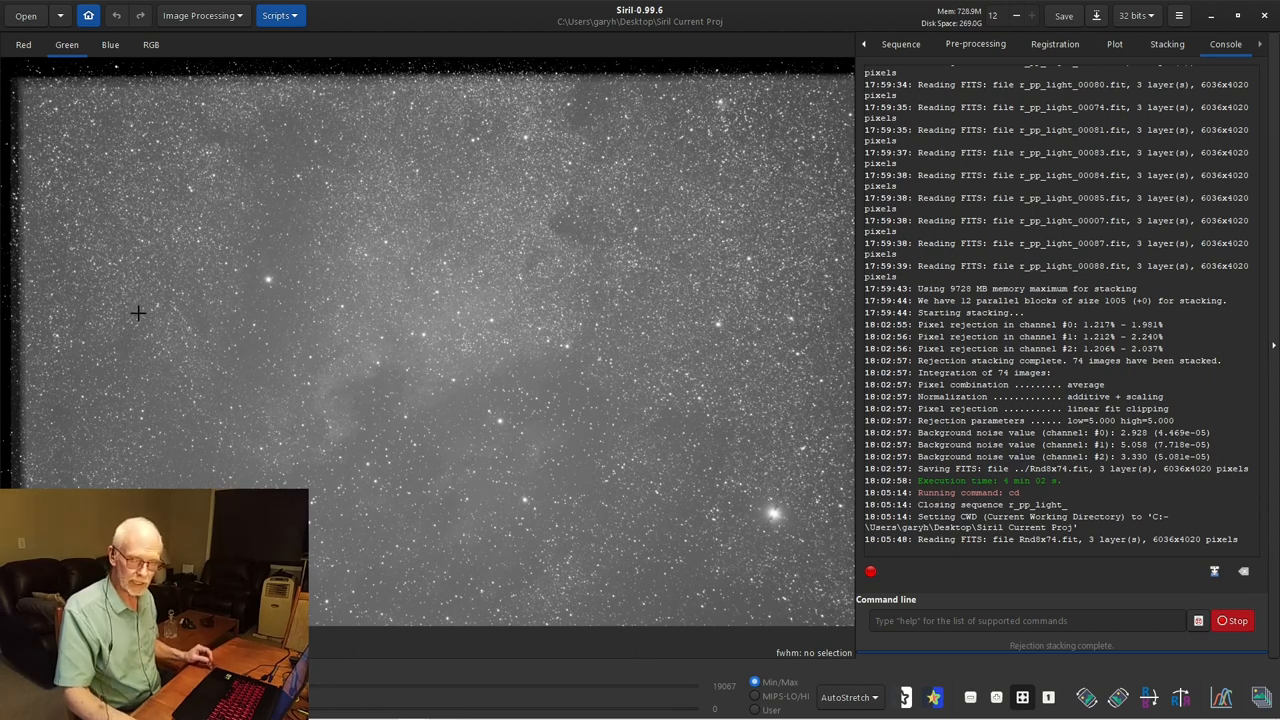
pyautogui.moveTo(150, 315)
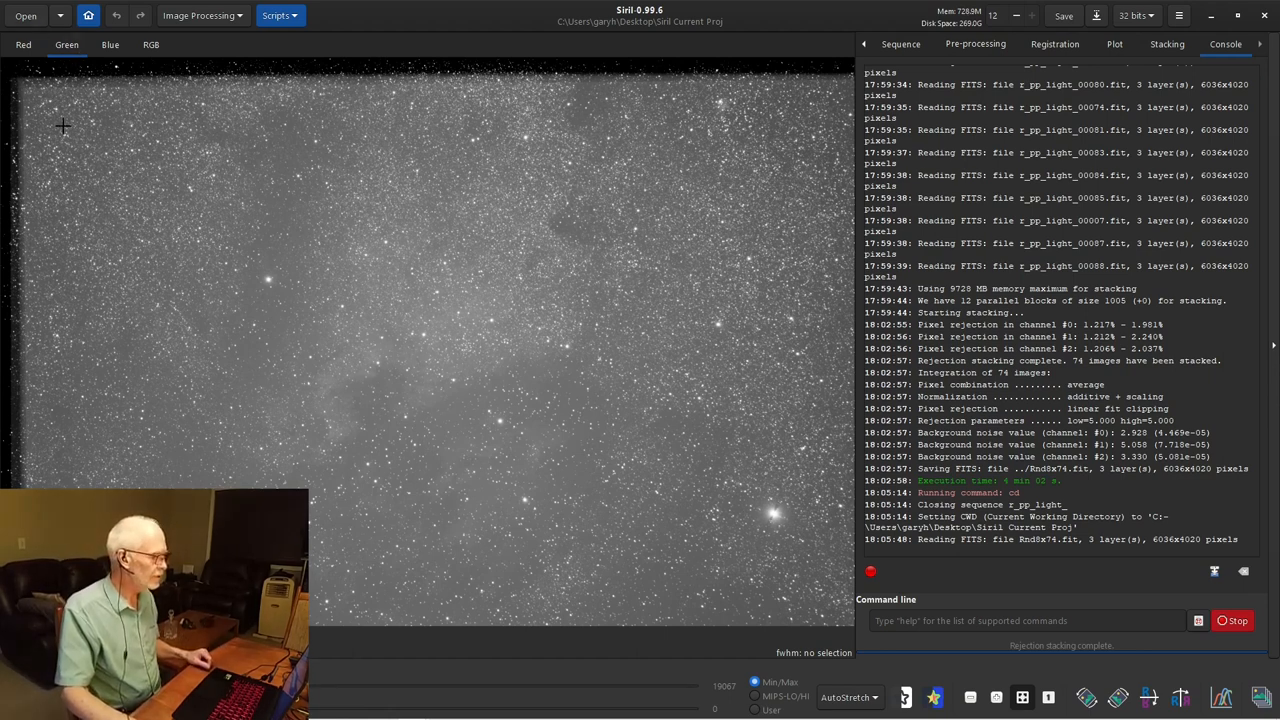
pyautogui.moveTo(62, 110); pyautogui.dragTo(108, 175)
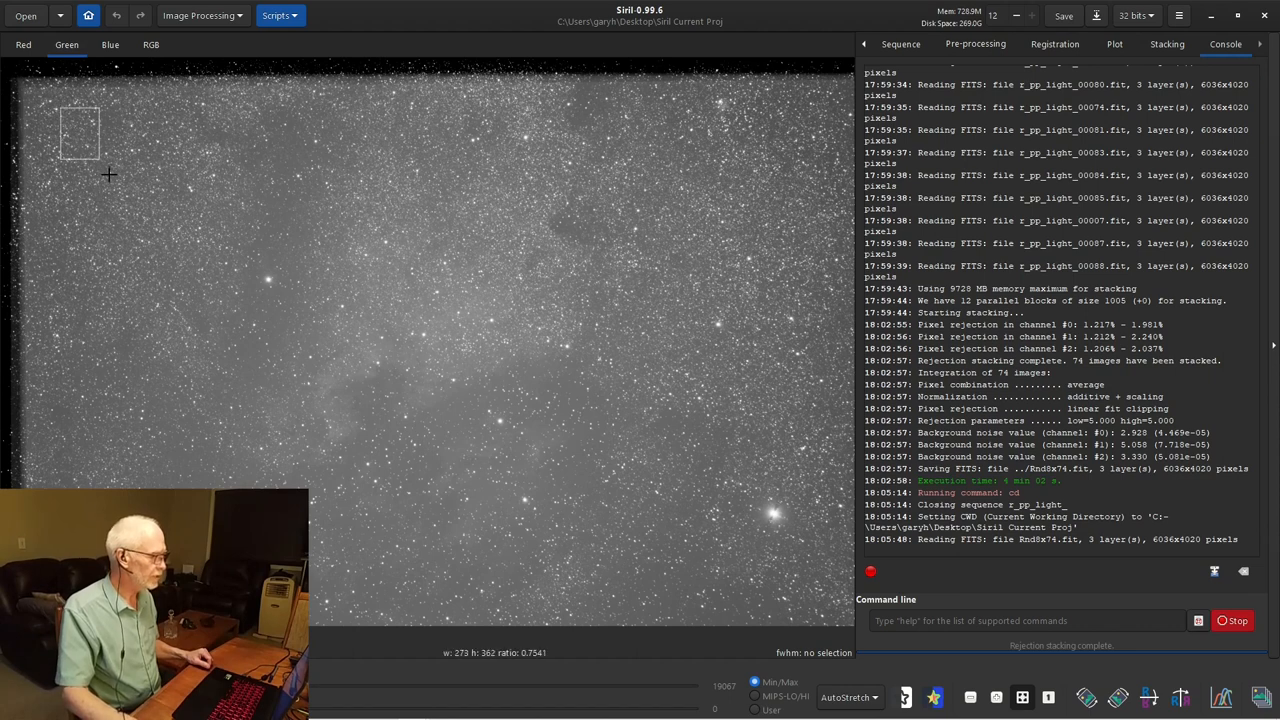
pyautogui.click(150, 44)
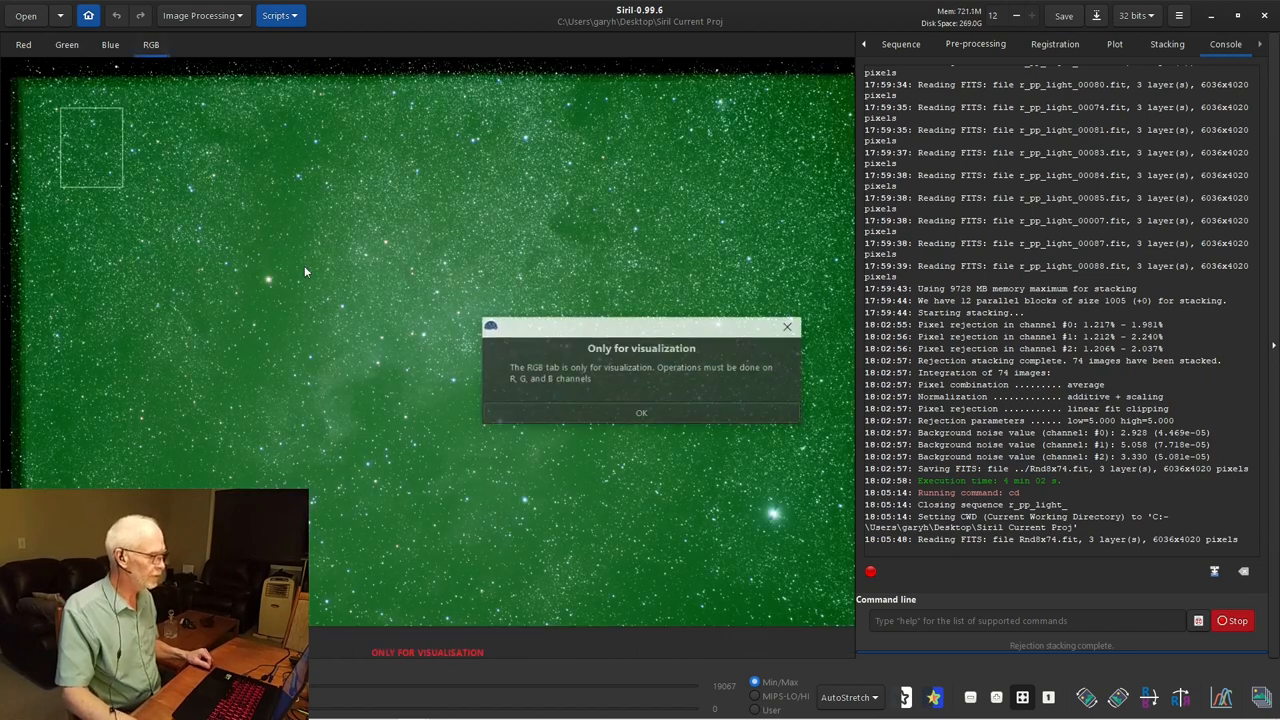
pyautogui.click(641, 412)
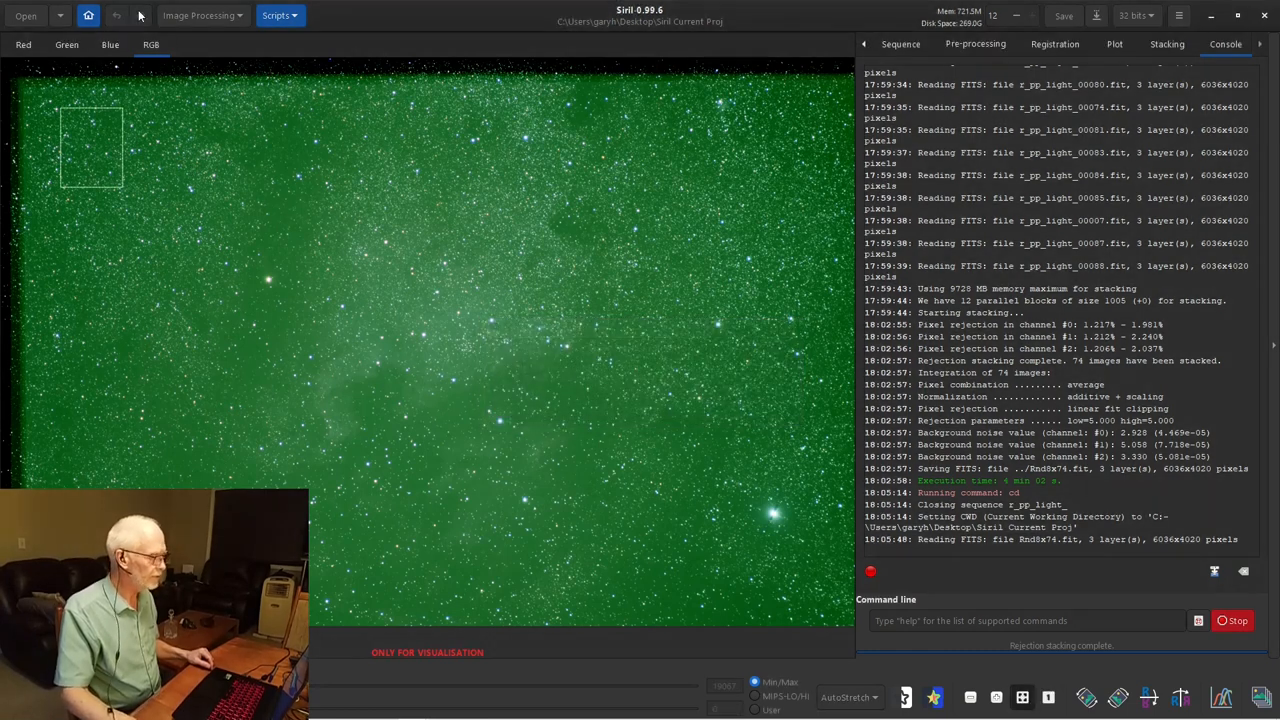
pyautogui.click(66, 44)
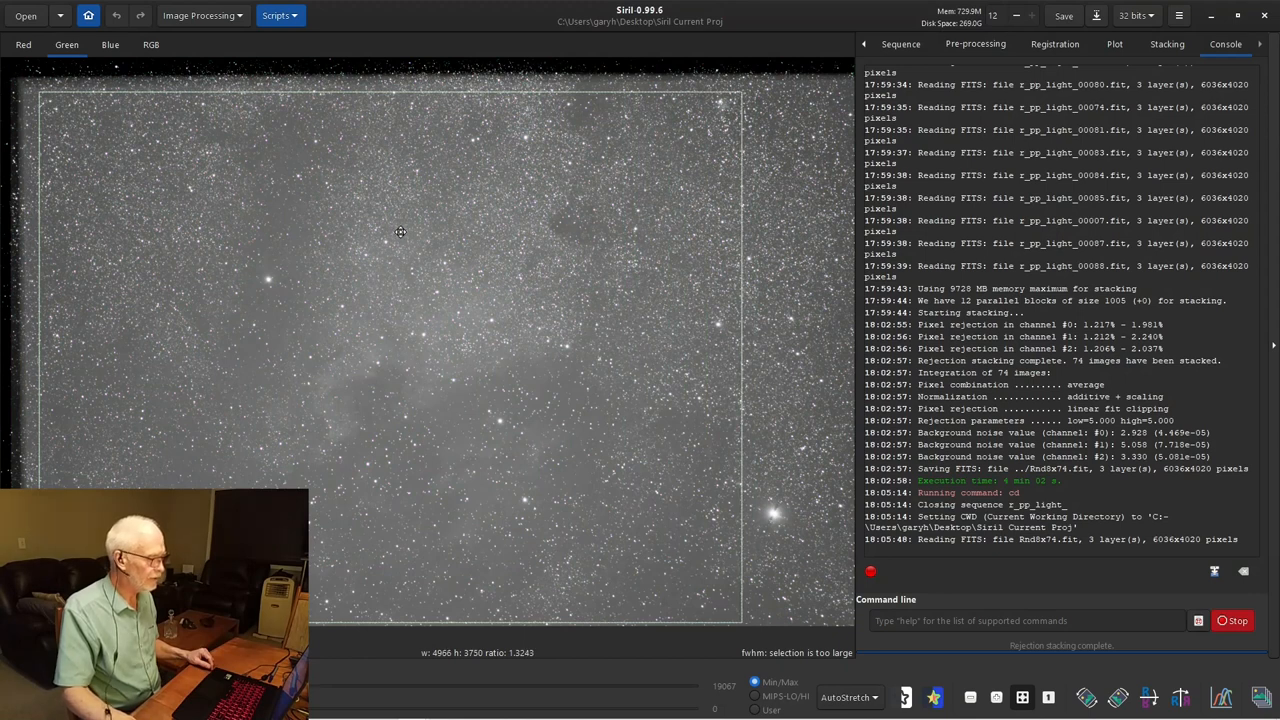
# - Lock the selection to 4:3, shift it left, and crop to 5000 × 3750
pyautogui.rightClick(400, 232)
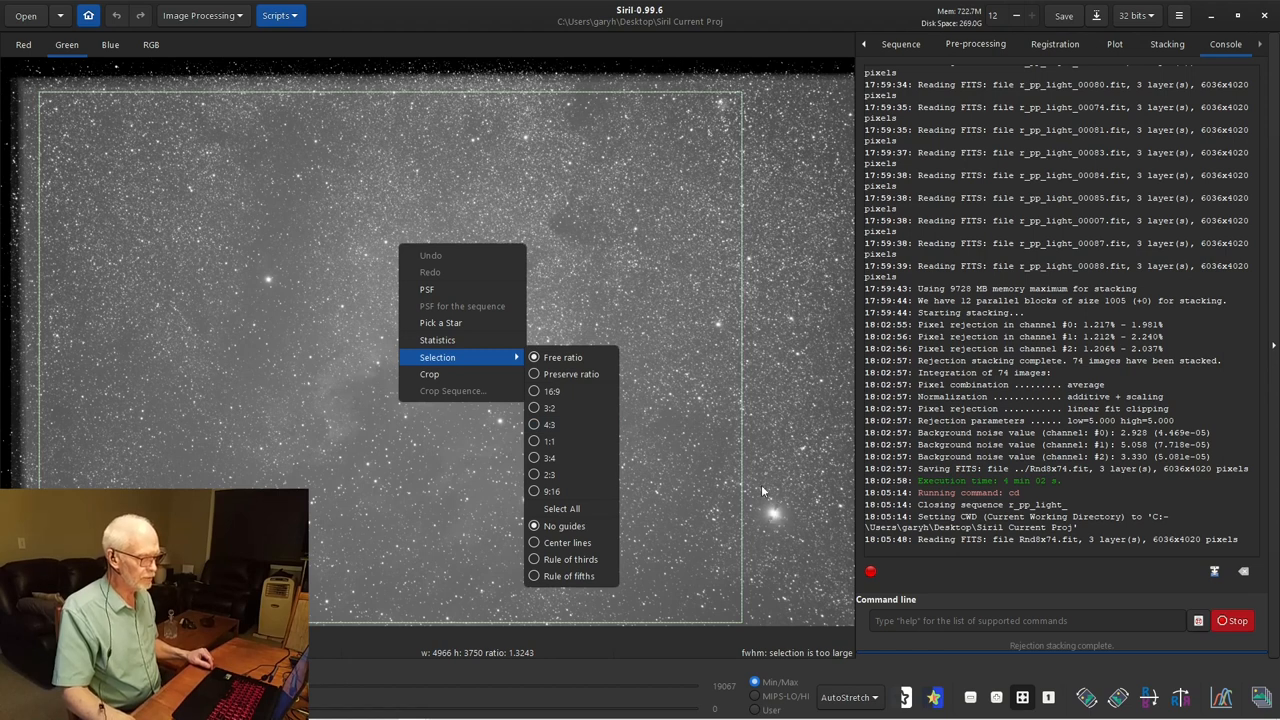
pyautogui.moveTo(790, 523)
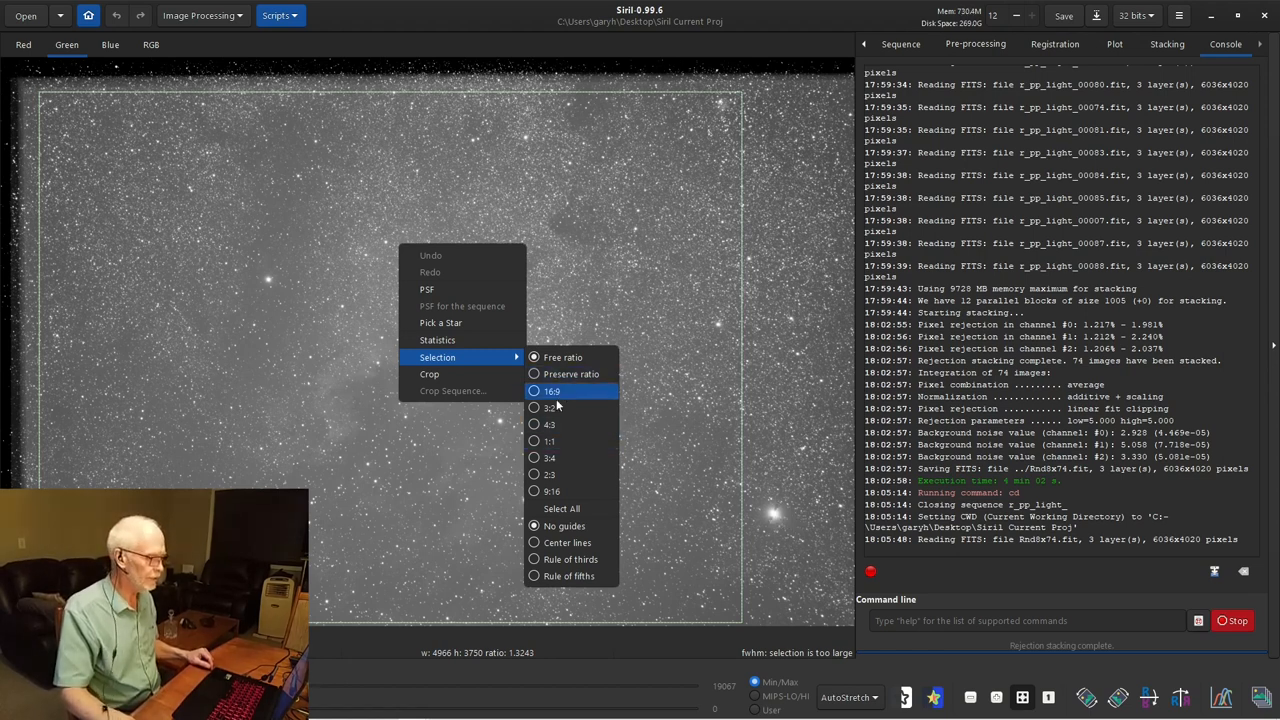
pyautogui.click(552, 391)
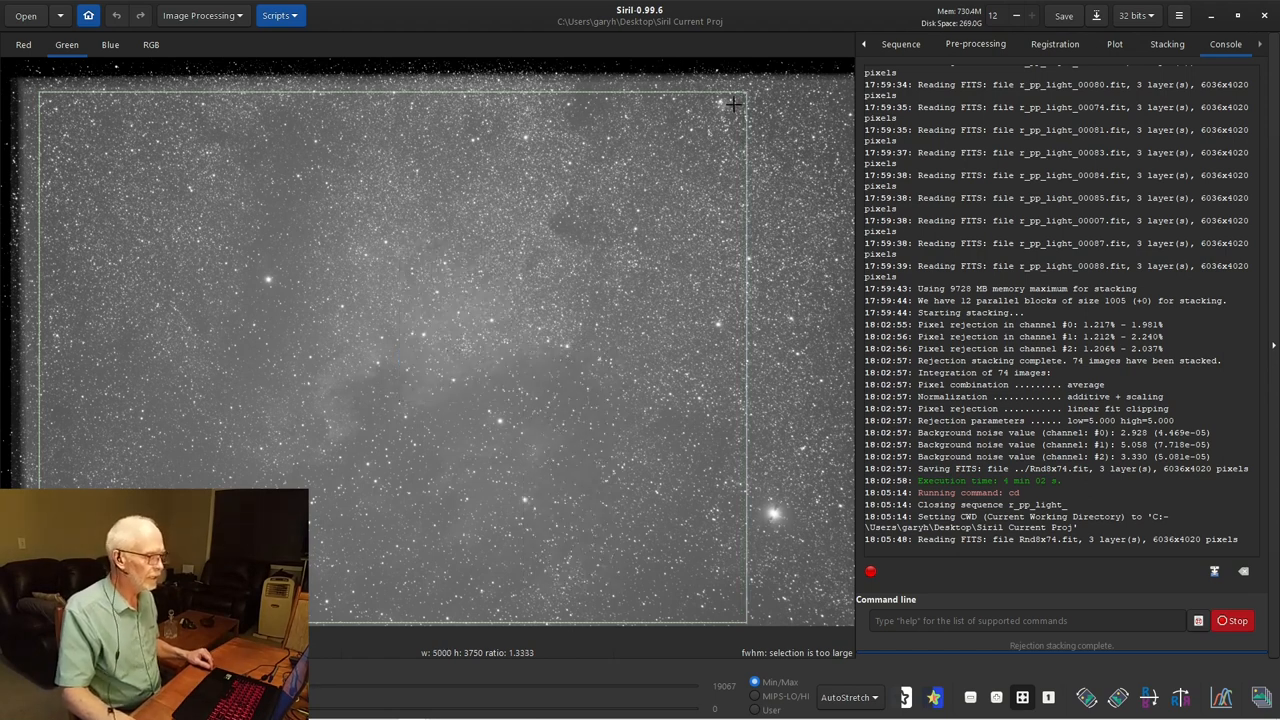
pyautogui.moveTo(733, 104); pyautogui.dragTo(750, 82)
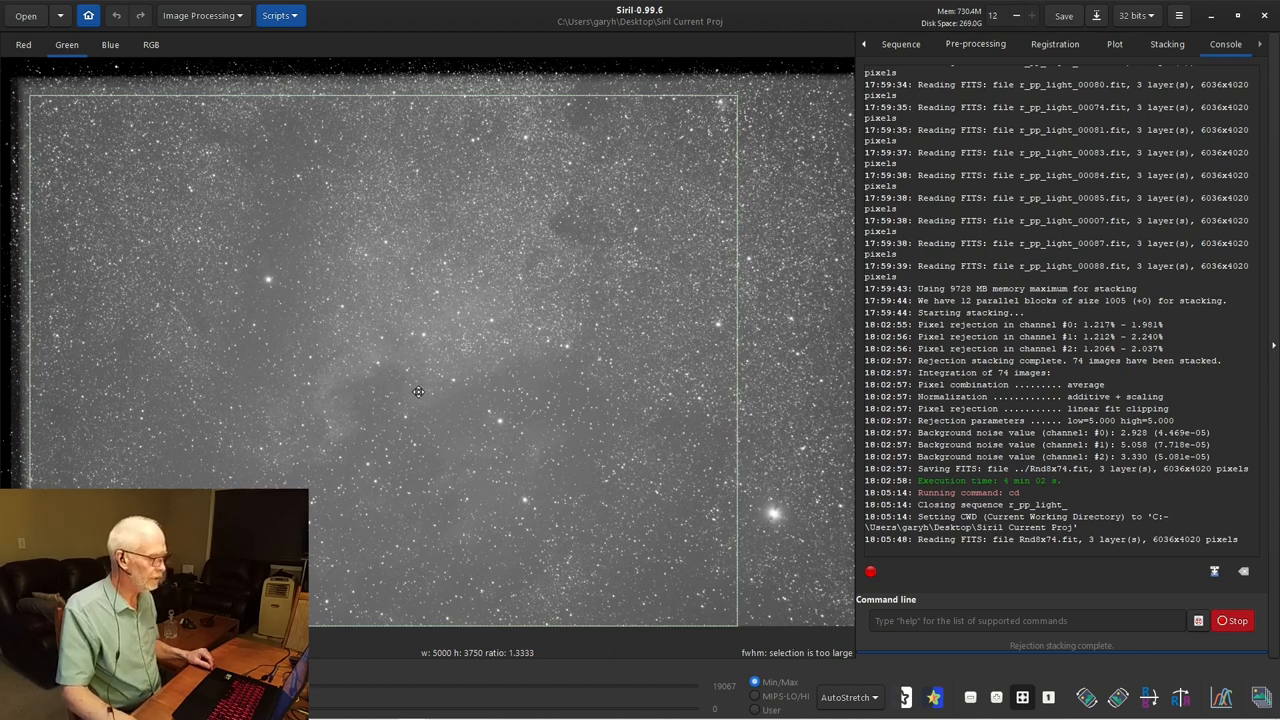
pyautogui.moveTo(453, 477)
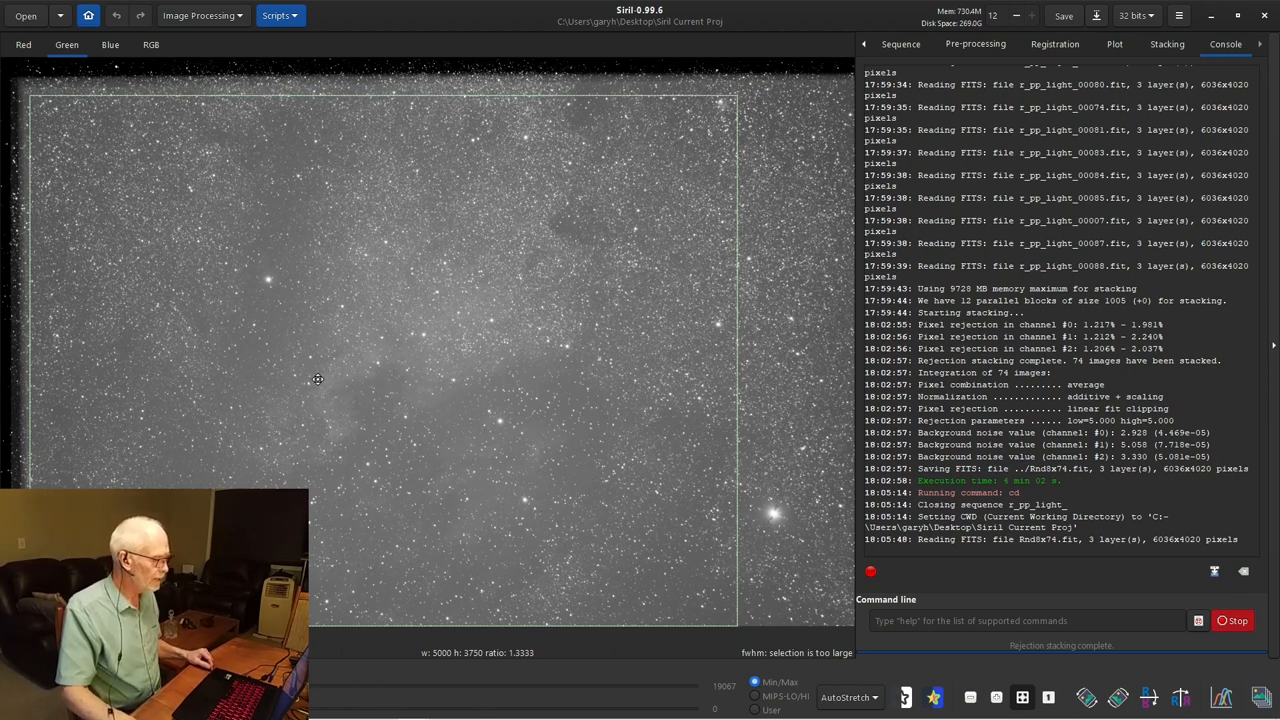
pyautogui.rightClick(318, 380)
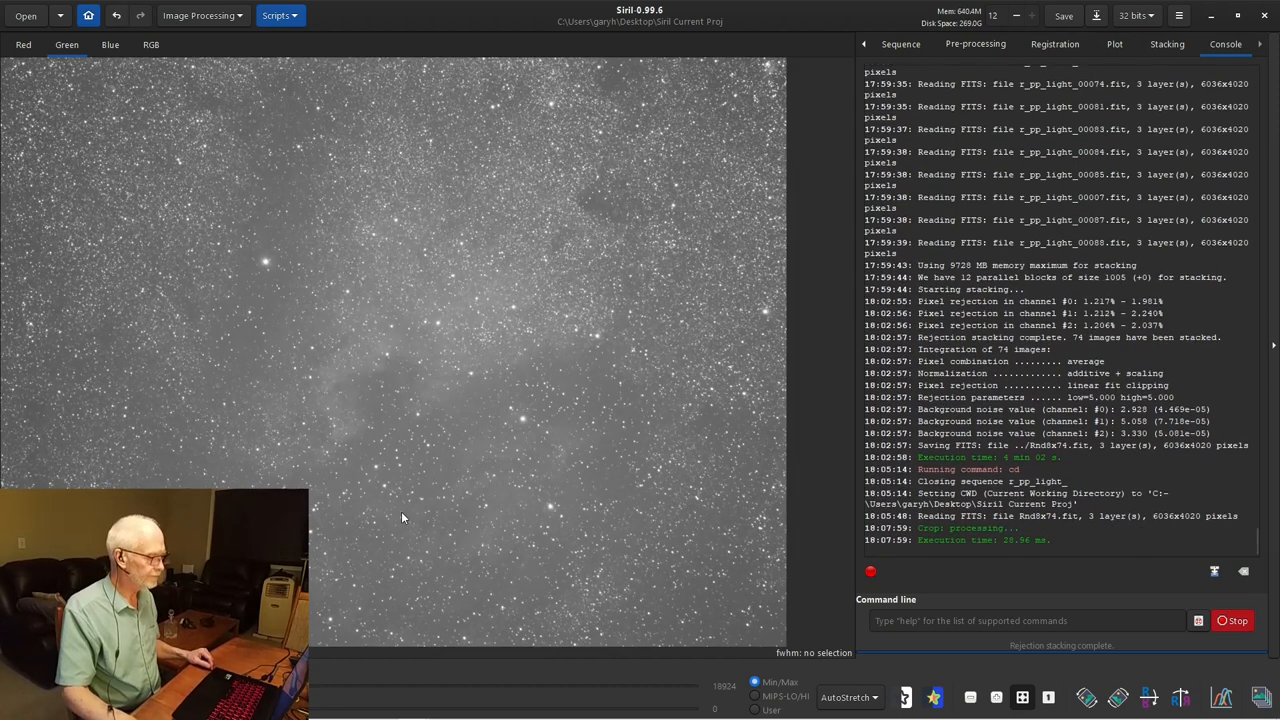
pyautogui.moveTo(405, 280)
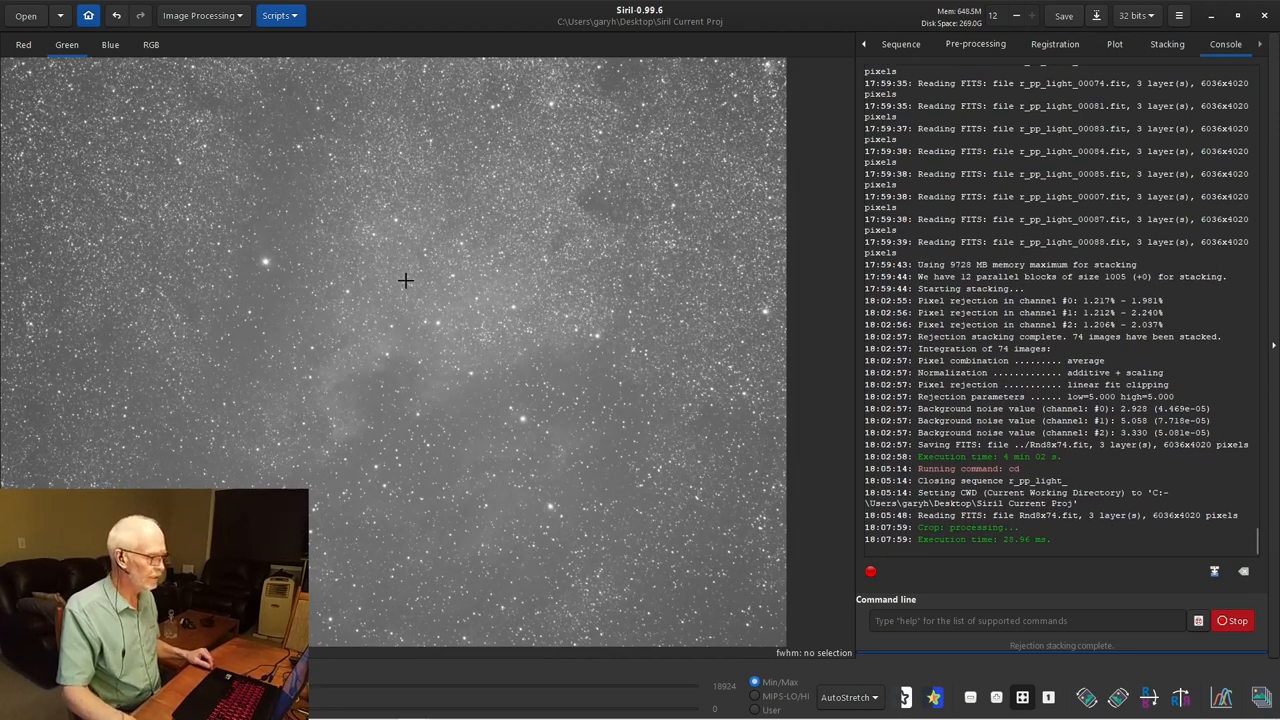
# - View the cropped stack's green channel with Histogram display stretch
pyautogui.rightClick(405, 281)
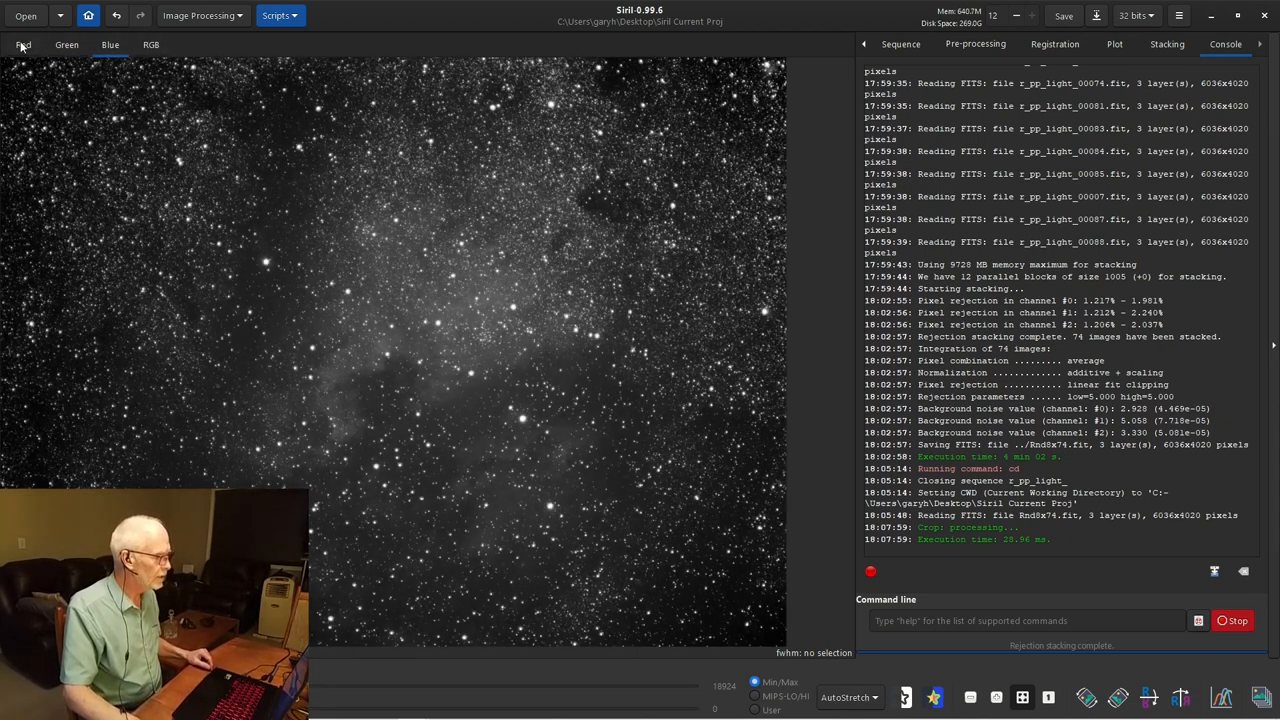
pyautogui.click(66, 44)
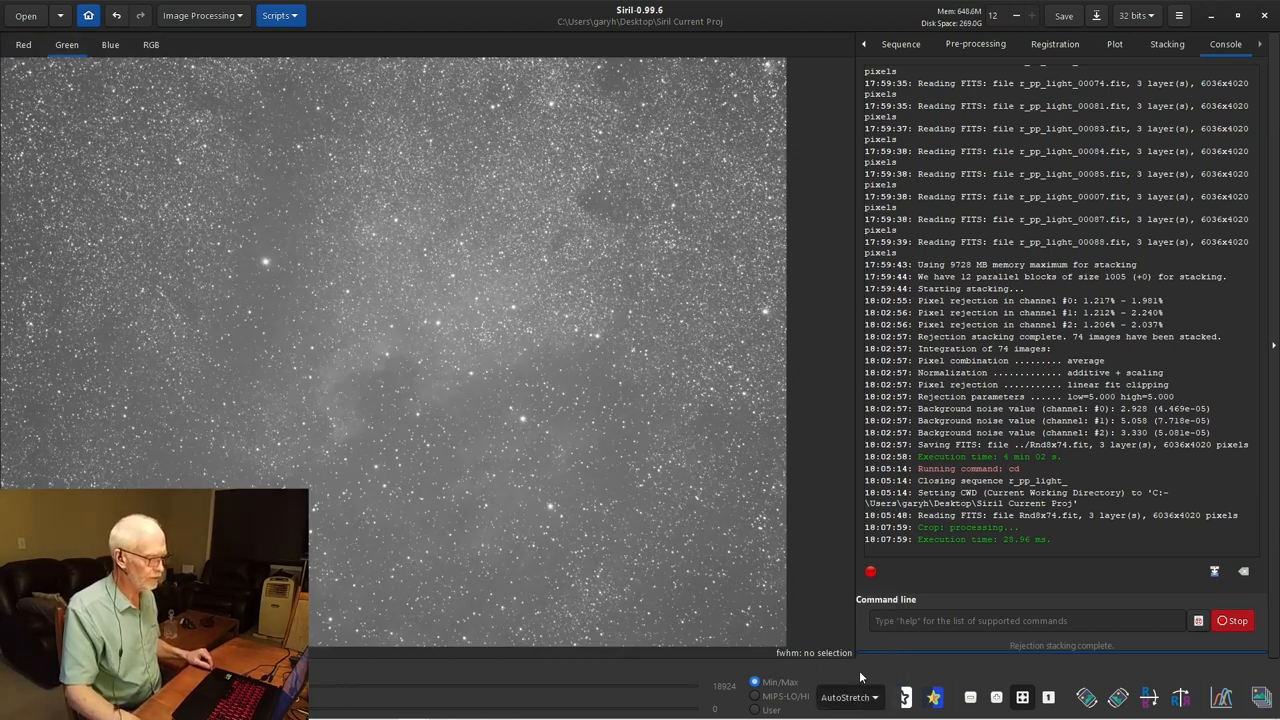
pyautogui.click(848, 697)
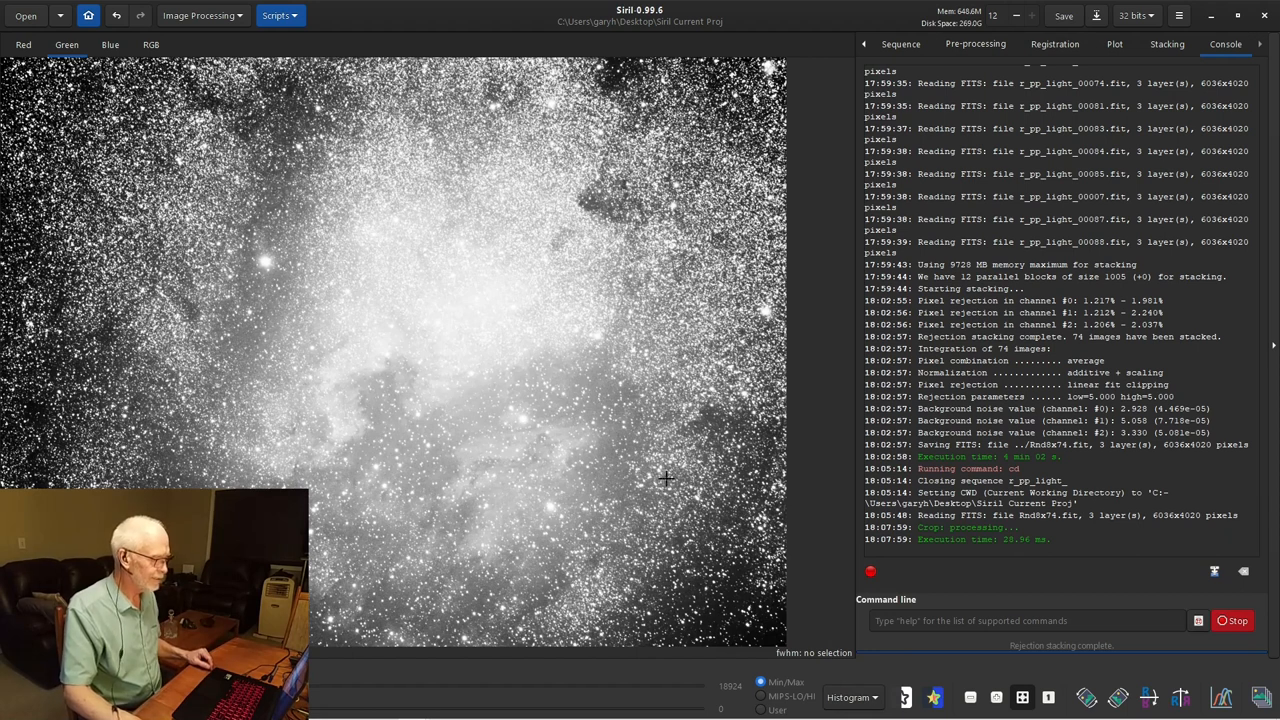
pyautogui.moveTo(433, 473)
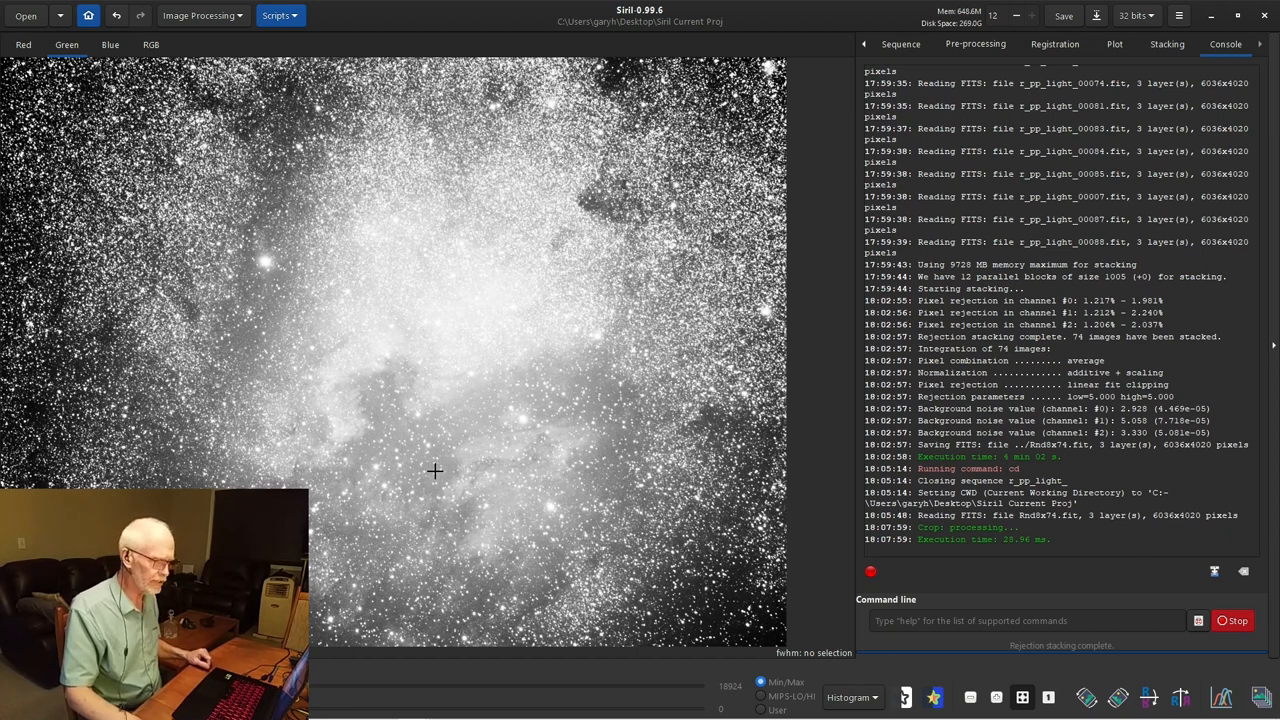
pyautogui.moveTo(451, 468)
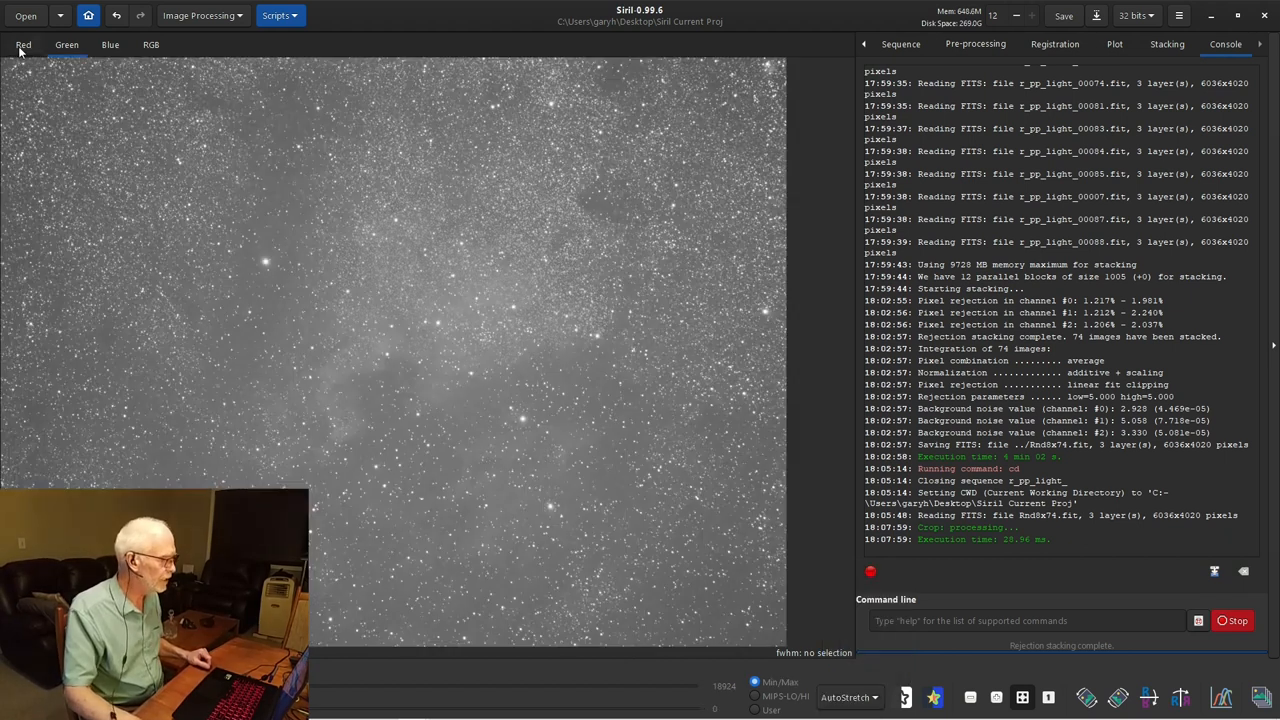
# - Check the red channel, then set the display back to AutoStretch
pyautogui.click(110, 44)
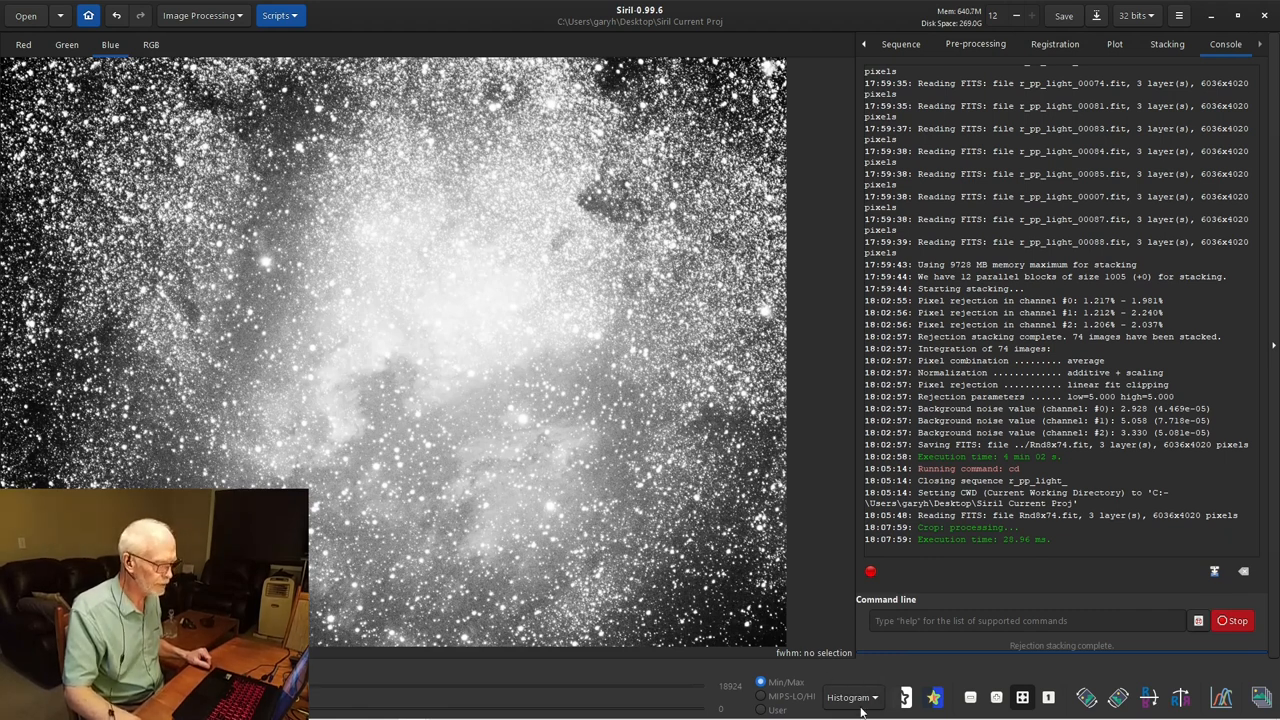
pyautogui.click(851, 697)
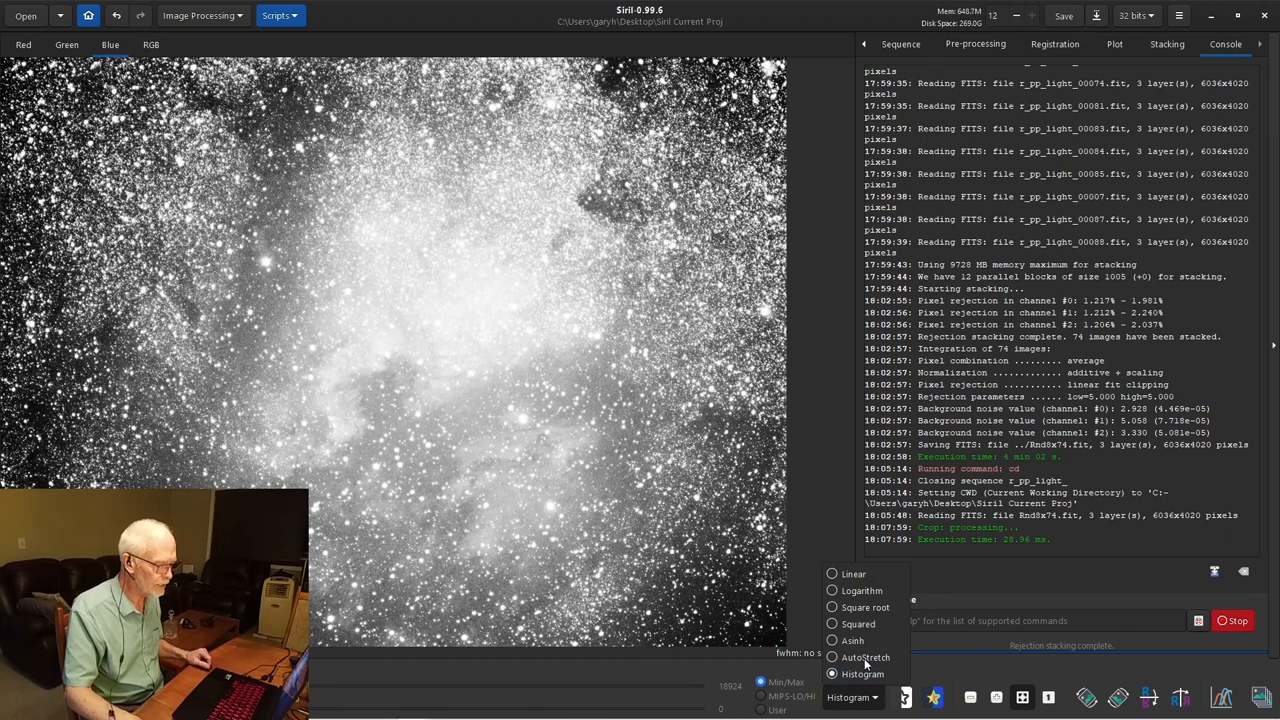
pyautogui.click(865, 657)
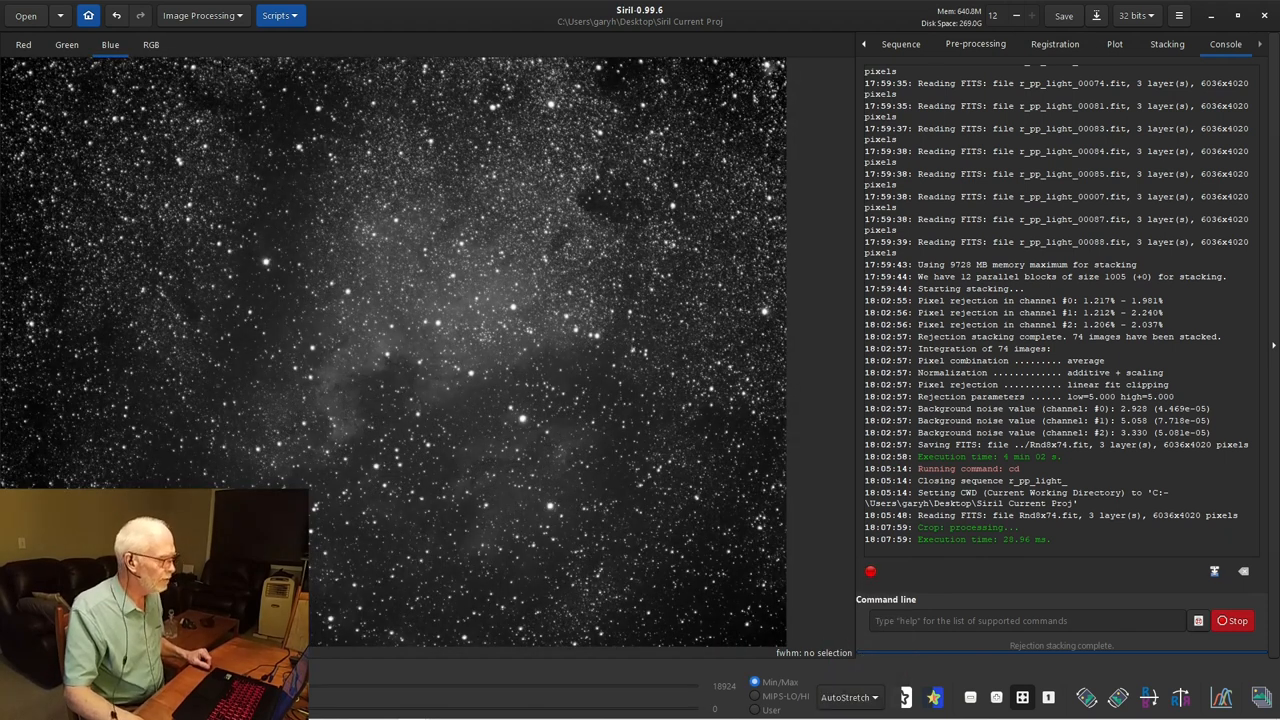
pyautogui.click(197, 15)
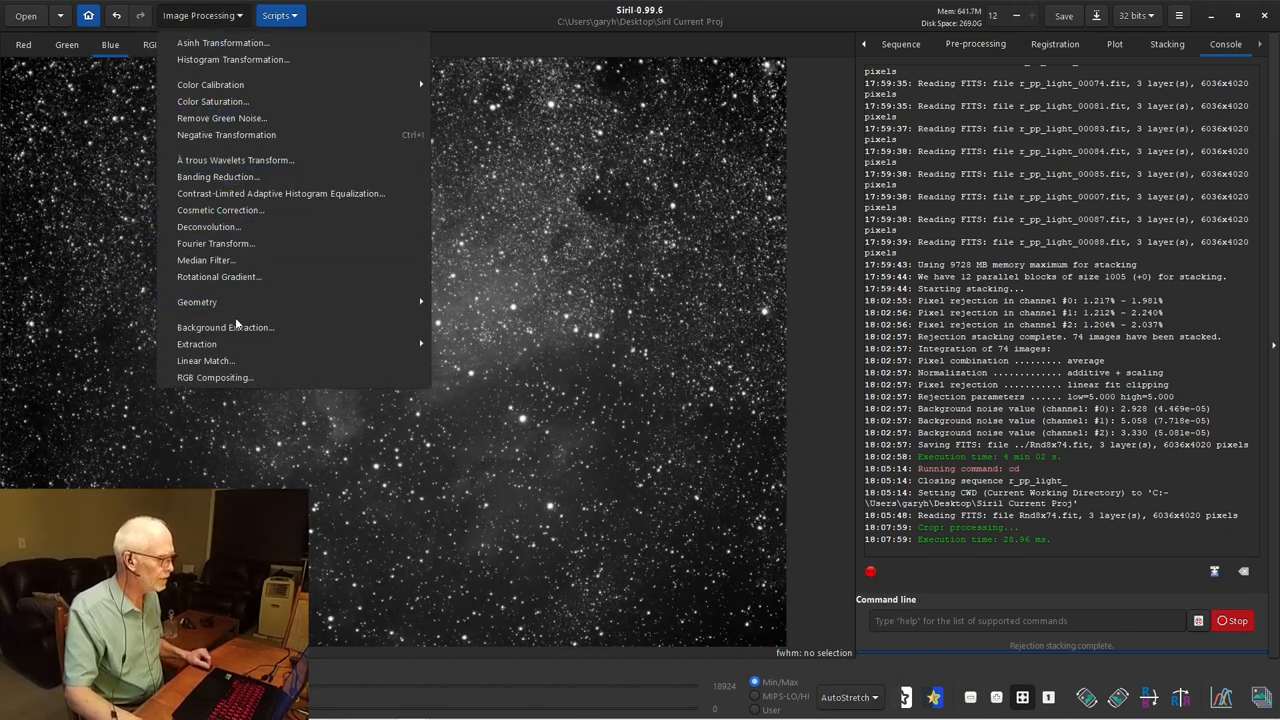
# - Open Background Extraction with polynomial subtraction and 20 samples per line
pyautogui.click(224, 327)
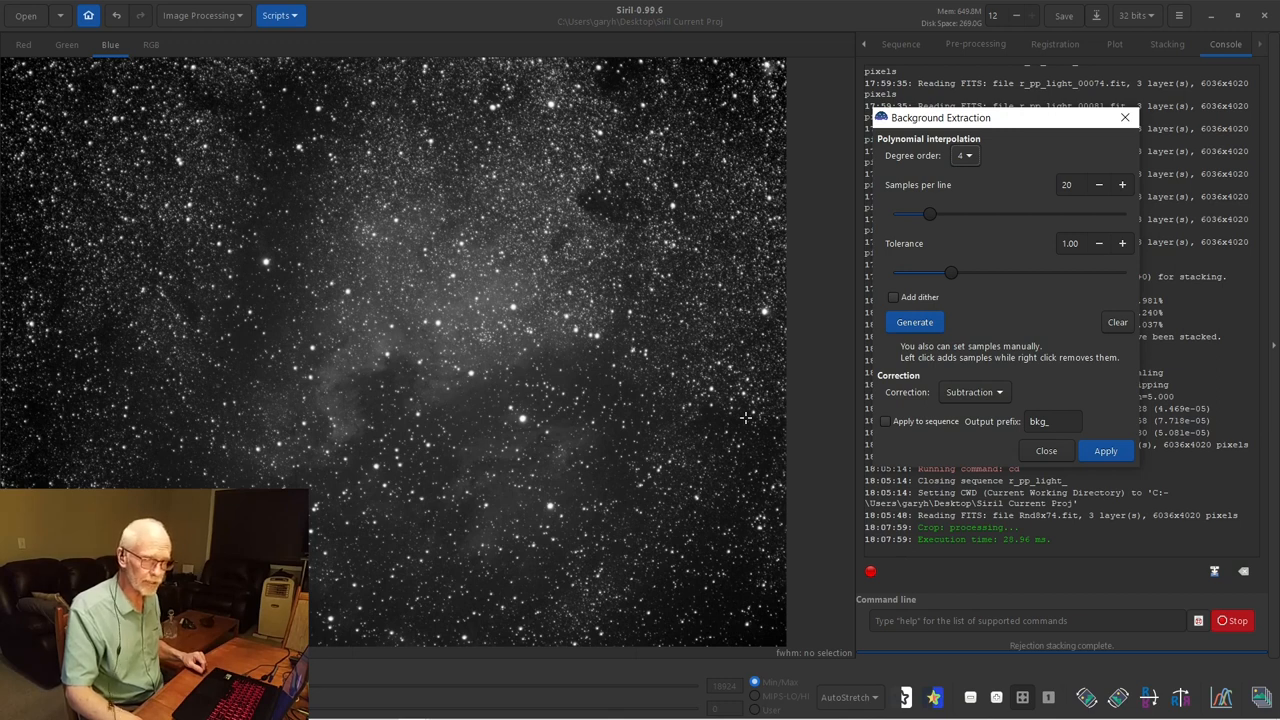
pyautogui.moveTo(742, 419)
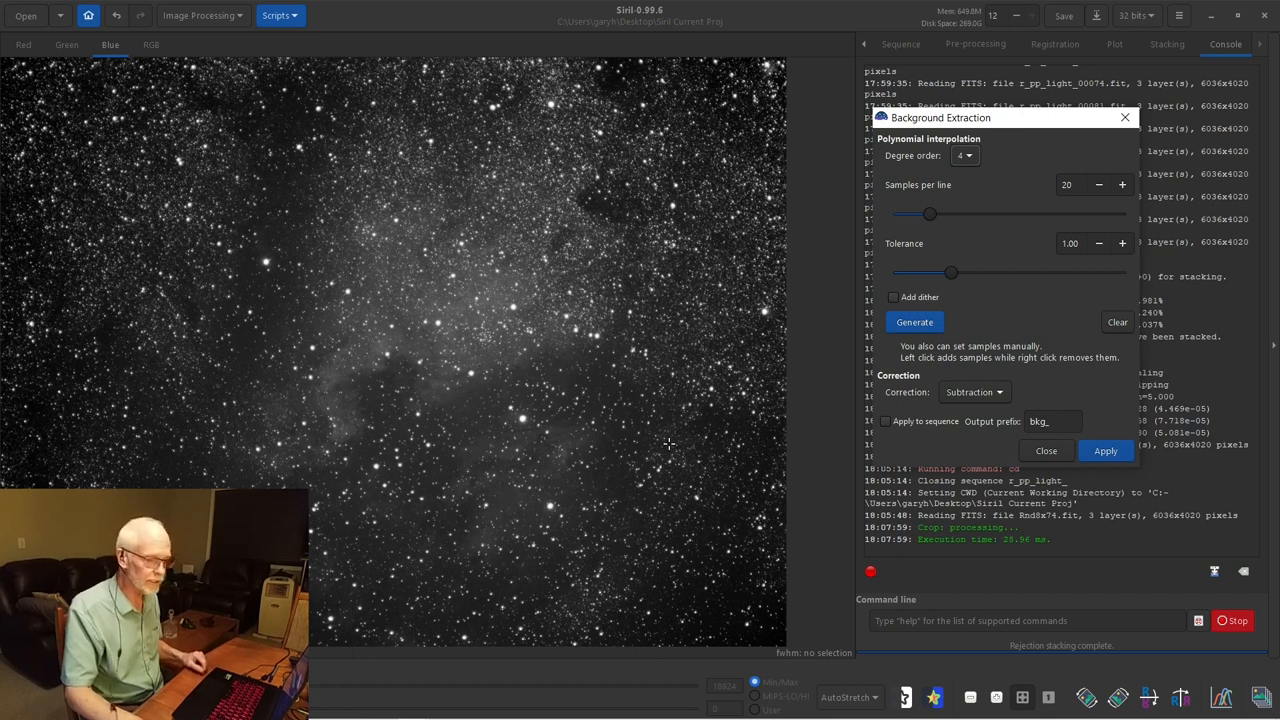
pyautogui.moveTo(575, 481)
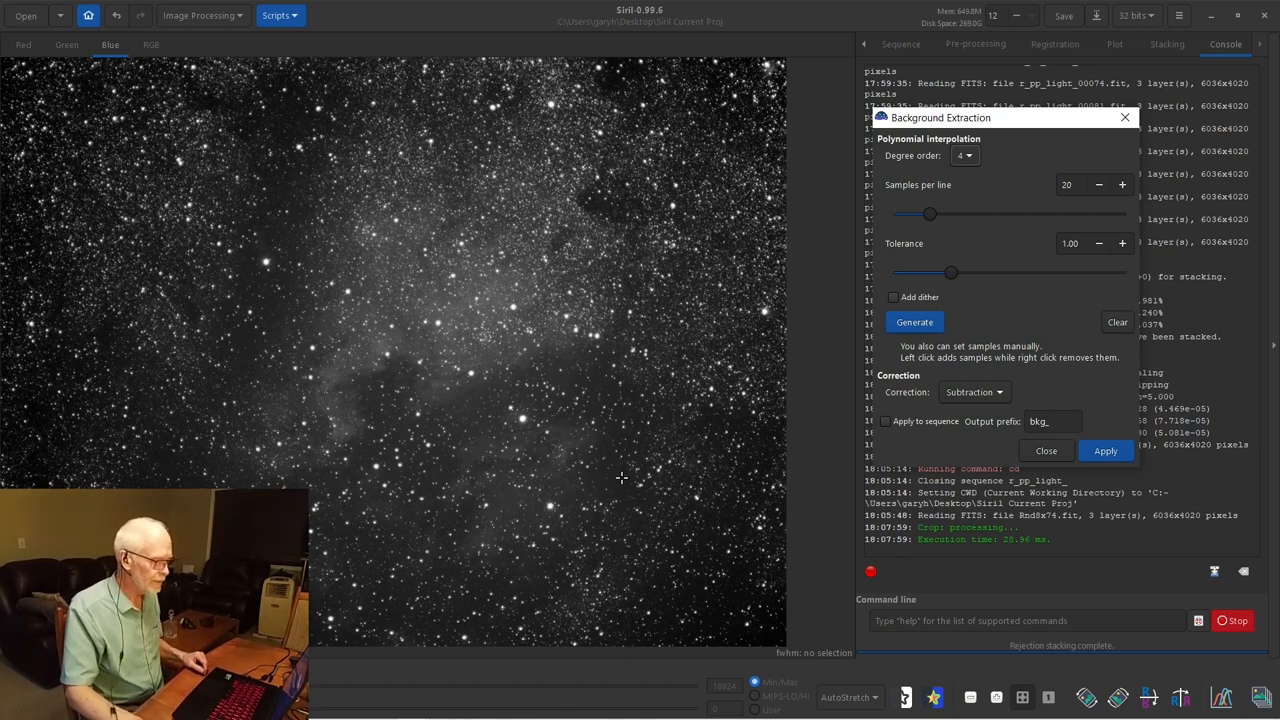
pyautogui.moveTo(1008, 168)
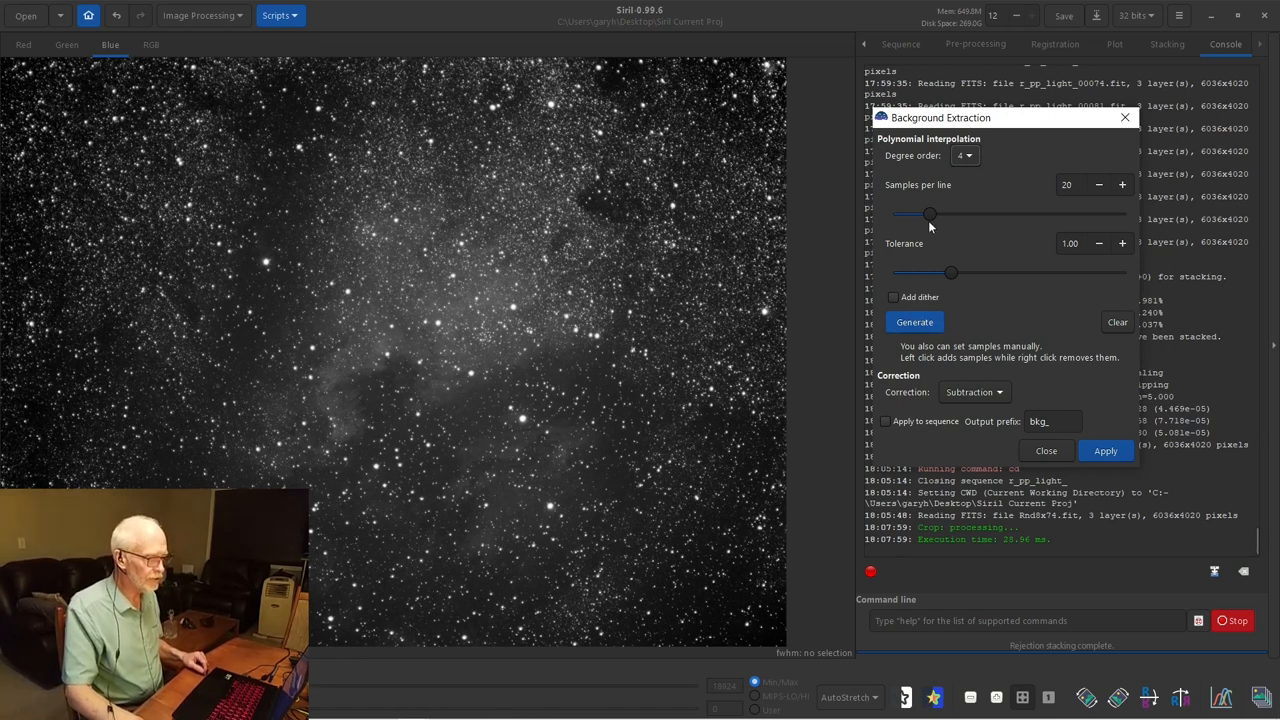
pyautogui.moveTo(902, 201)
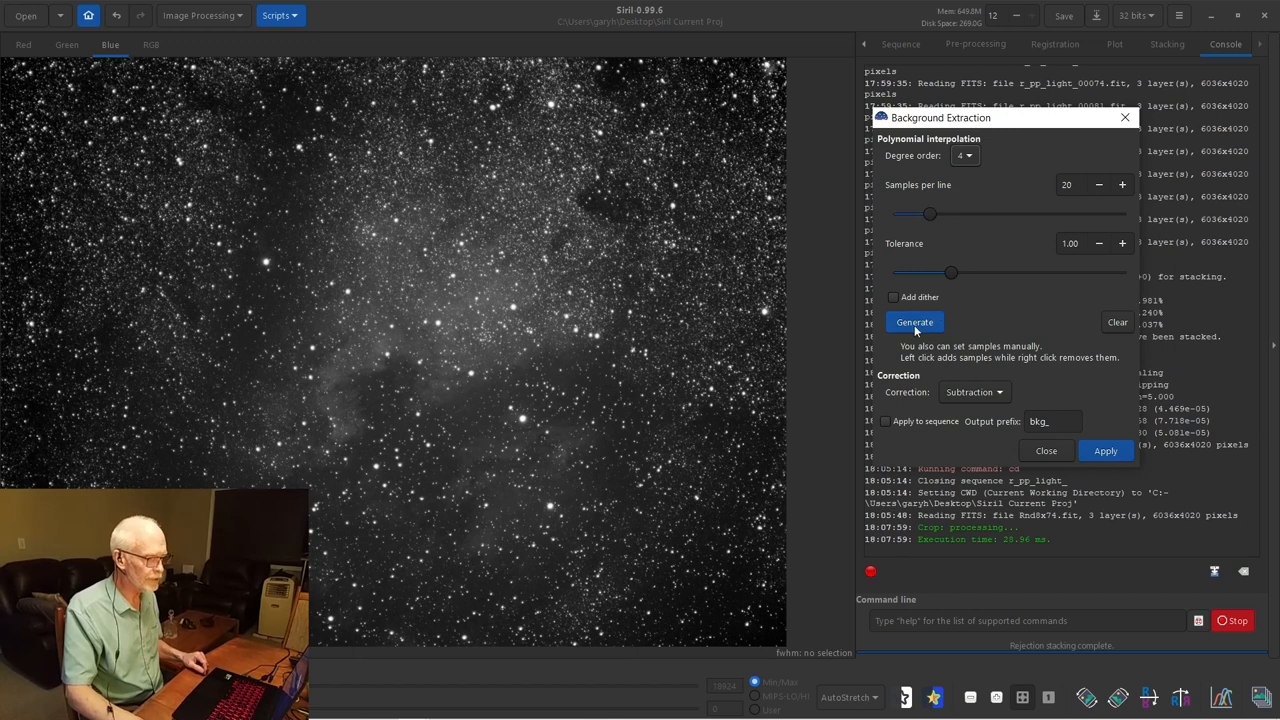
# - Generate background samples across the stack, keeping polynomial degree 4
pyautogui.click(913, 321)
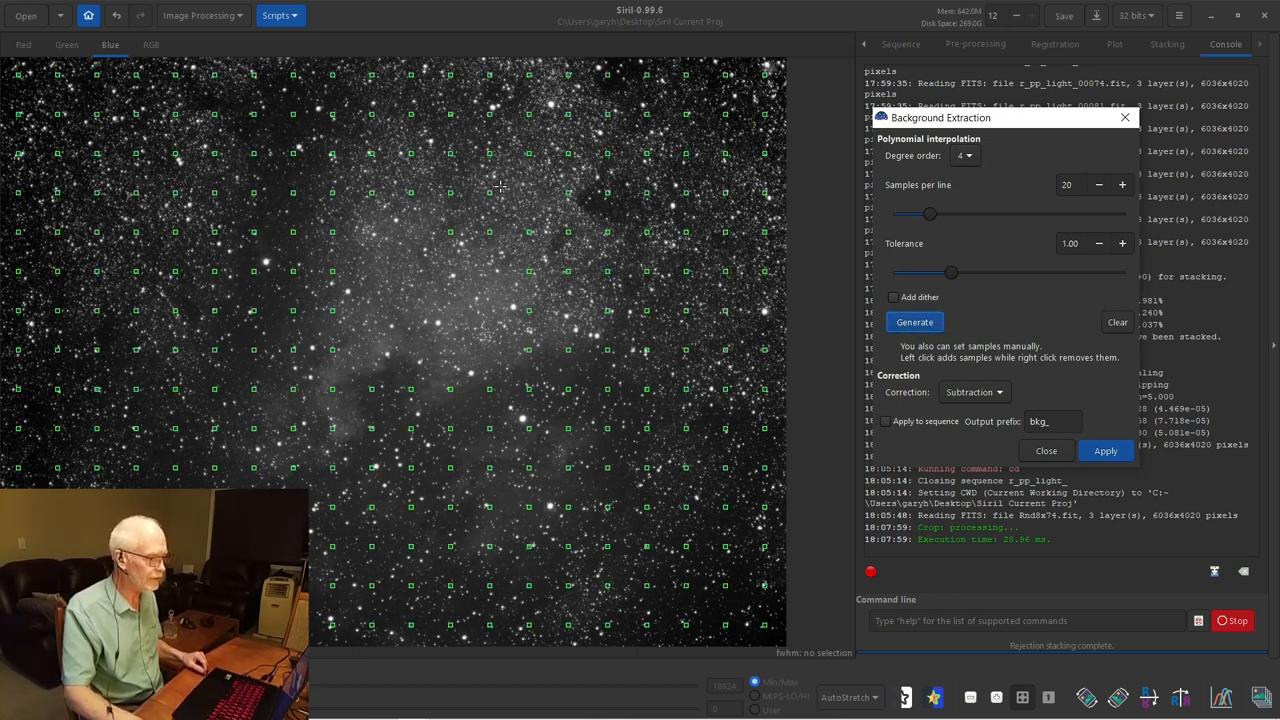
pyautogui.moveTo(928, 225)
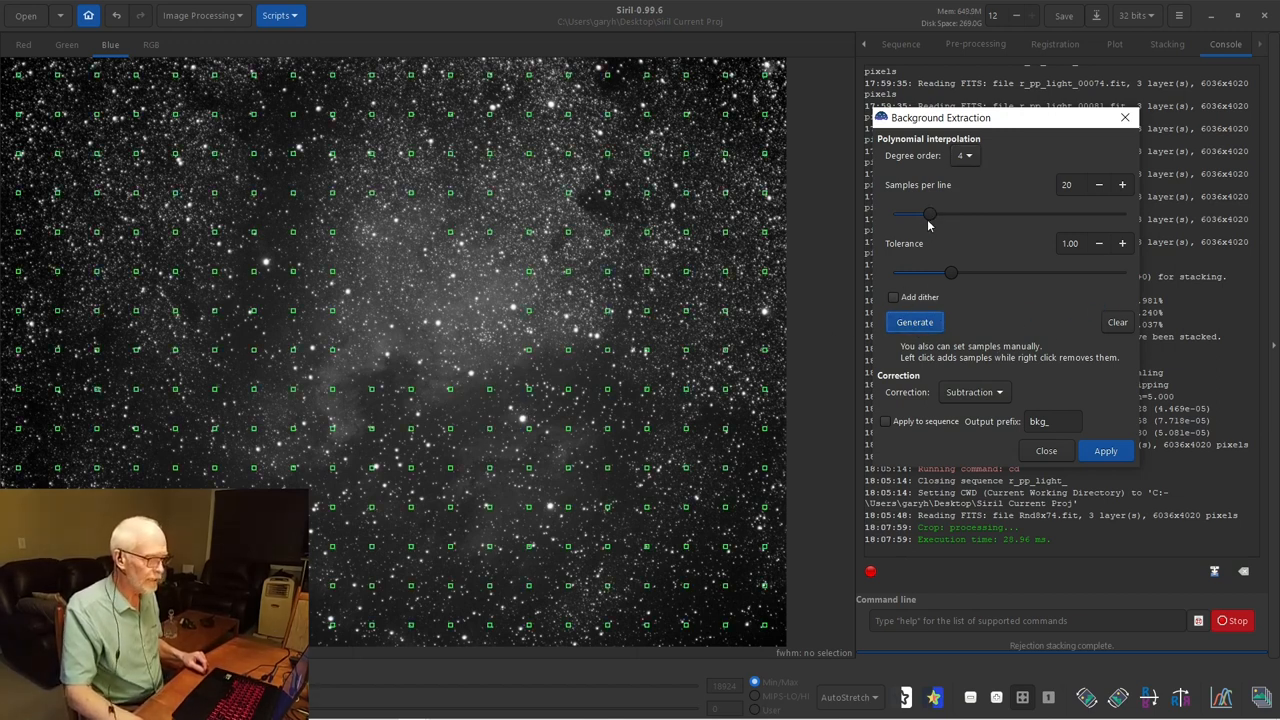
pyautogui.moveTo(479, 336)
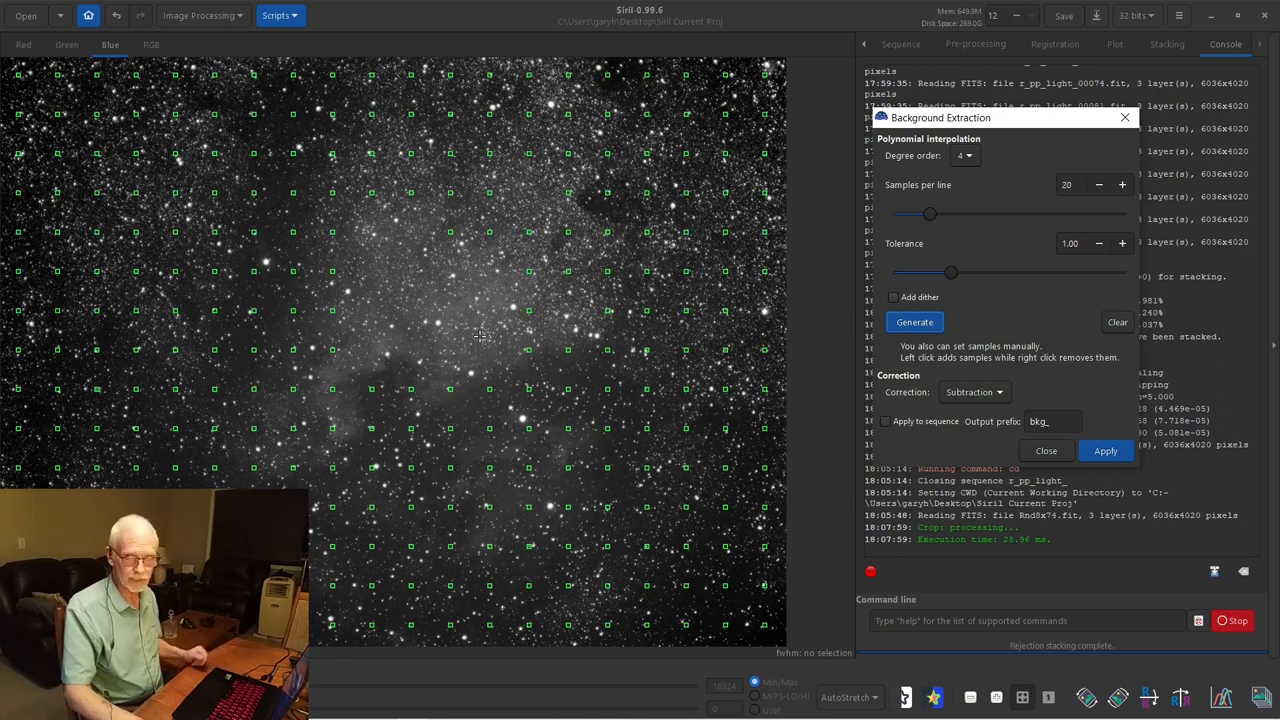
pyautogui.moveTo(963, 183)
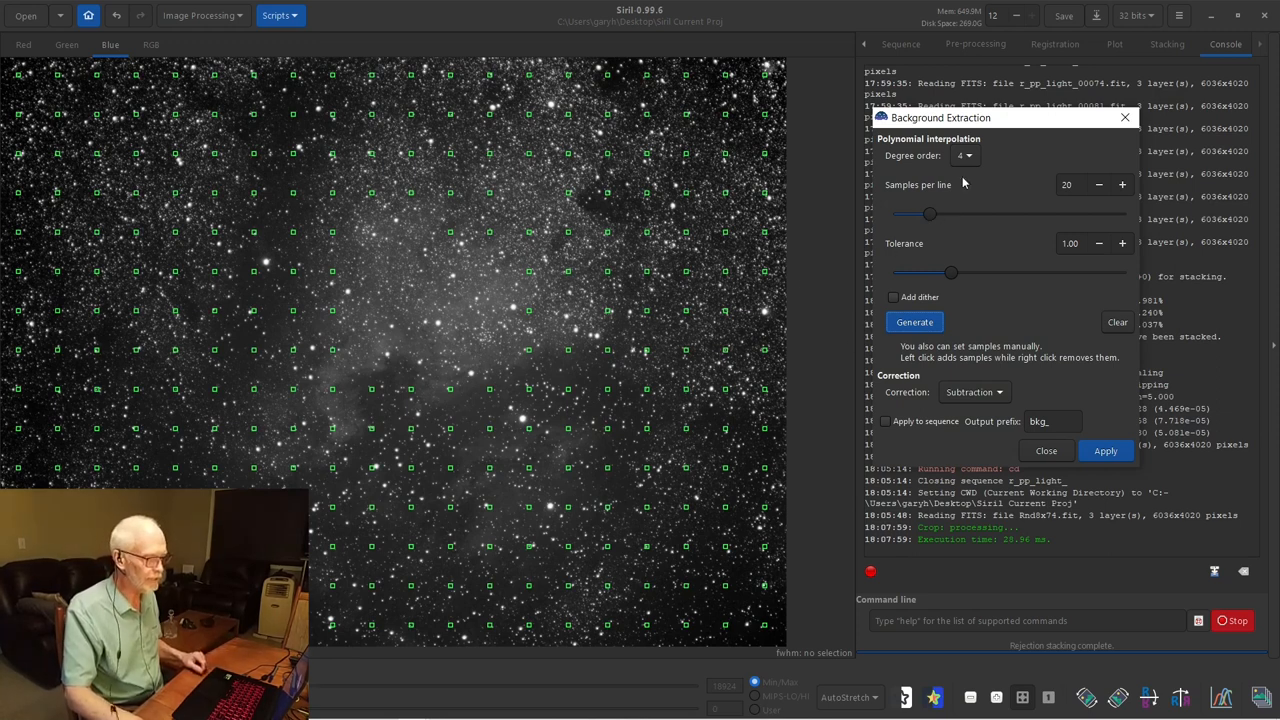
pyautogui.moveTo(970, 156)
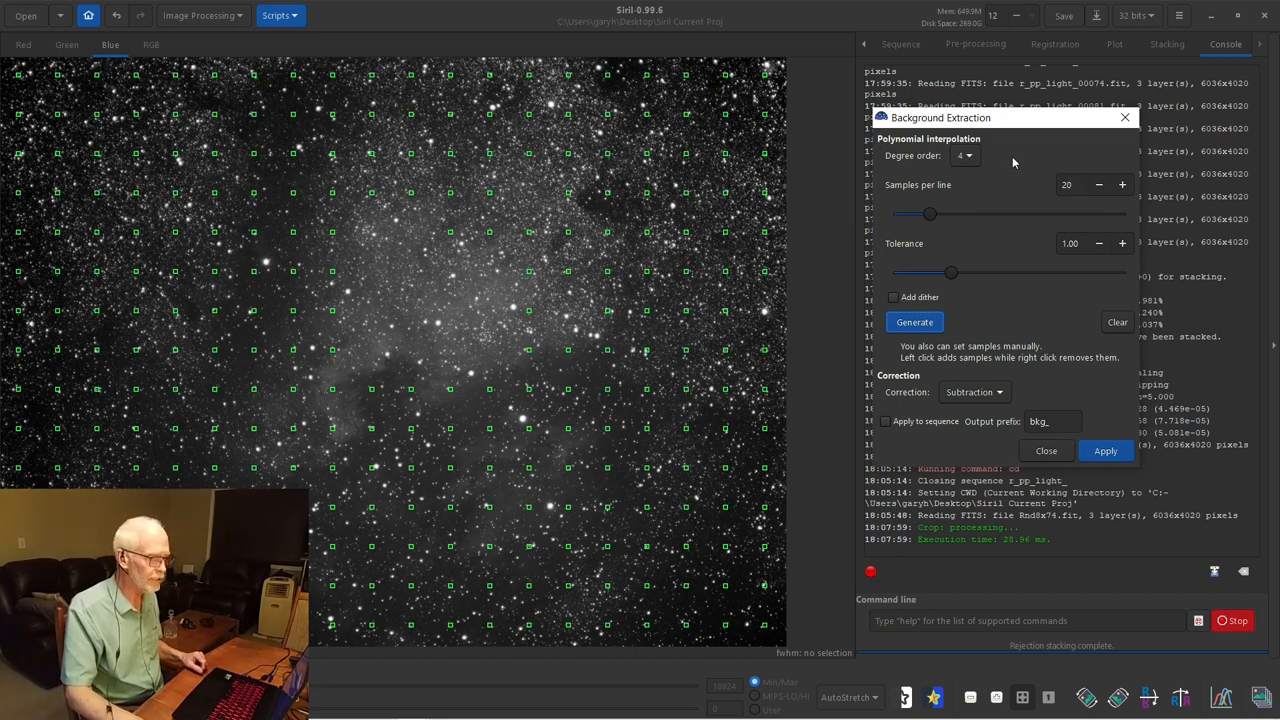
pyautogui.click(964, 156)
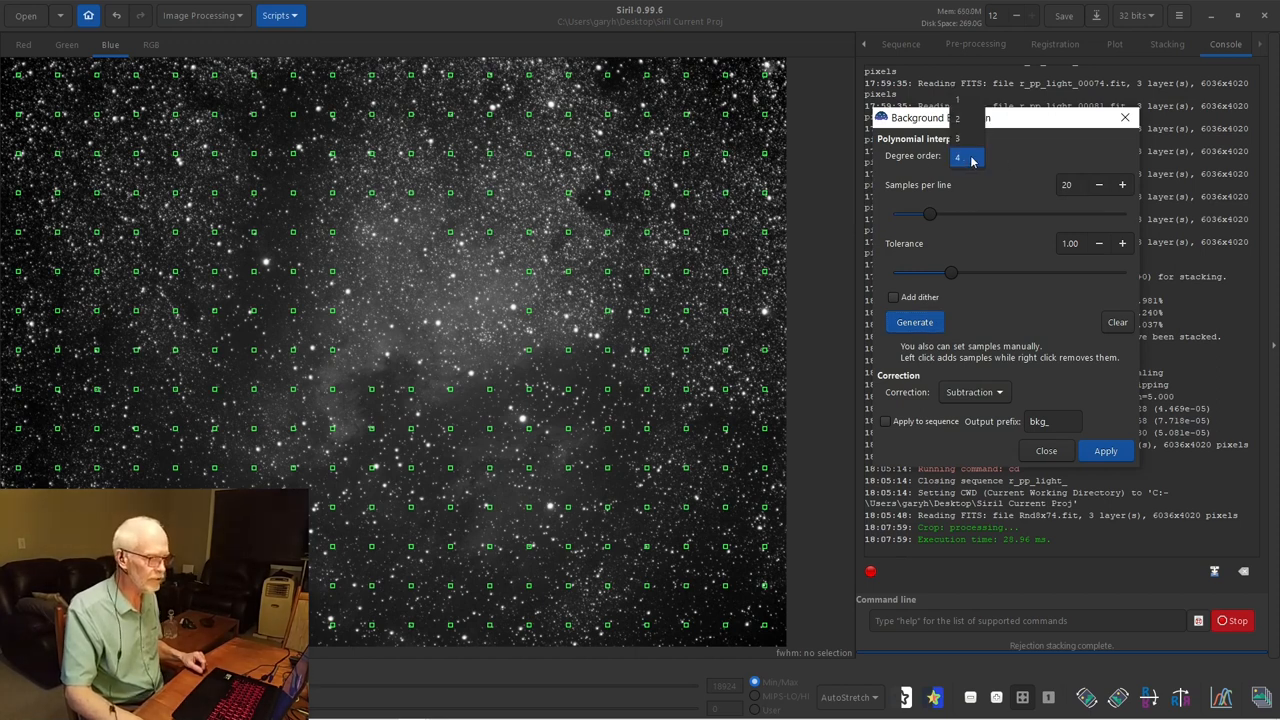
pyautogui.click(966, 156)
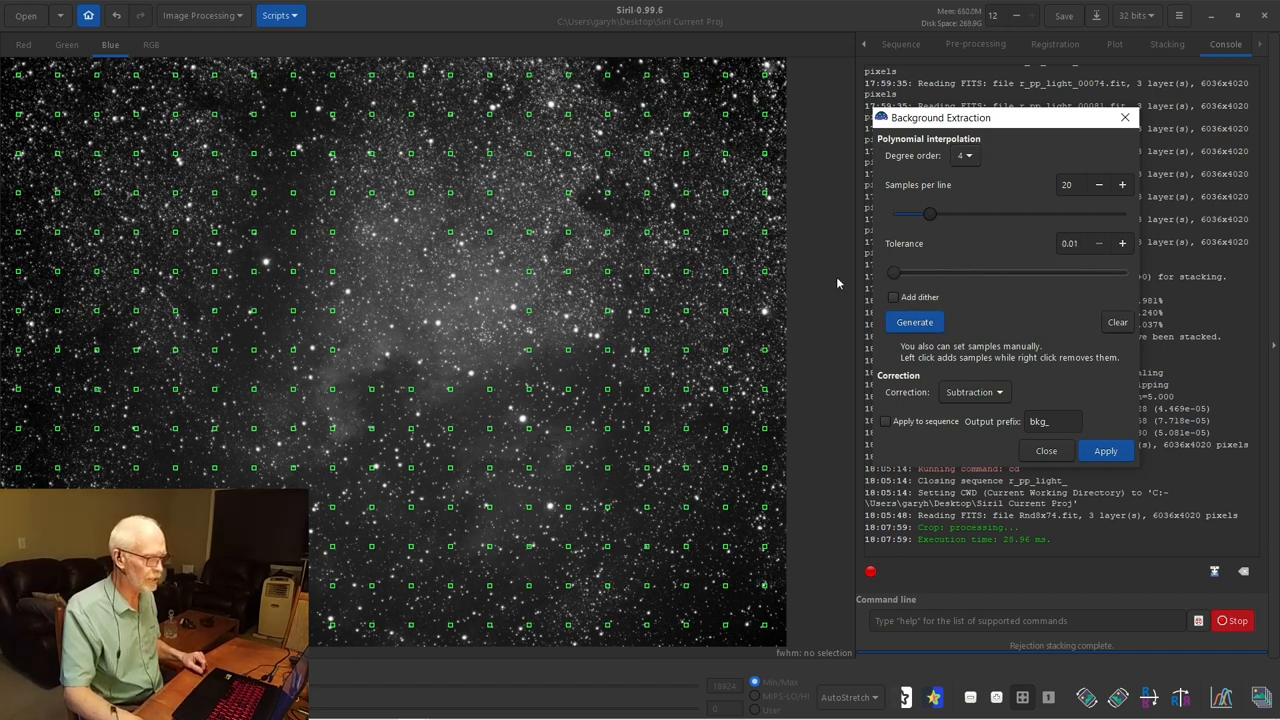
pyautogui.moveTo(894, 277)
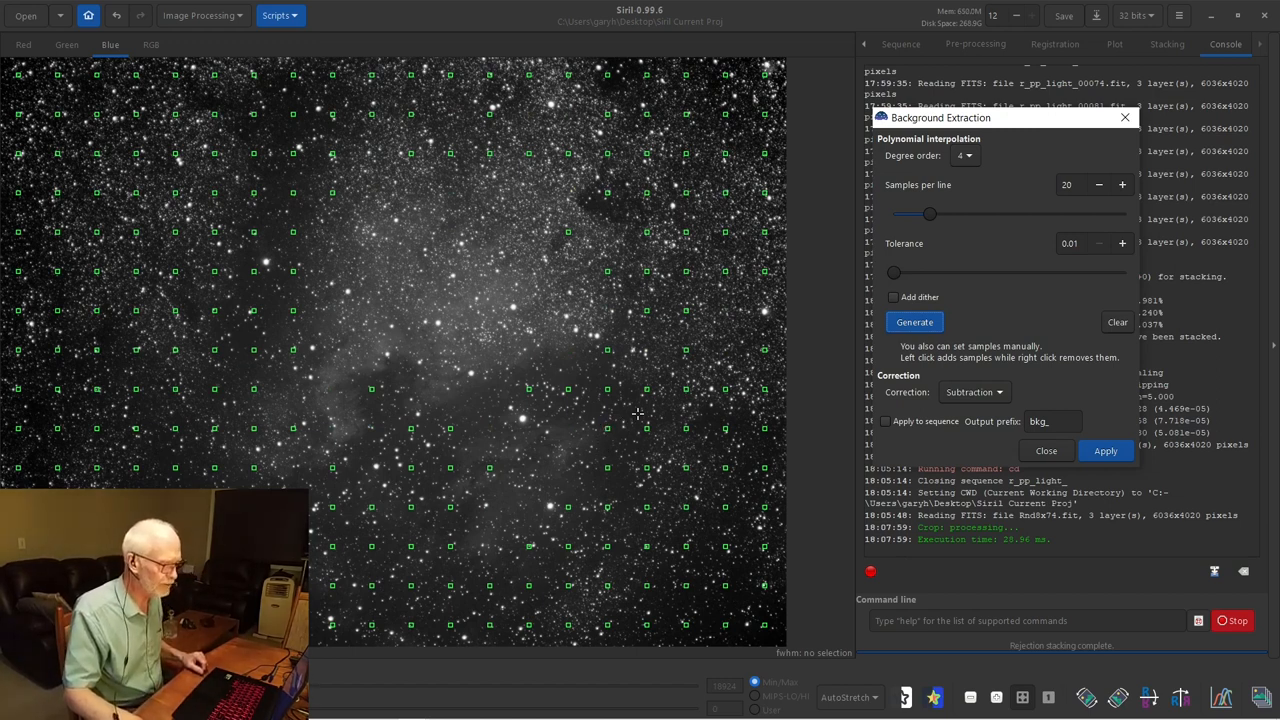
pyautogui.moveTo(658, 402)
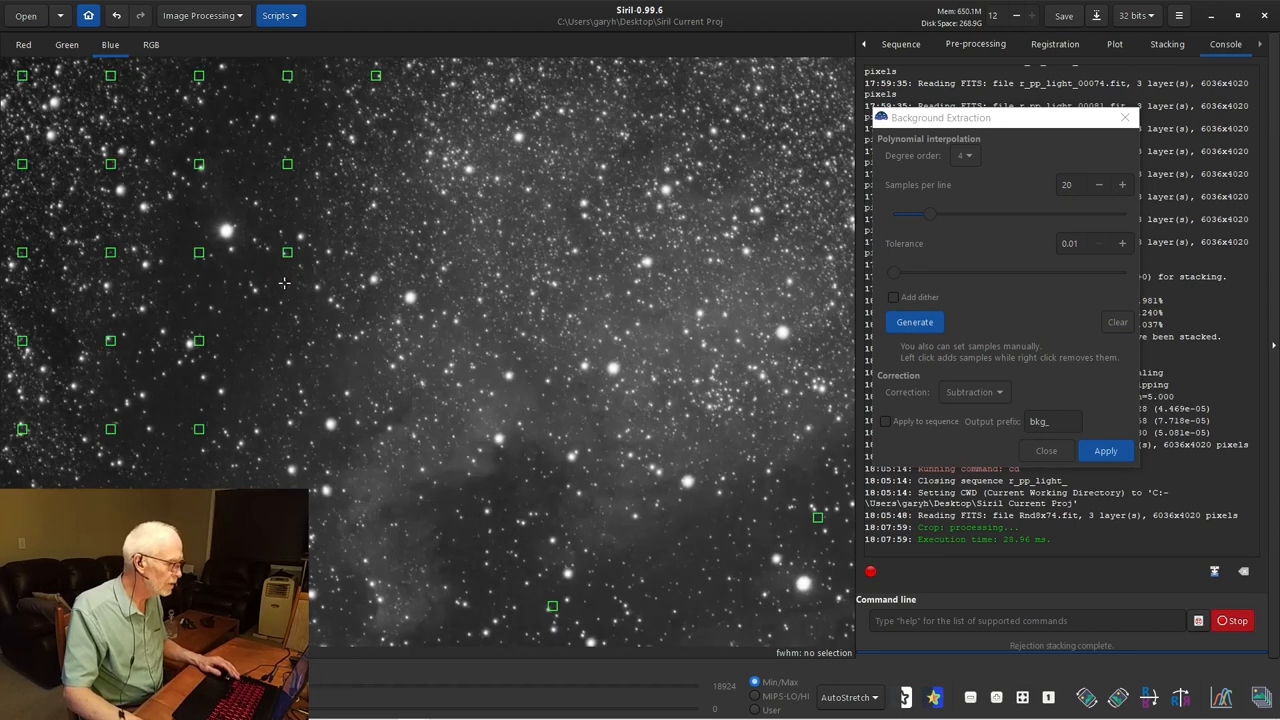
pyautogui.click(913, 321)
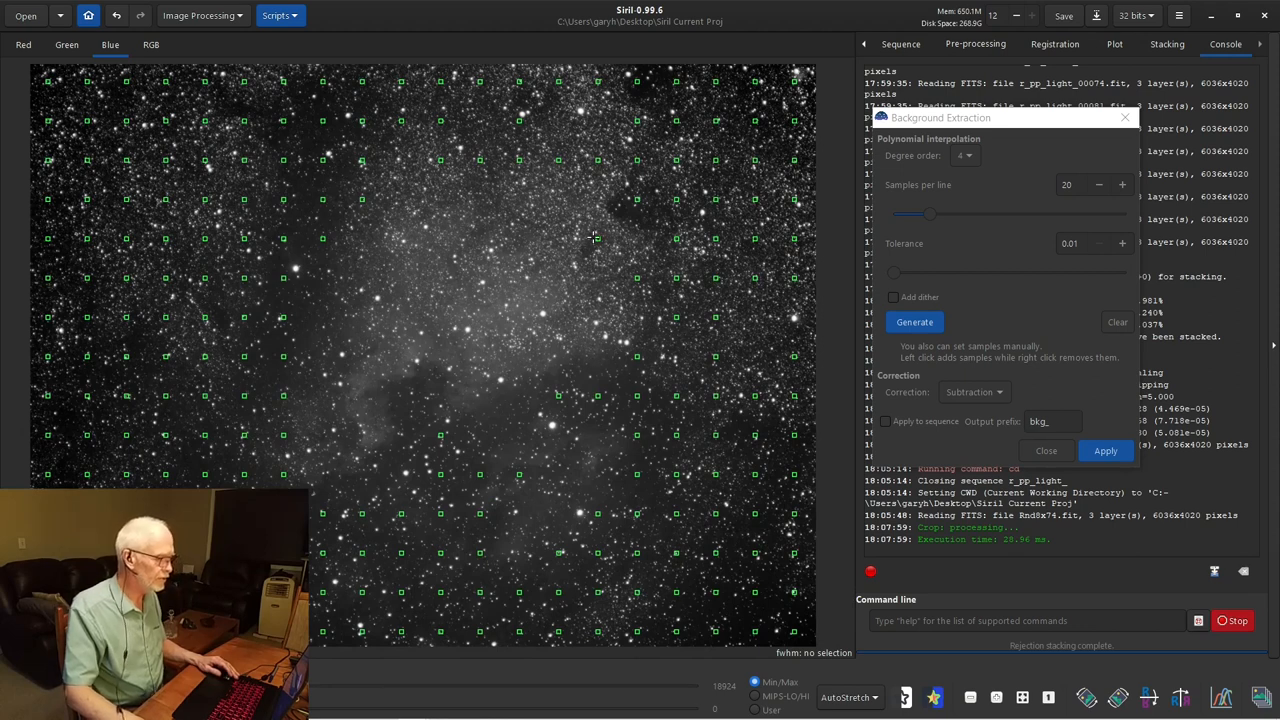
pyautogui.moveTo(331, 253)
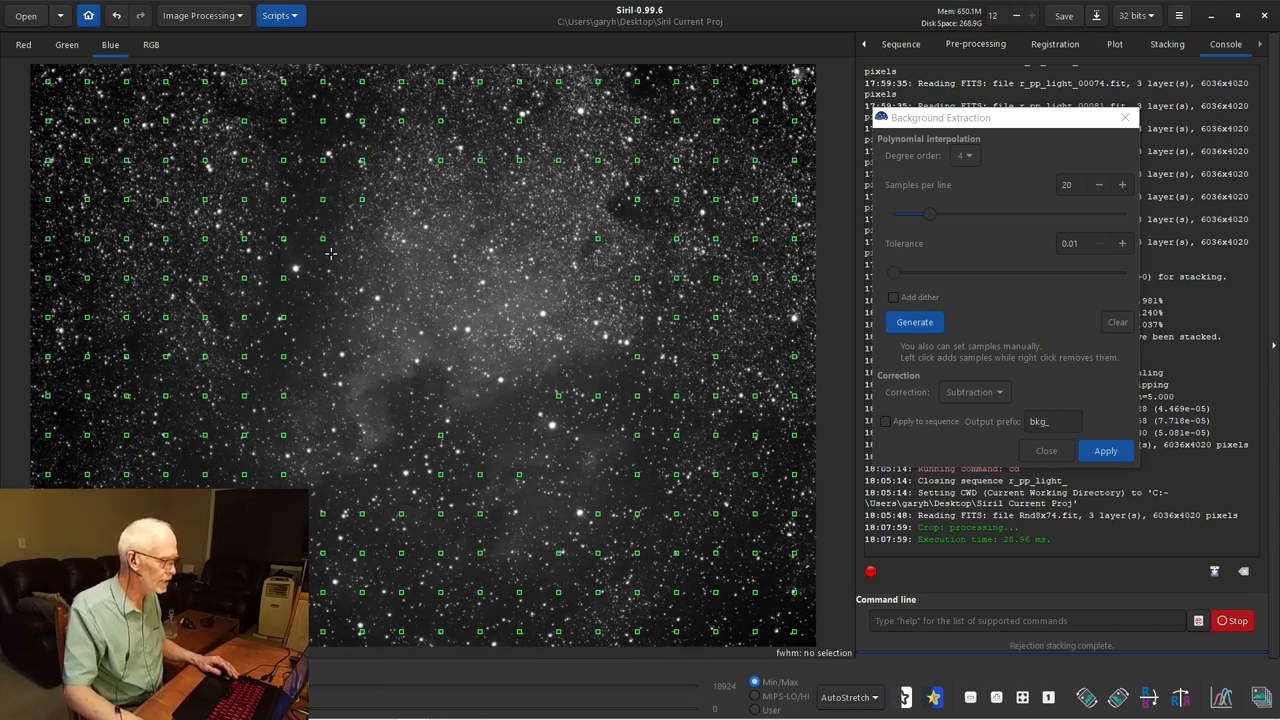
pyautogui.moveTo(625, 277)
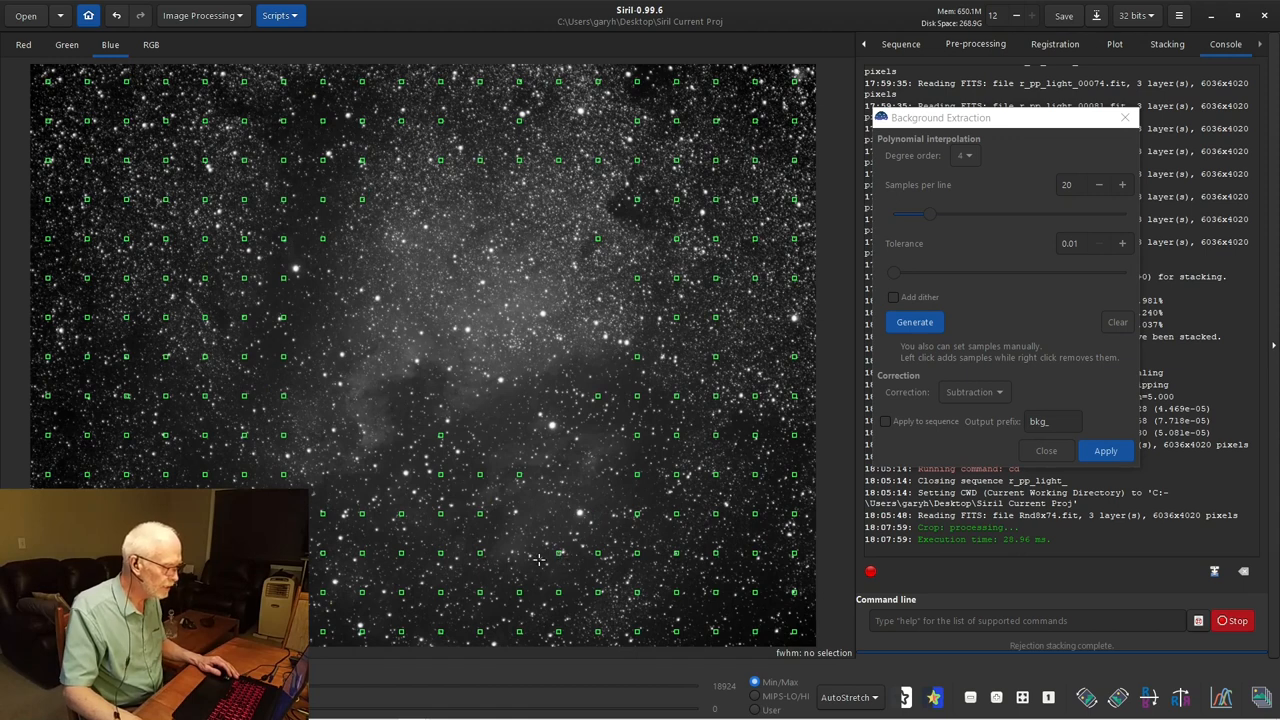
pyautogui.moveTo(520, 506)
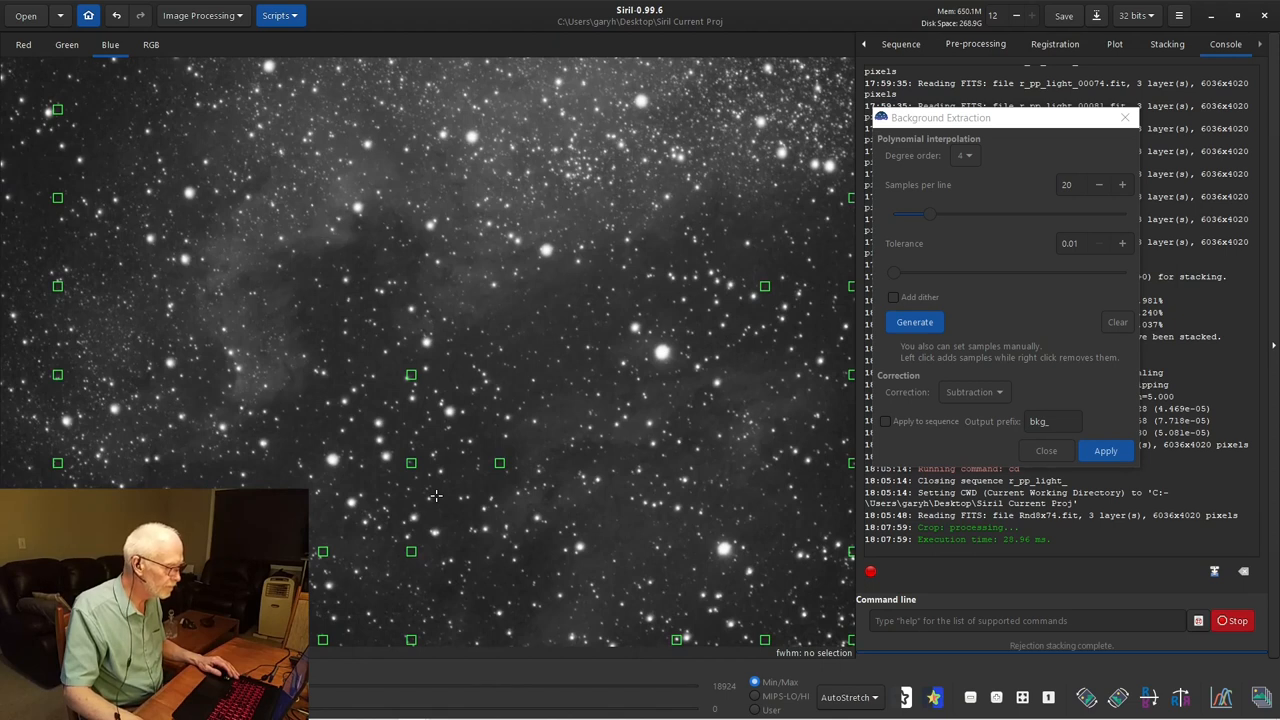
pyautogui.click(914, 321)
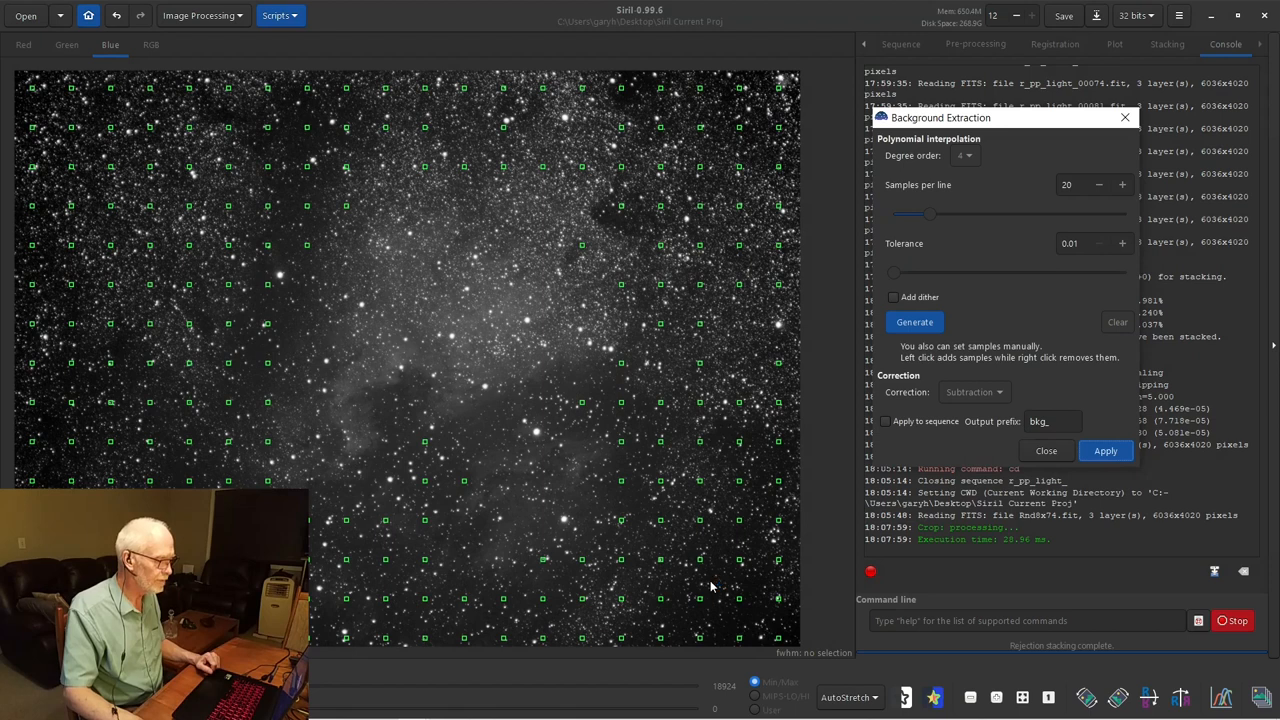
# - Apply background extraction, close the tool, restore AutoStretch, and inspect the red and blue channels
pyautogui.click(1106, 450)
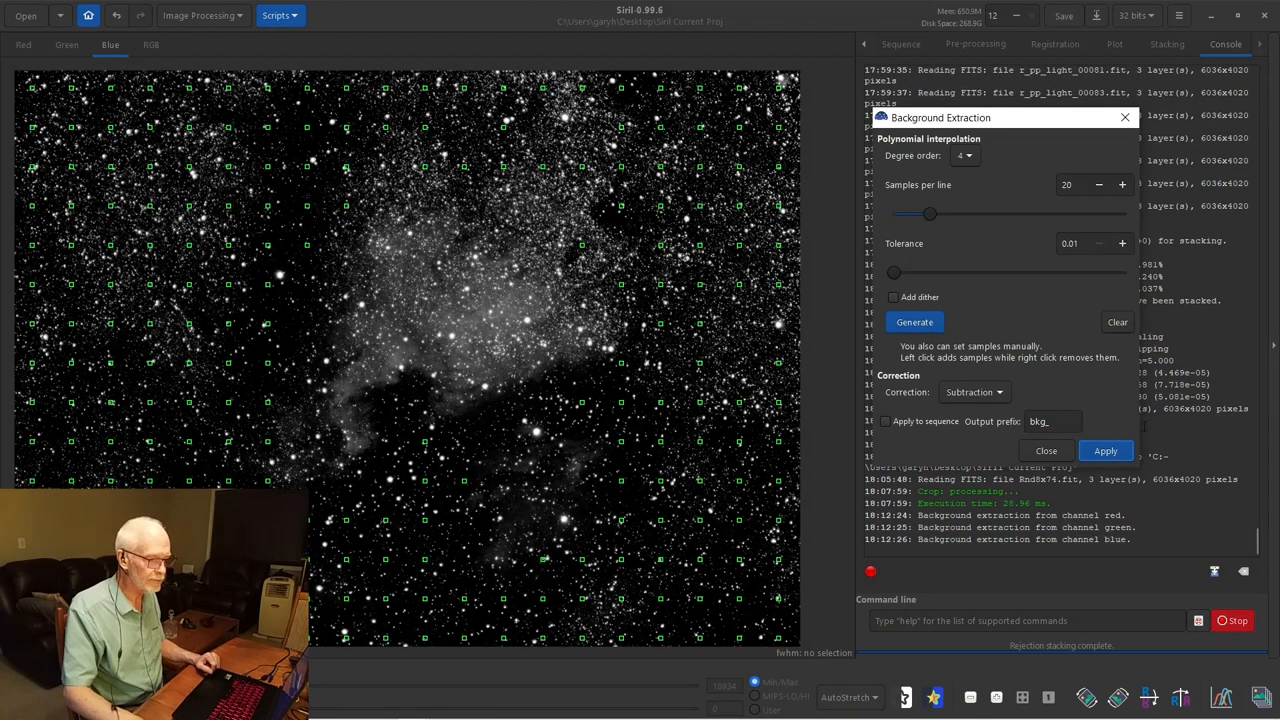
pyautogui.click(1045, 451)
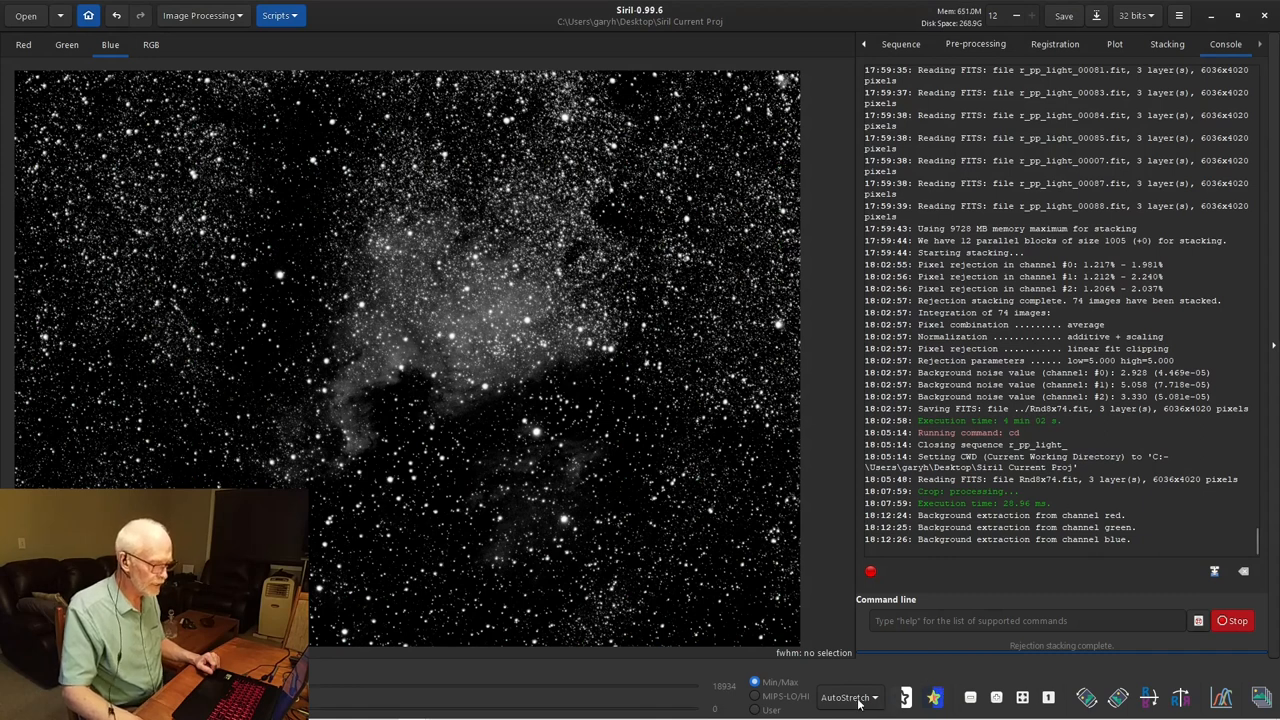
pyautogui.click(847, 697)
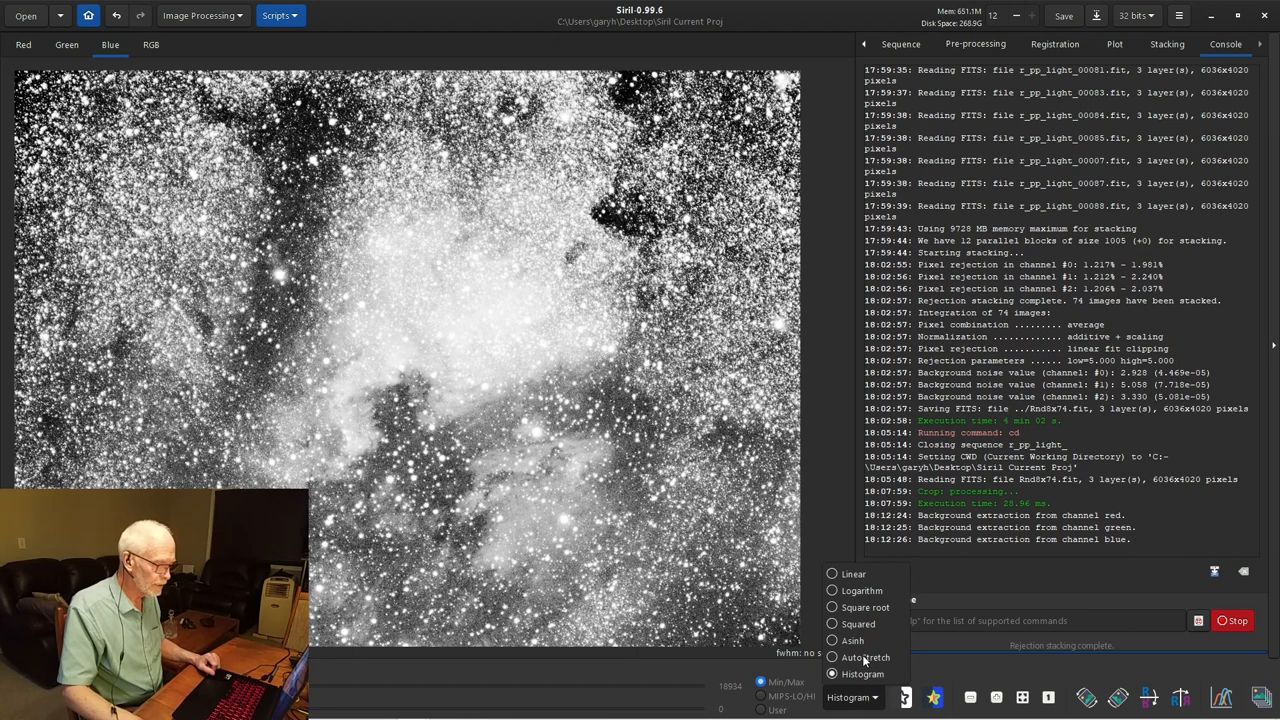
pyautogui.click(866, 657)
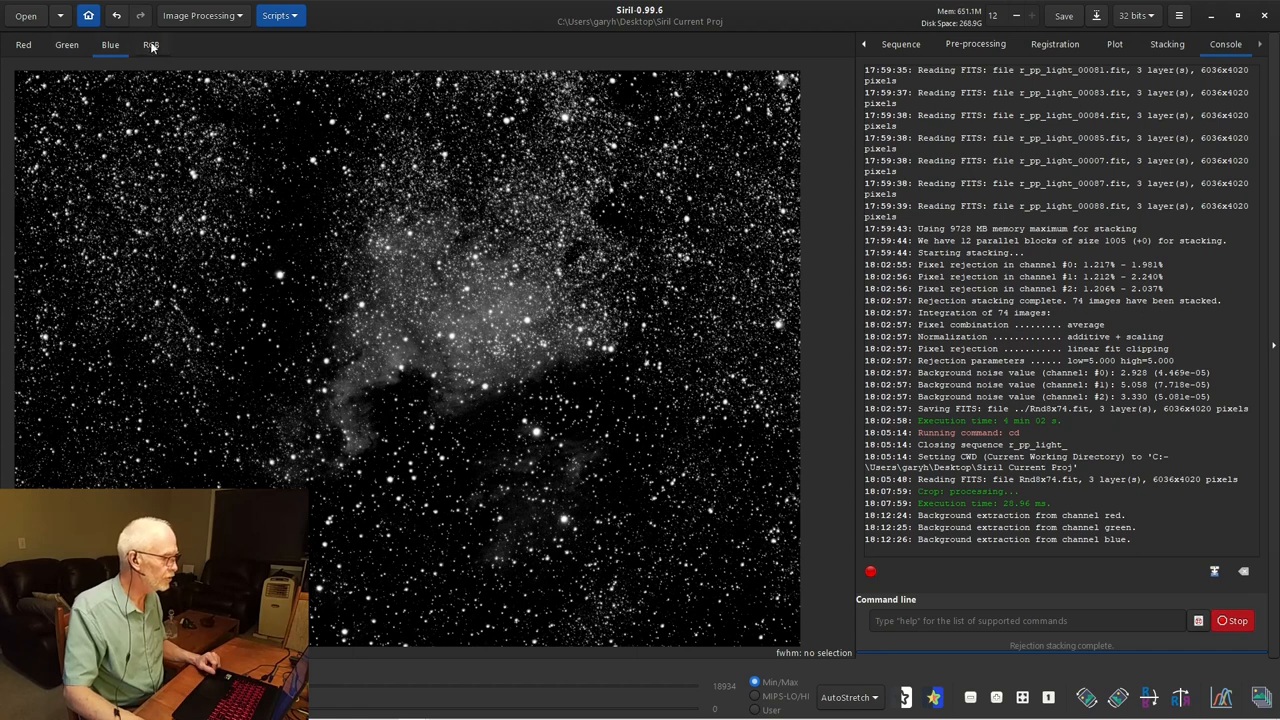
pyautogui.click(151, 44)
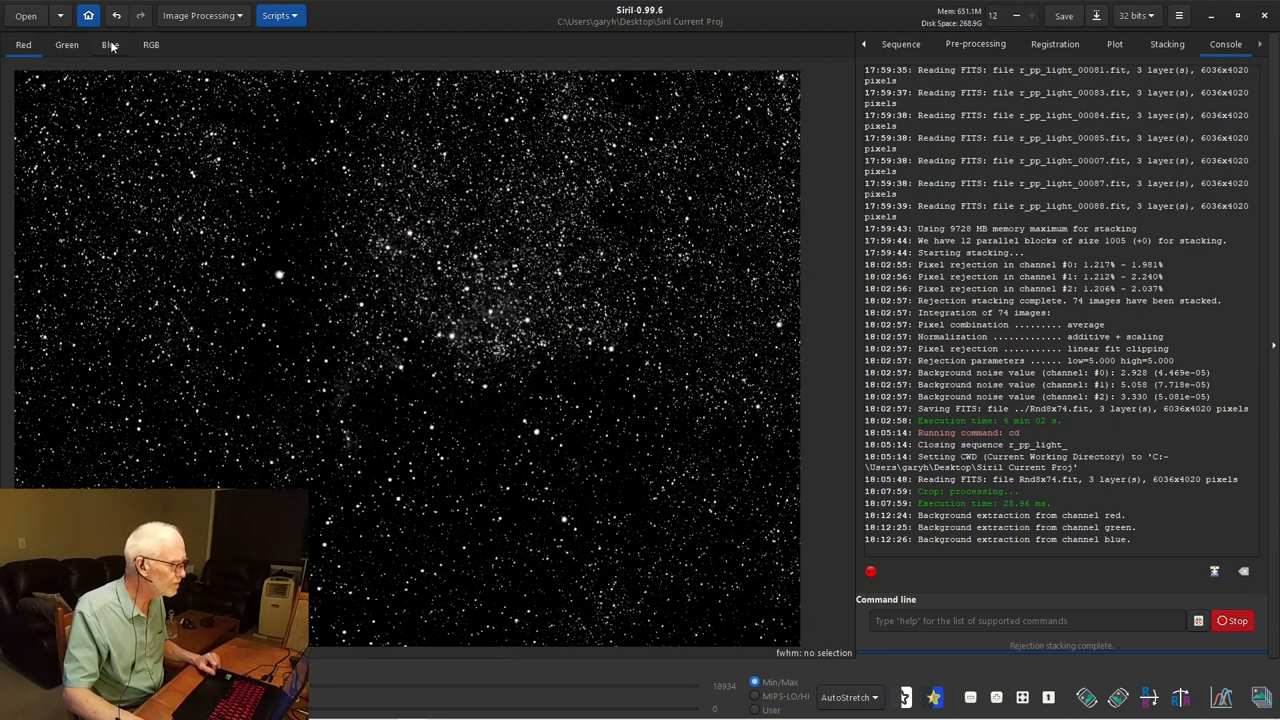
pyautogui.click(110, 44)
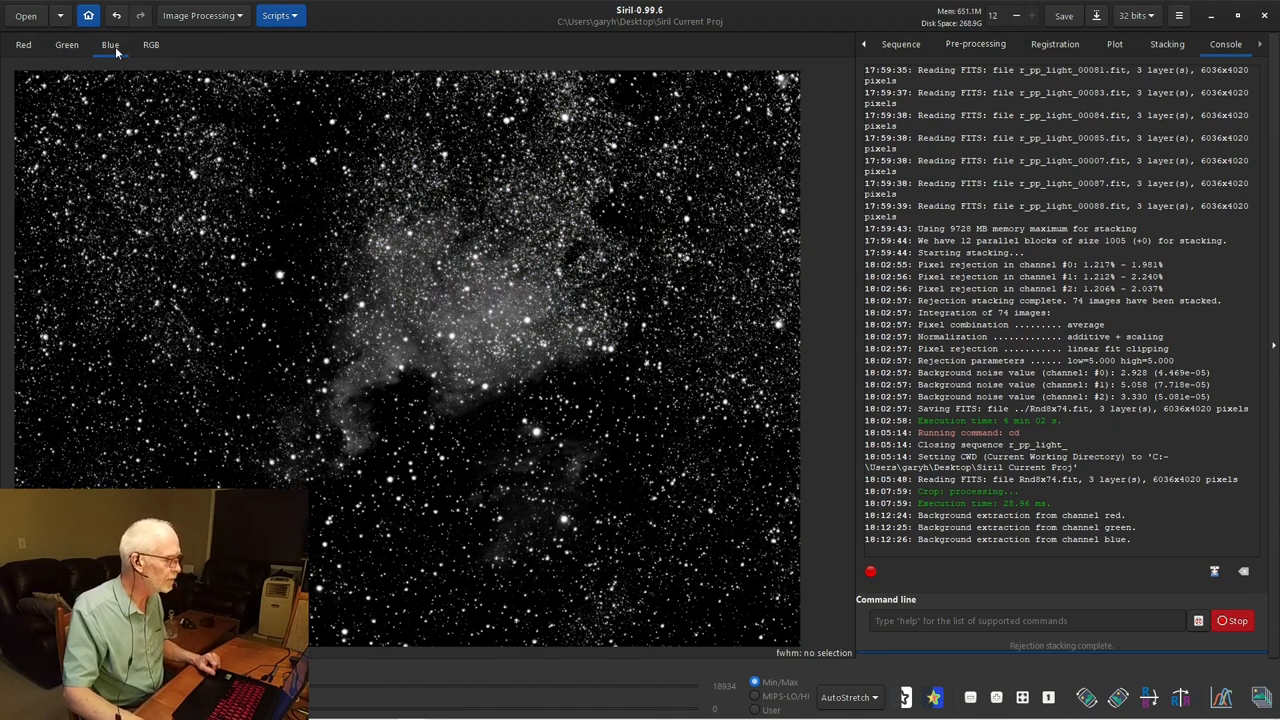
# - Set a dark star-free sky patch as background reference and run Background Neutralization
pyautogui.click(202, 15)
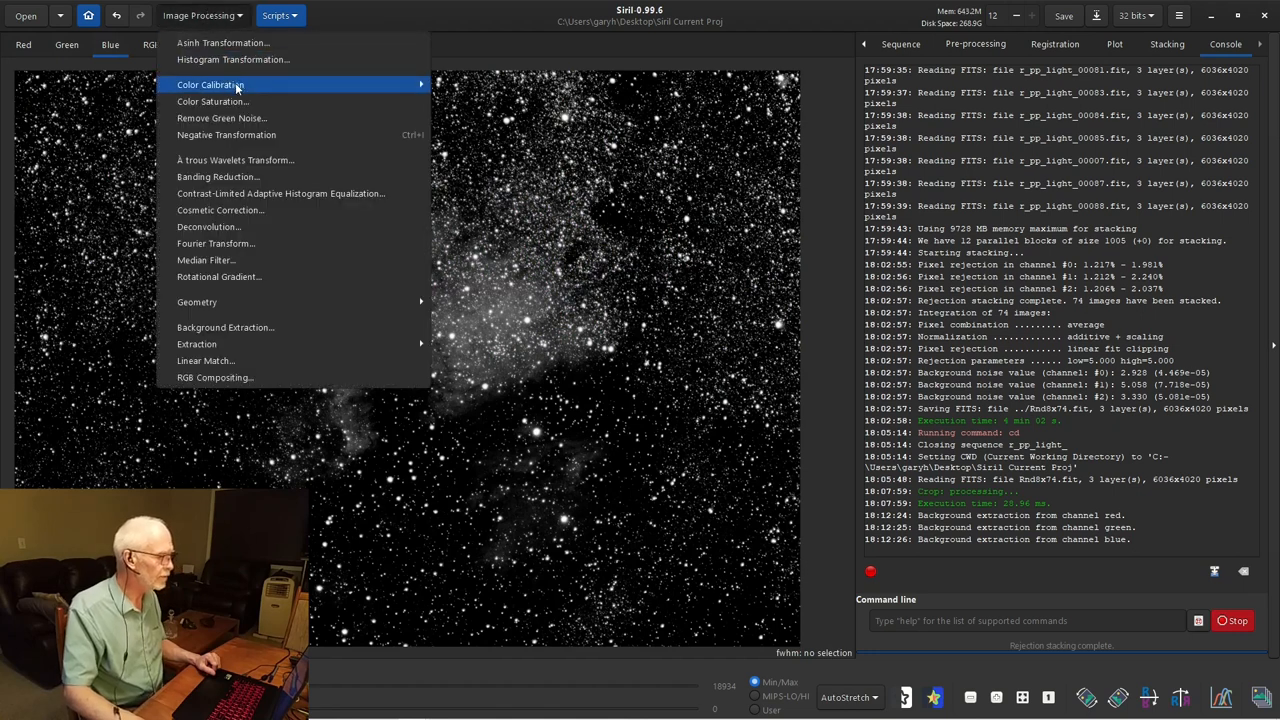
pyautogui.click(210, 84)
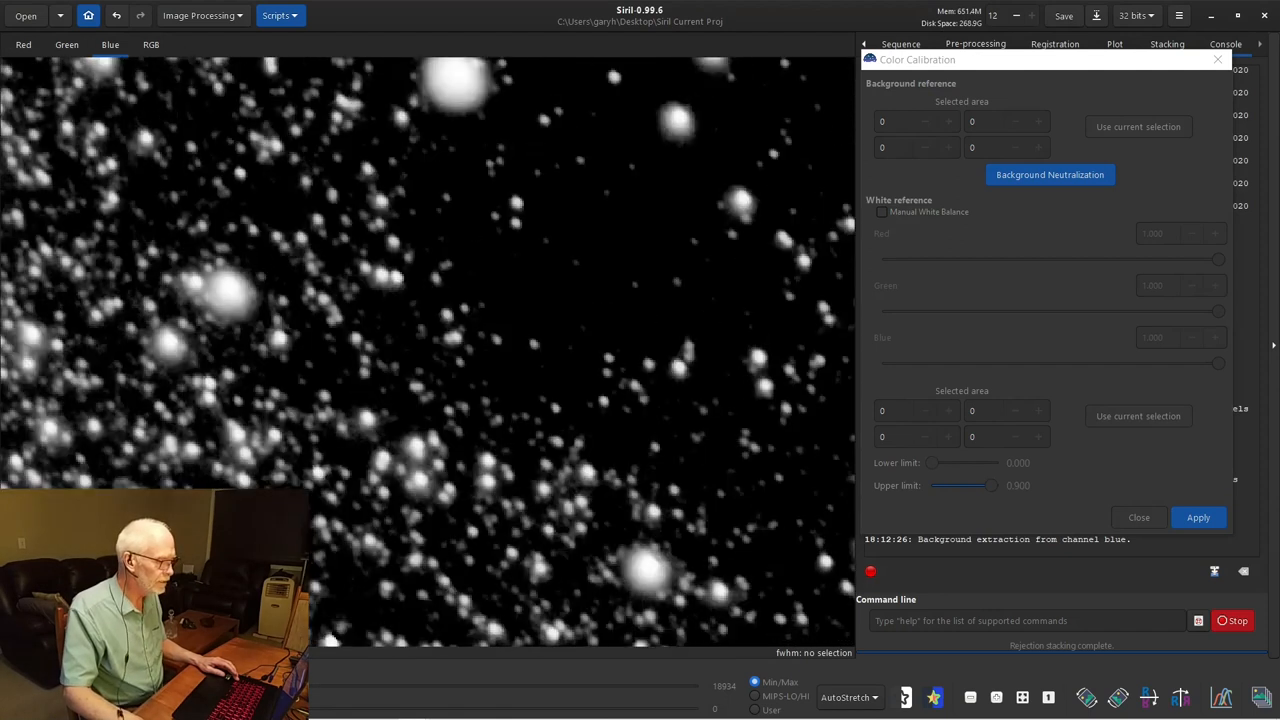
pyautogui.click(23, 44)
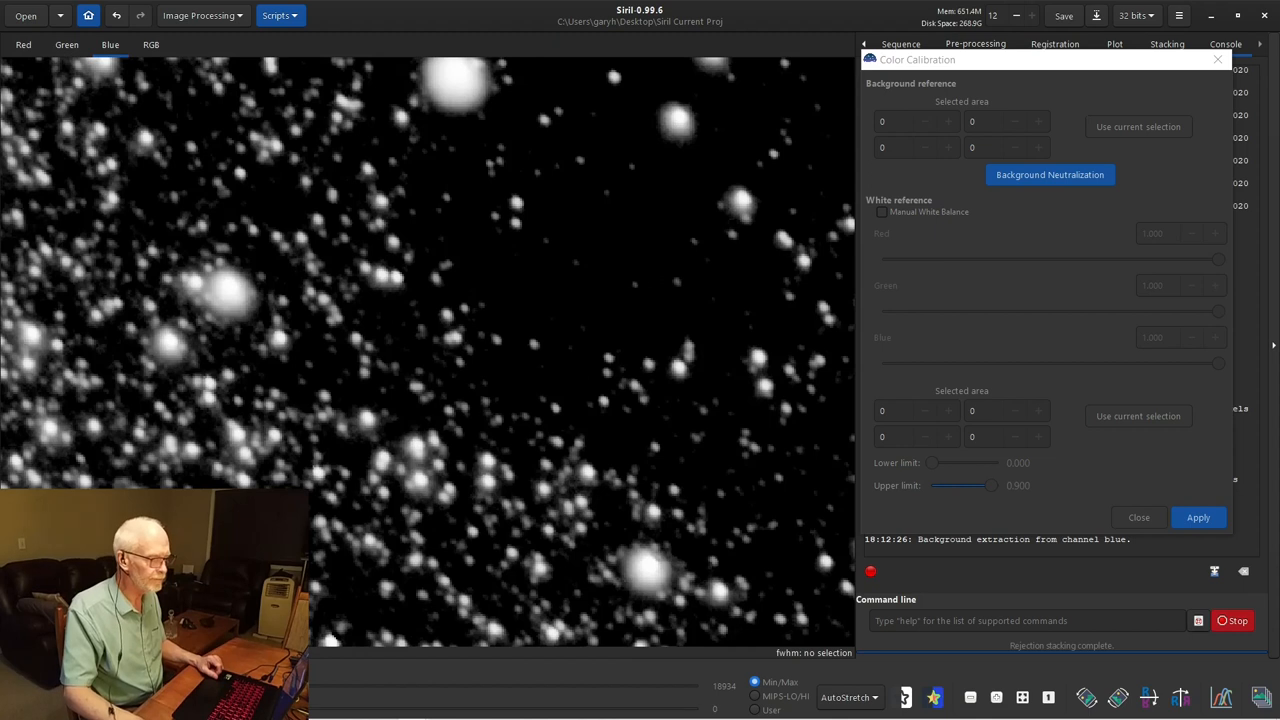
pyautogui.moveTo(563, 170); pyautogui.dragTo(622, 318)
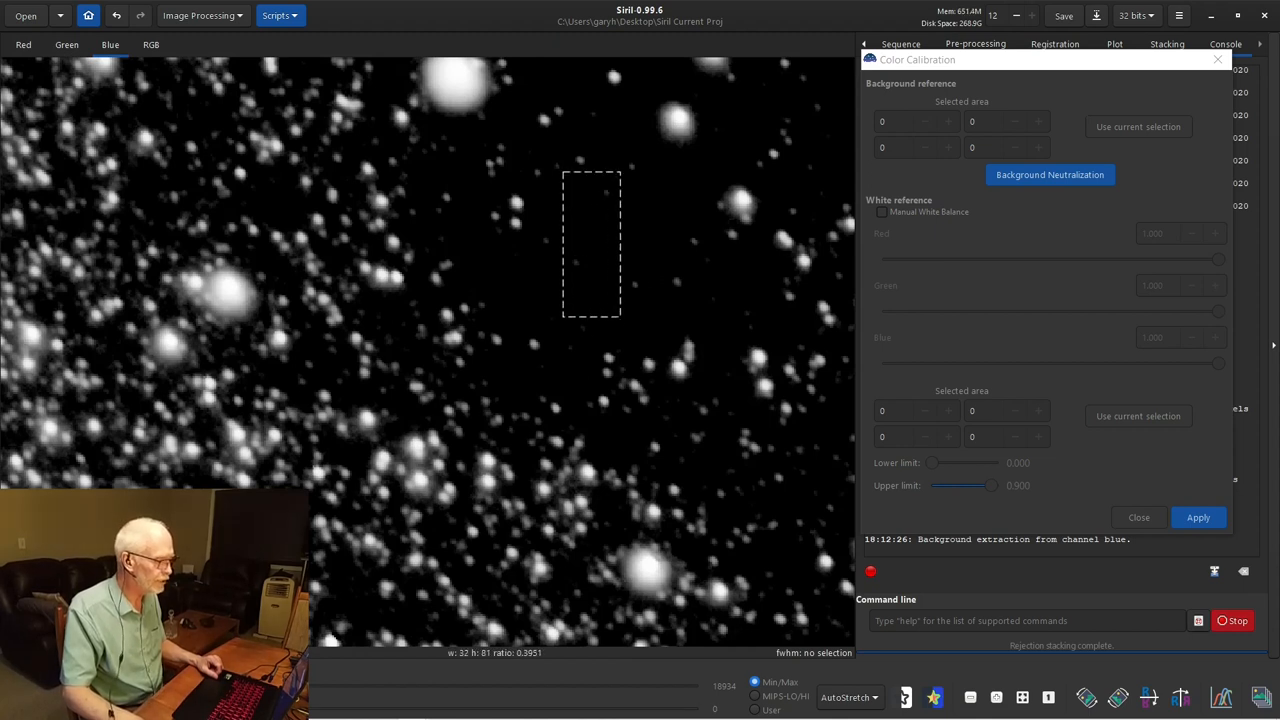
pyautogui.moveTo(620, 315); pyautogui.dragTo(625, 345)
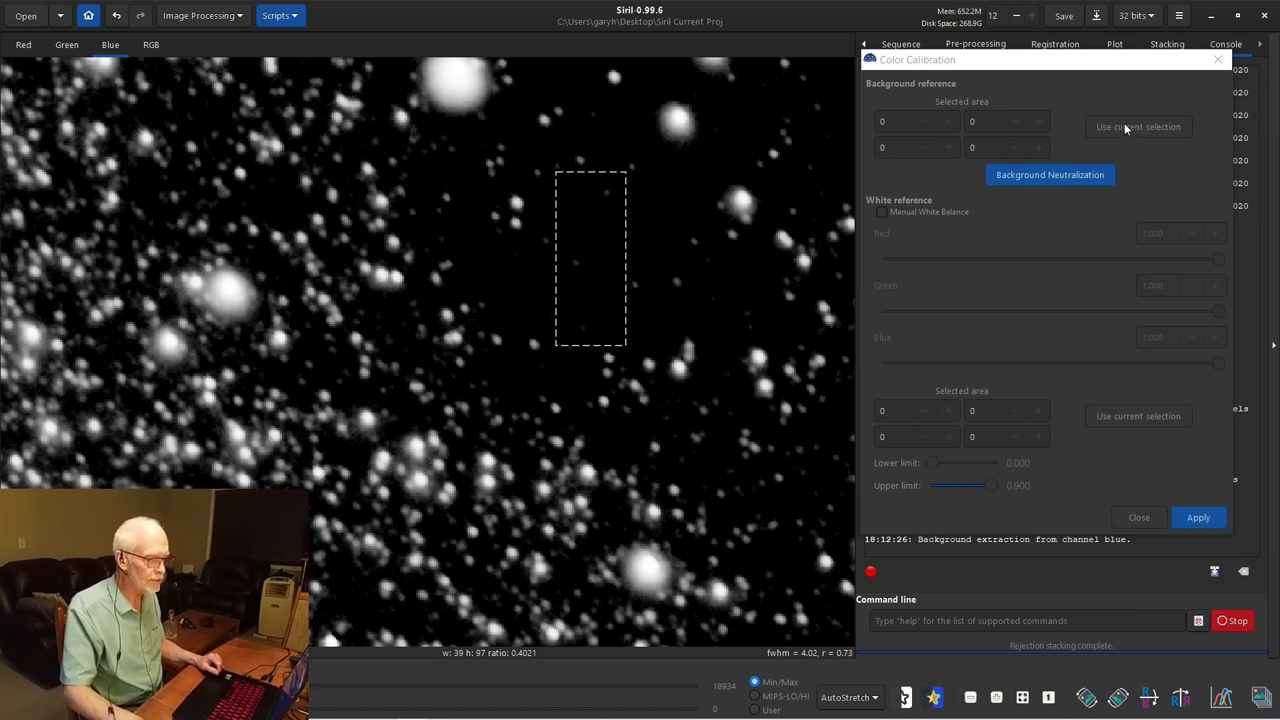
pyautogui.click(1138, 126)
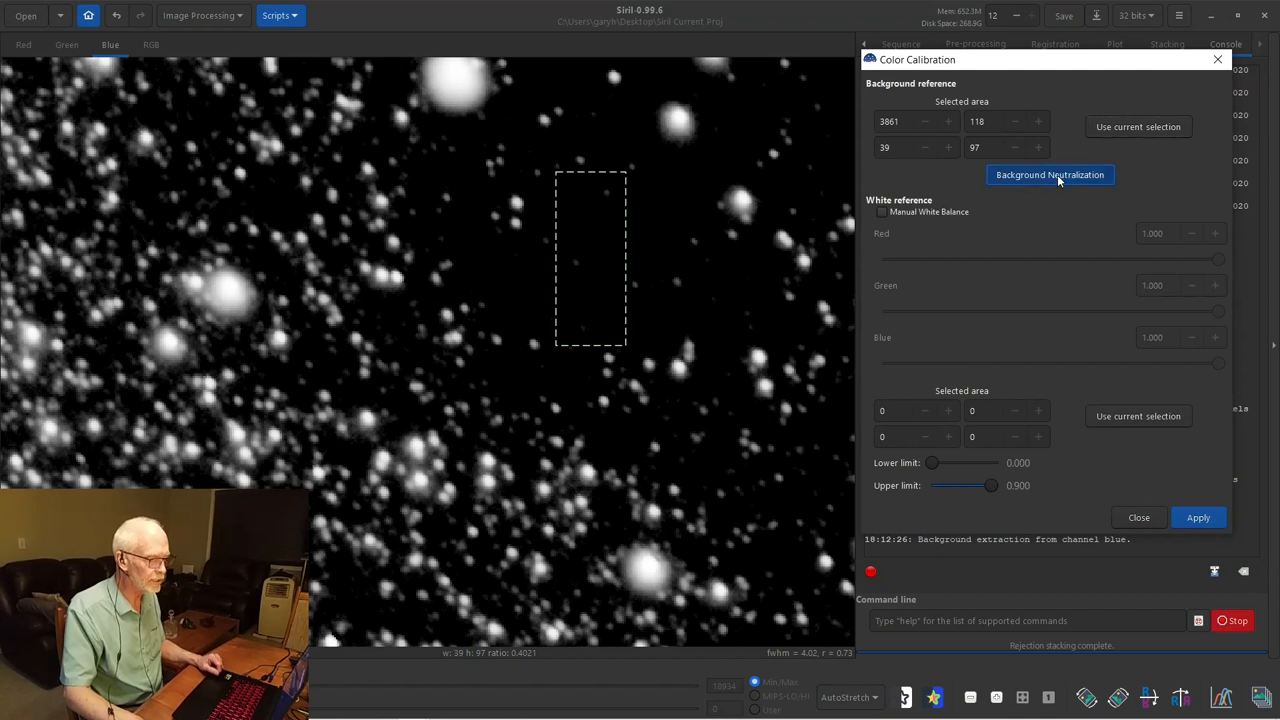
pyautogui.click(1049, 174)
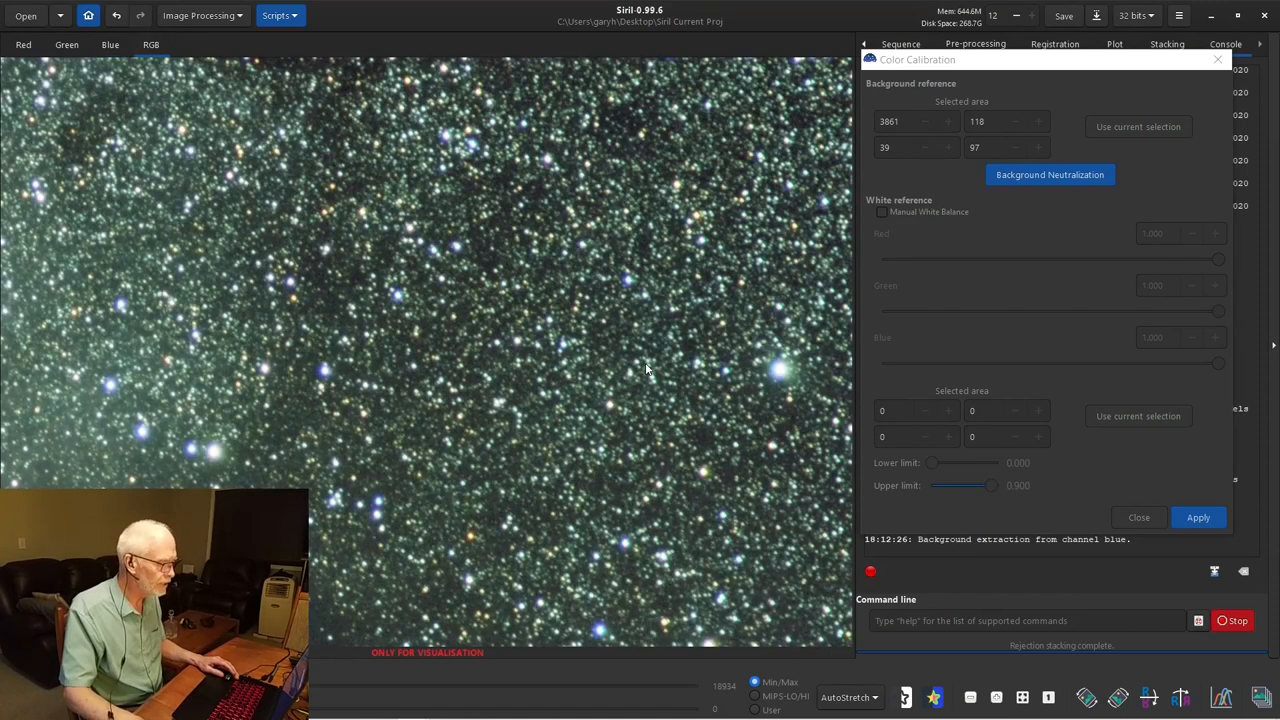
pyautogui.moveTo(658, 453)
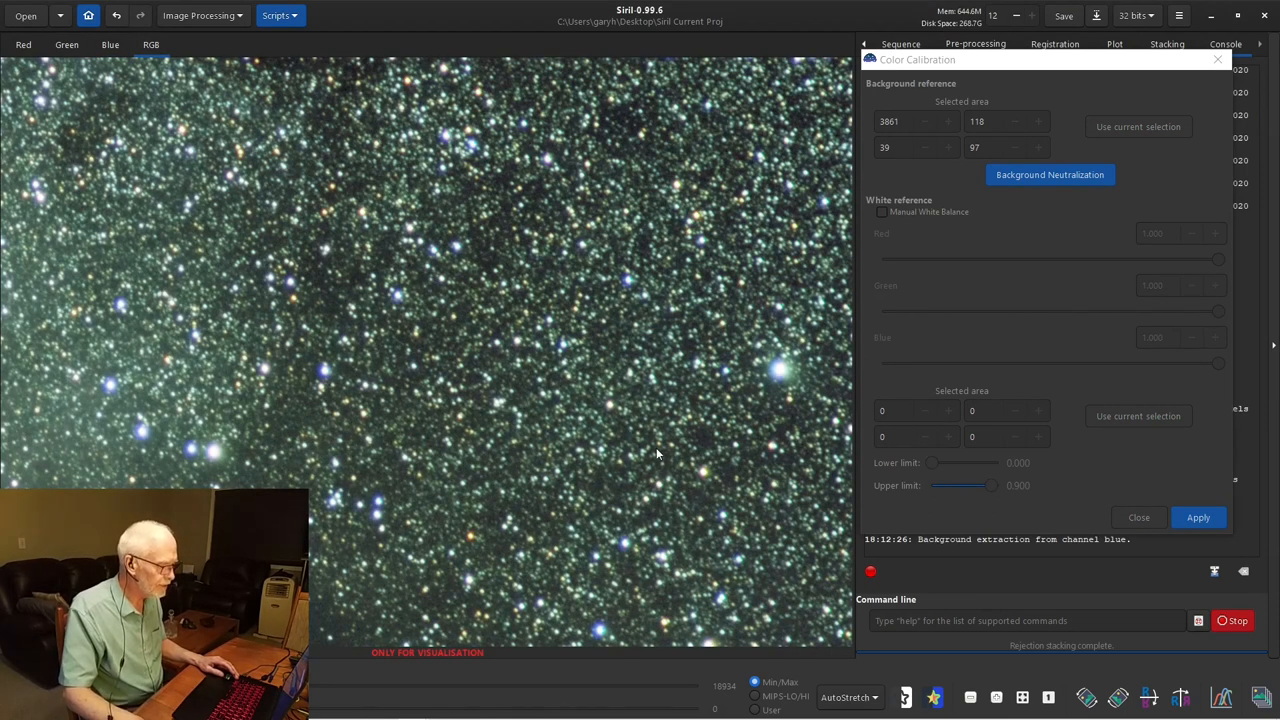
pyautogui.moveTo(600, 470)
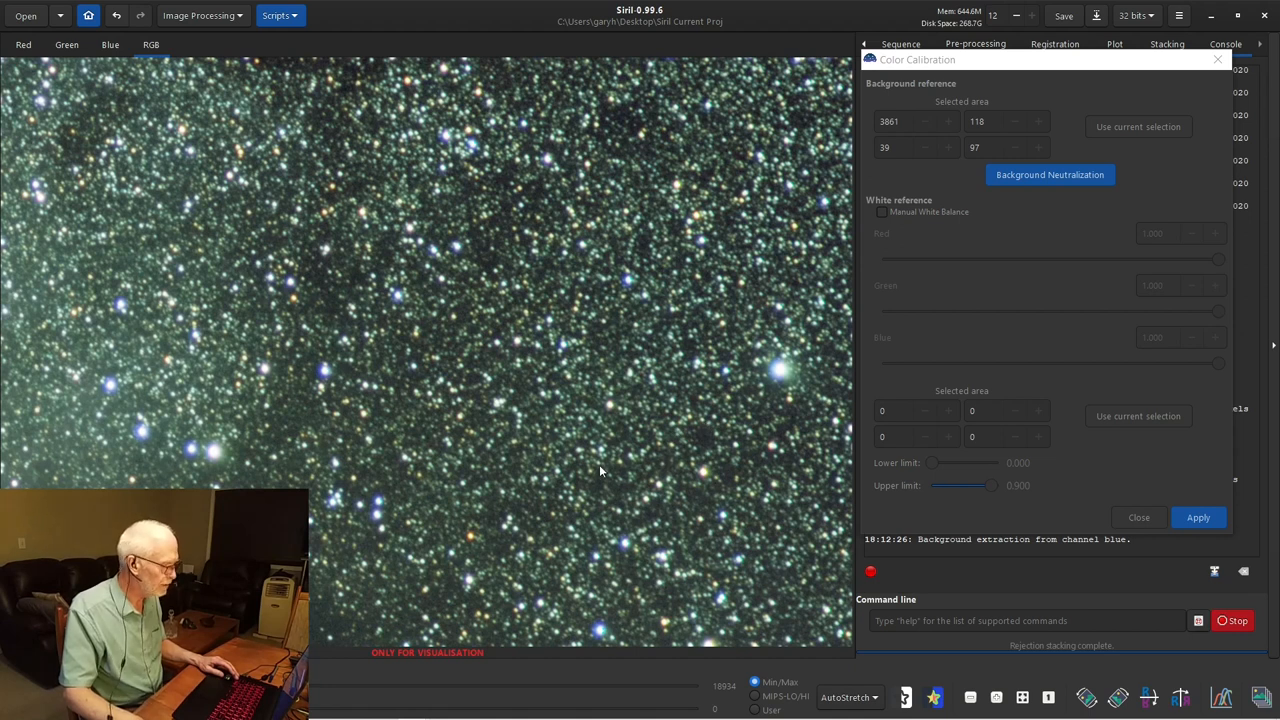
pyautogui.moveTo(715, 410)
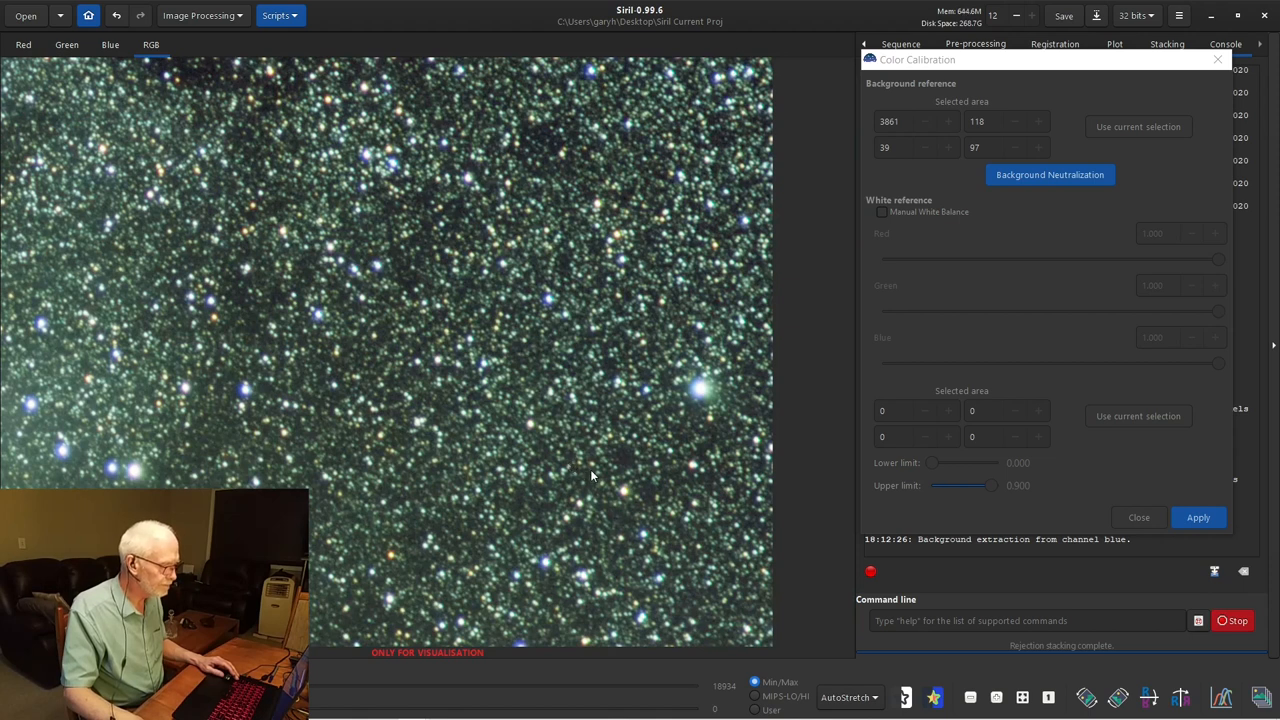
pyautogui.moveTo(575, 400)
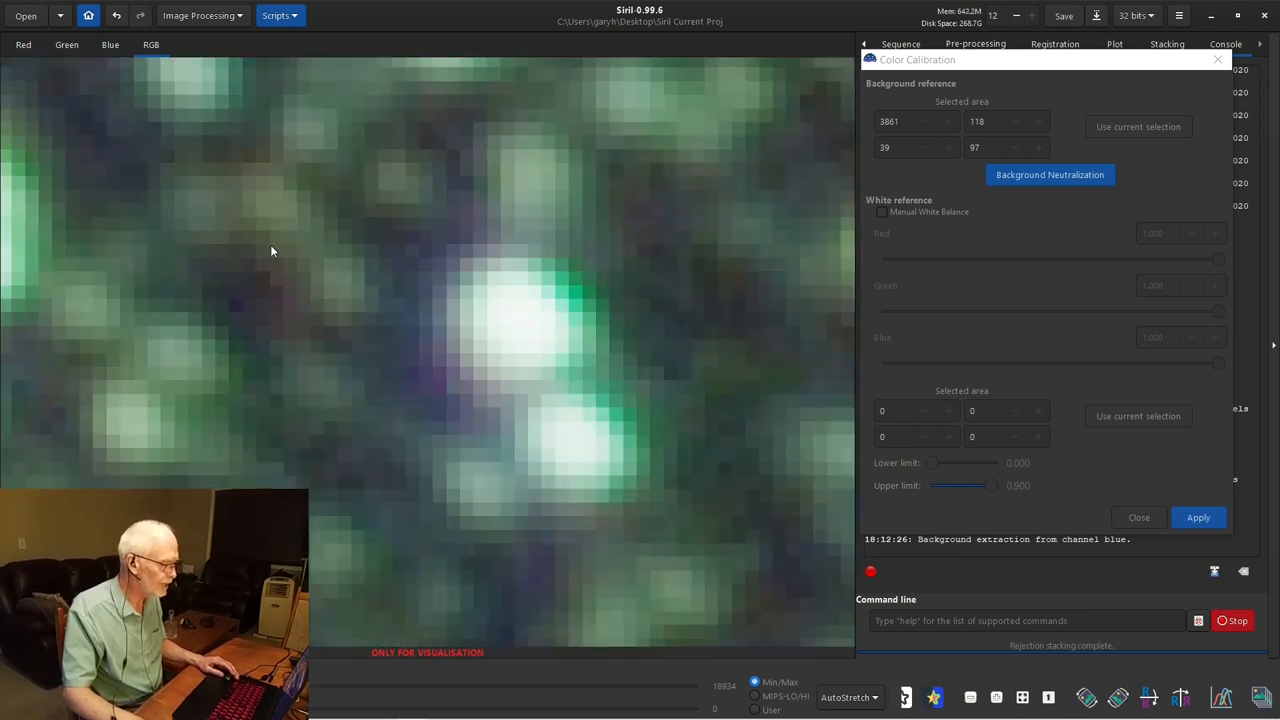
pyautogui.moveTo(393, 356)
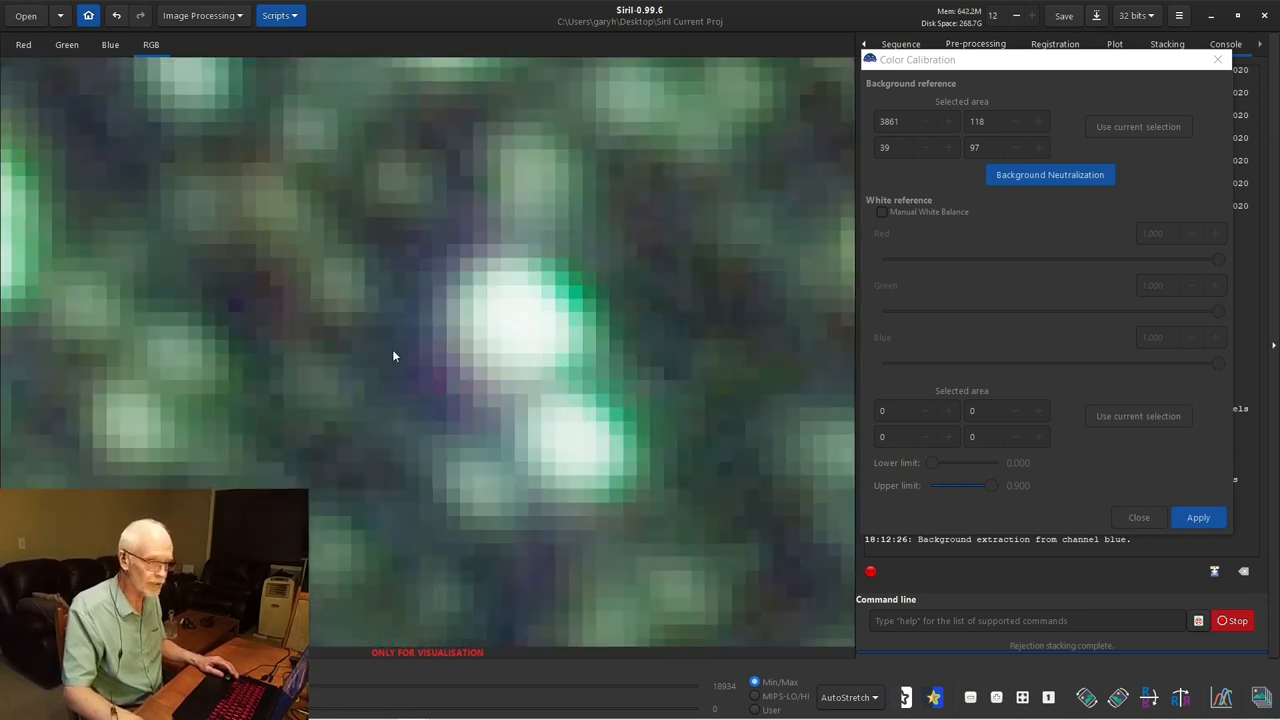
pyautogui.moveTo(362, 317)
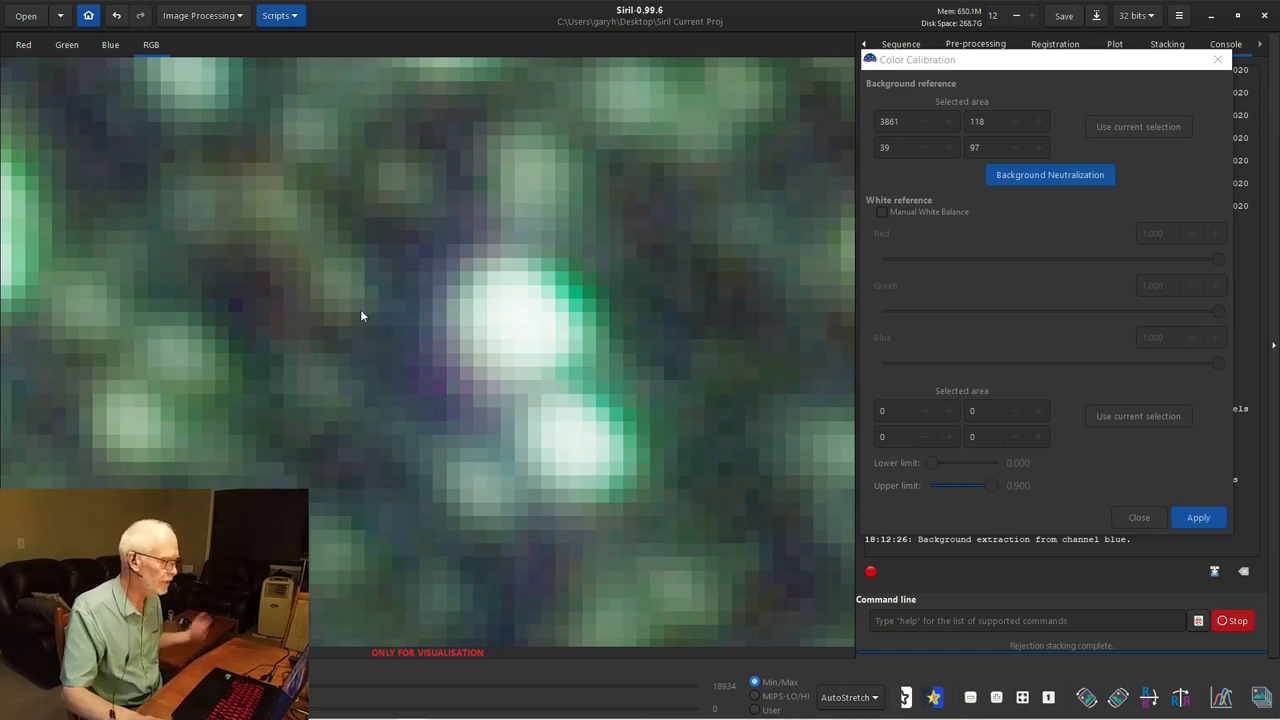
# - Use a small bright star as white reference, apply Color Calibration, and close the tool
pyautogui.click(110, 44)
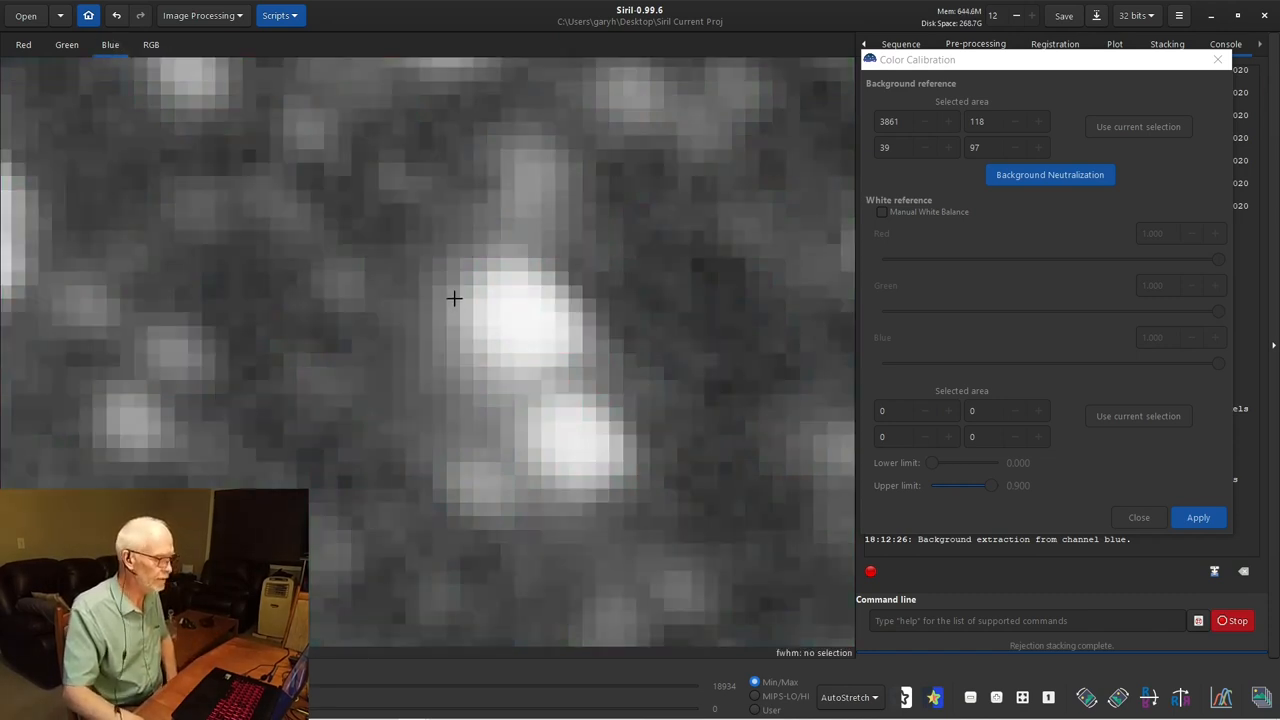
pyautogui.moveTo(490, 292)
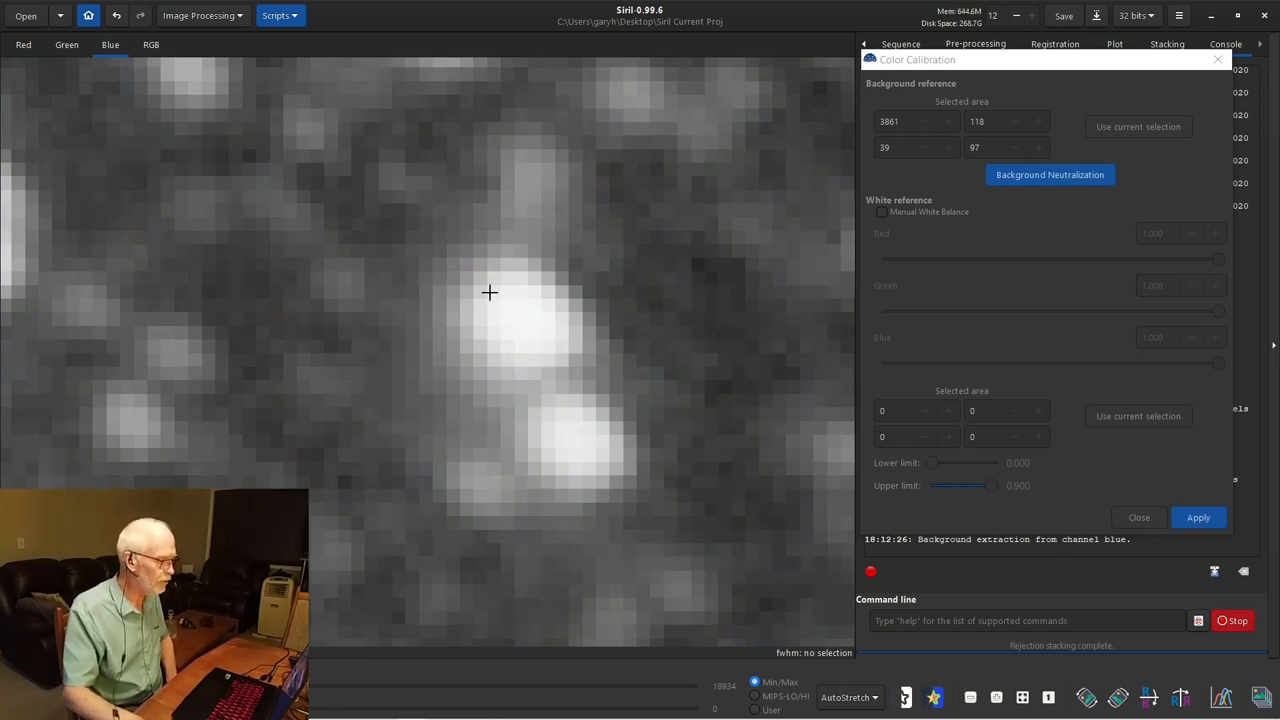
pyautogui.moveTo(474, 272)
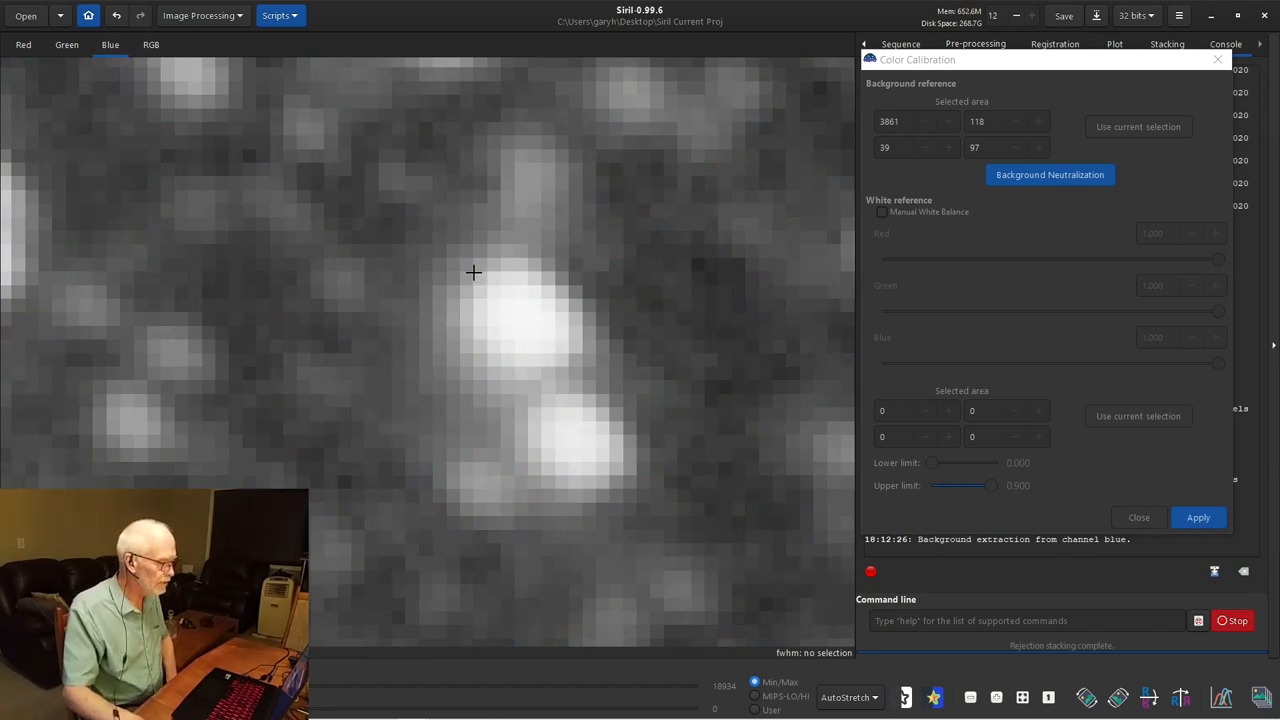
pyautogui.moveTo(473, 272); pyautogui.dragTo(573, 390)
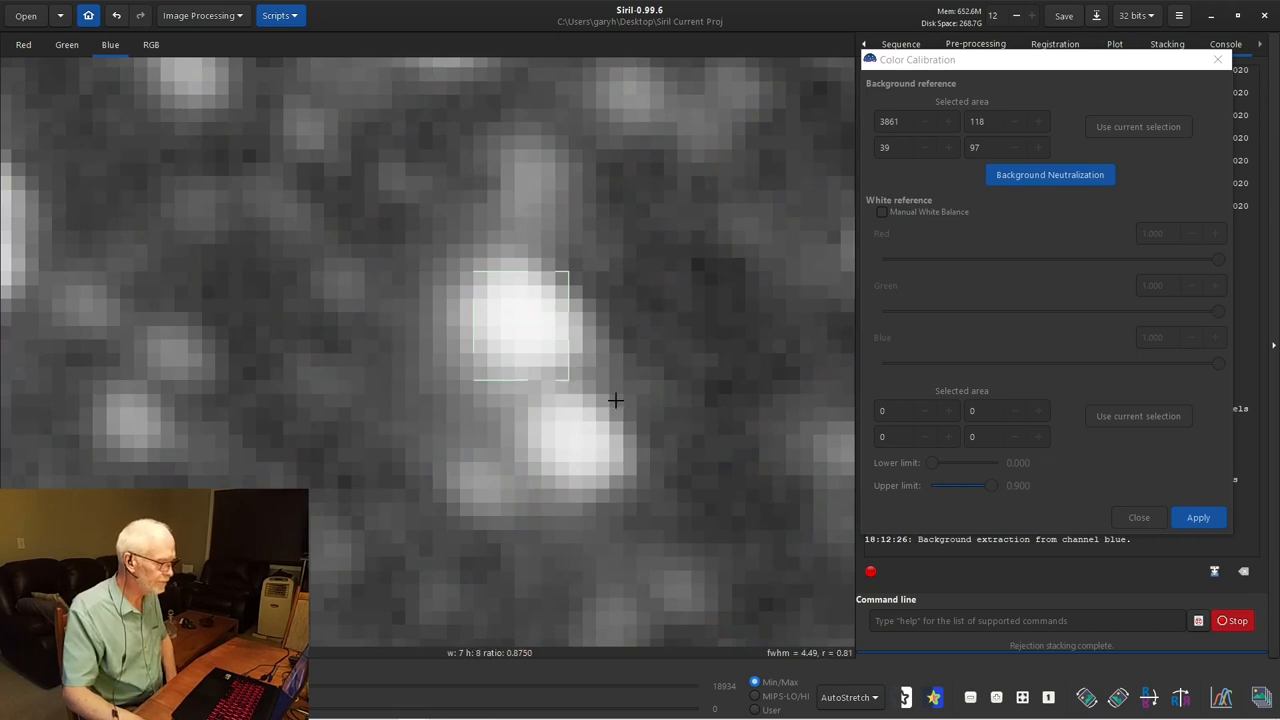
pyautogui.moveTo(521, 303)
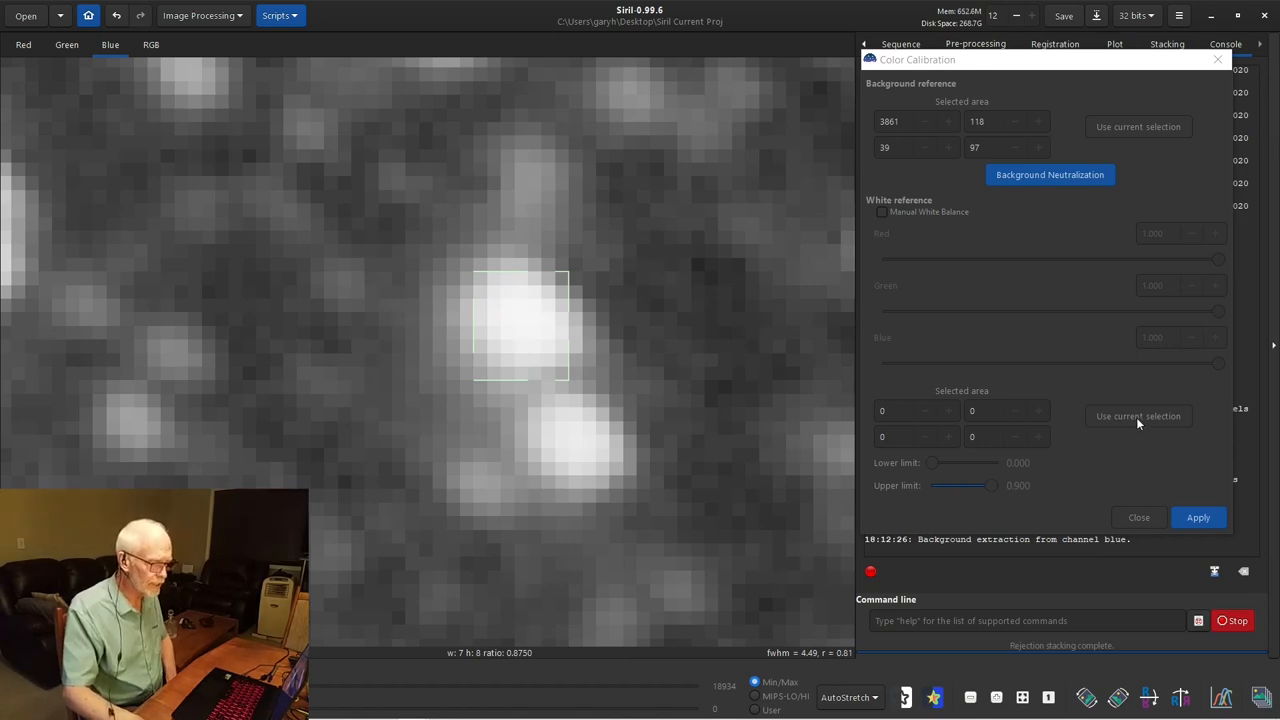
pyautogui.click(1138, 416)
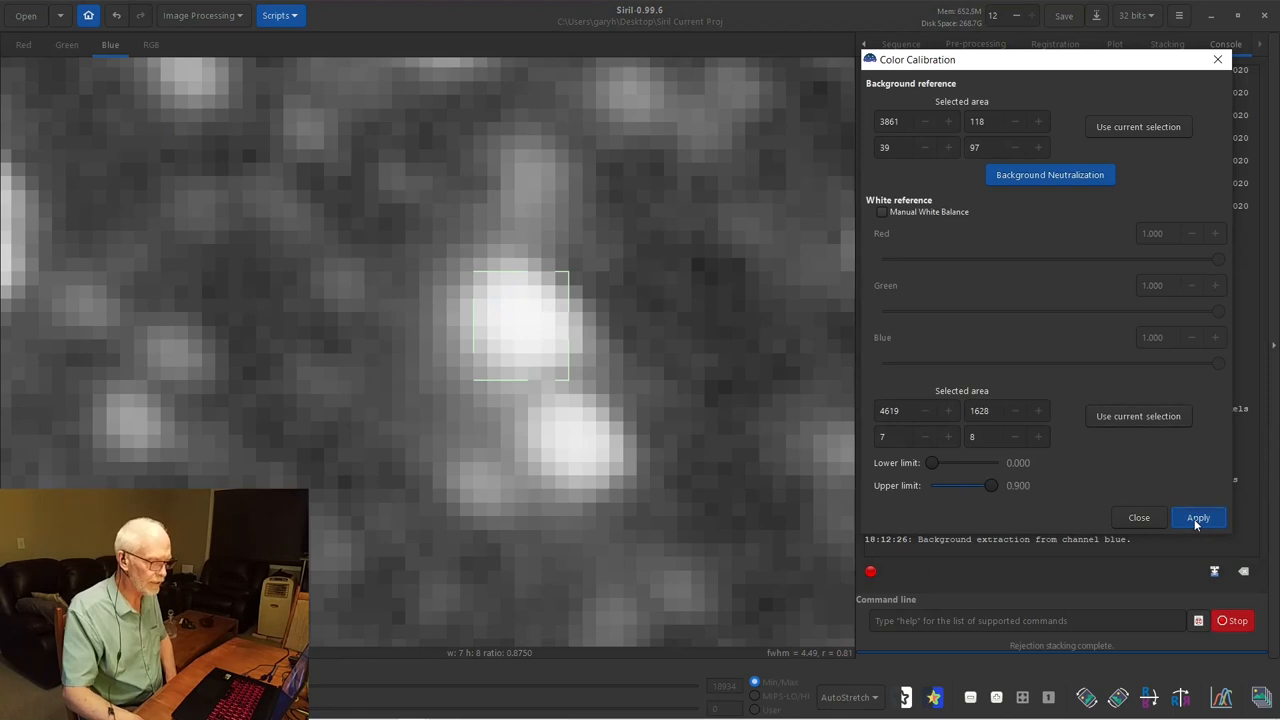
pyautogui.click(1198, 517)
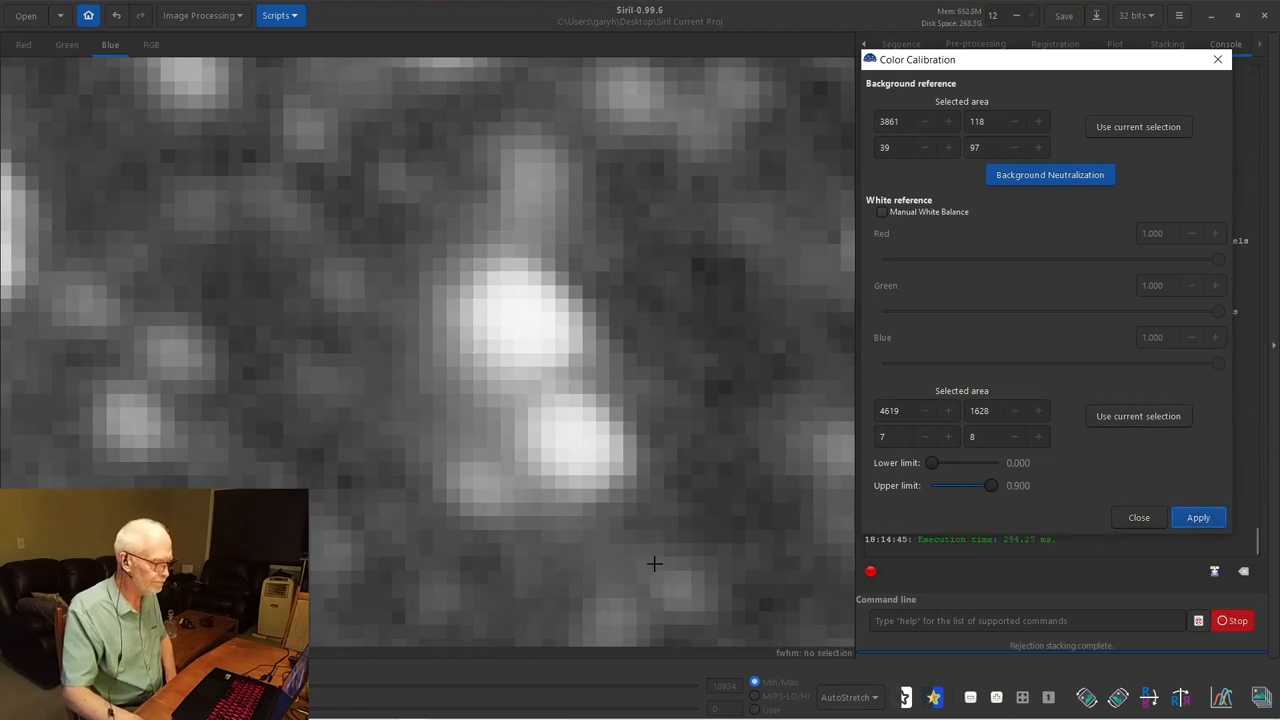
pyautogui.click(1198, 517)
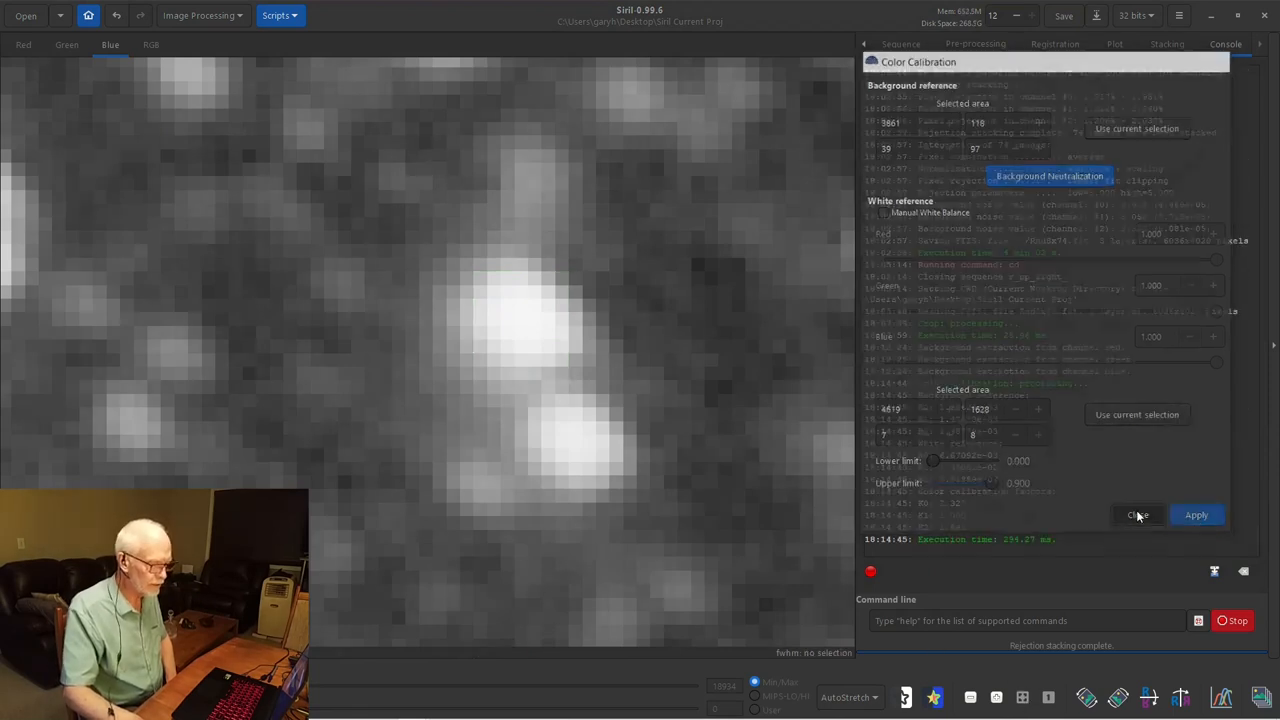
pyautogui.click(1138, 514)
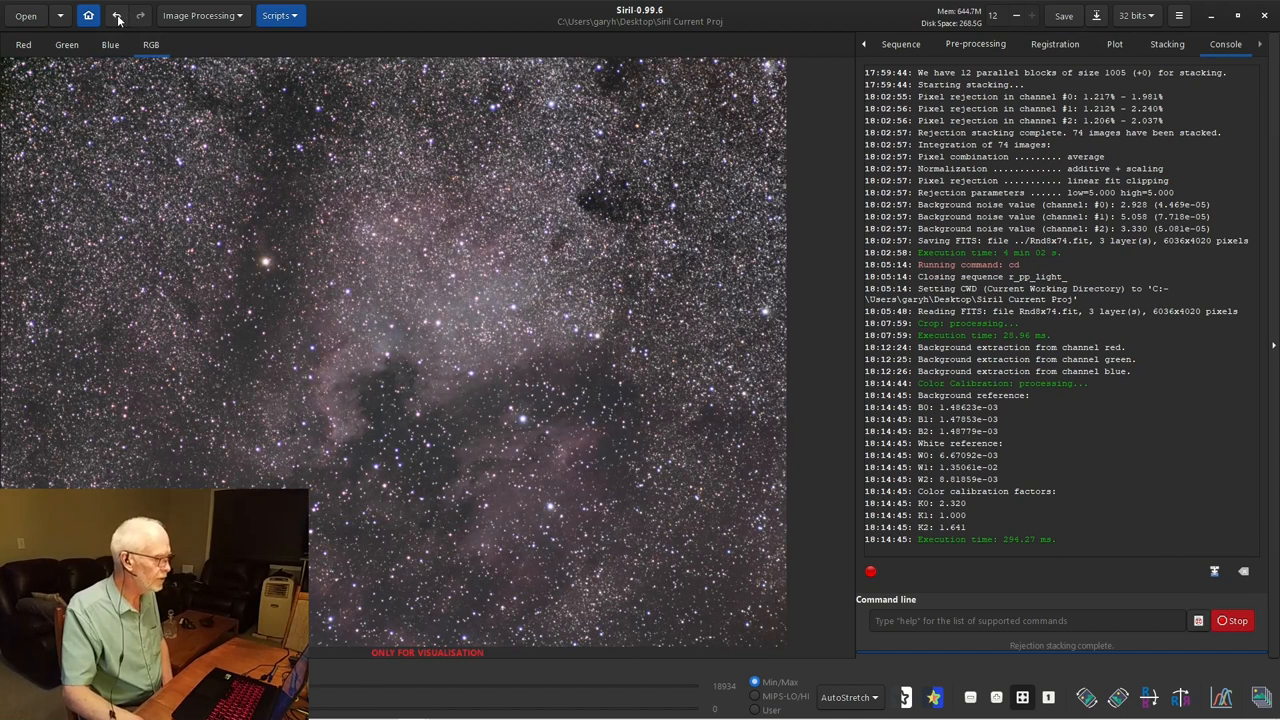
pyautogui.moveTo(117, 15)
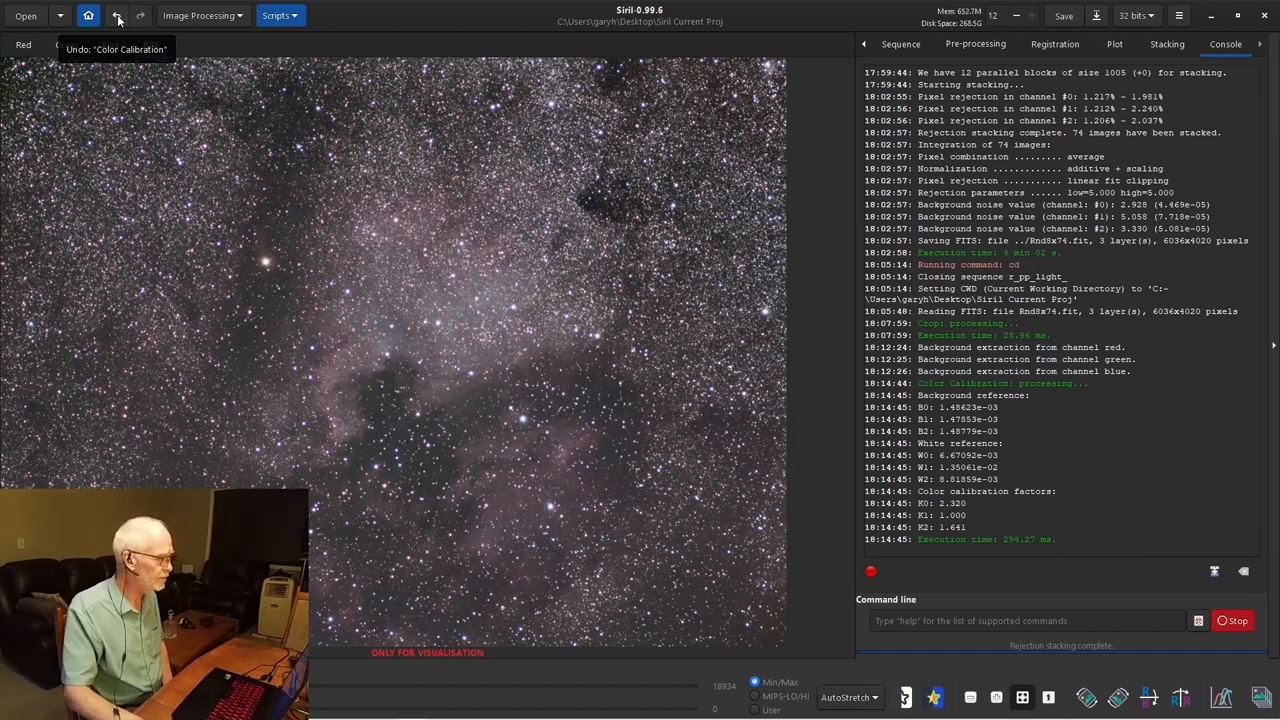
pyautogui.click(117, 15)
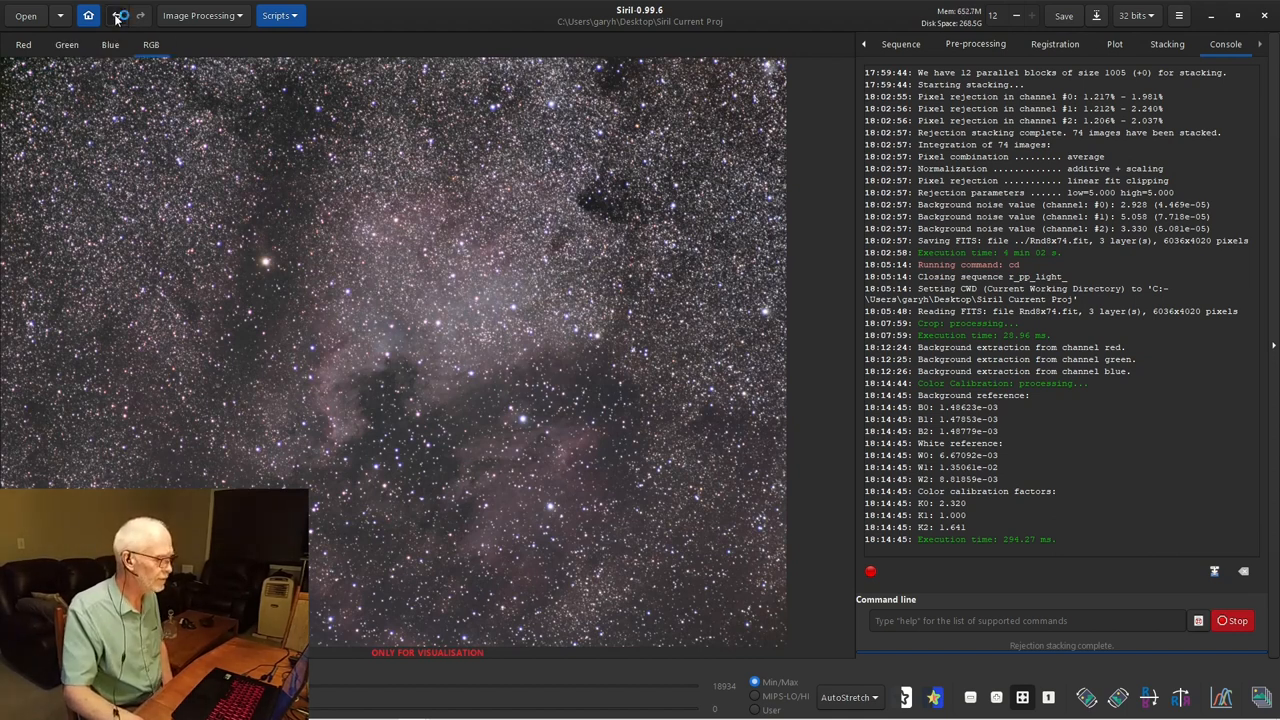
pyautogui.click(116, 15)
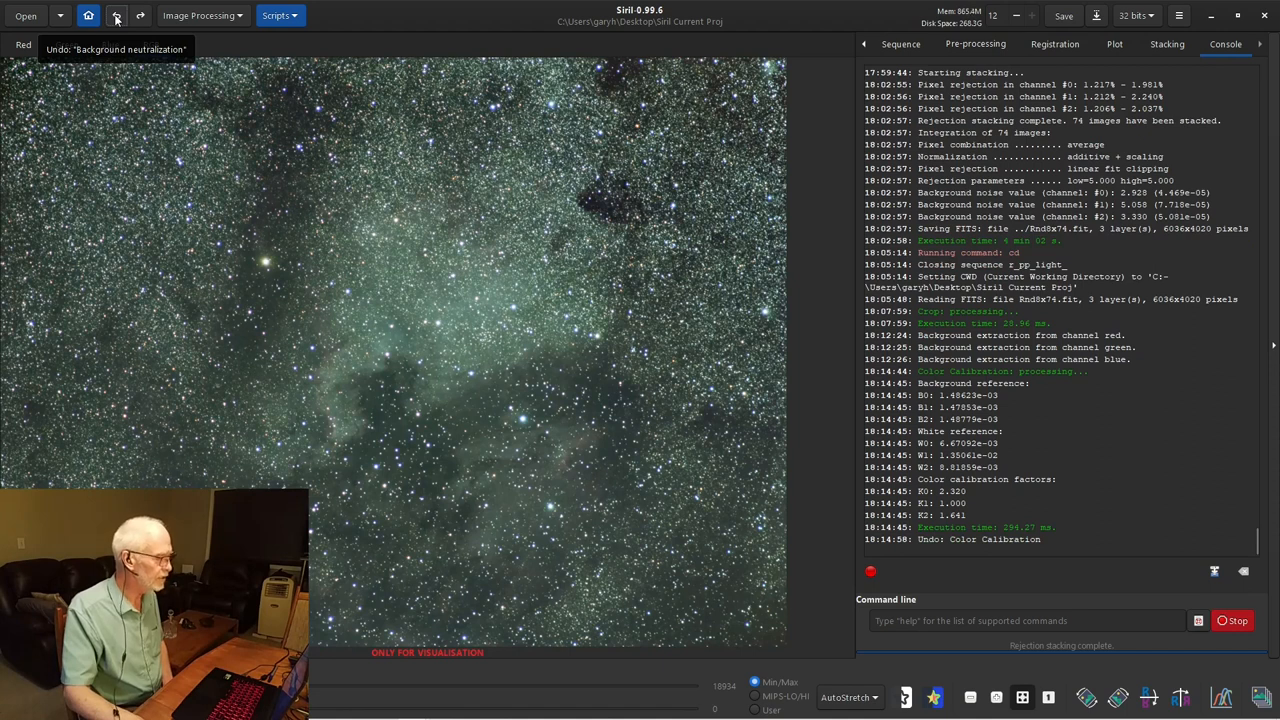
pyautogui.click(116, 15)
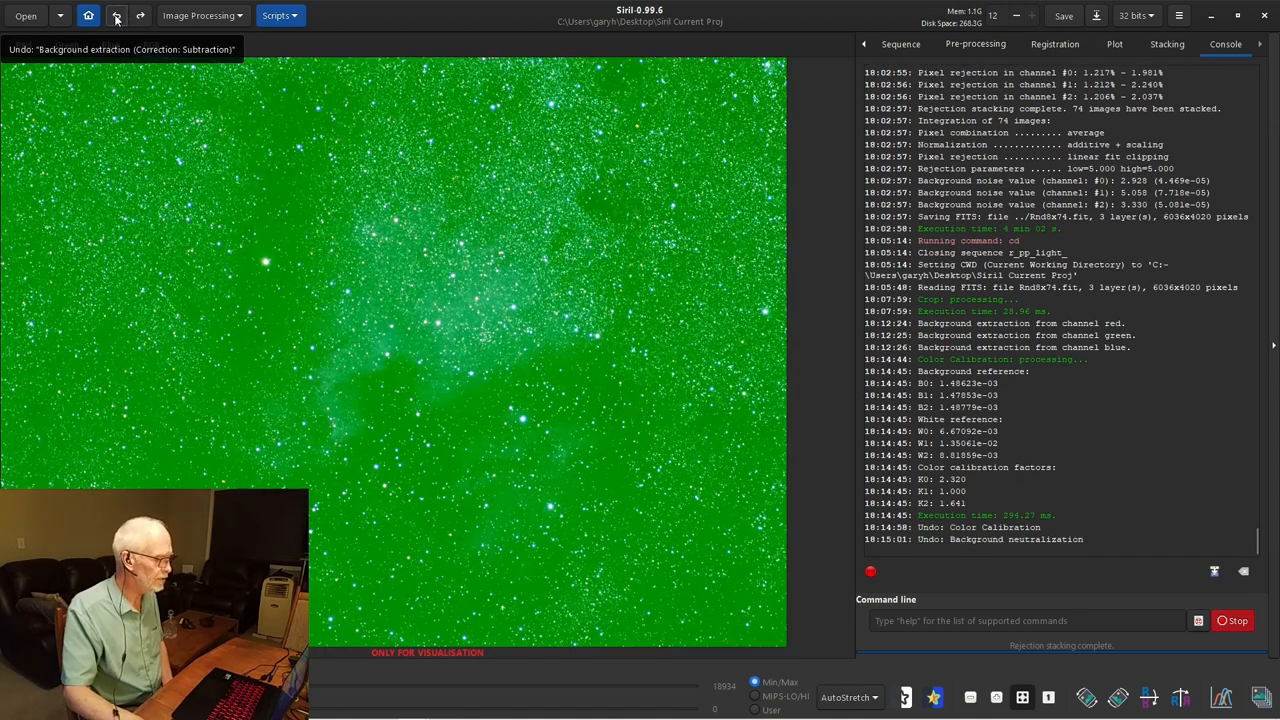
pyautogui.click(140, 15)
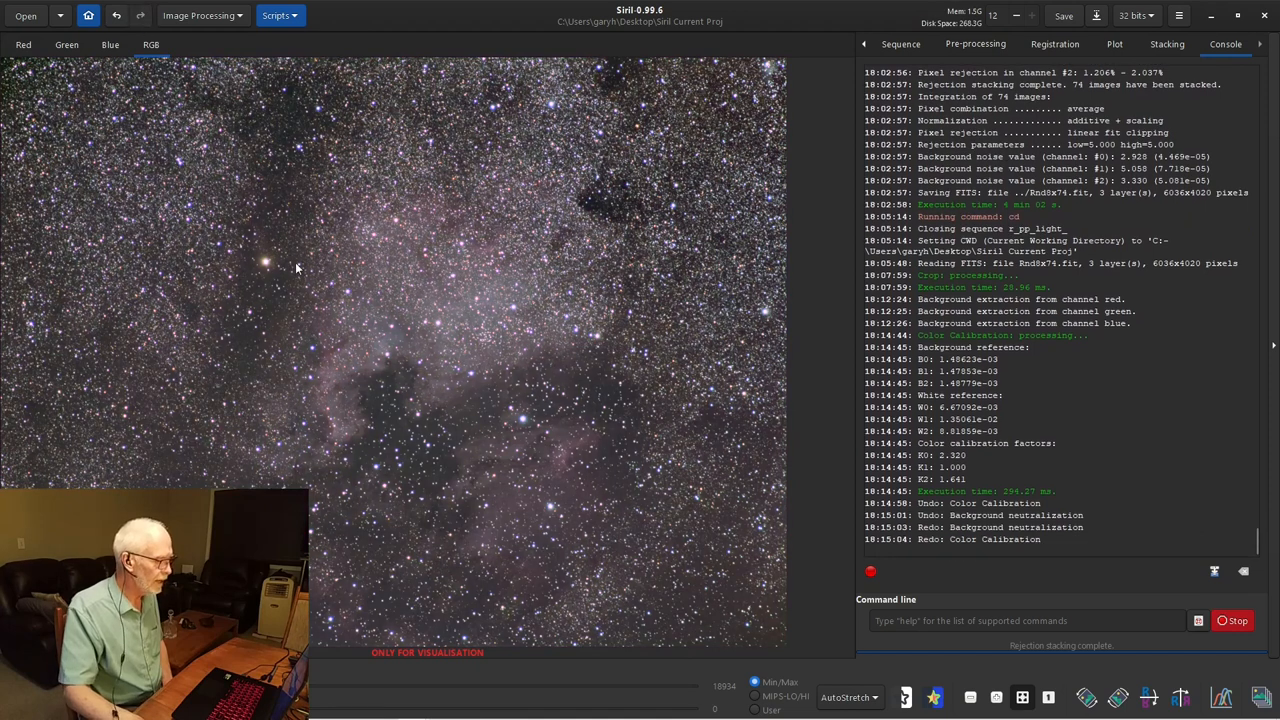
pyautogui.moveTo(460, 318)
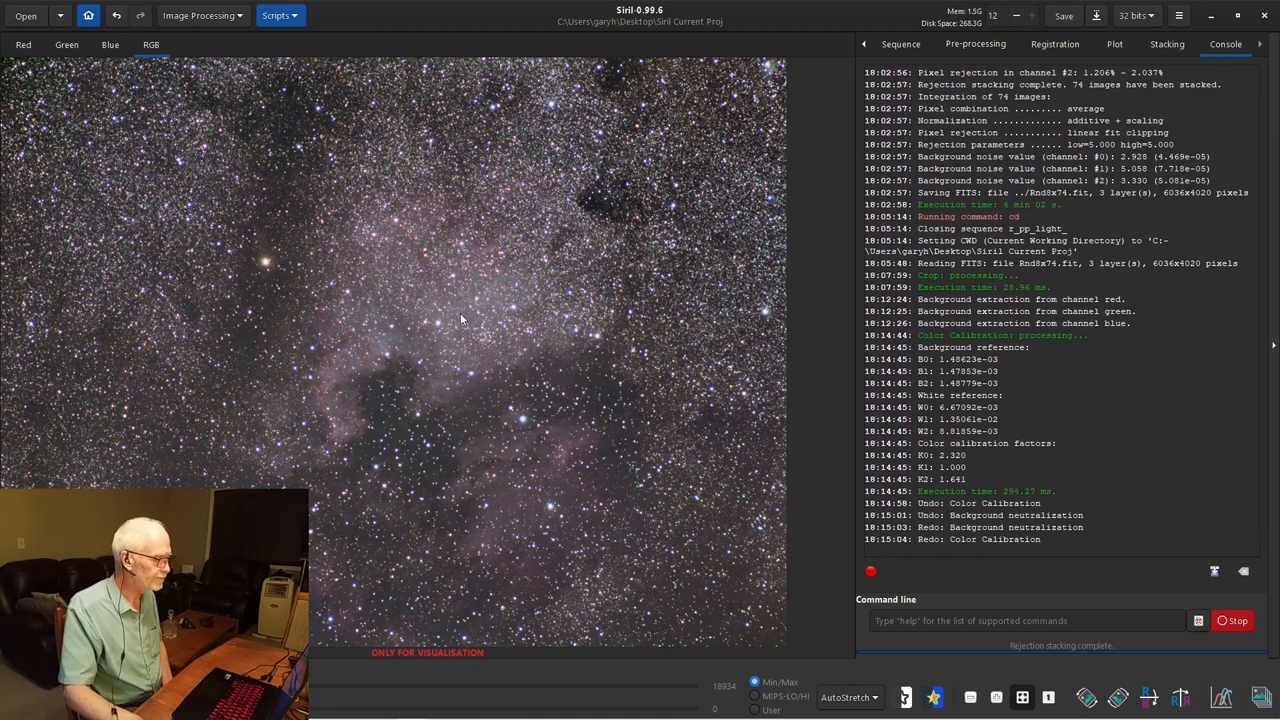
pyautogui.click(202, 15)
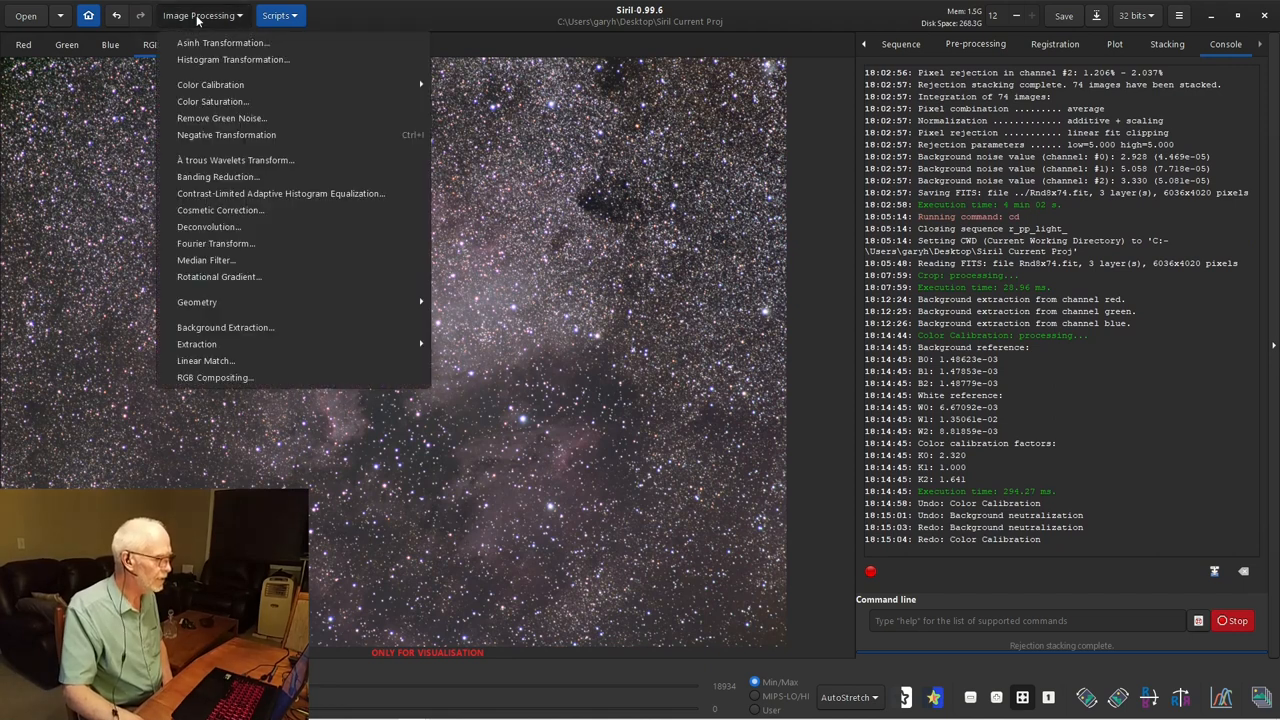
pyautogui.moveTo(210, 84)
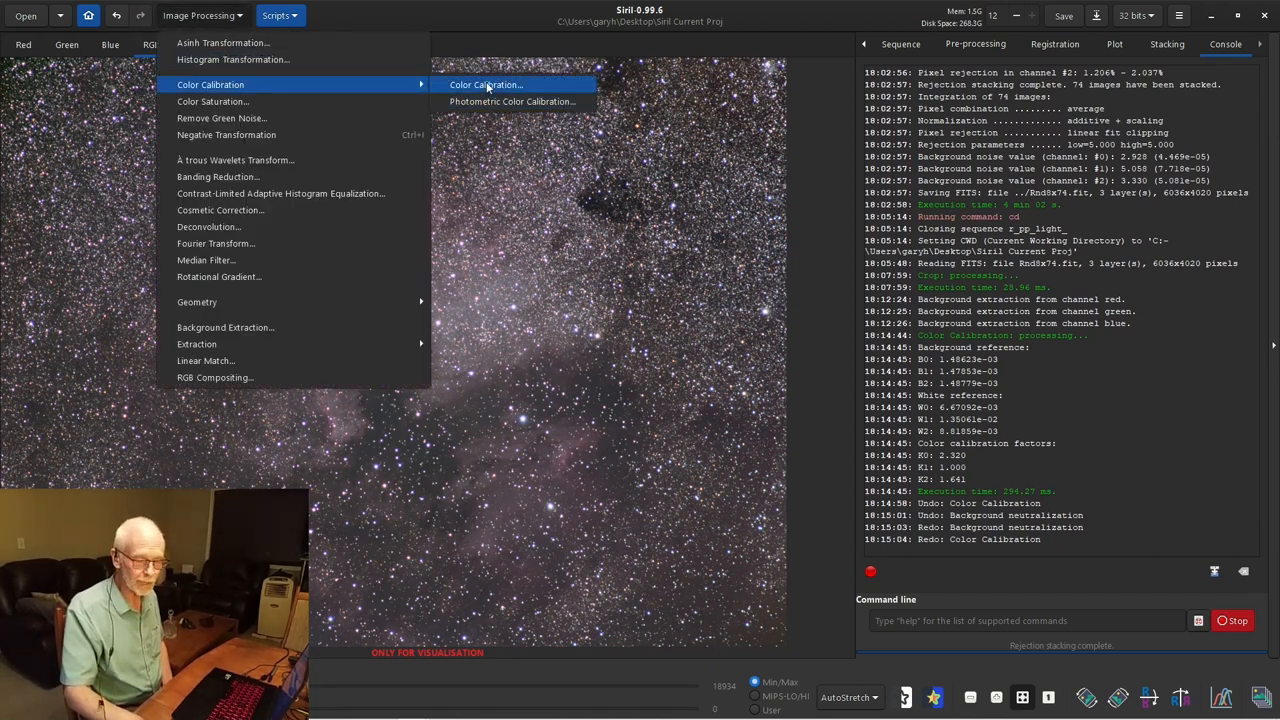
pyautogui.moveTo(512, 101)
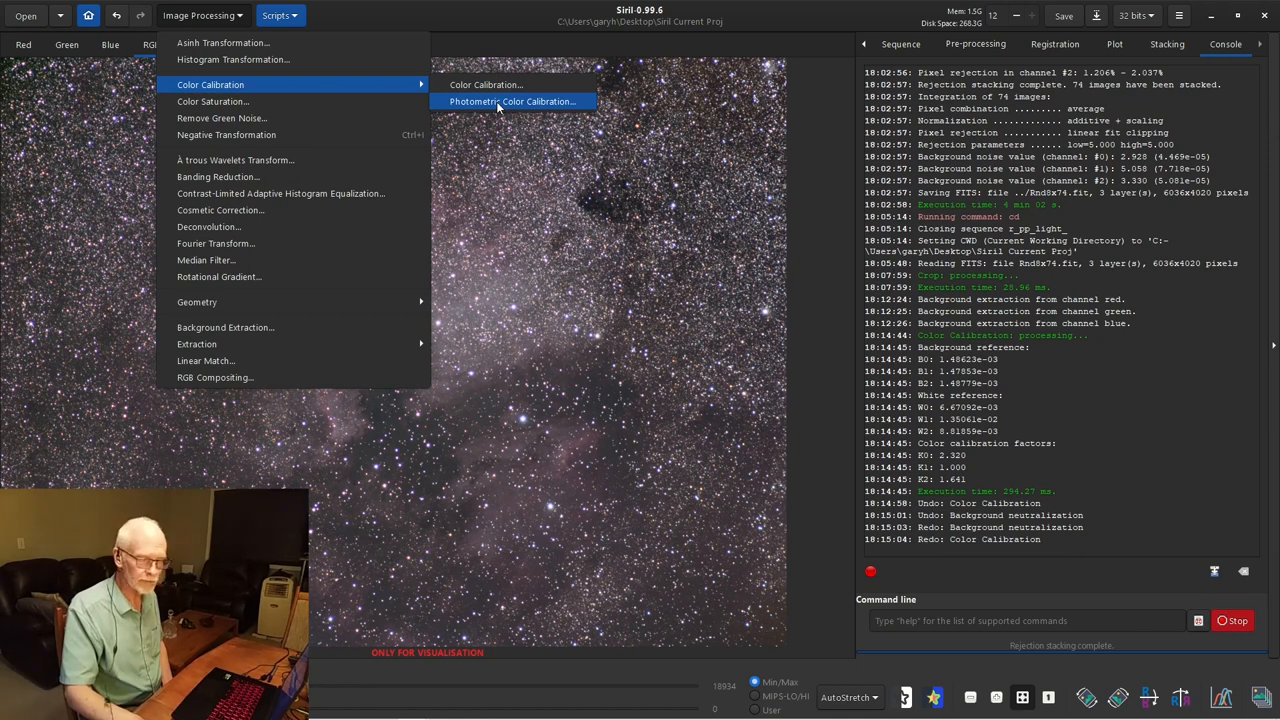
# - Search the catalogue and pick North America Nebula from the Simbad results
pyautogui.click(511, 101)
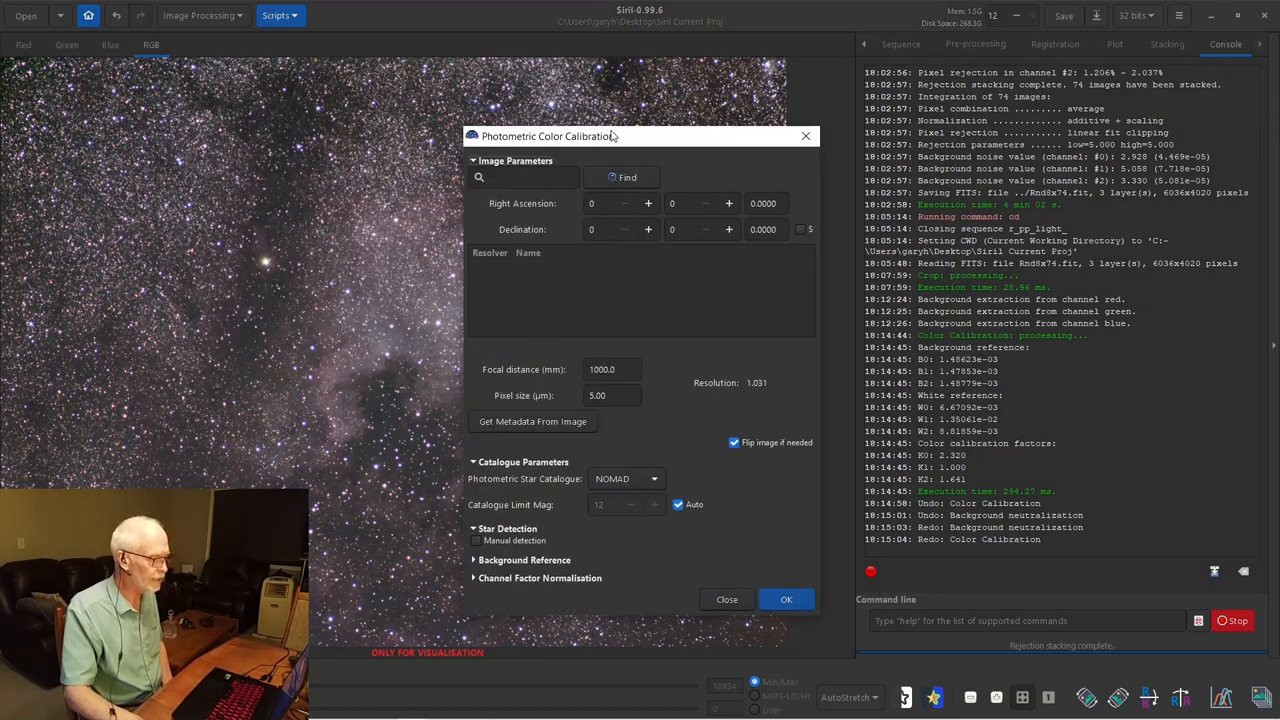
pyautogui.moveTo(547, 136); pyautogui.dragTo(715, 95)
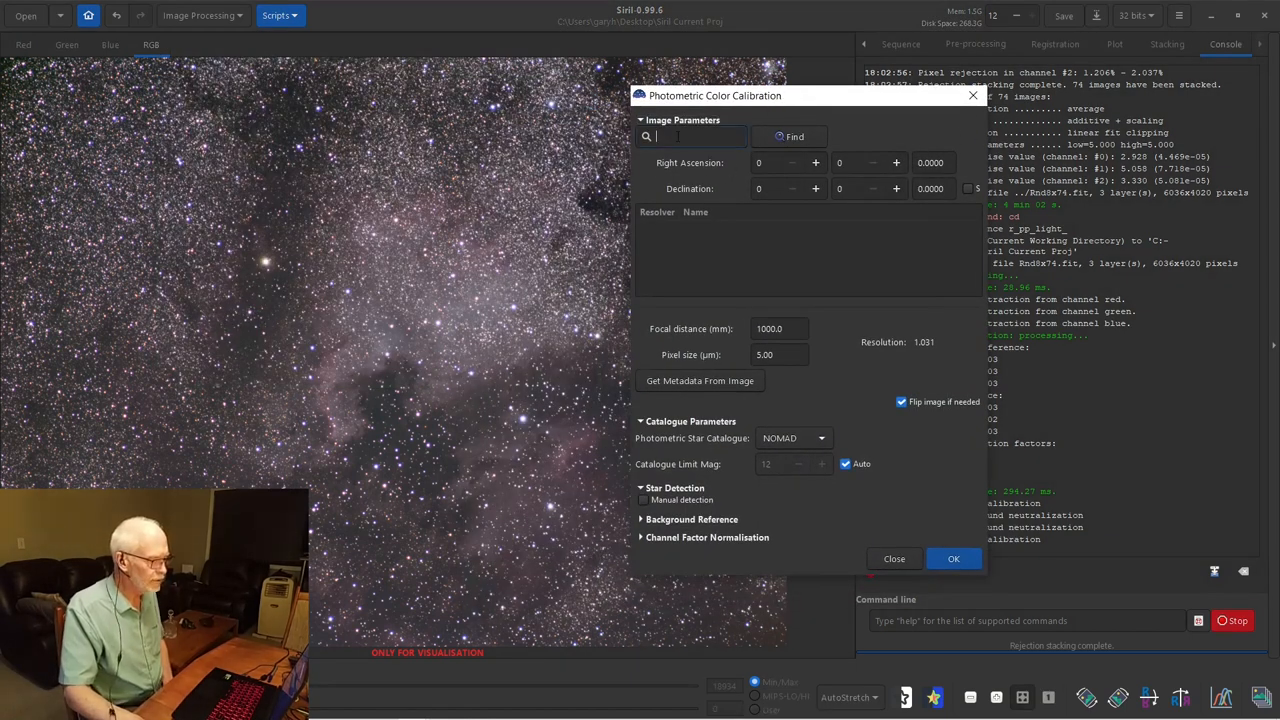
pyautogui.write('north america')
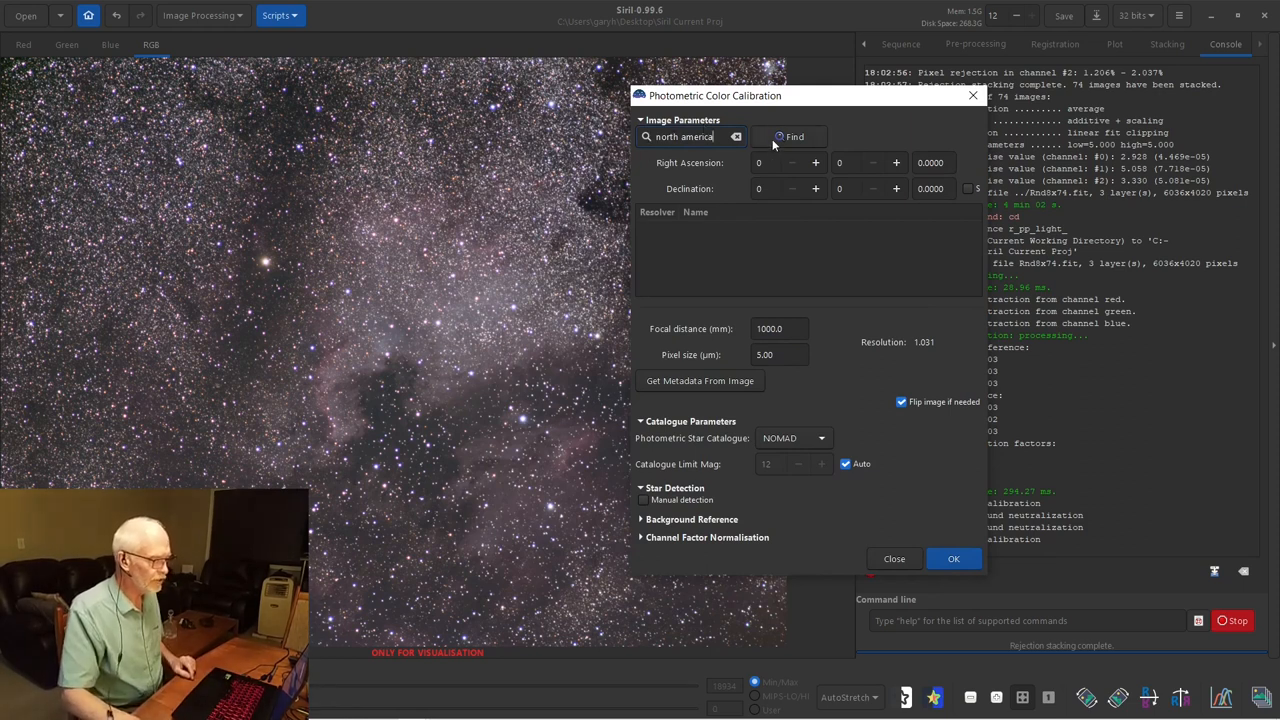
pyautogui.click(795, 137)
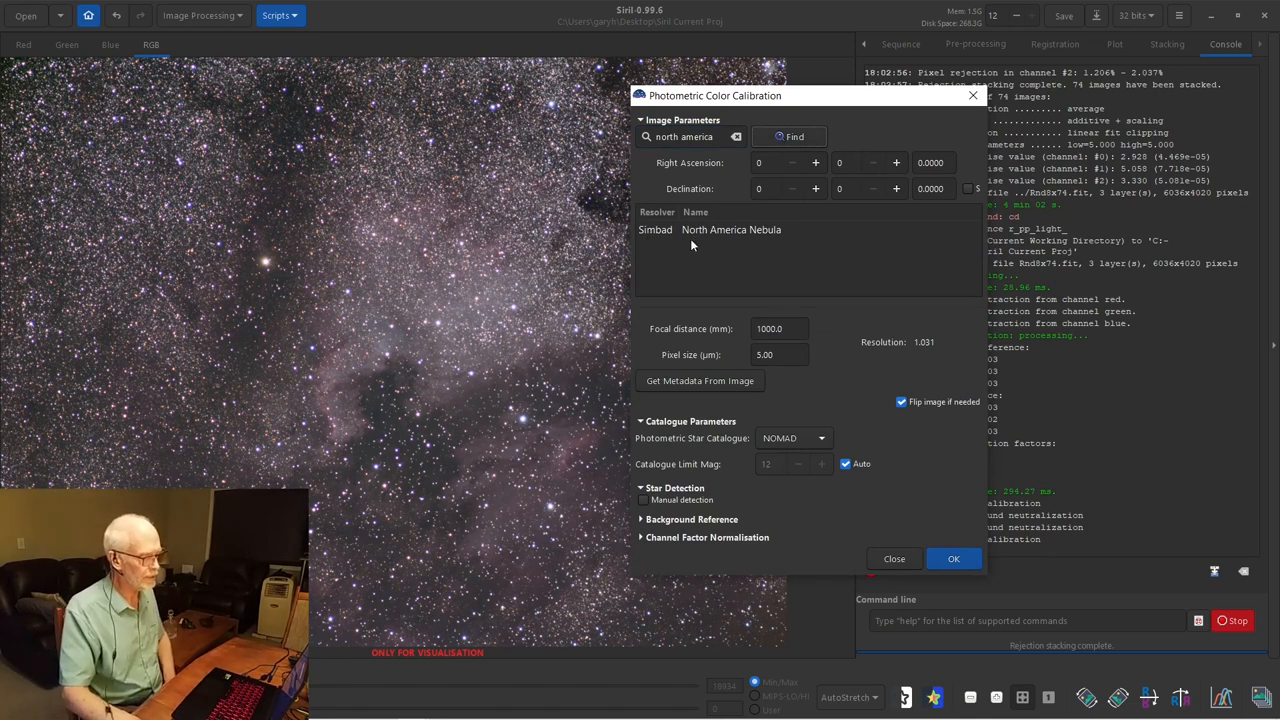
pyautogui.click(731, 229)
pyautogui.write('2')
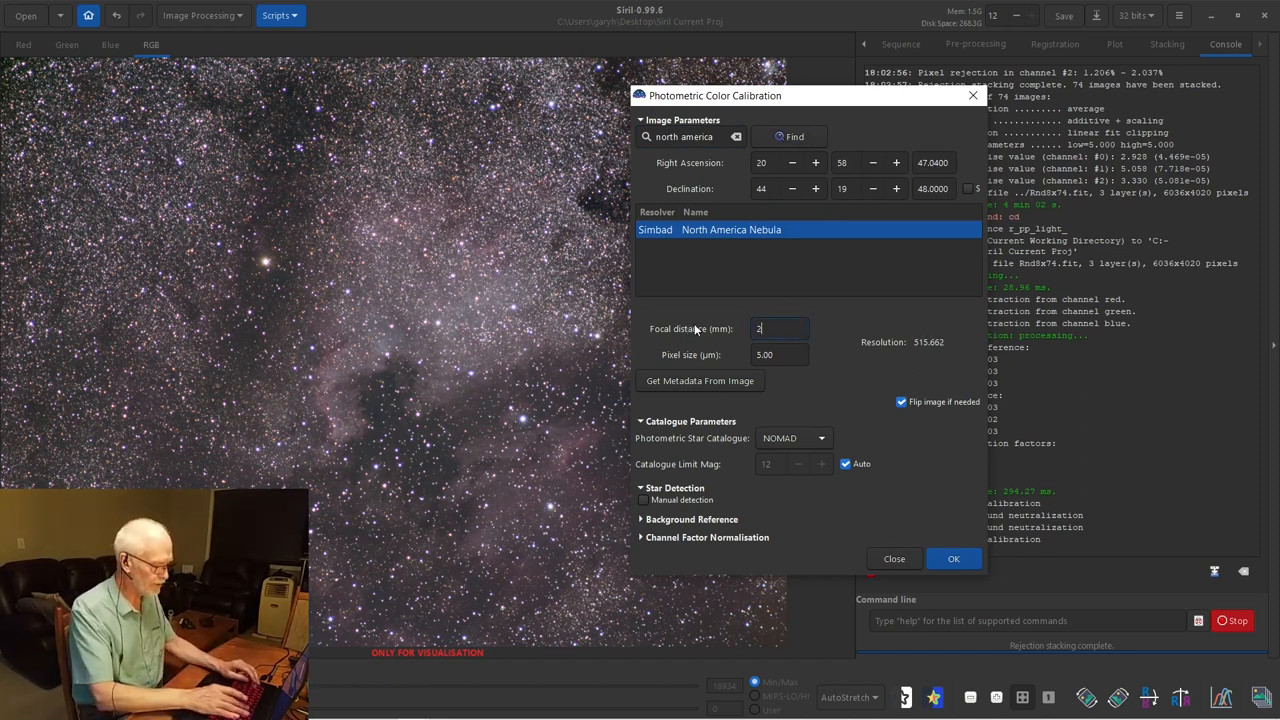
# - Set focal length to 200 mm and pixel size to 3.92 µm, and disable flipping
pyautogui.write('00')
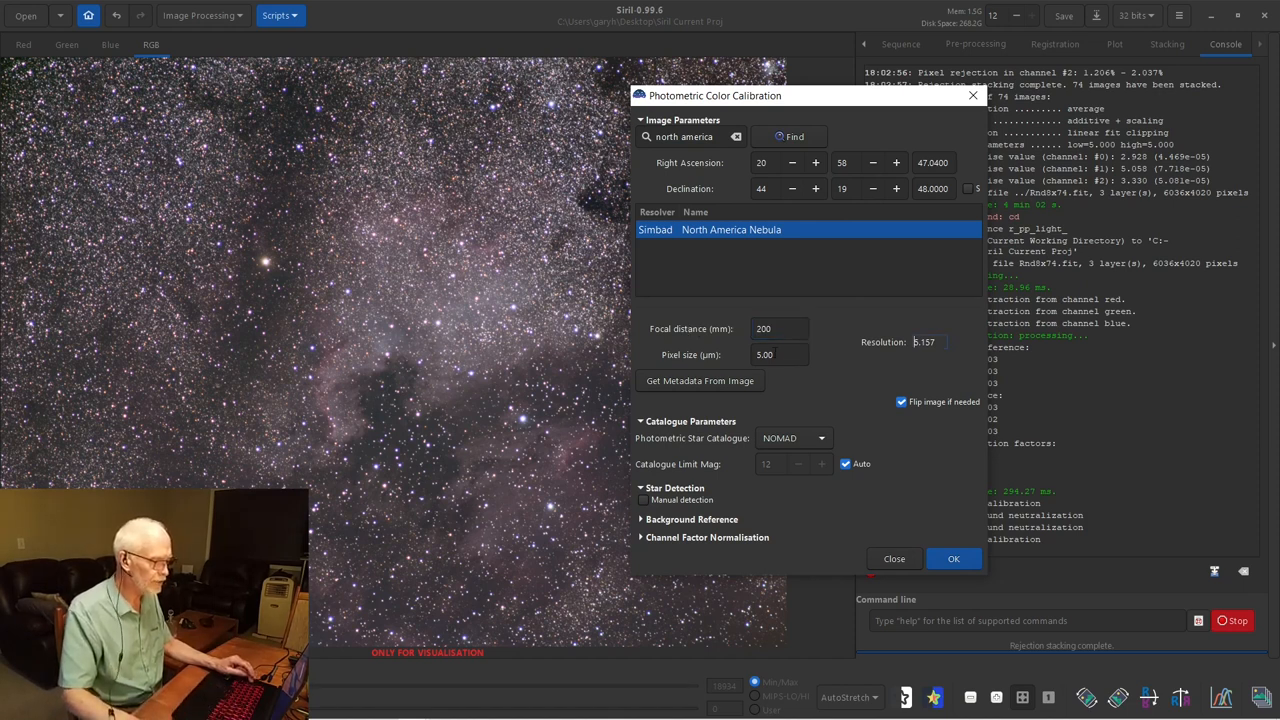
pyautogui.click(779, 354)
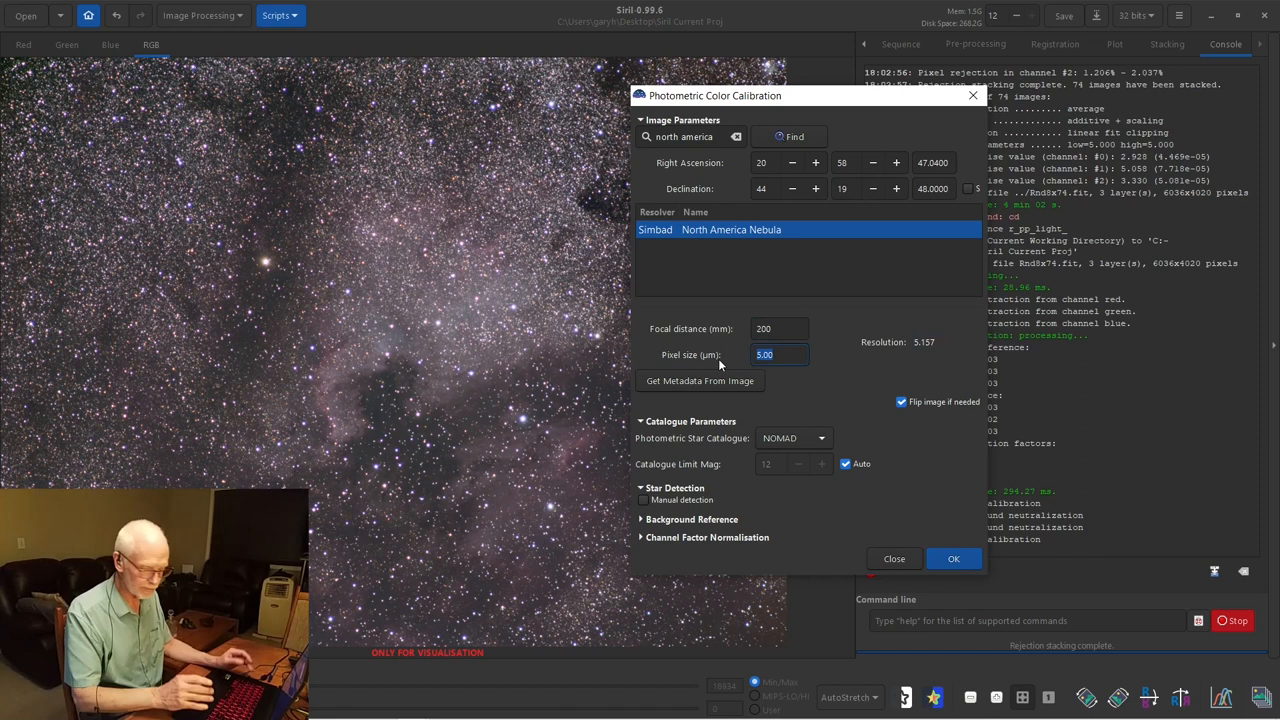
pyautogui.write('3.92')
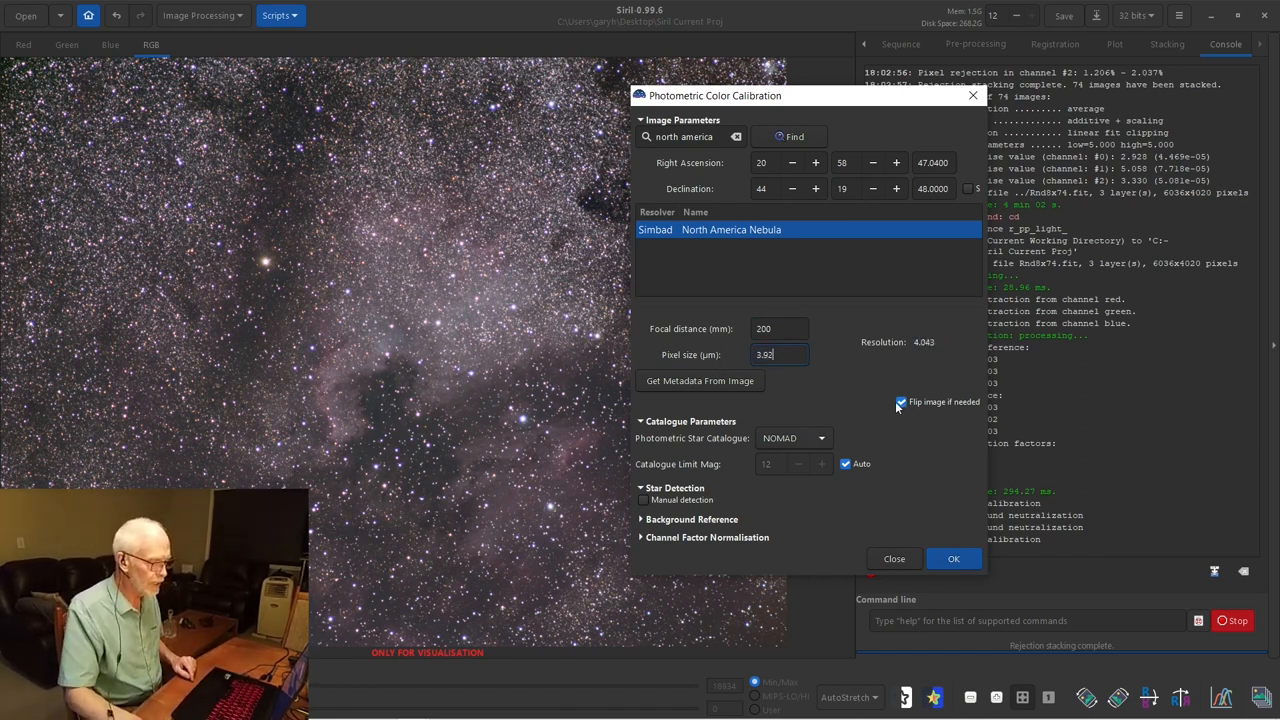
pyautogui.click(901, 401)
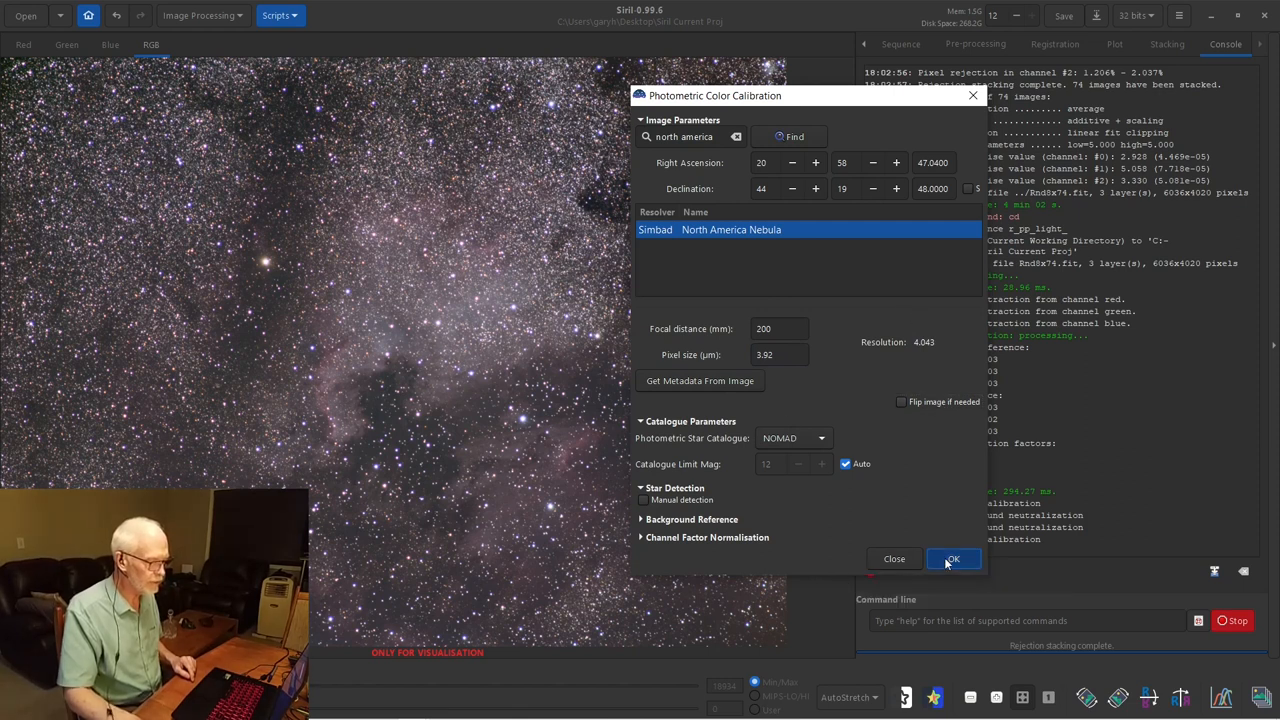
pyautogui.moveTo(810, 99)
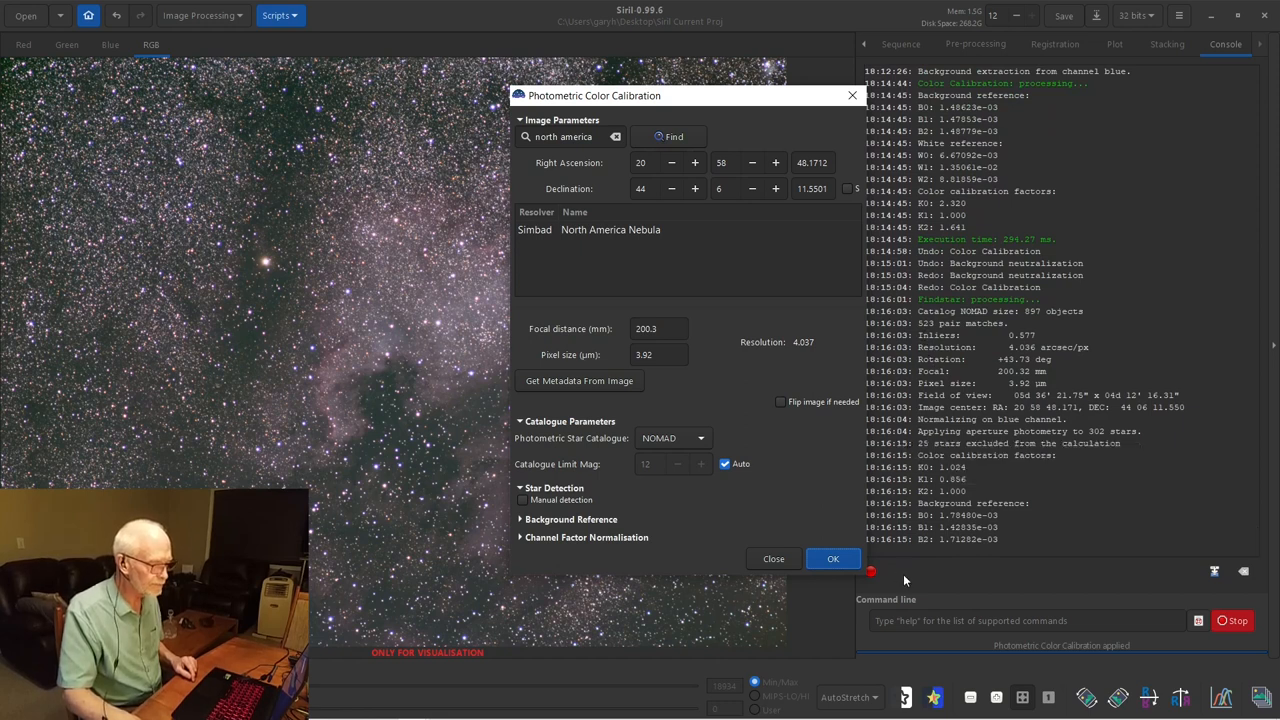
pyautogui.moveTo(940, 565)
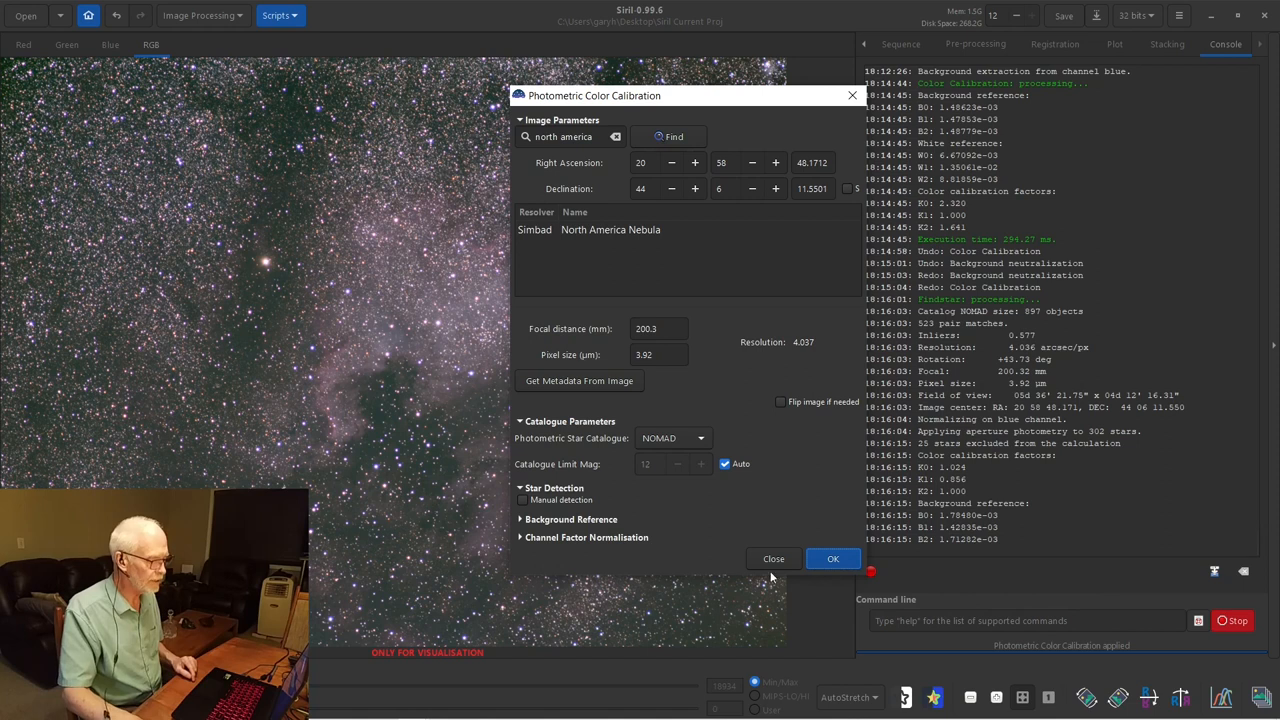
# - Close the Photometric Color Calibration tool after calibrating with 302 catalogue stars
pyautogui.click(833, 558)
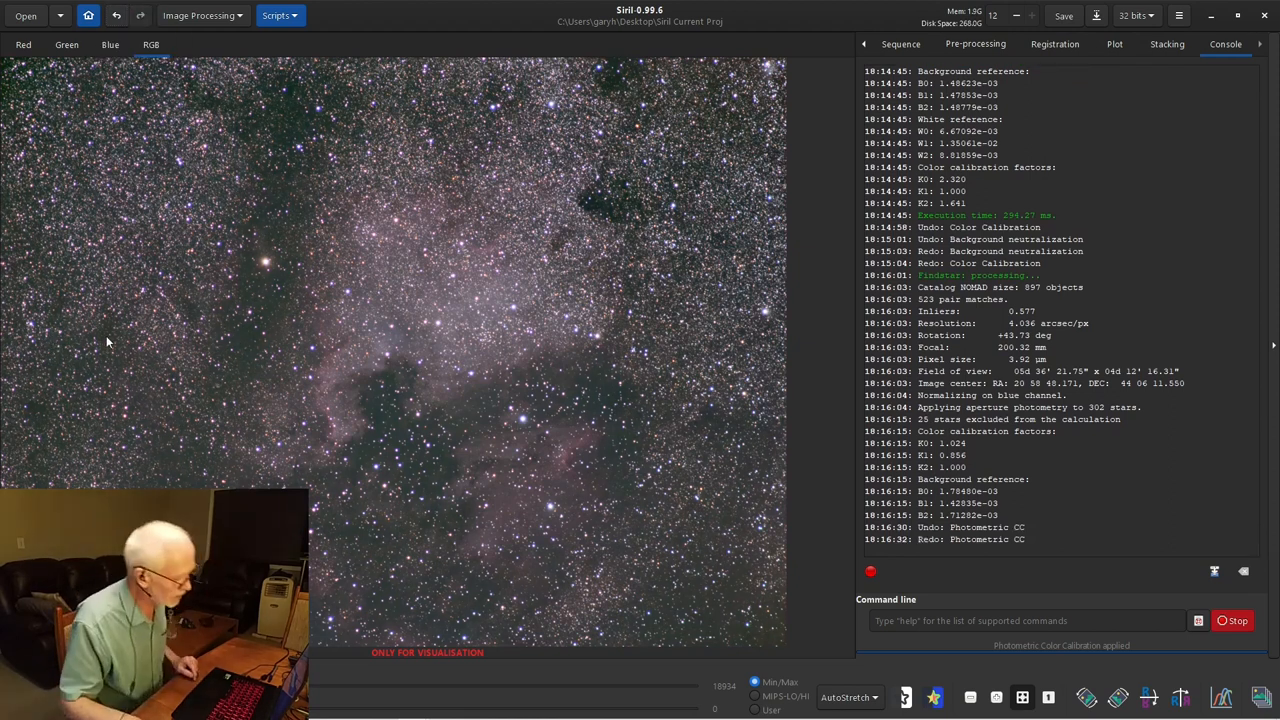
pyautogui.moveTo(296, 153)
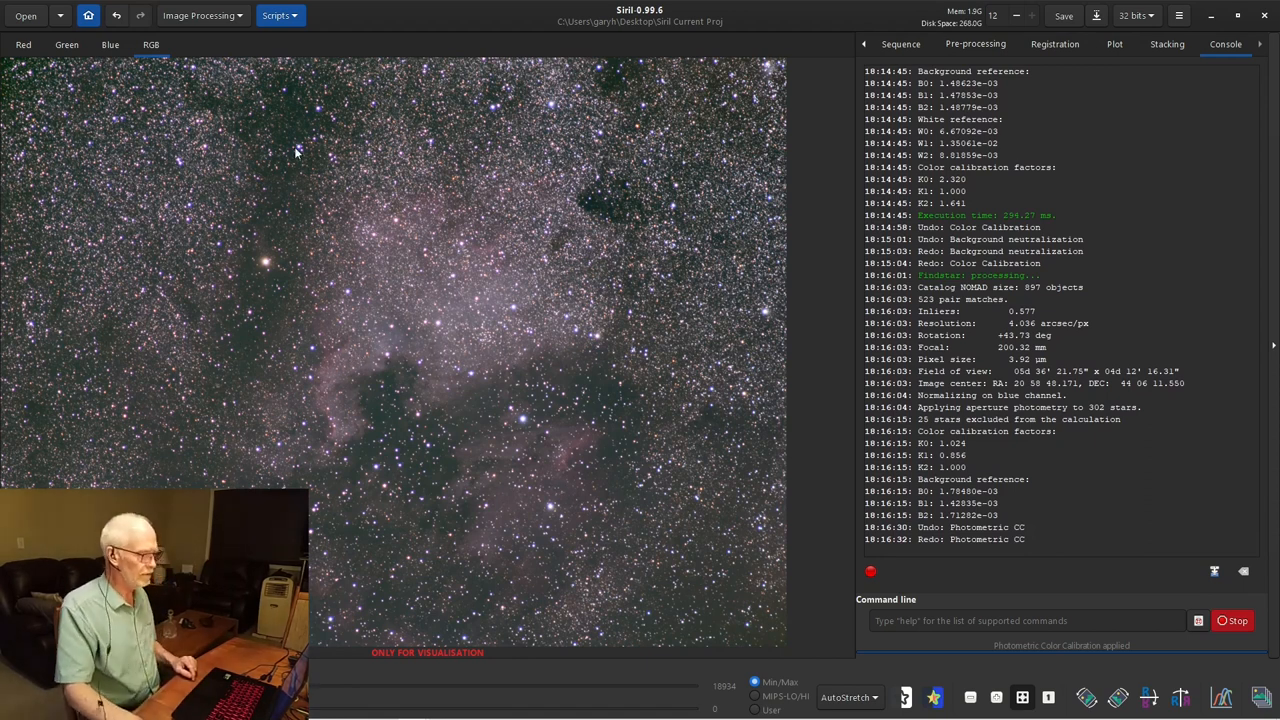
# - Run Remove Green Noise with Average Neutral and Preserve lightness, then close it
pyautogui.click(200, 15)
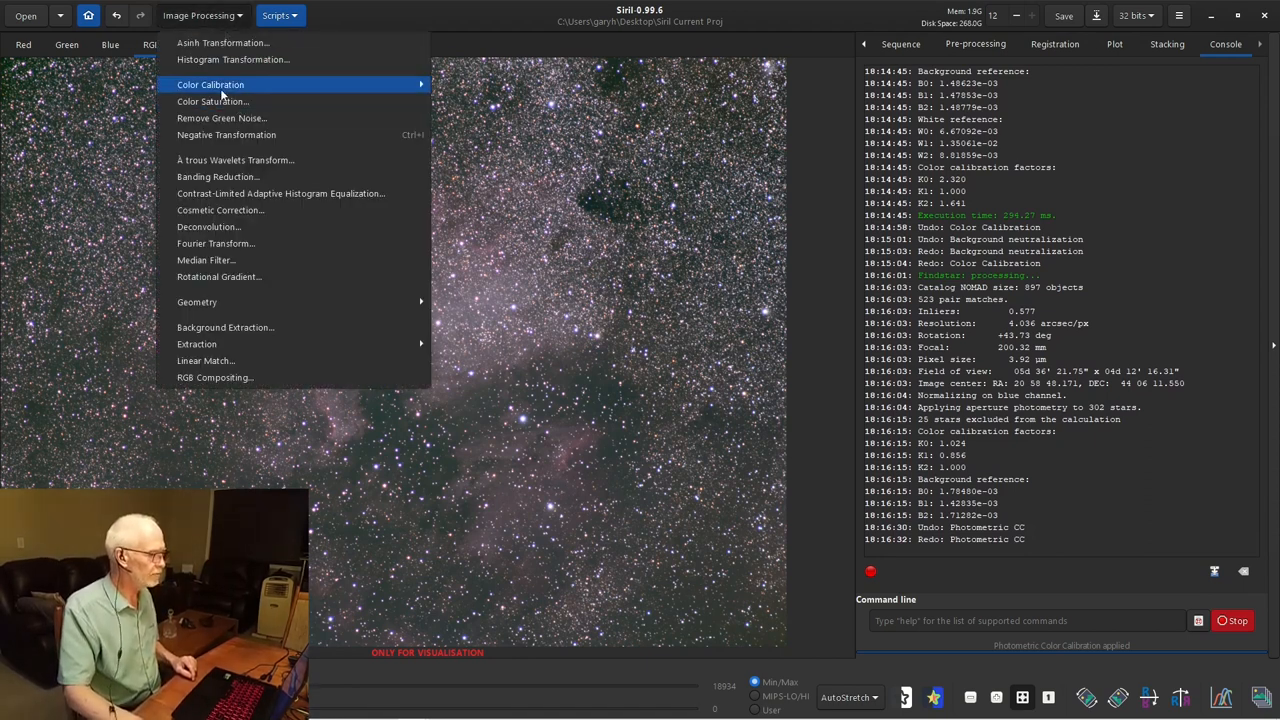
pyautogui.click(221, 118)
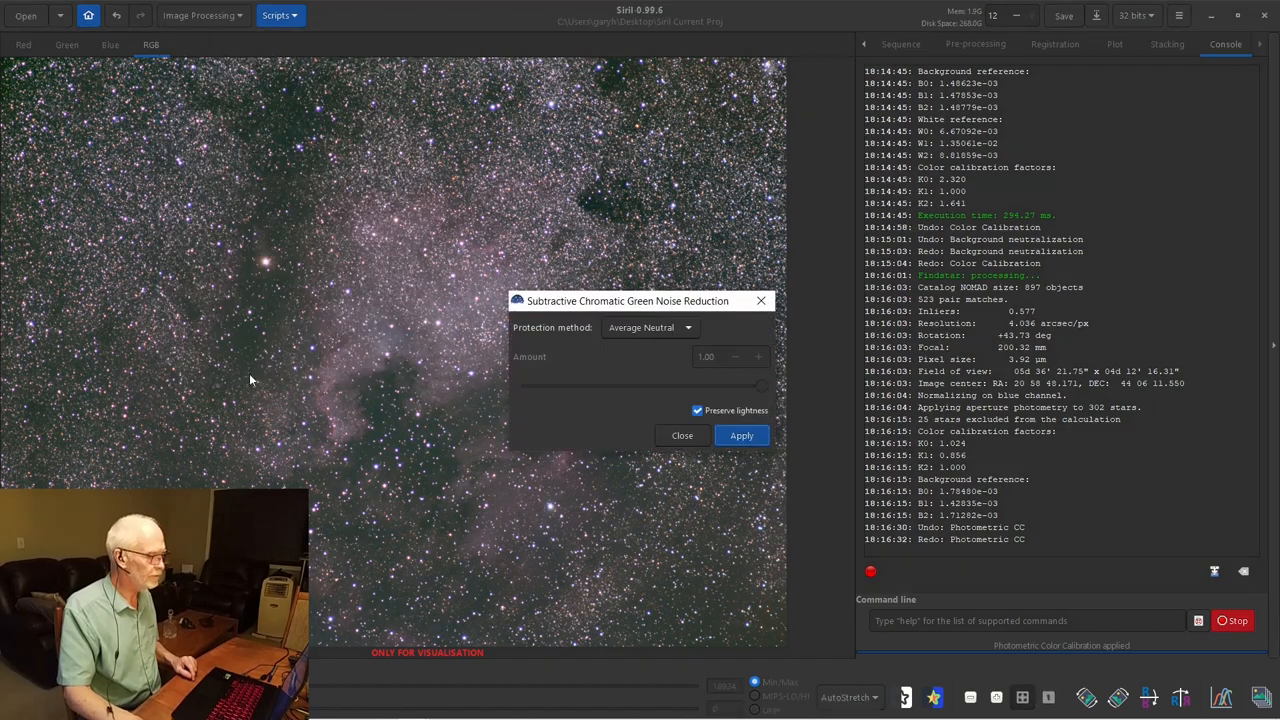
pyautogui.moveTo(720, 416)
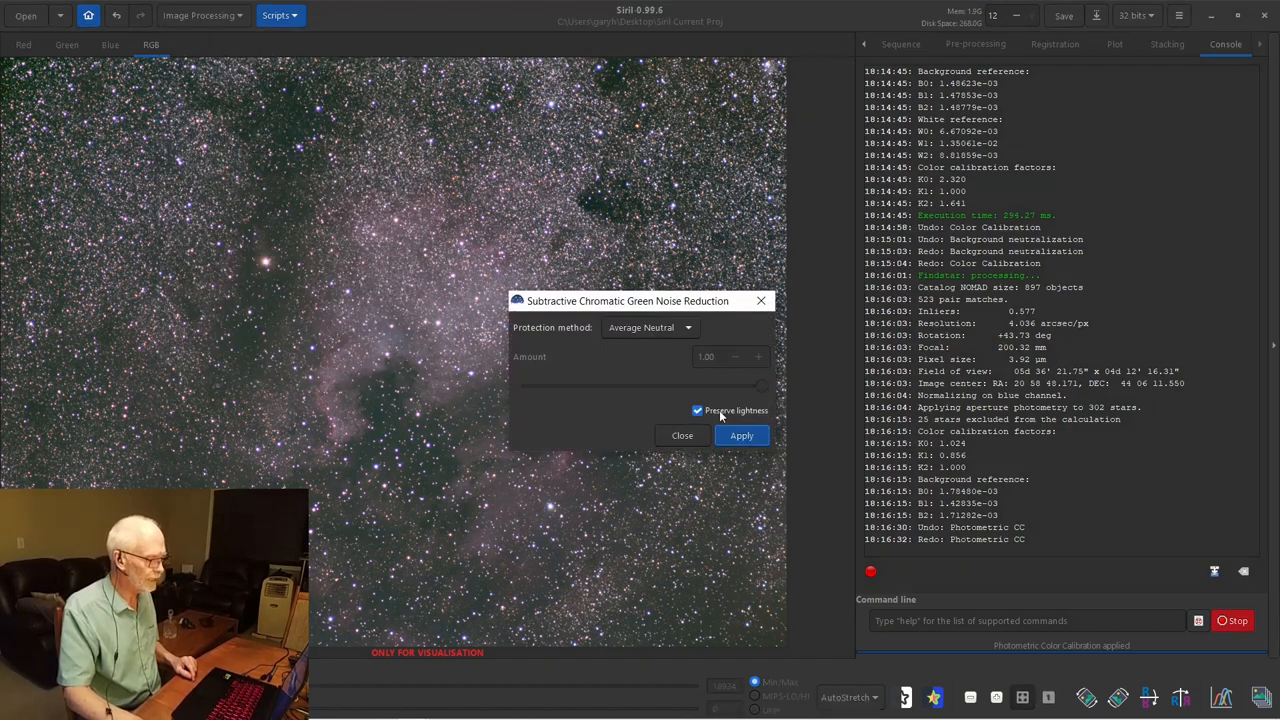
pyautogui.click(741, 435)
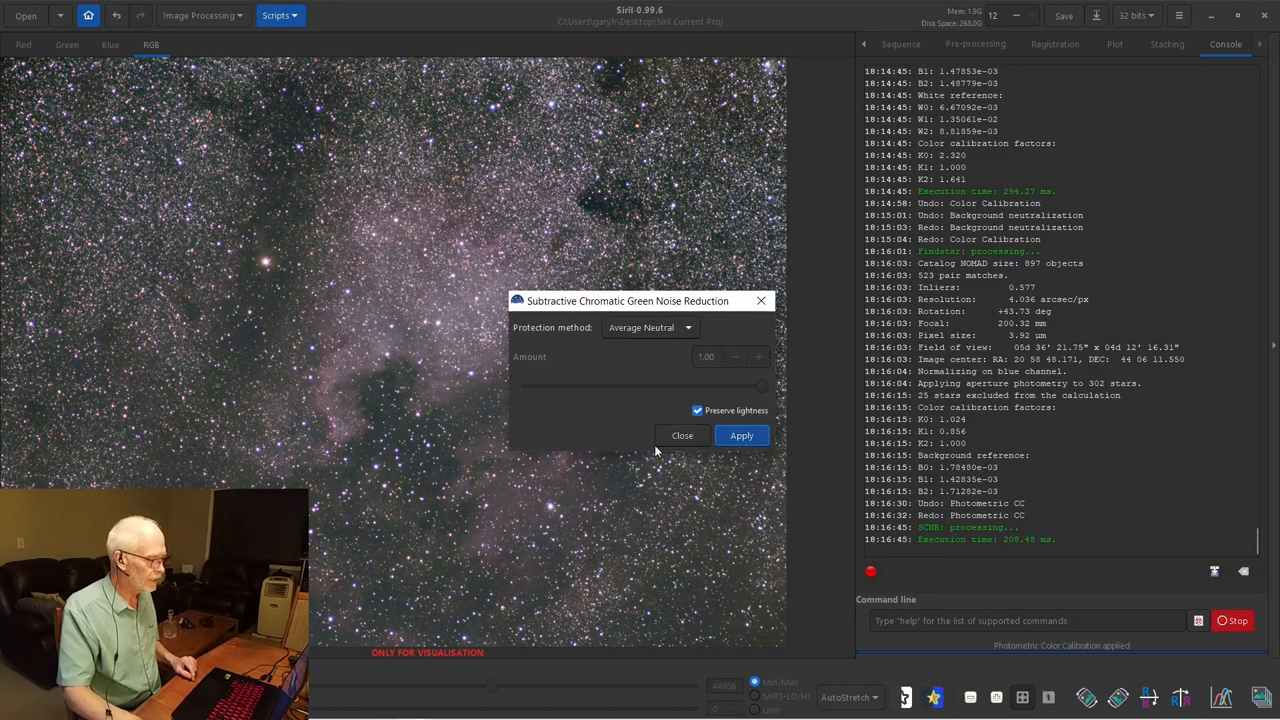
pyautogui.click(741, 435)
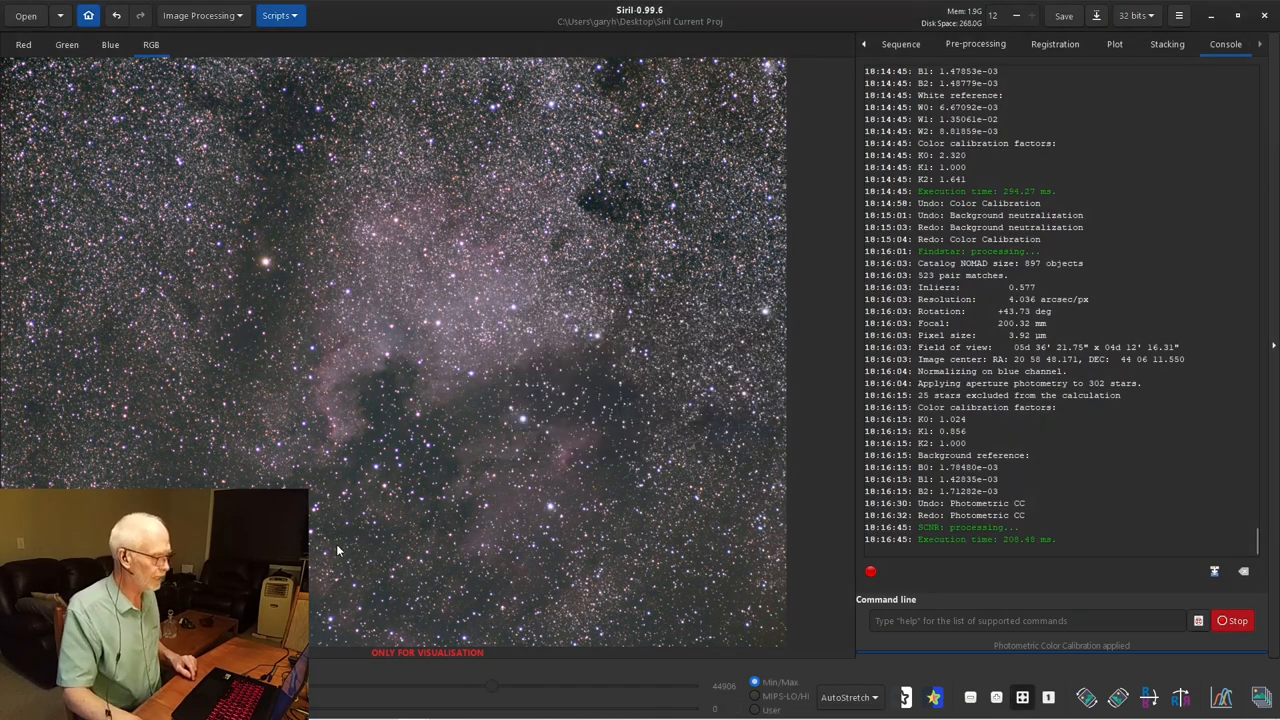
pyautogui.moveTo(303, 400)
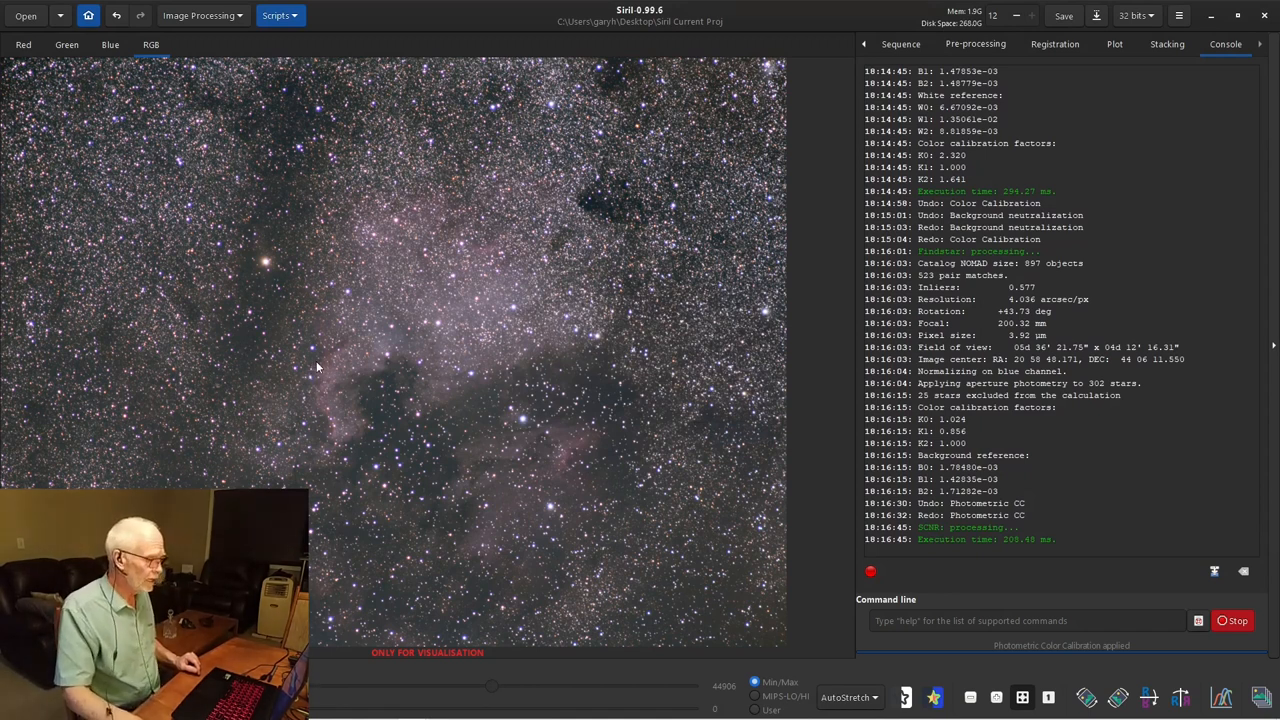
pyautogui.moveTo(335, 364)
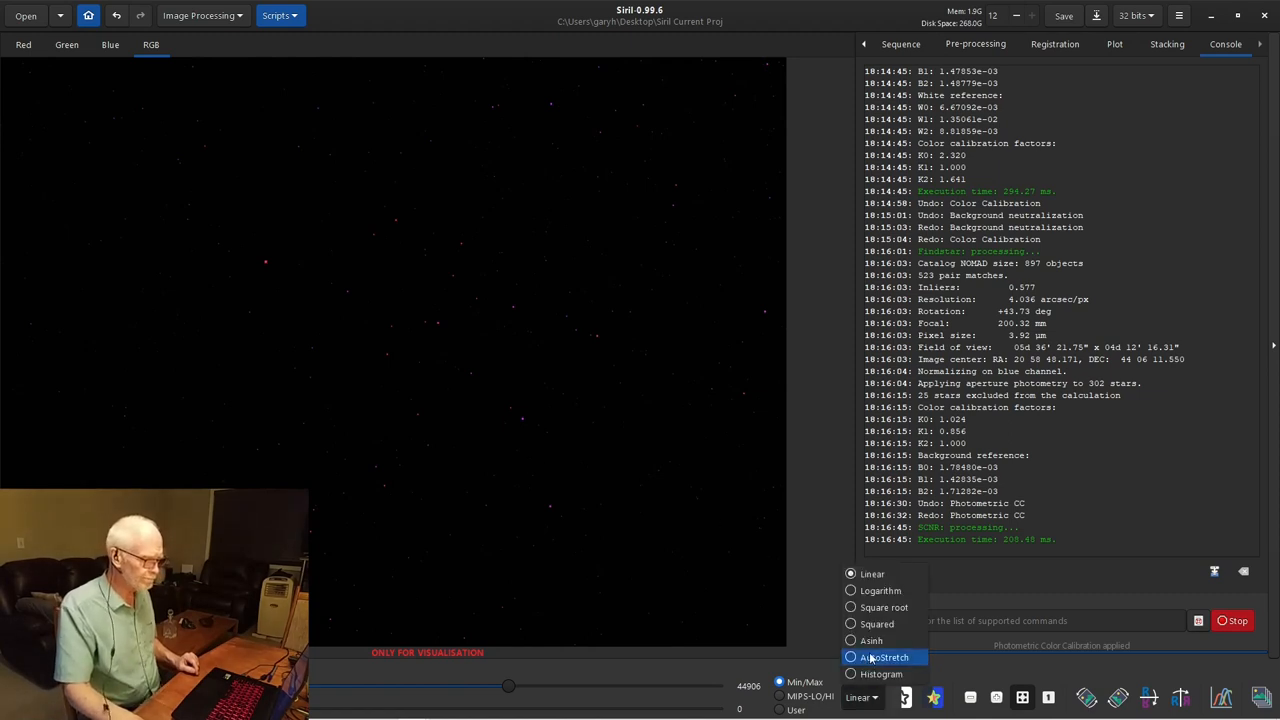
# - Apply SCNR green noise removal to the colour-calibrated nebula image
pyautogui.click(884, 657)
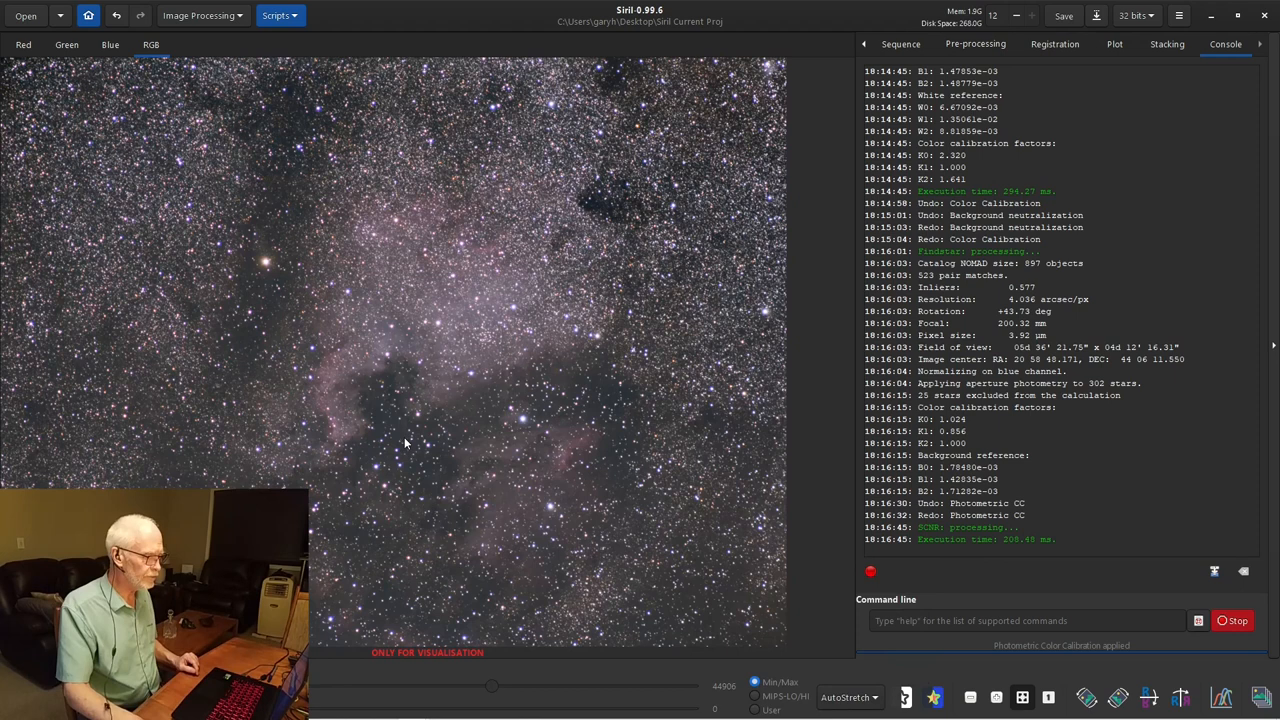
pyautogui.moveTo(723, 152)
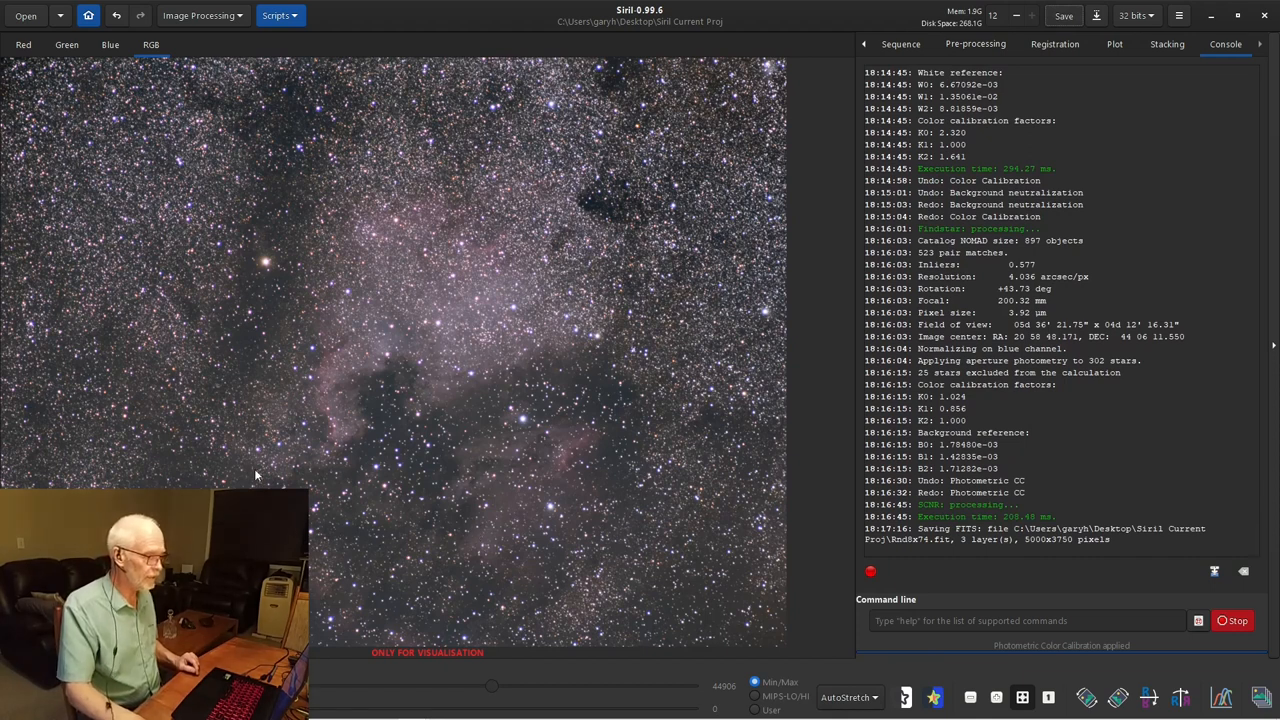
pyautogui.moveTo(232, 225)
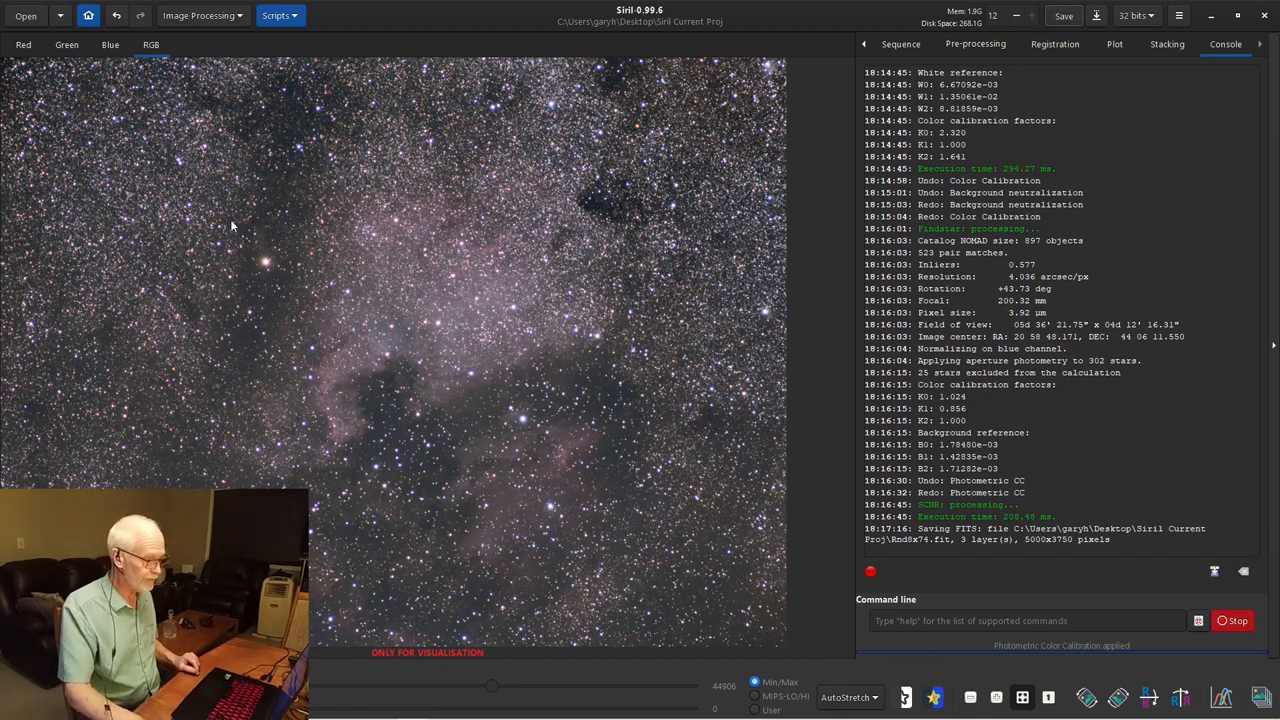
pyautogui.moveTo(388, 578)
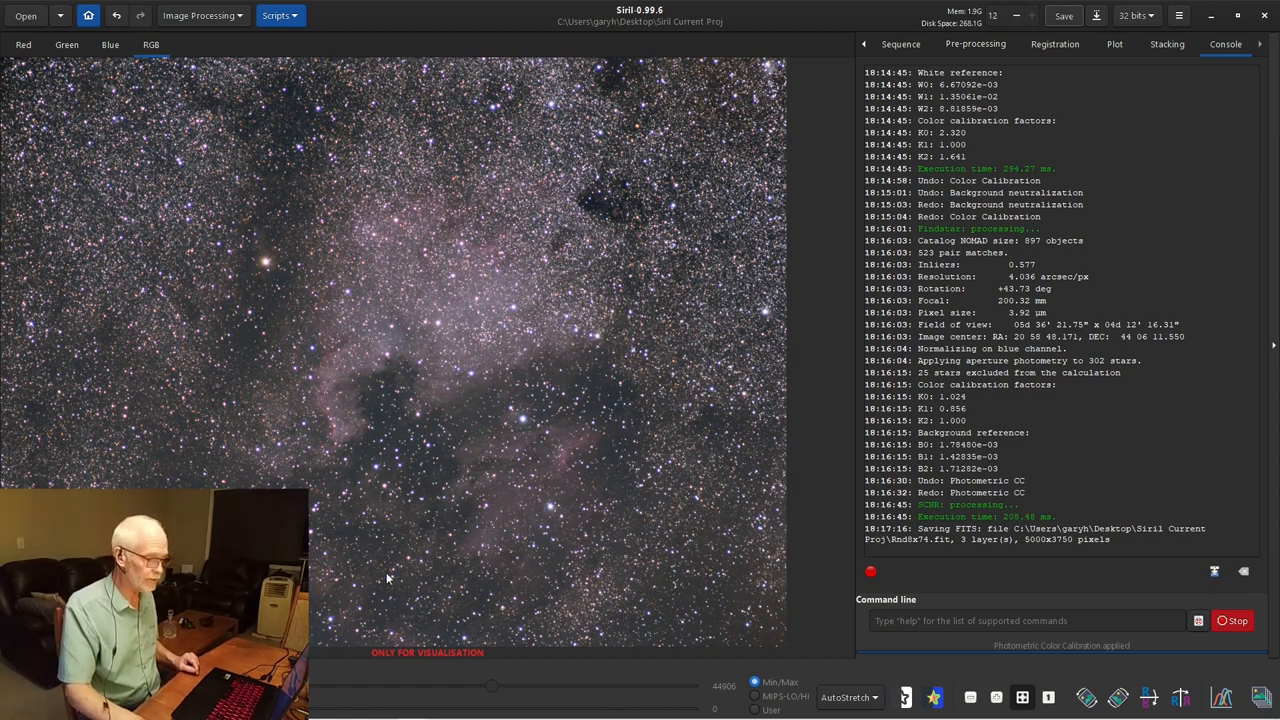
pyautogui.moveTo(446, 530)
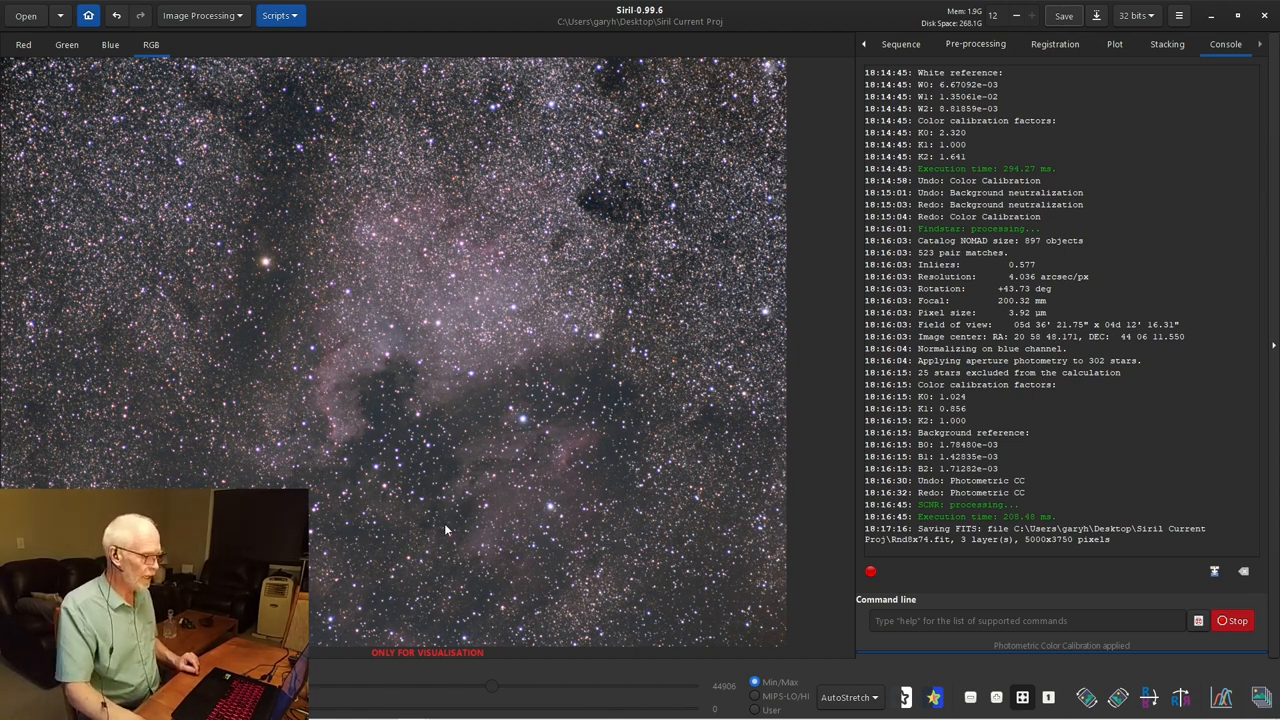
pyautogui.moveTo(490, 543)
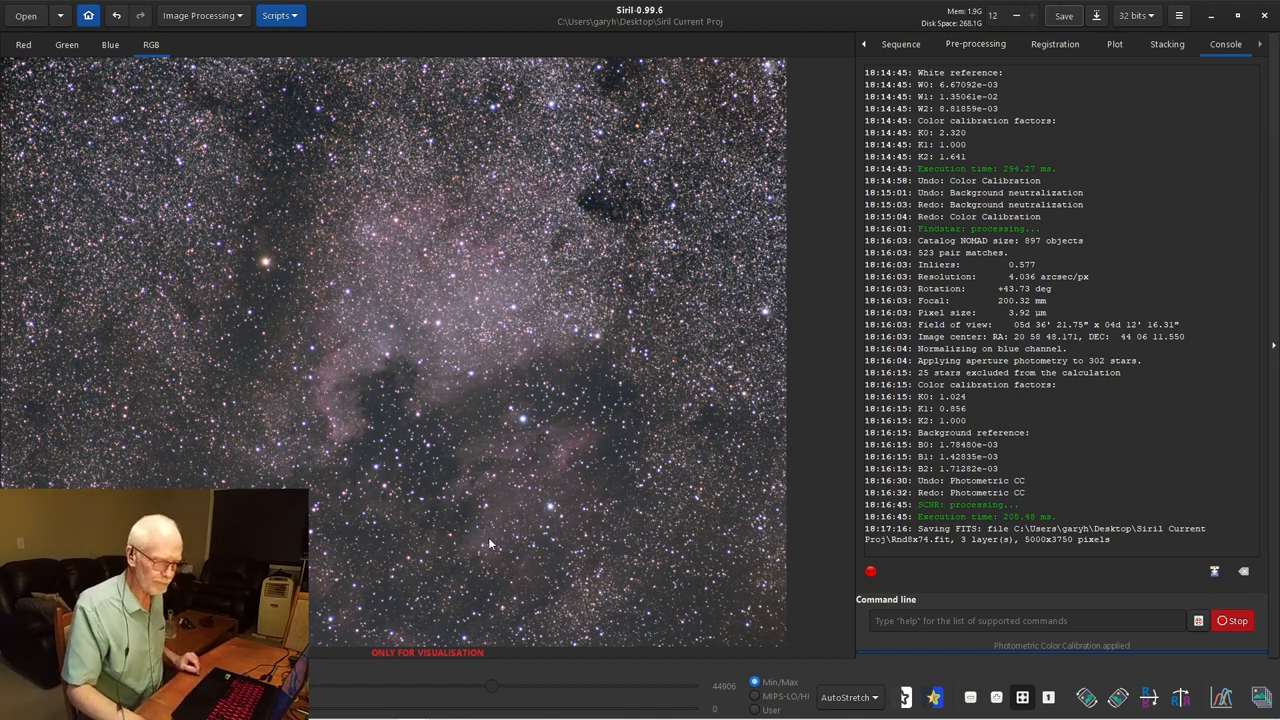
pyautogui.moveTo(492, 538)
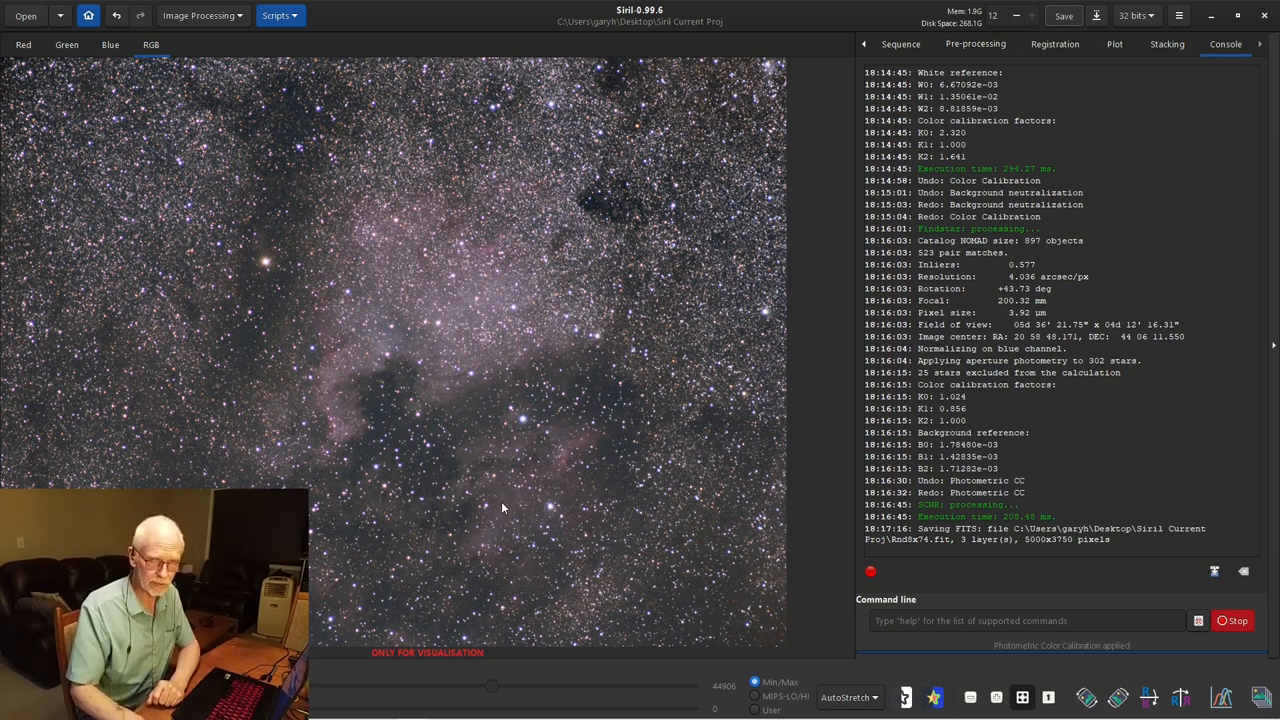
pyautogui.moveTo(497, 508)
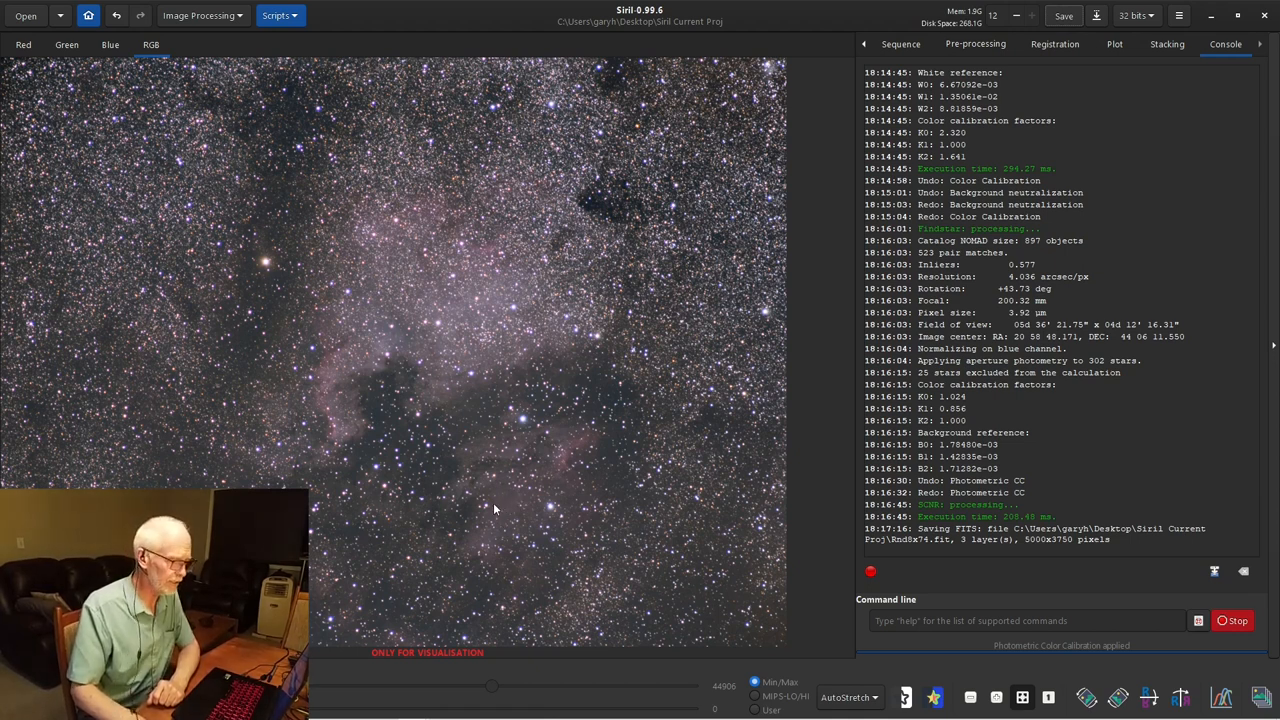
pyautogui.moveTo(493, 484)
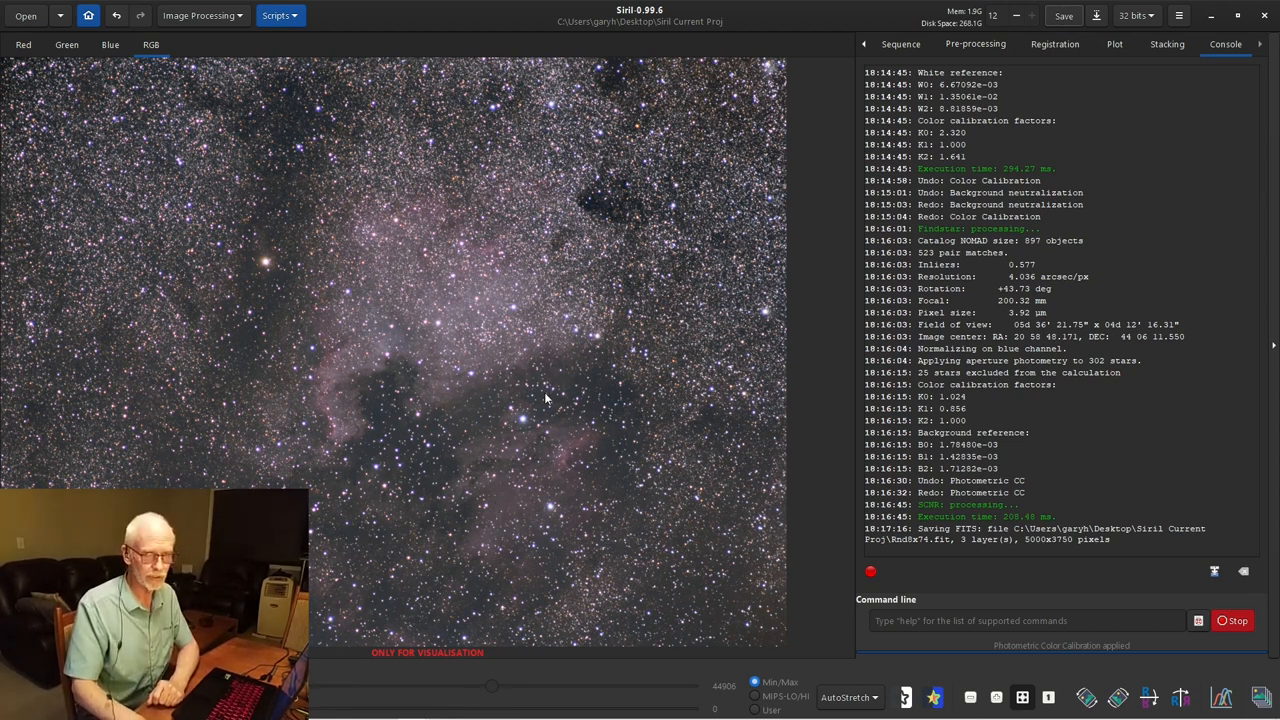
pyautogui.moveTo(538, 408)
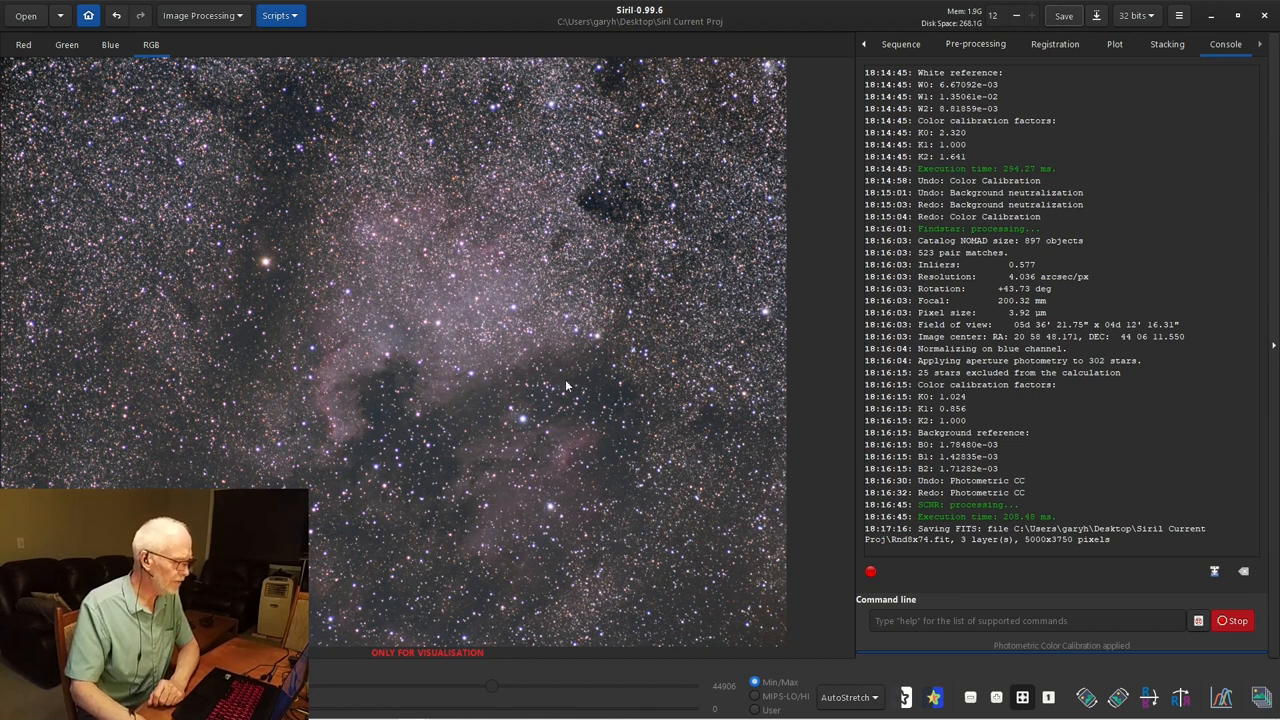
pyautogui.moveTo(426, 461)
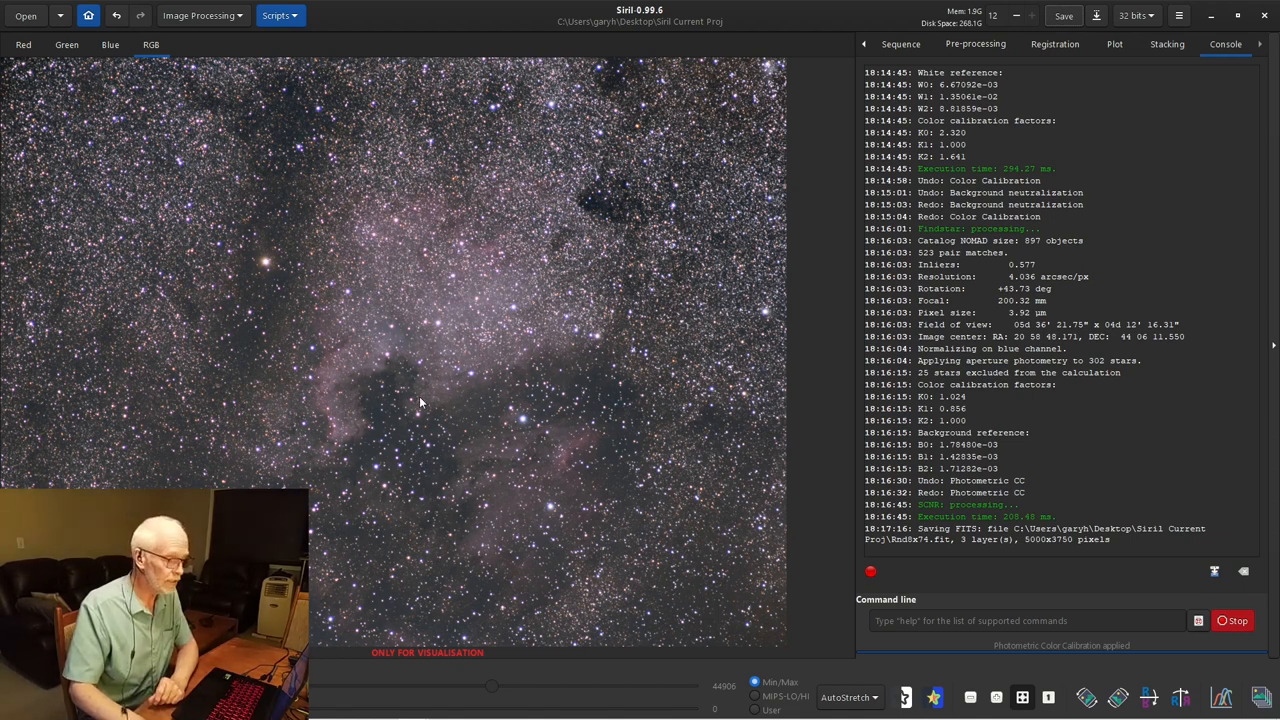
pyautogui.moveTo(445, 313)
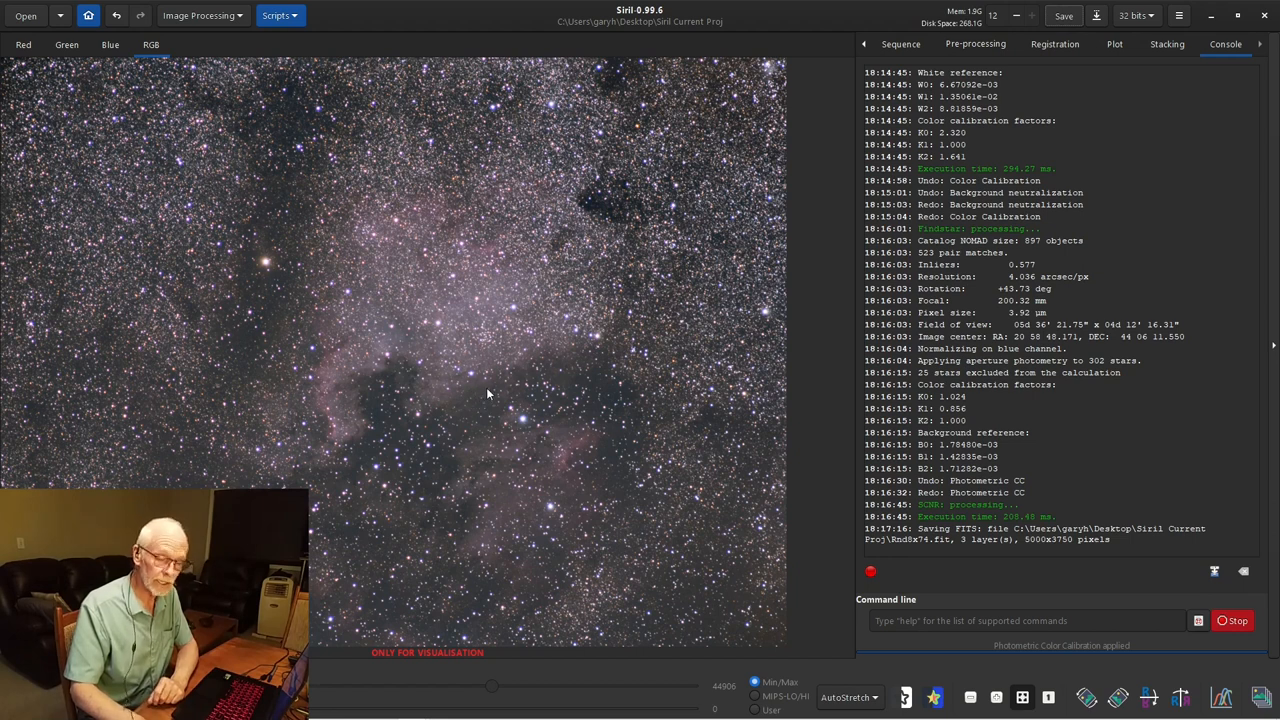
pyautogui.moveTo(490, 386)
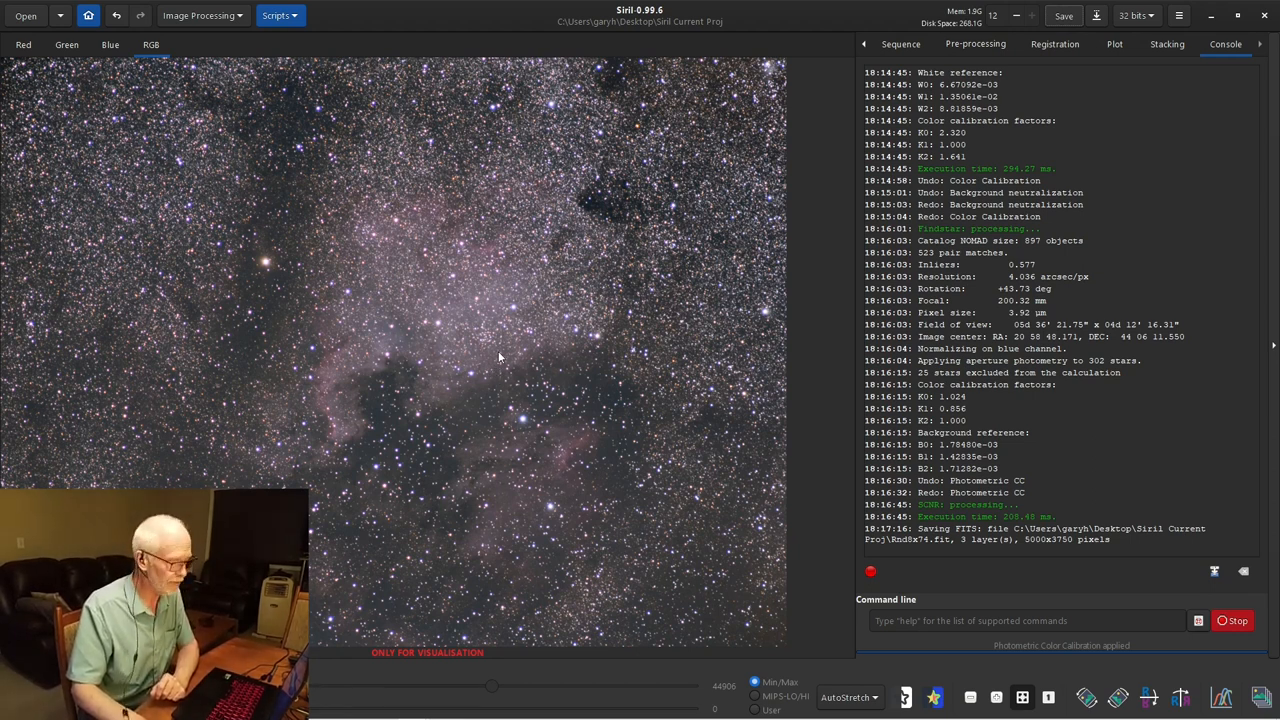
pyautogui.moveTo(473, 307)
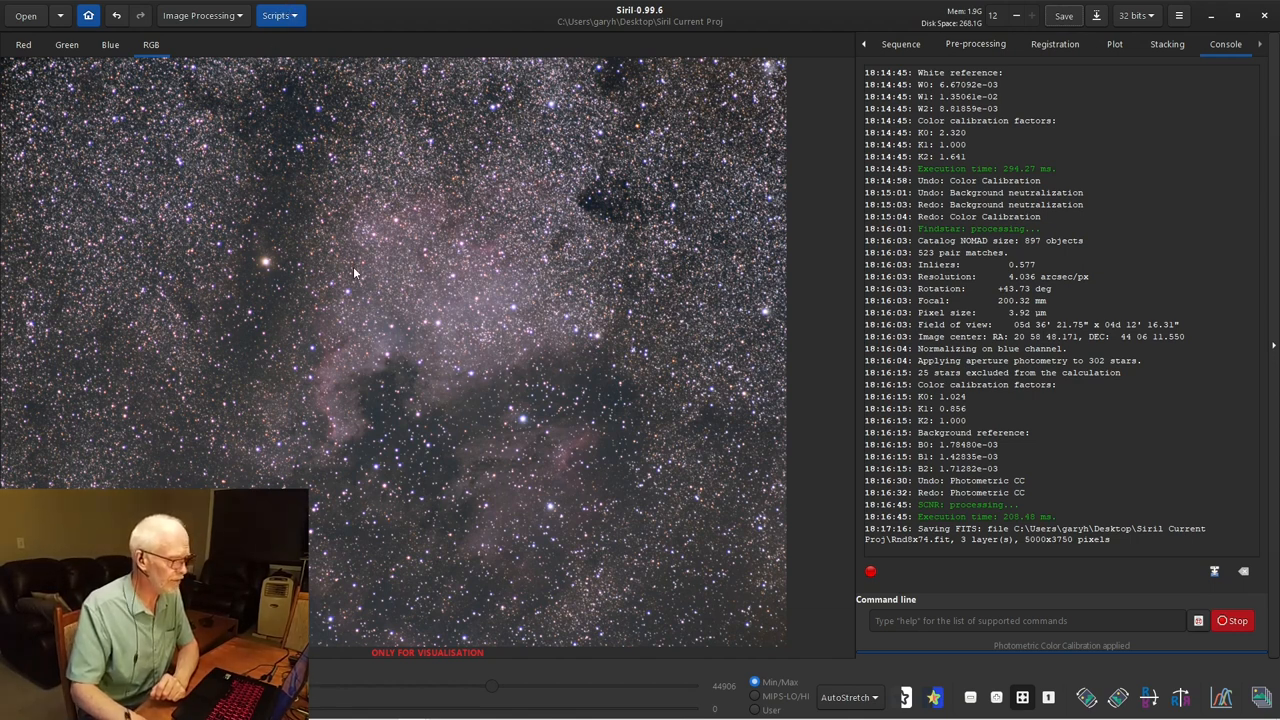
pyautogui.moveTo(337, 288)
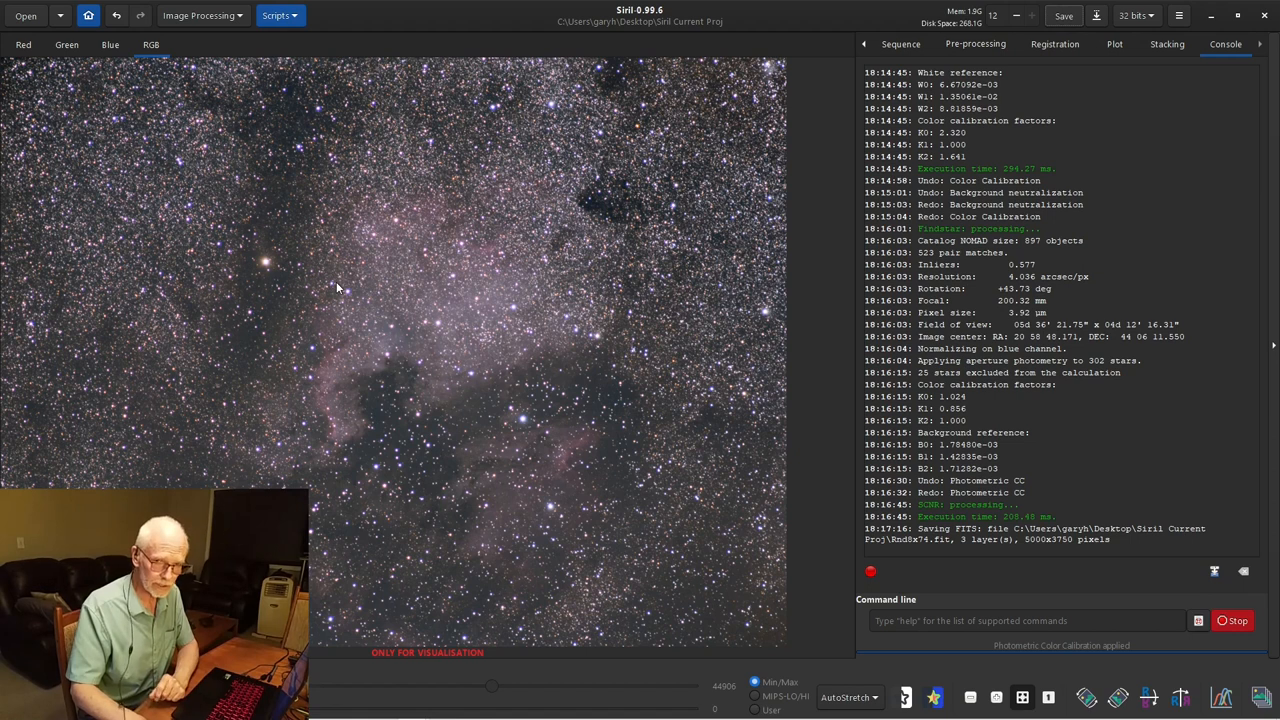
pyautogui.moveTo(355, 301)
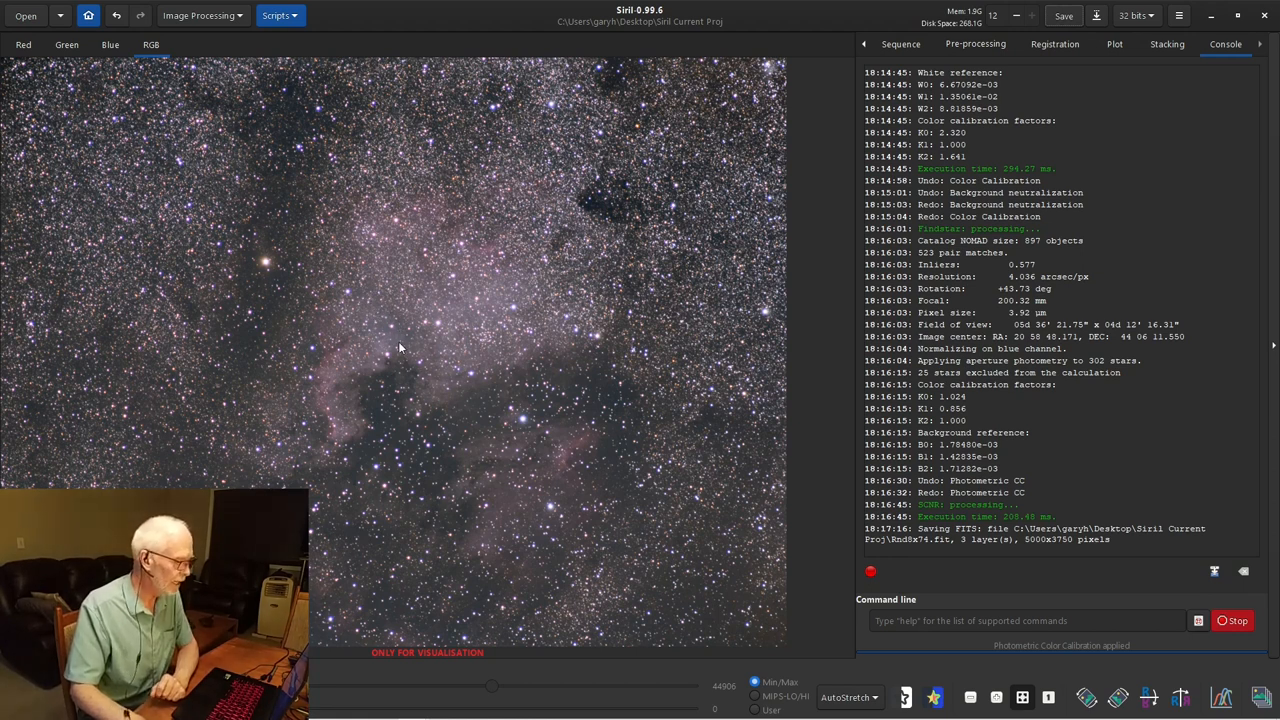
pyautogui.moveTo(438, 442)
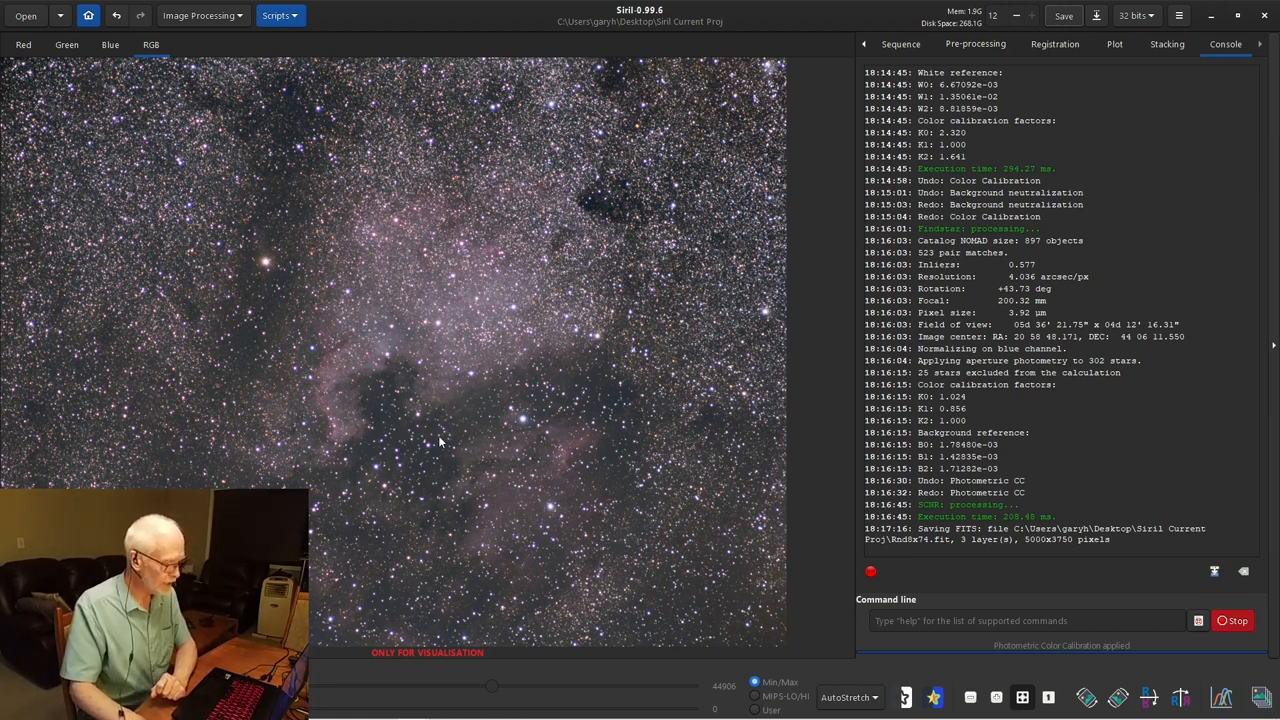
pyautogui.moveTo(688, 517)
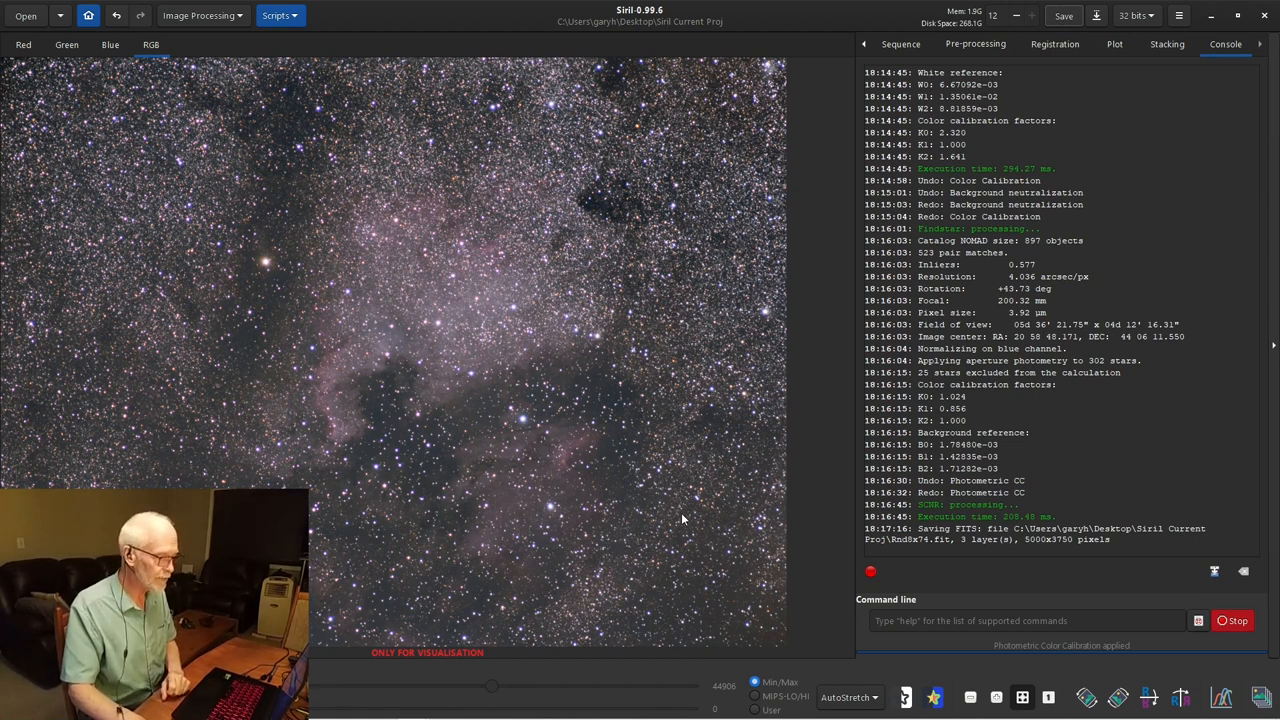
pyautogui.moveTo(572, 438)
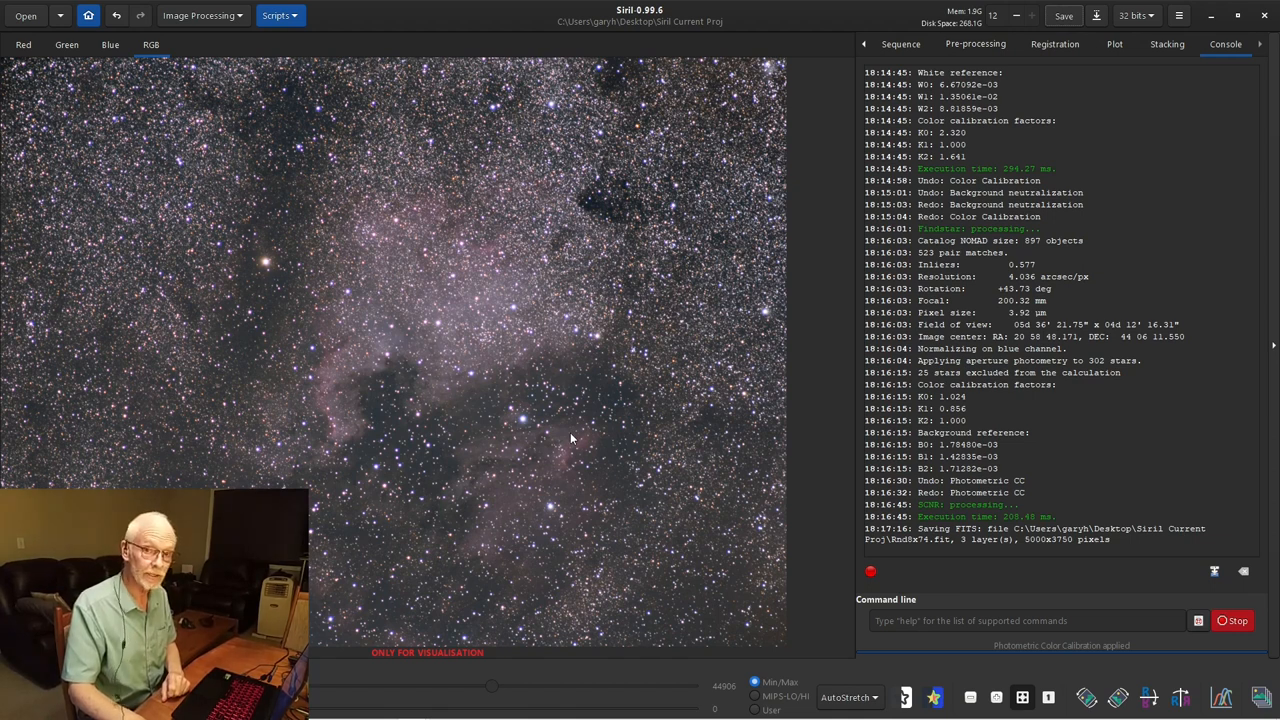
pyautogui.moveTo(572, 434)
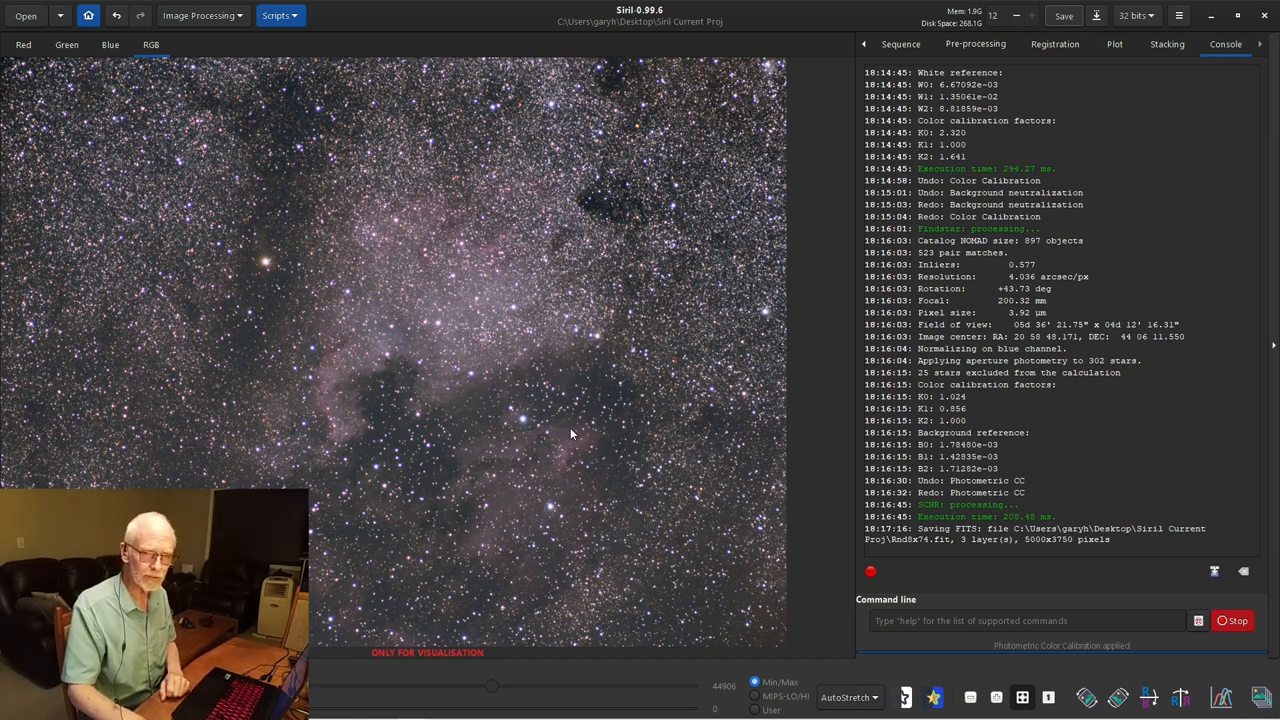
pyautogui.moveTo(408, 431)
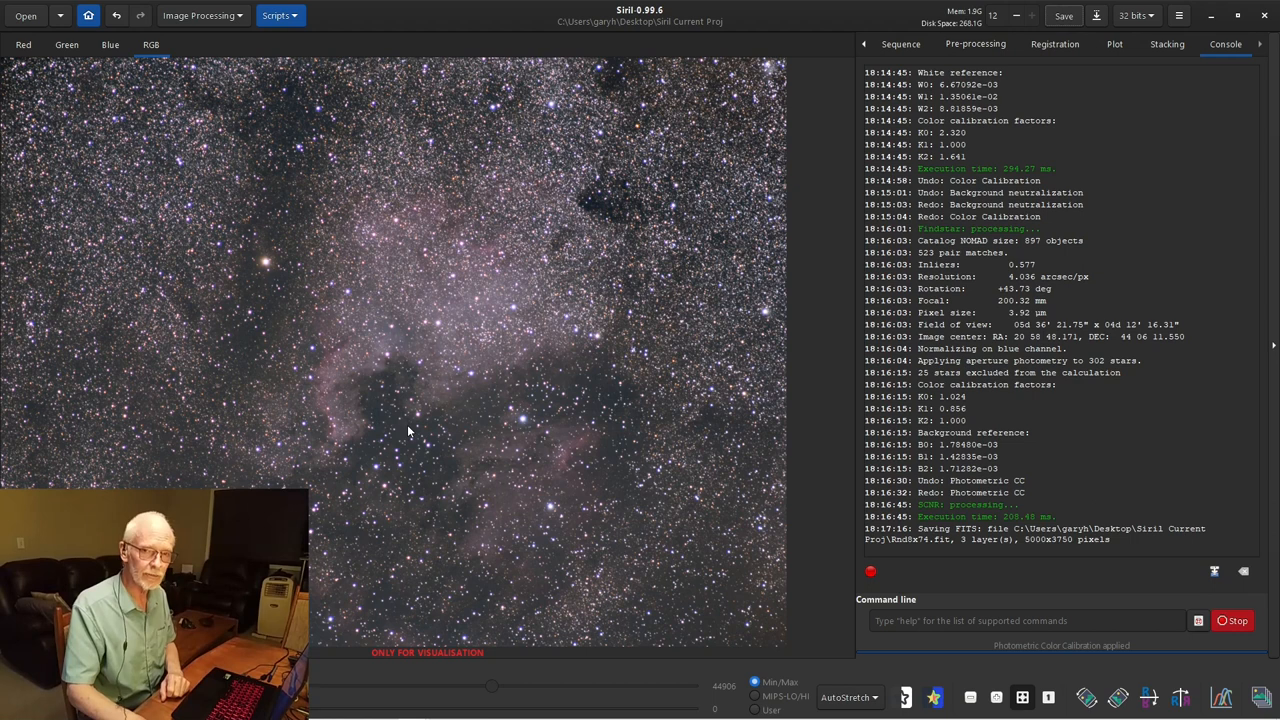
pyautogui.moveTo(447, 422)
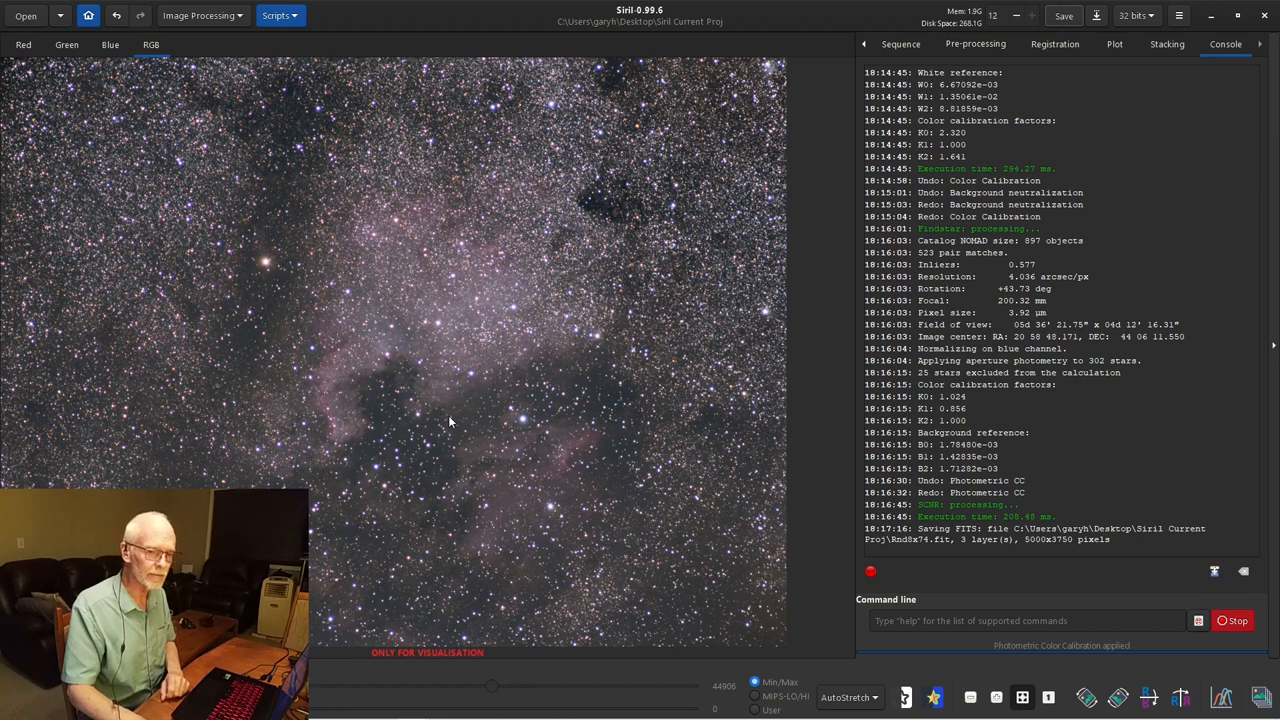
pyautogui.moveTo(485, 287)
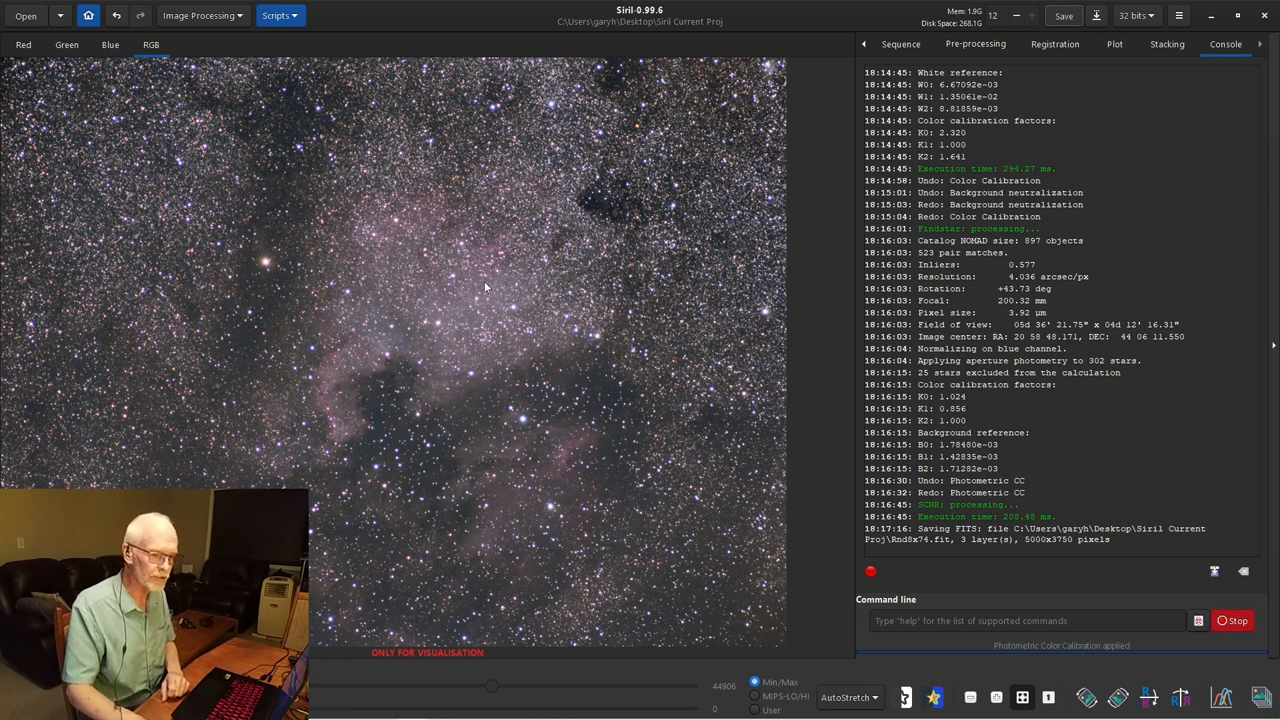
pyautogui.moveTo(350, 470)
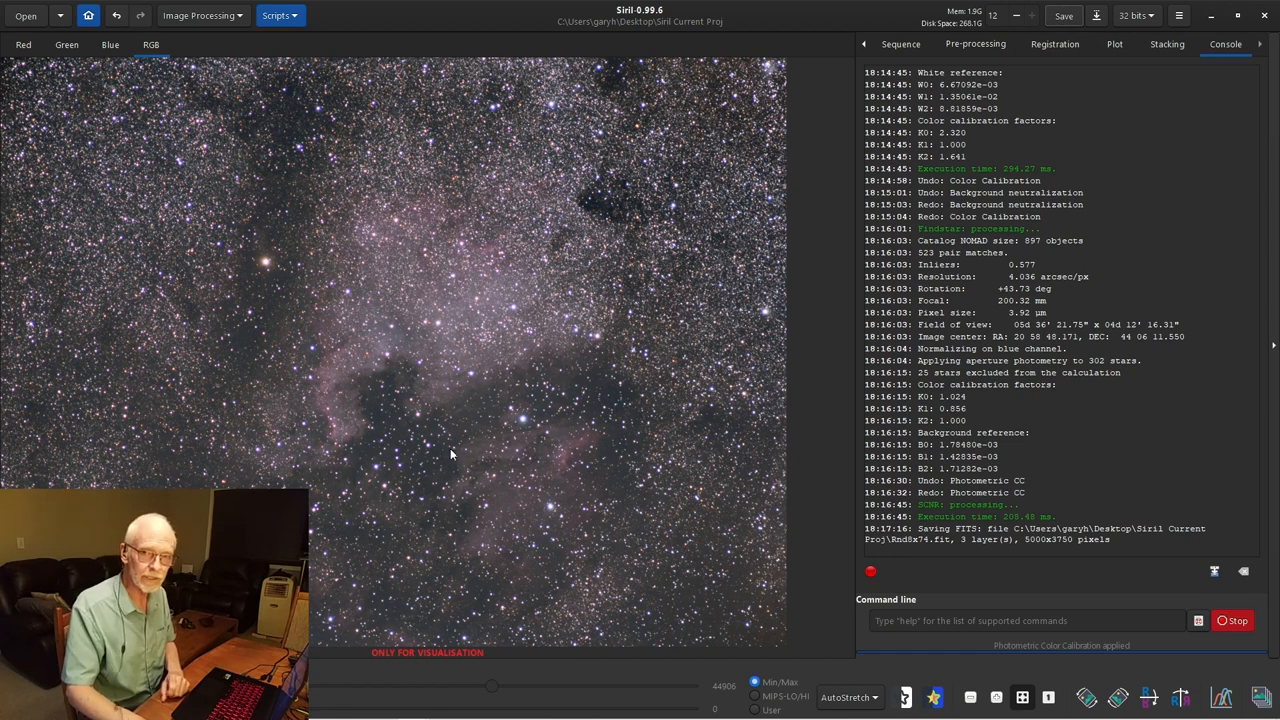
pyautogui.moveTo(470, 320)
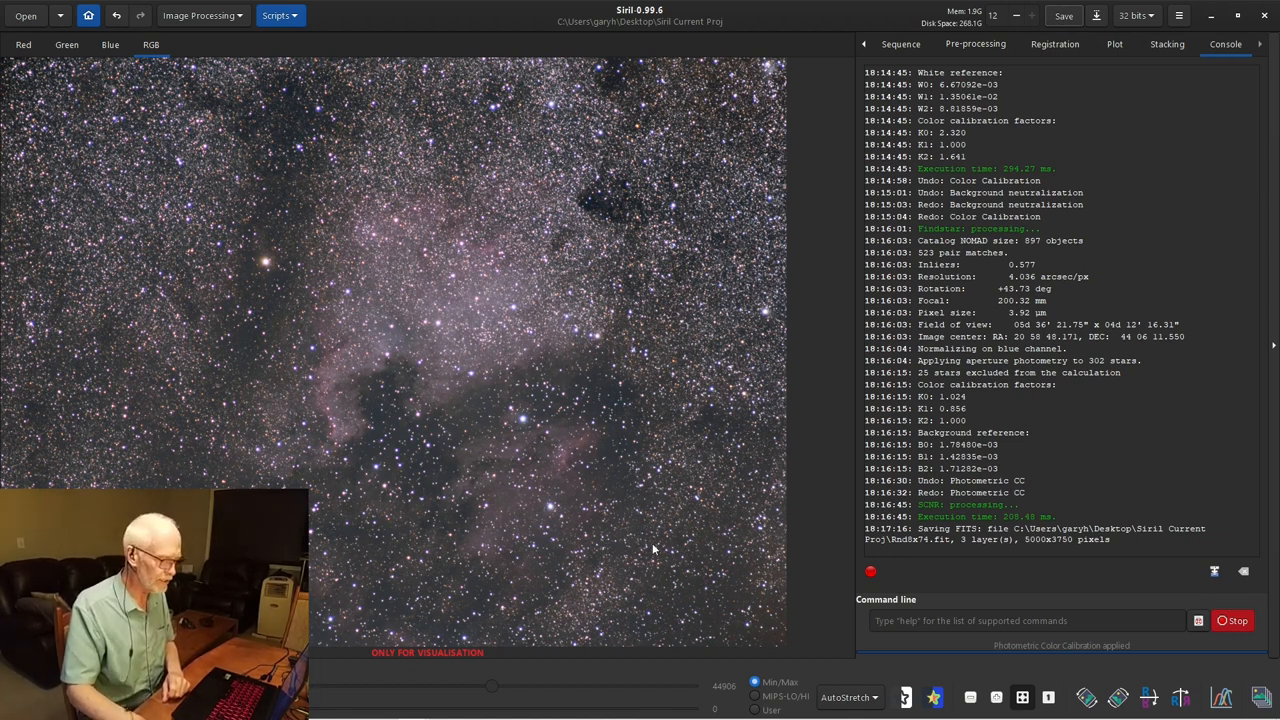
# - Switch the display mode from AutoStretch to Linear
pyautogui.click(848, 697)
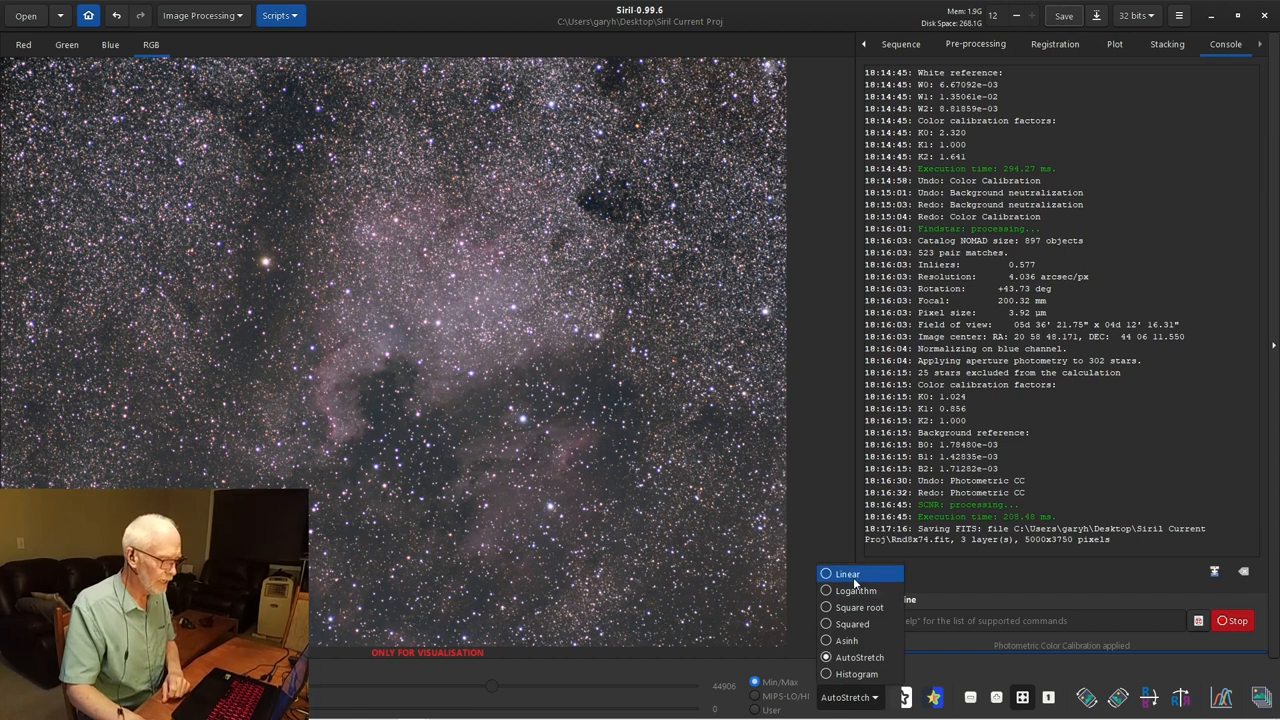
pyautogui.click(847, 573)
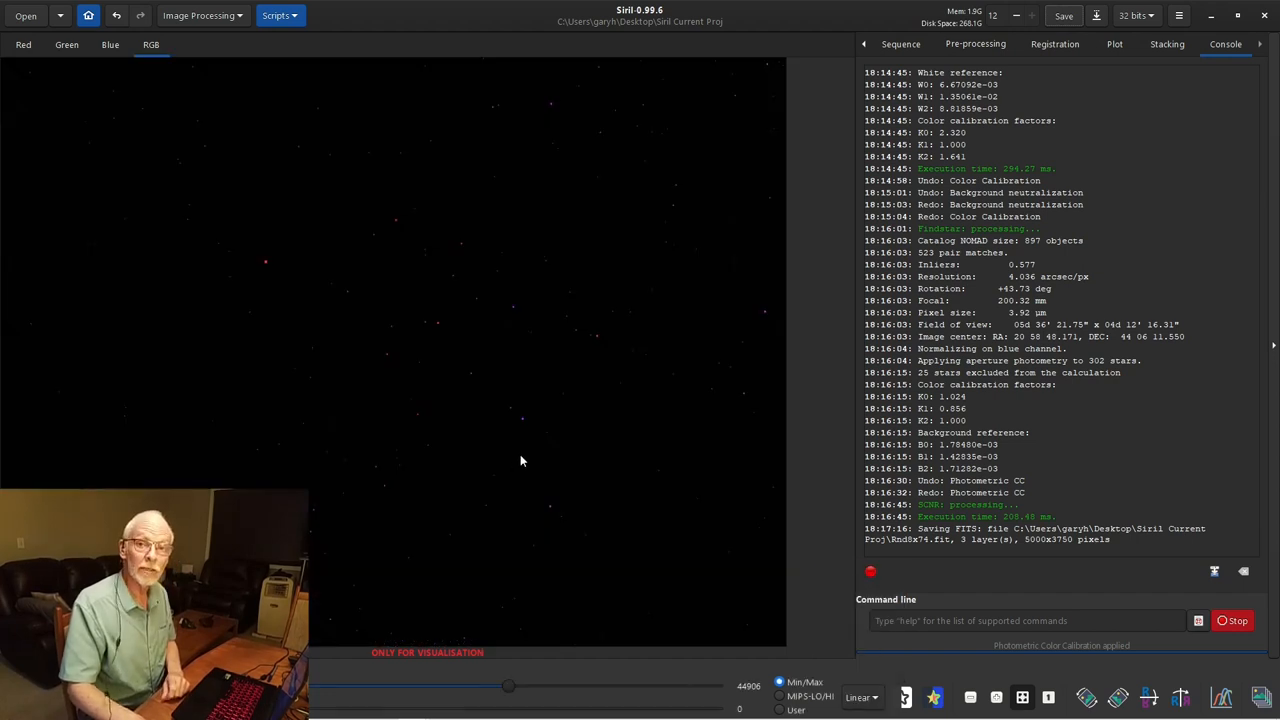